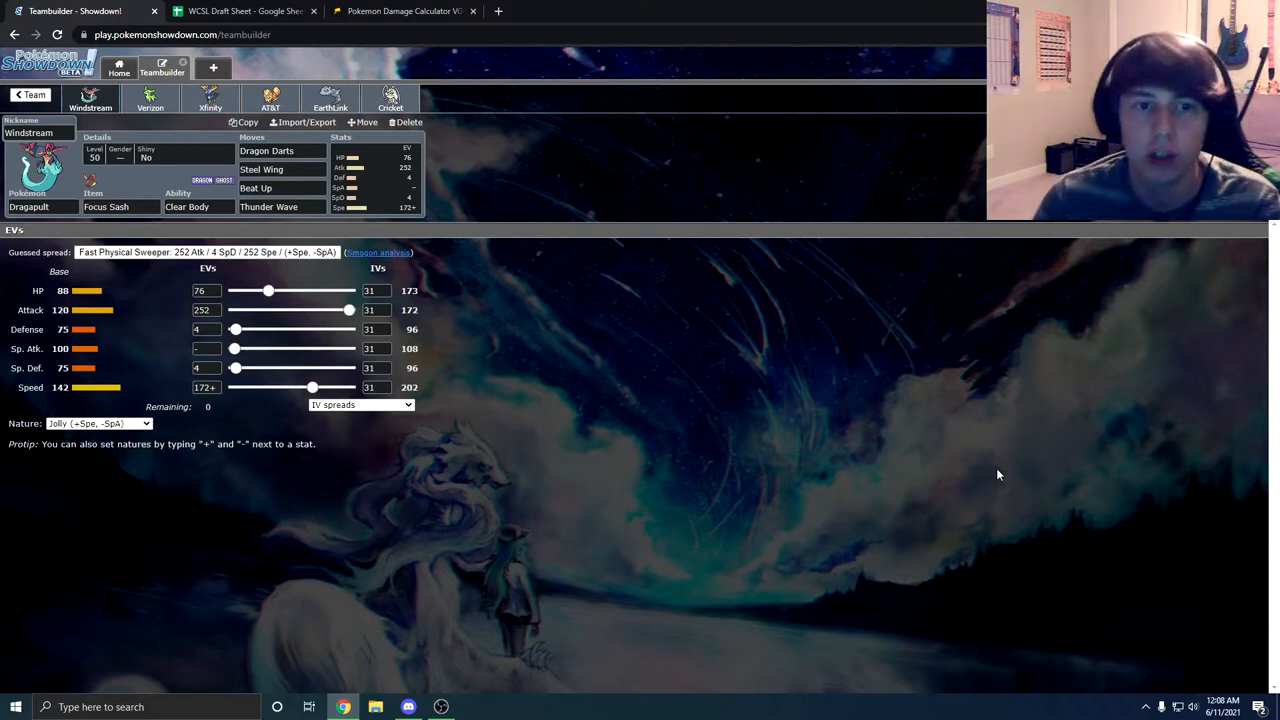
- Review the Michigan Walreins roster pick by pick: Cinderace, Togekiss, Uxie and the next entry
left_click(244, 11)
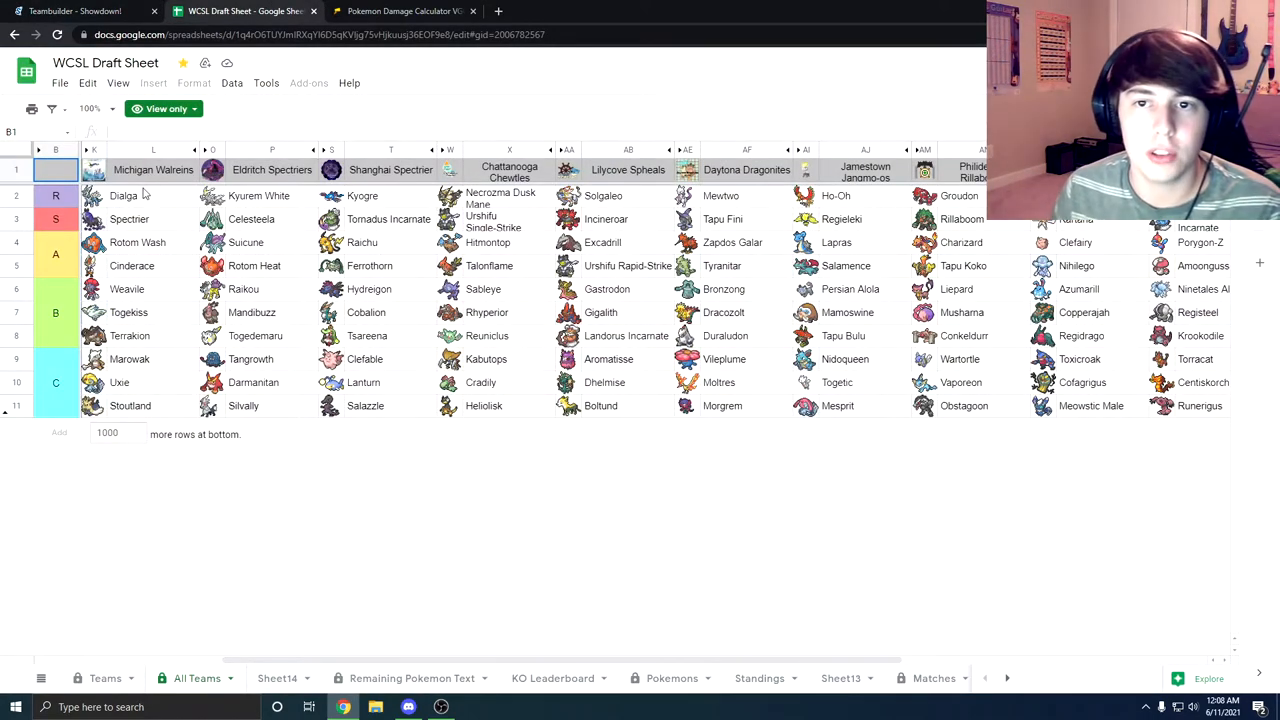
left_click(129, 219)
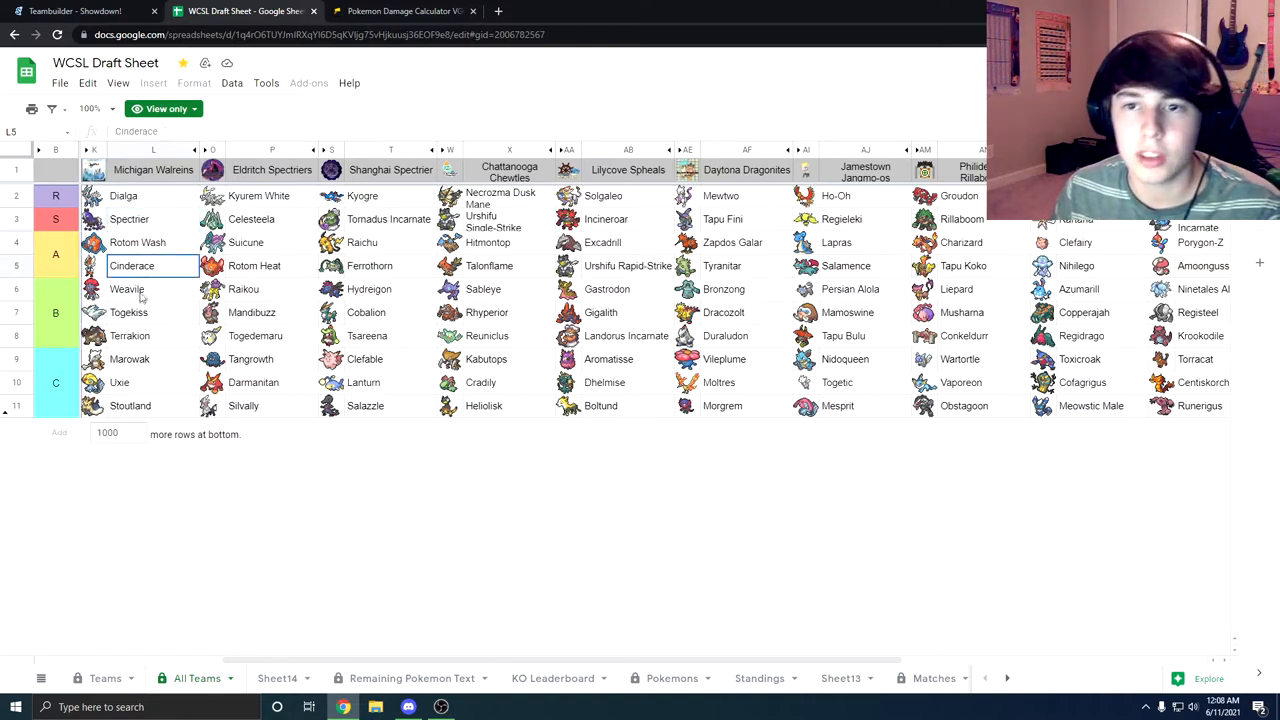
left_click(128, 312)
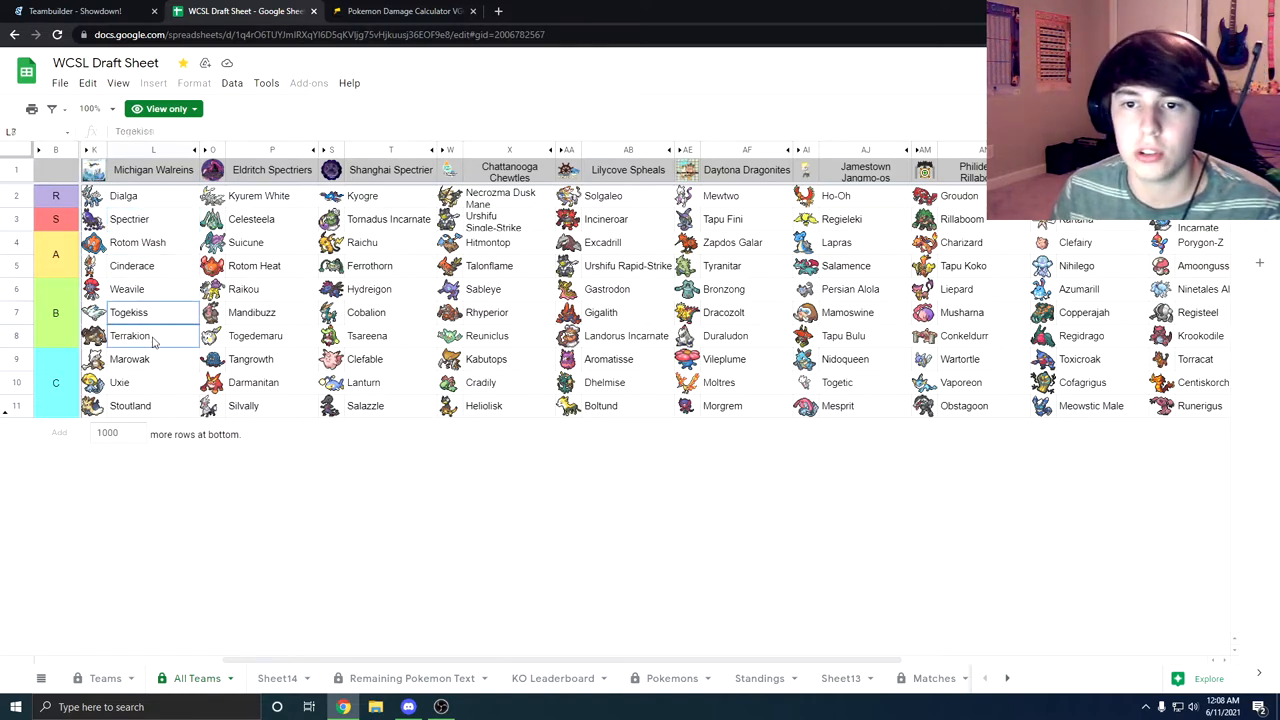
left_click(119, 382)
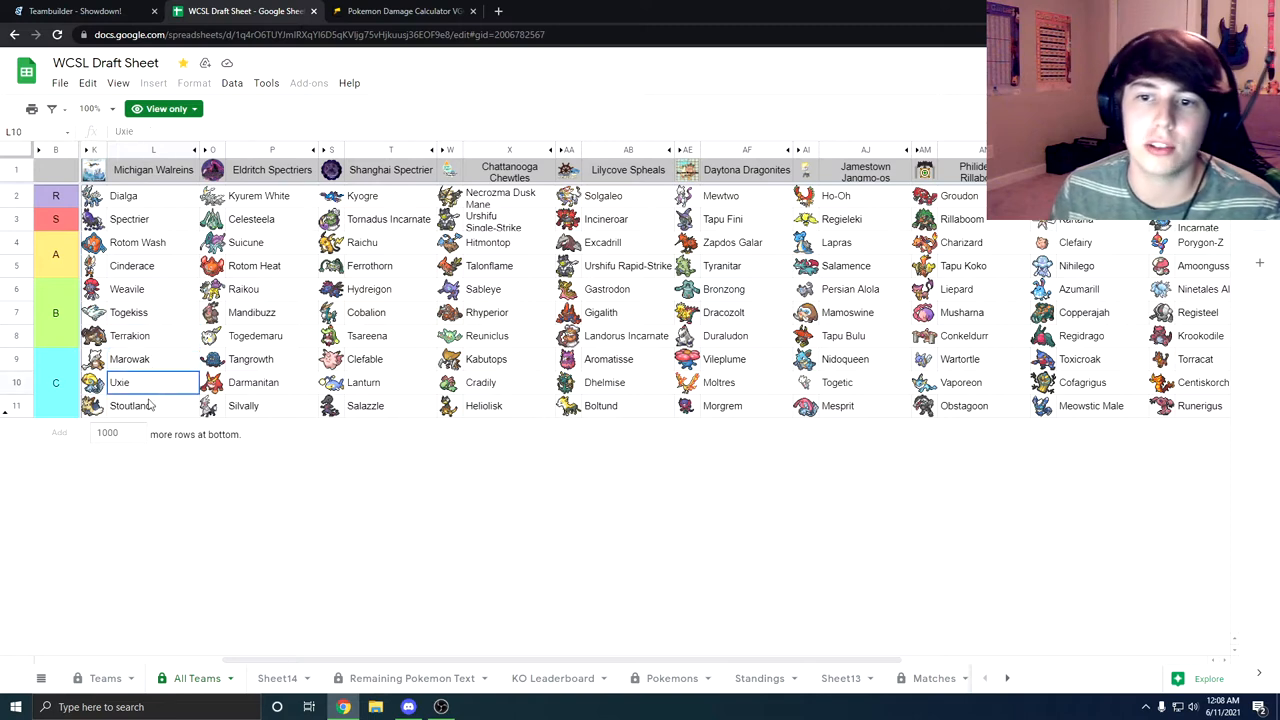
left_click(153, 405)
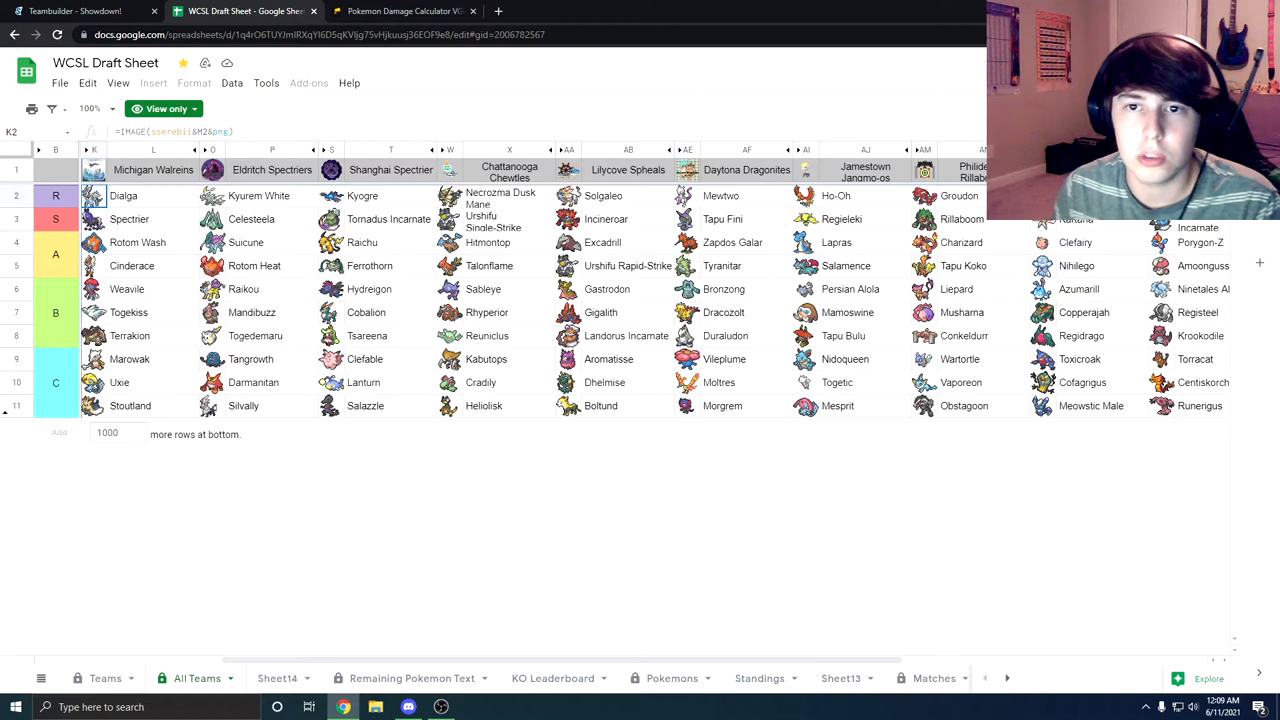
left_click(94, 219)
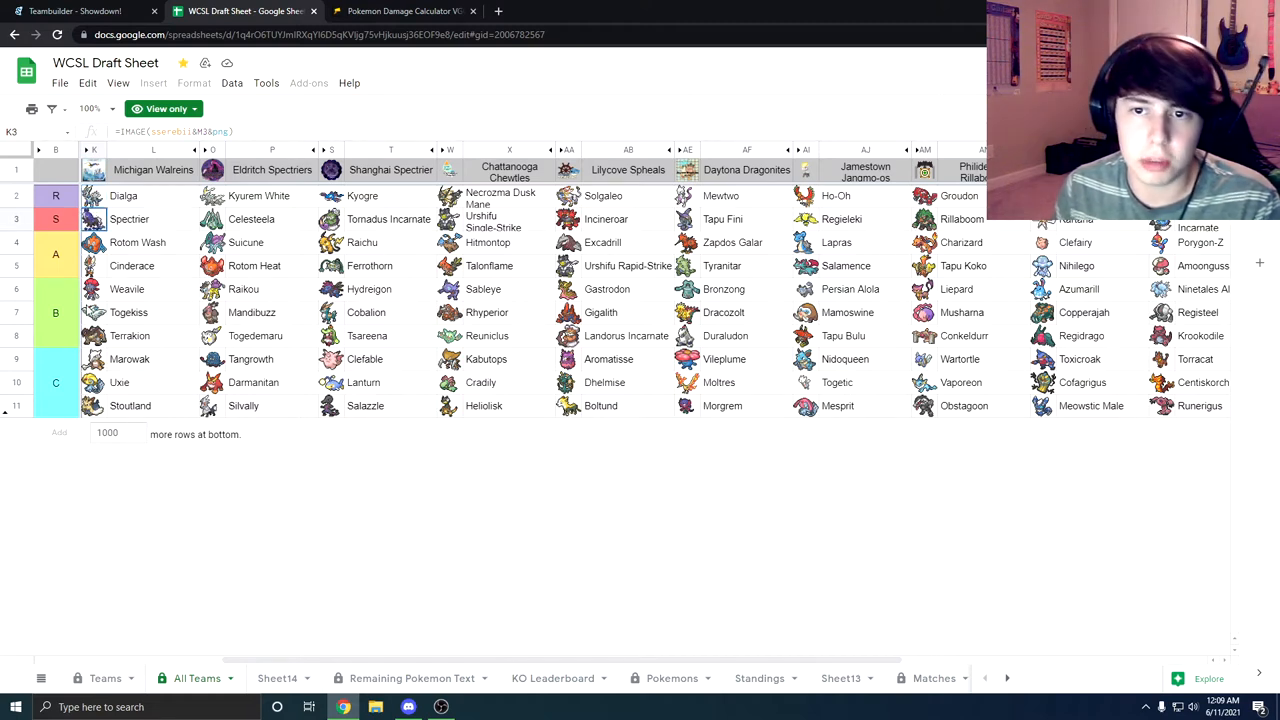
left_click(93, 289)
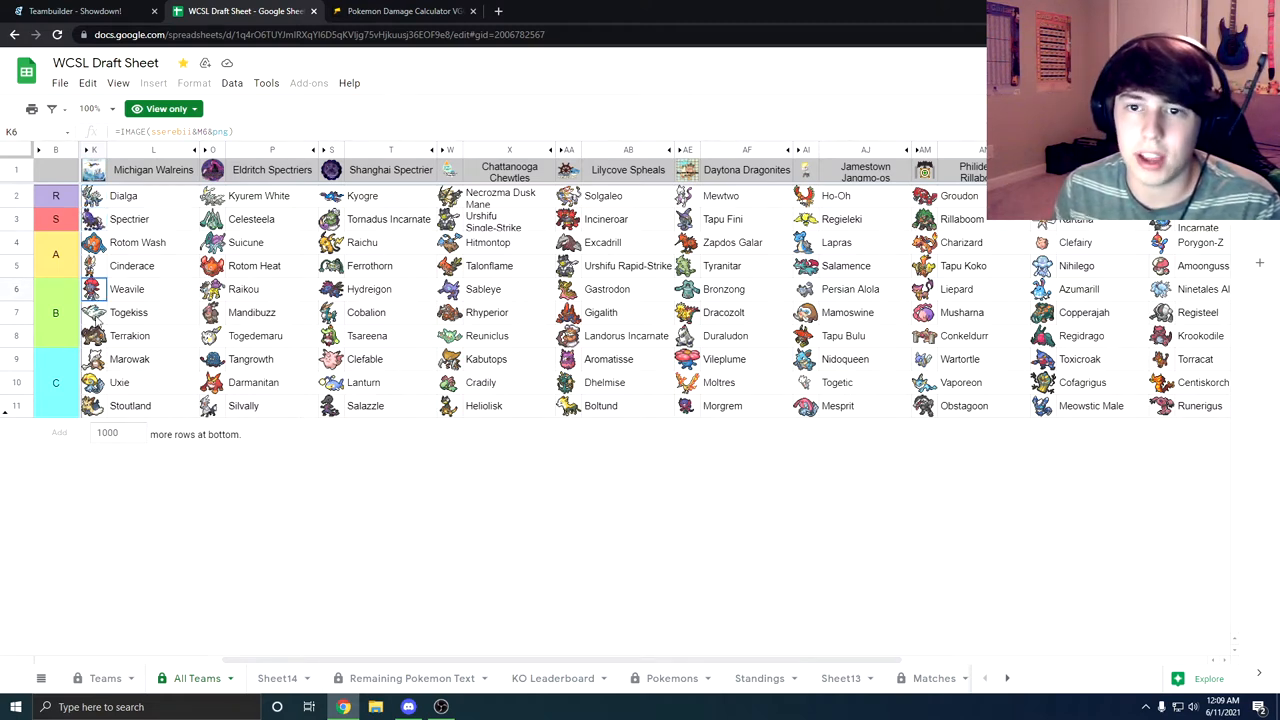
left_click(93, 312)
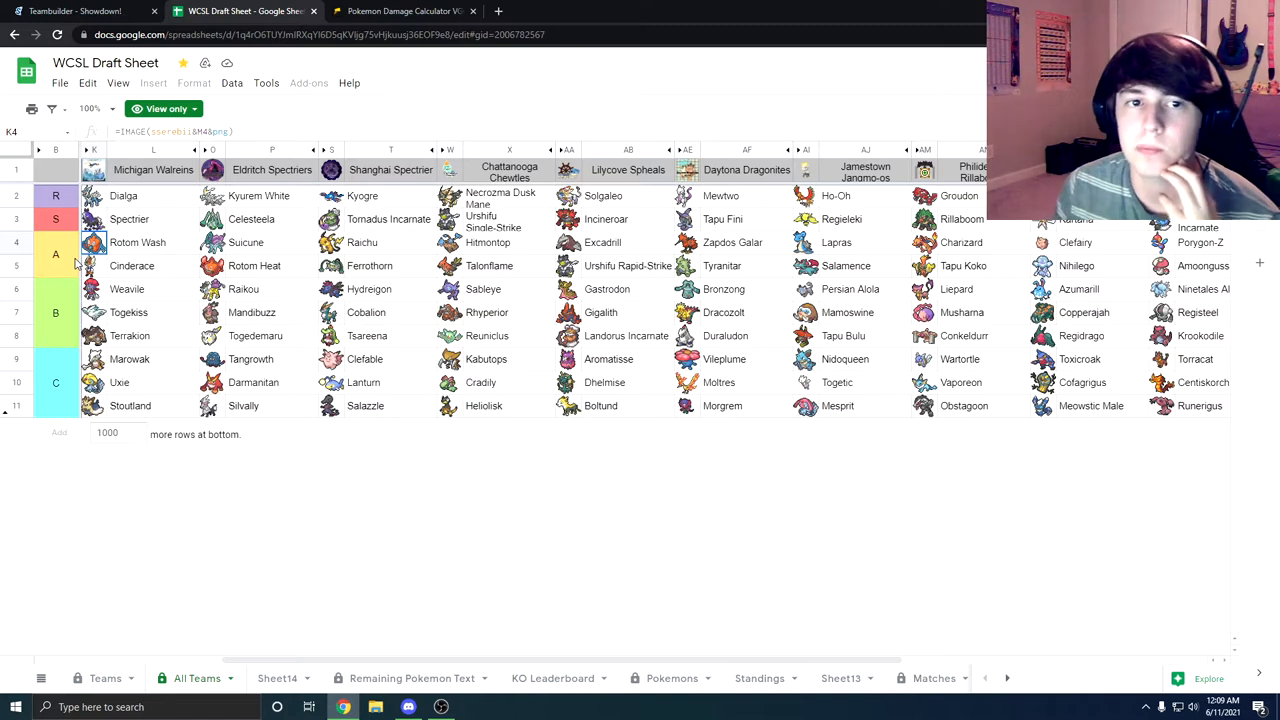
mouse_move(285, 96)
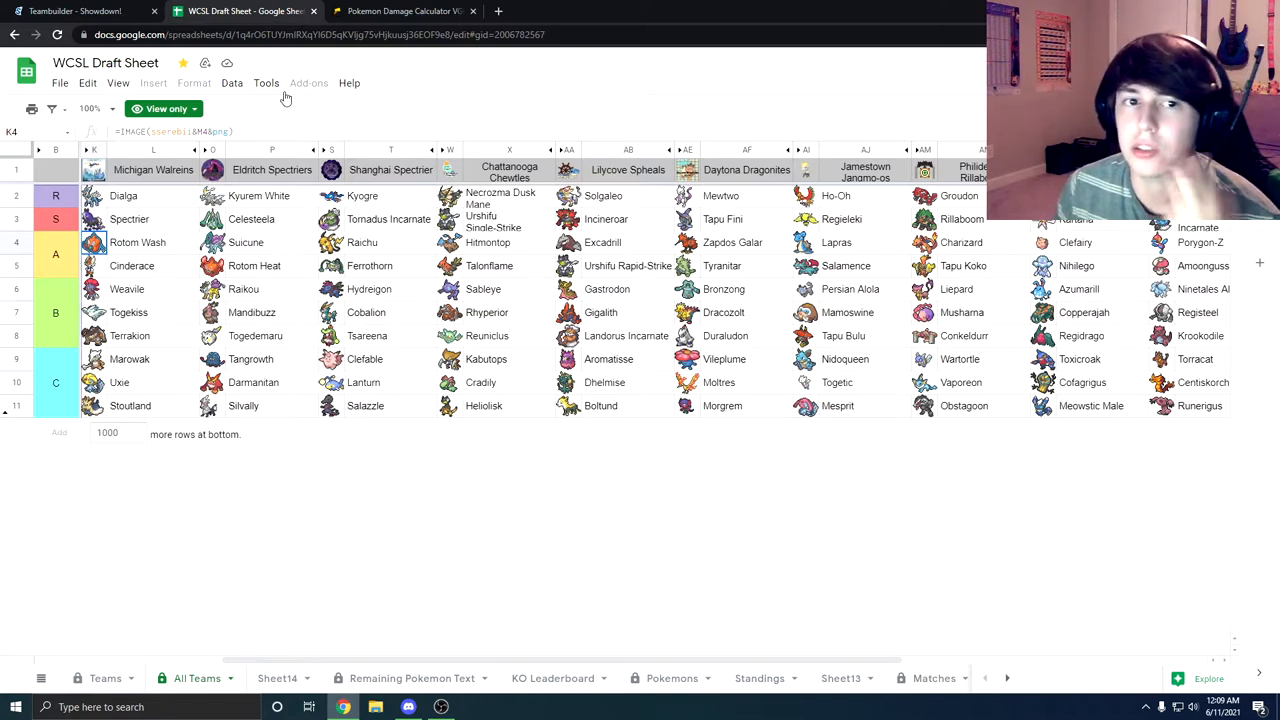
mouse_move(188, 233)
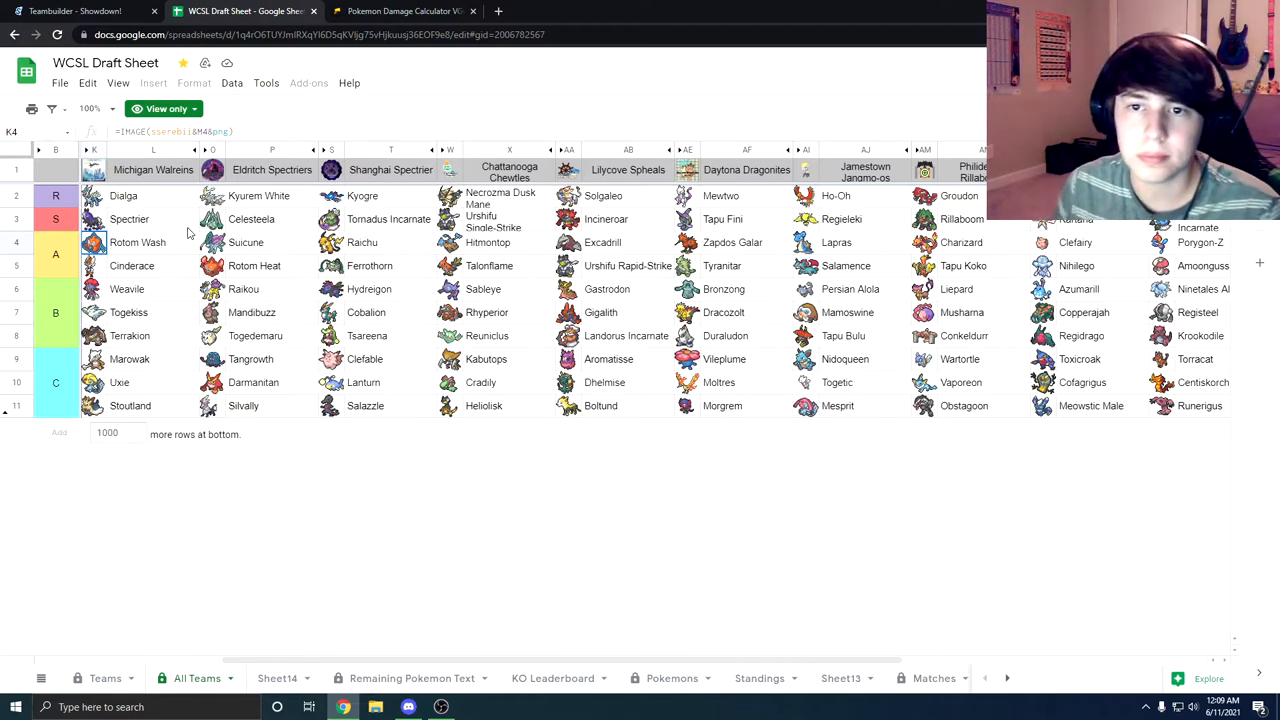
left_click(95, 265)
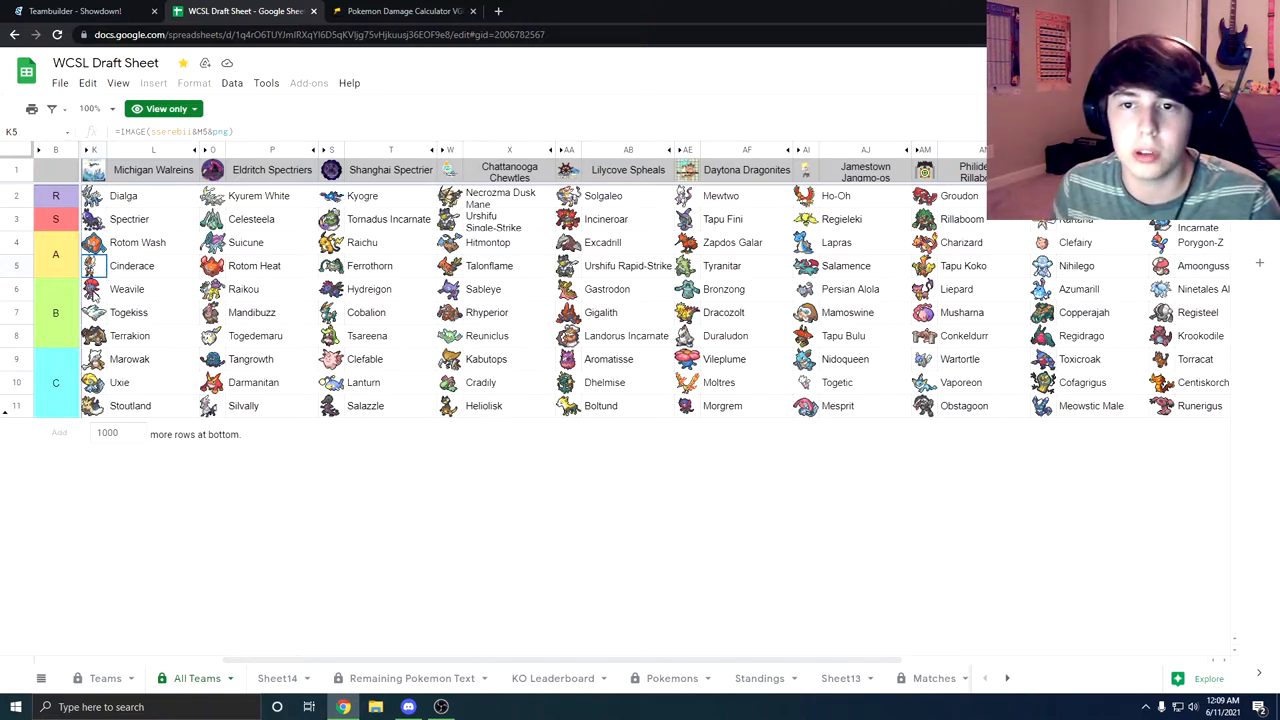
left_click(93, 289)
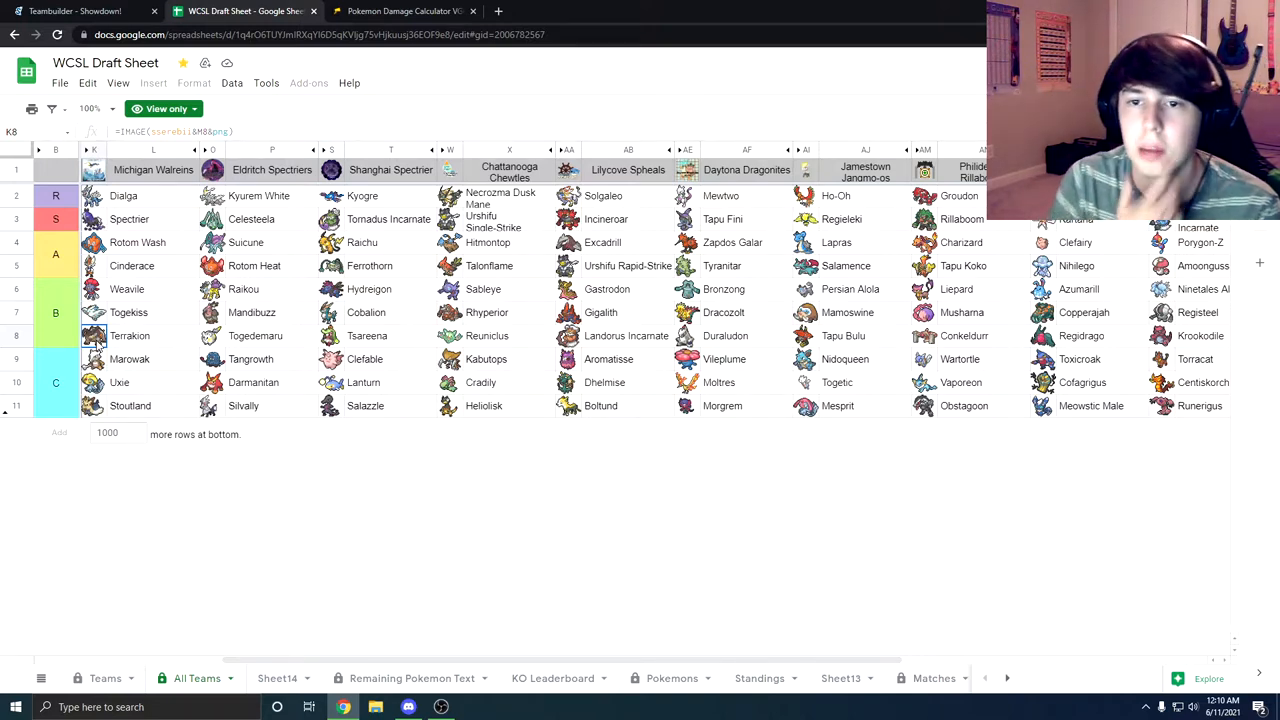
left_click(92, 312)
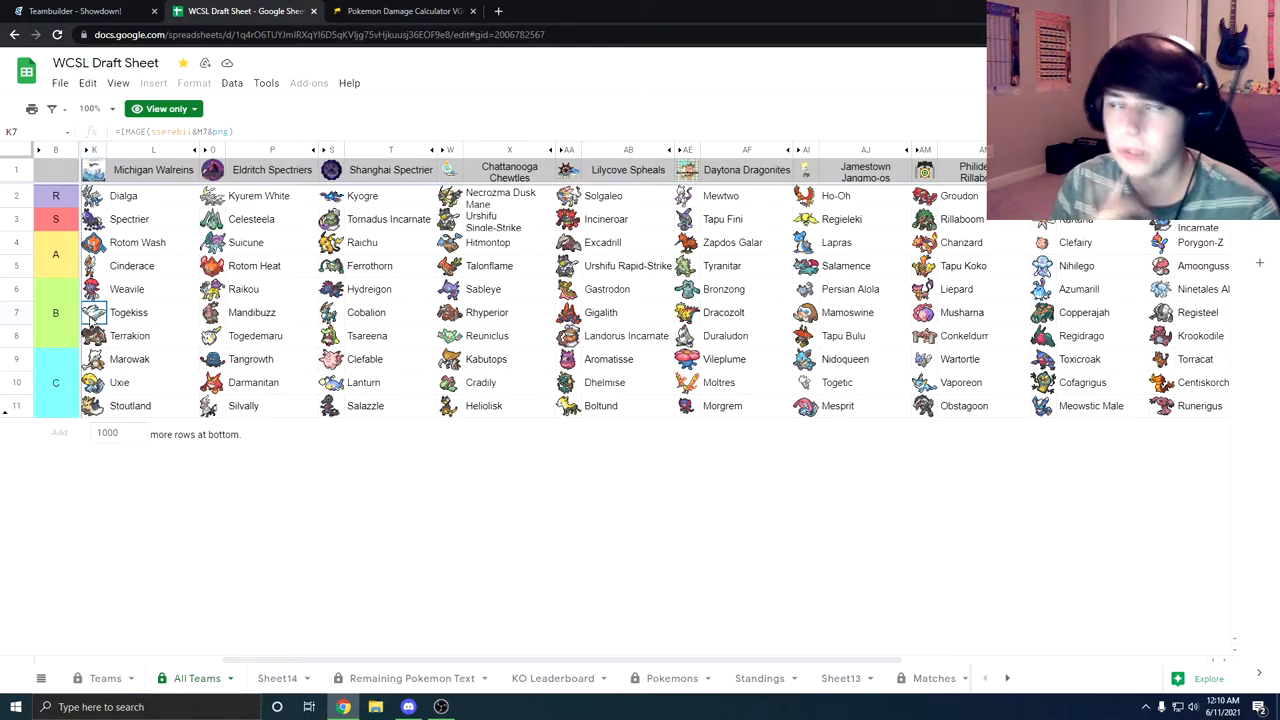
mouse_move(598, 369)
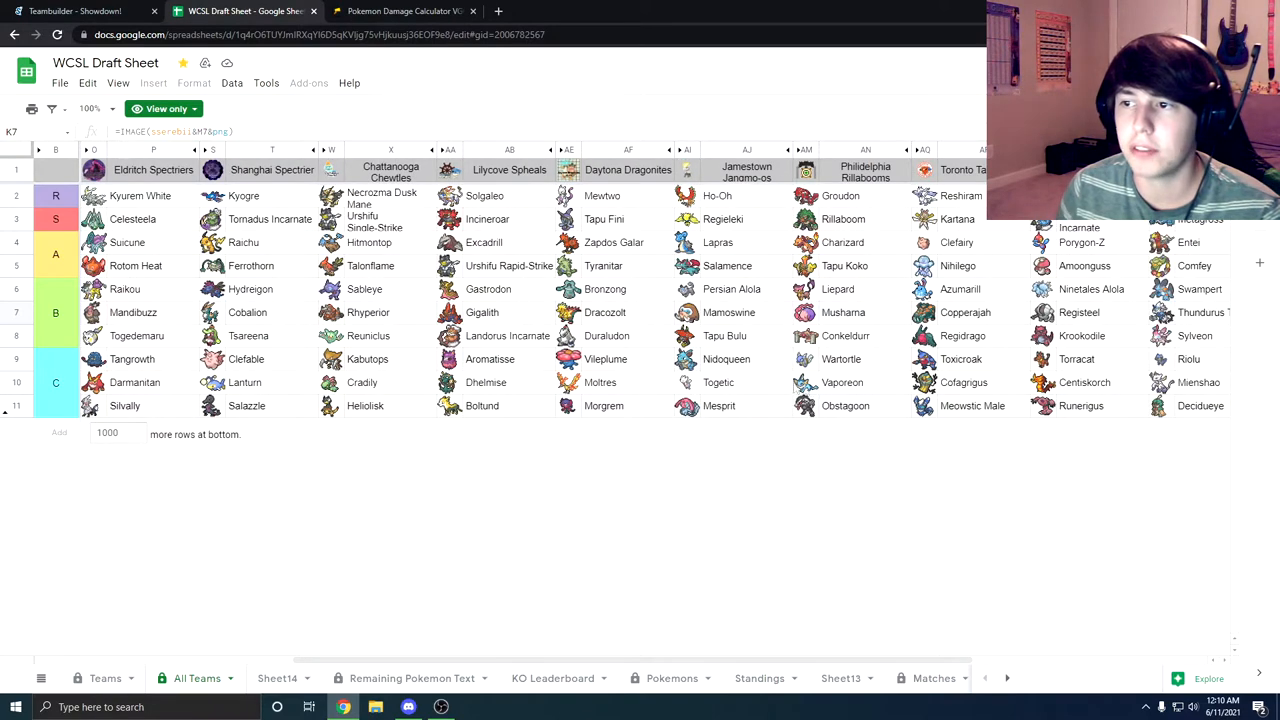
left_click(245, 359)
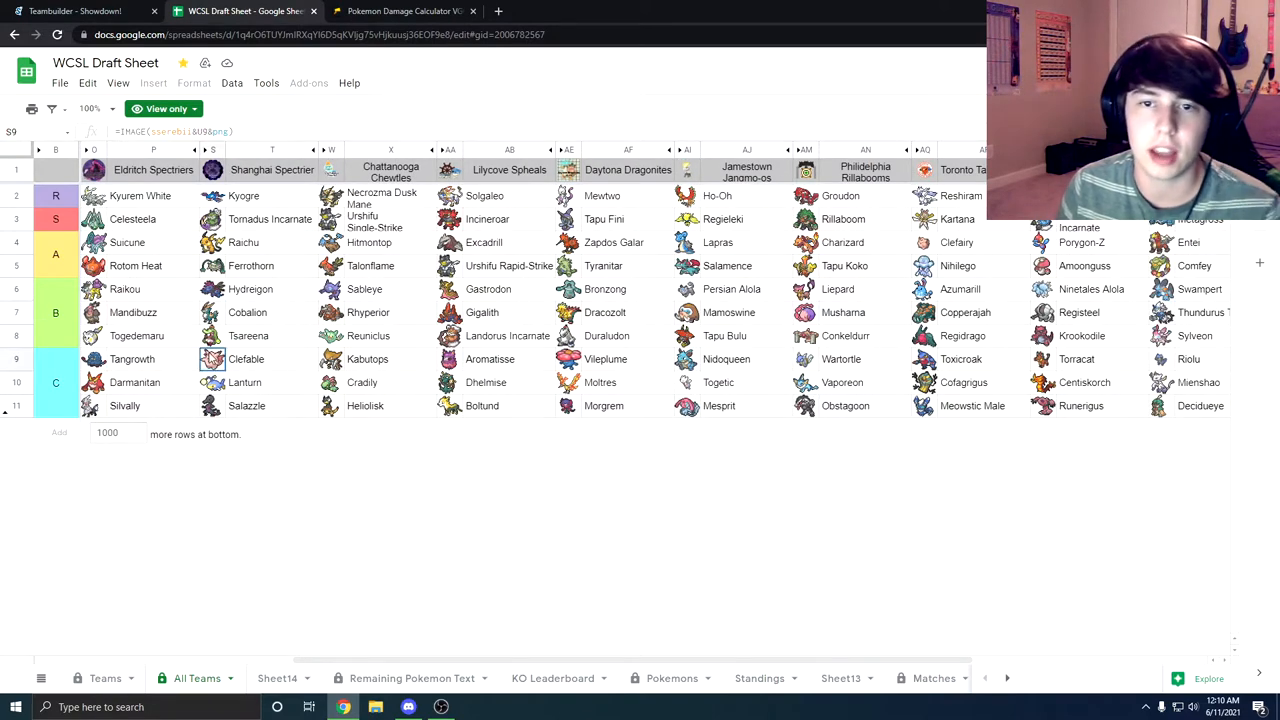
scroll("right", 3)
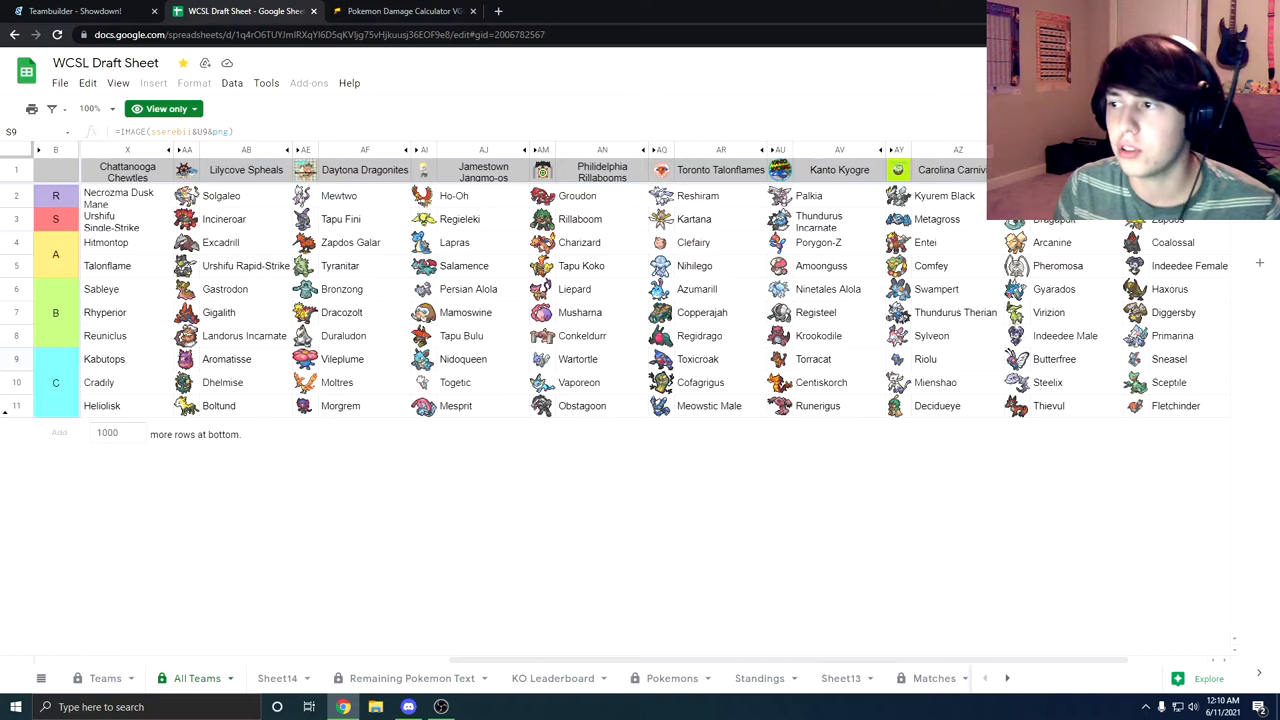
mouse_move(850, 362)
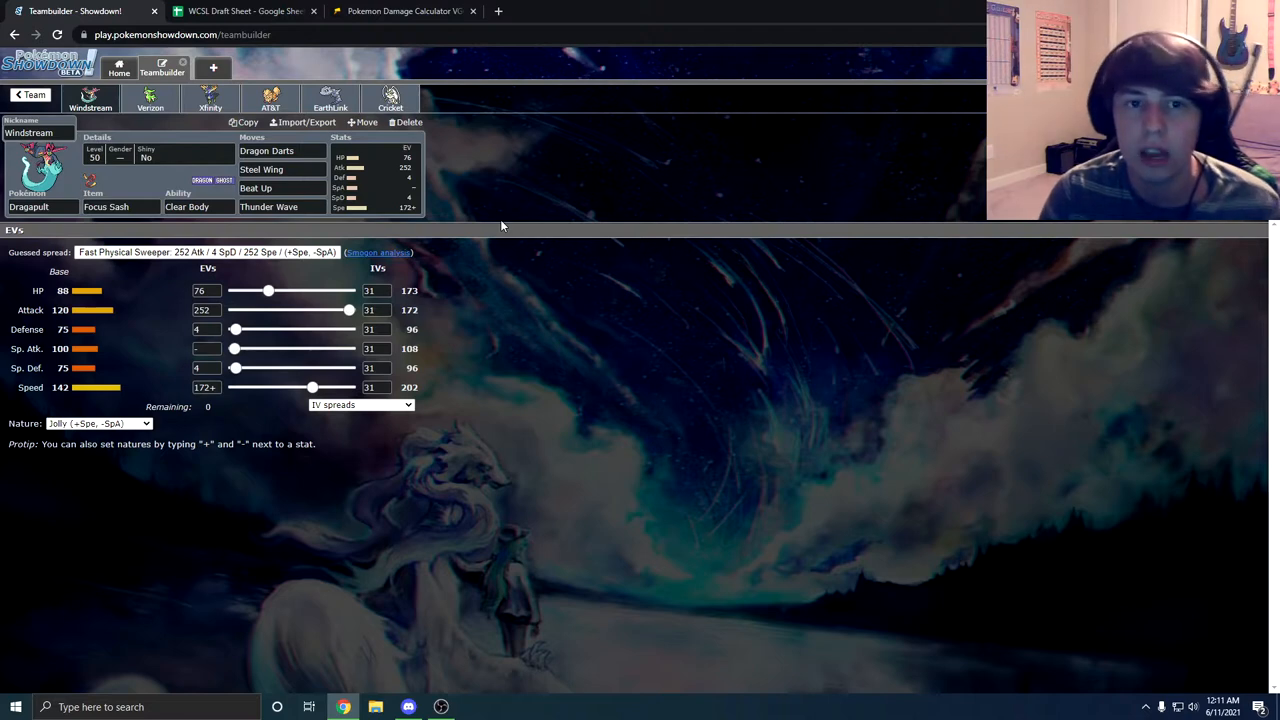
mouse_move(178, 103)
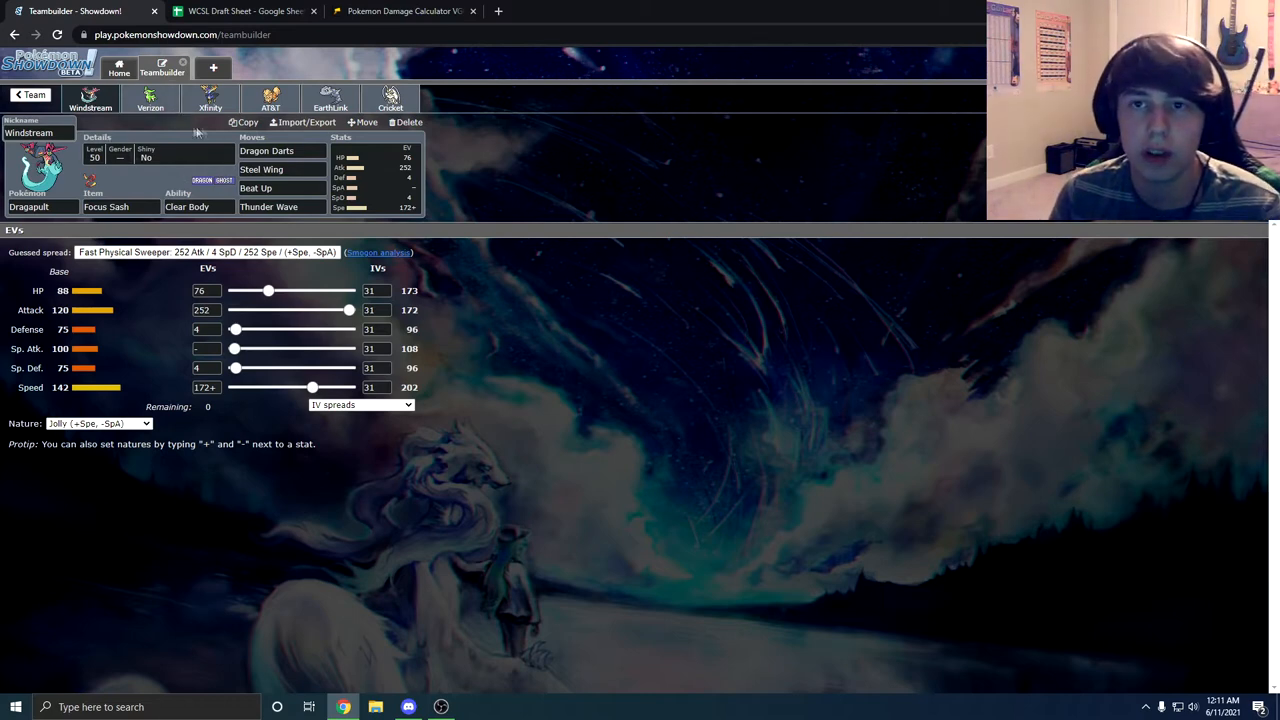
- Review the Arcanine, Xerneas, Pheromosa and Dragapult sets in the teambuilder
left_click(150, 98)
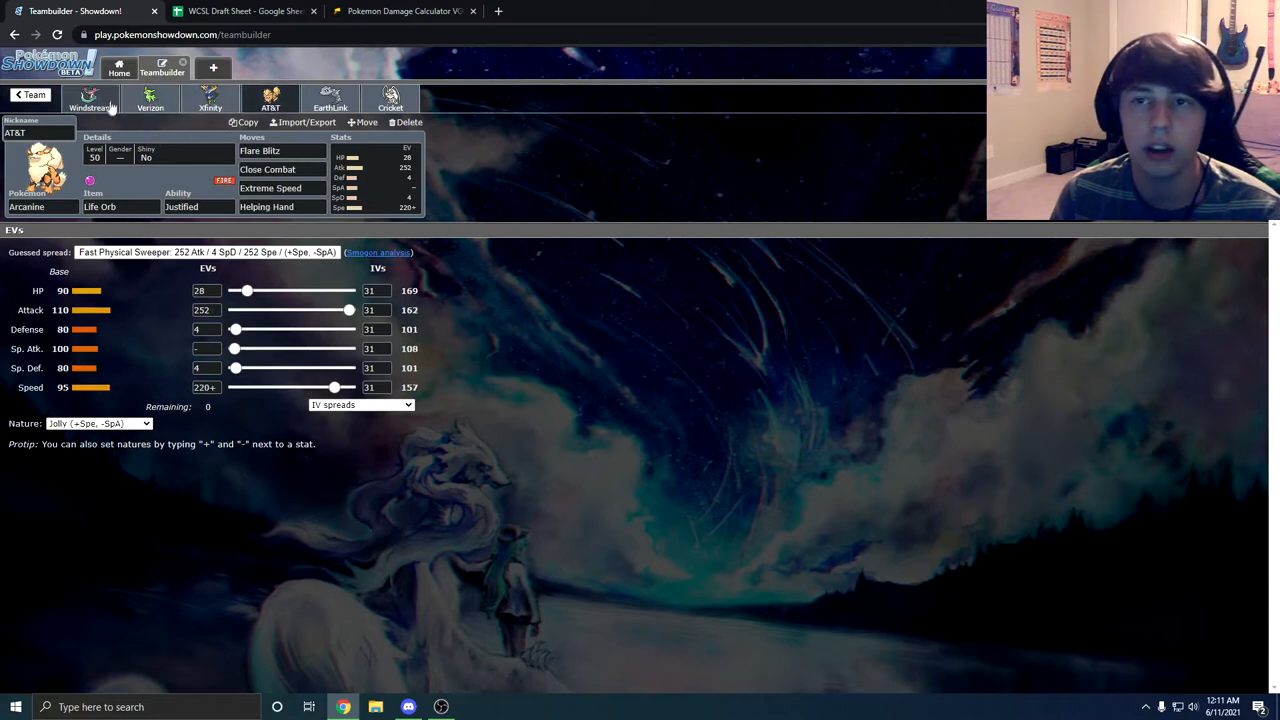
left_click(210, 98)
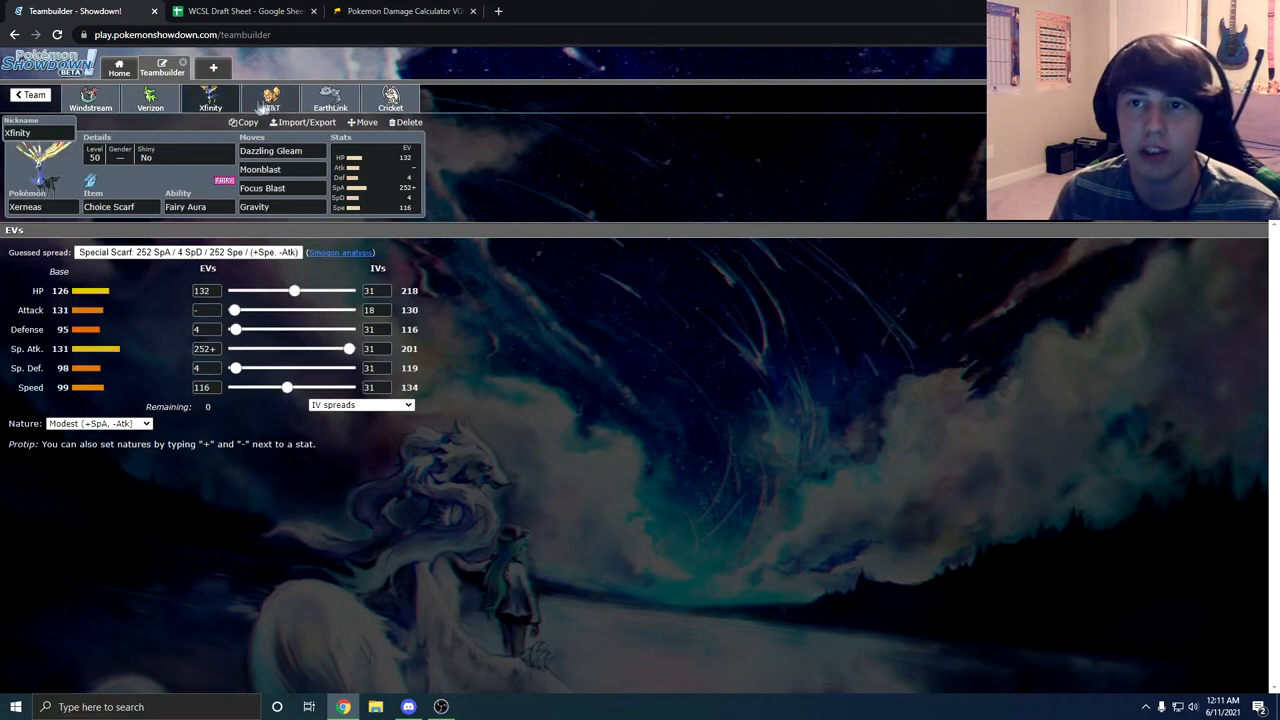
left_click(390, 98)
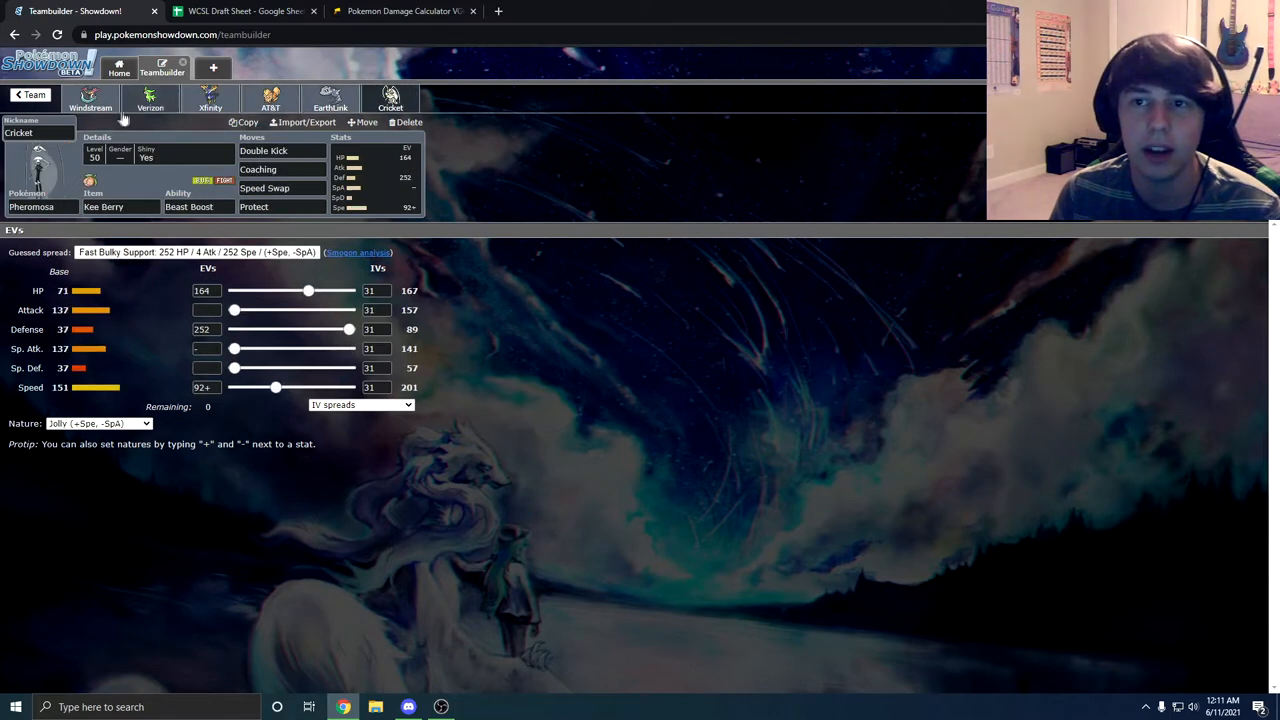
left_click(90, 98)
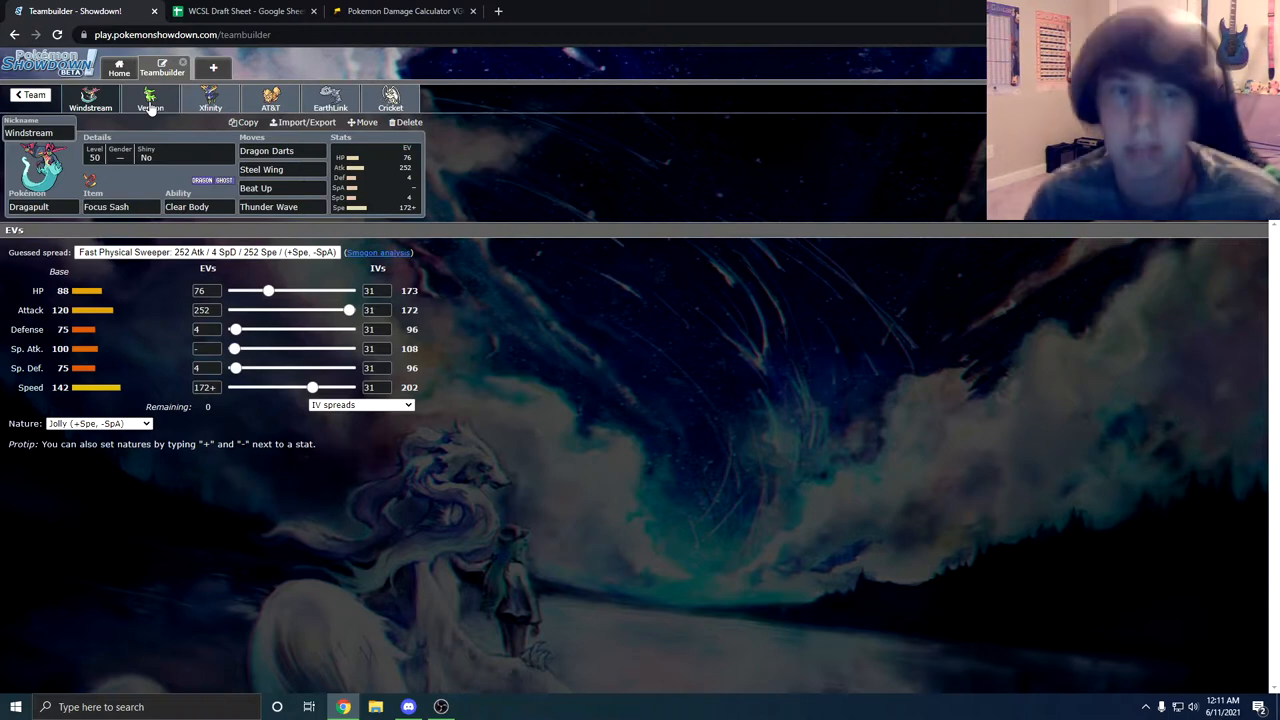
- Compare the Virizion and Xerneas sets, then review Steelix, Arcanine and Dragapult again
left_click(150, 100)
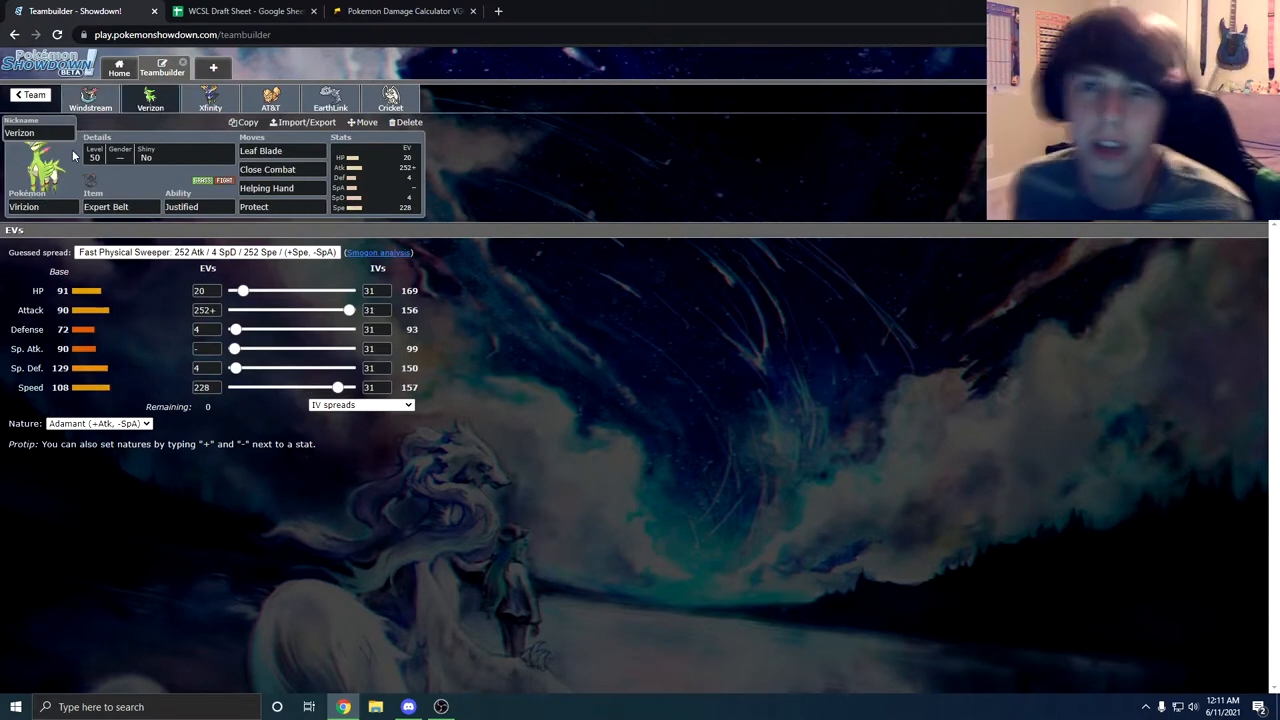
left_click(210, 98)
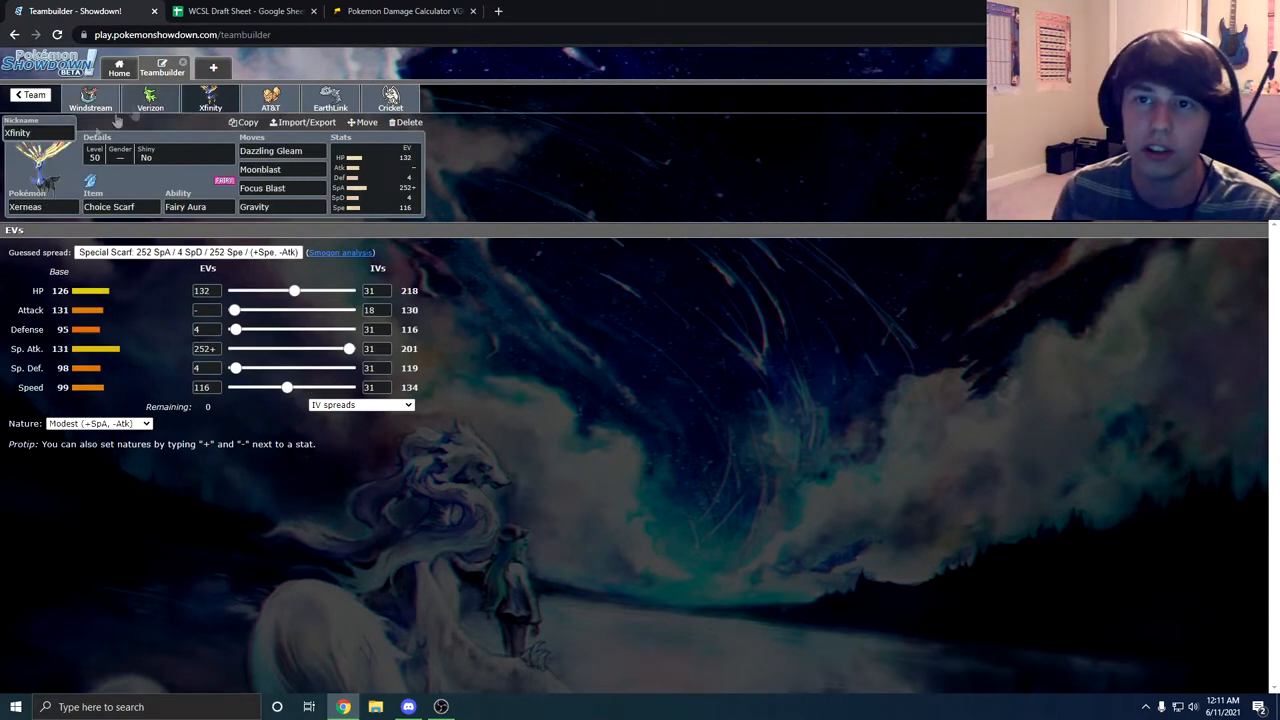
left_click(150, 97)
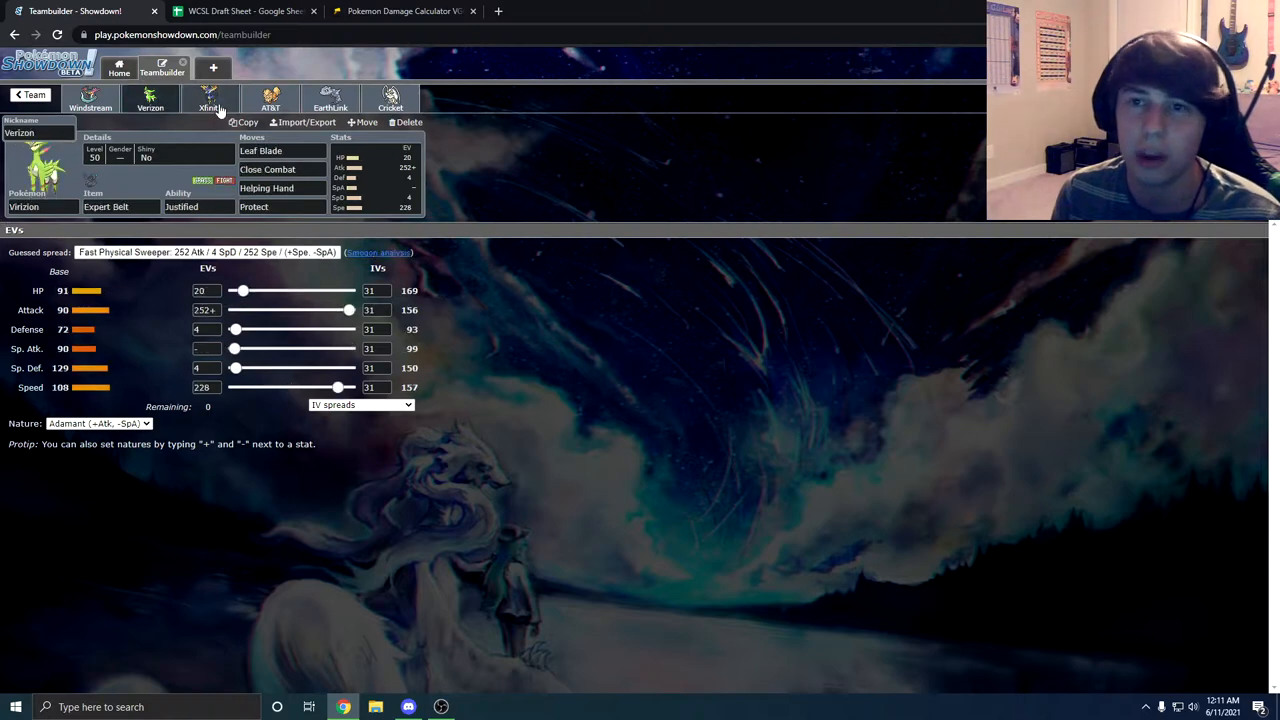
left_click(208, 100)
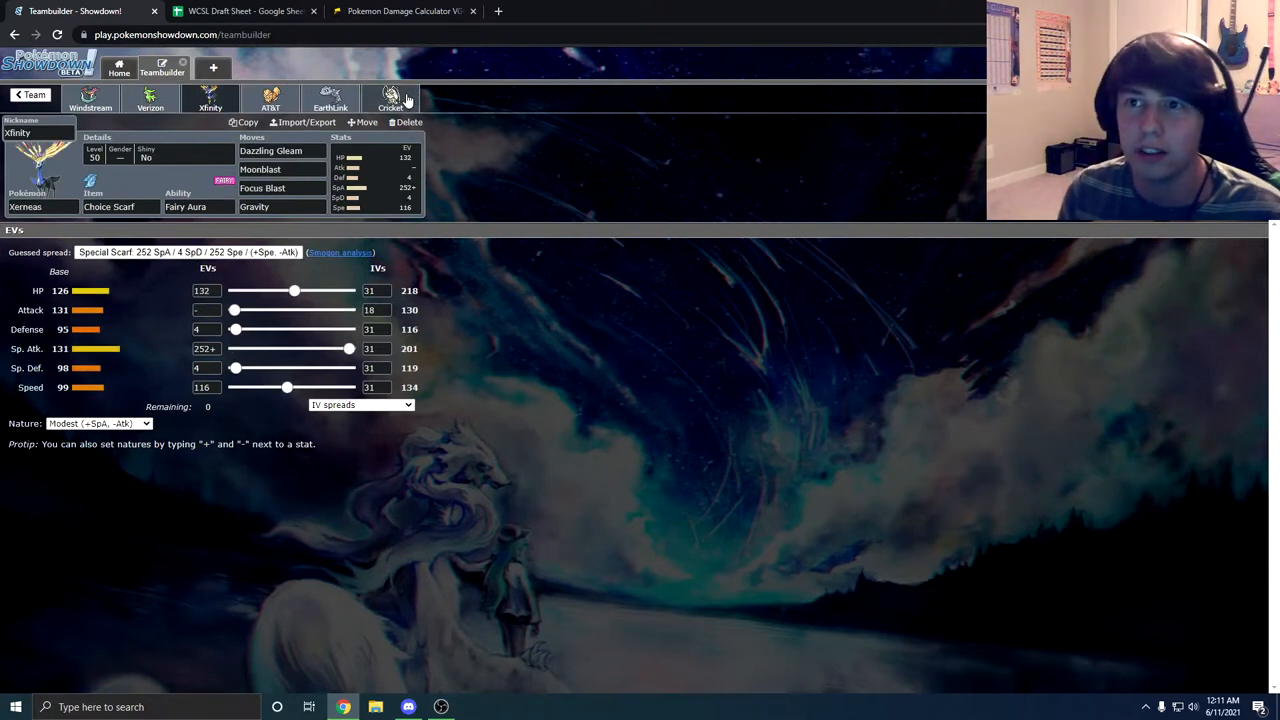
left_click(330, 97)
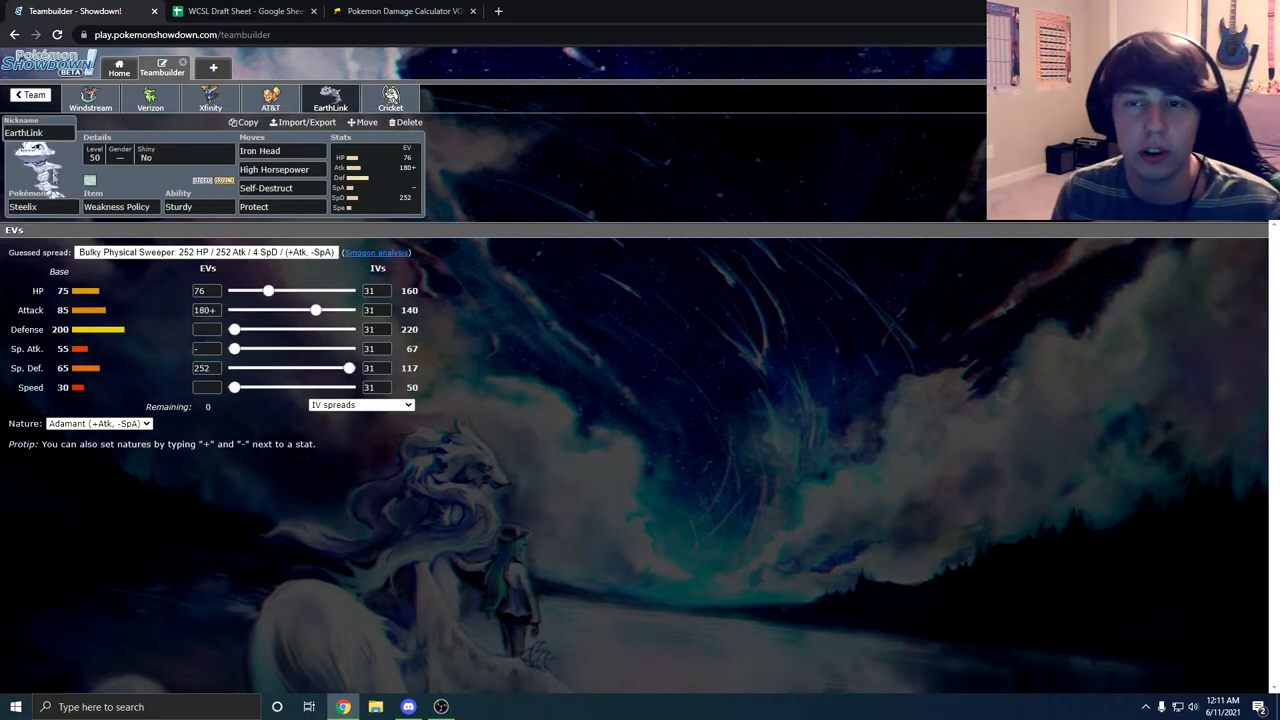
left_click(270, 98)
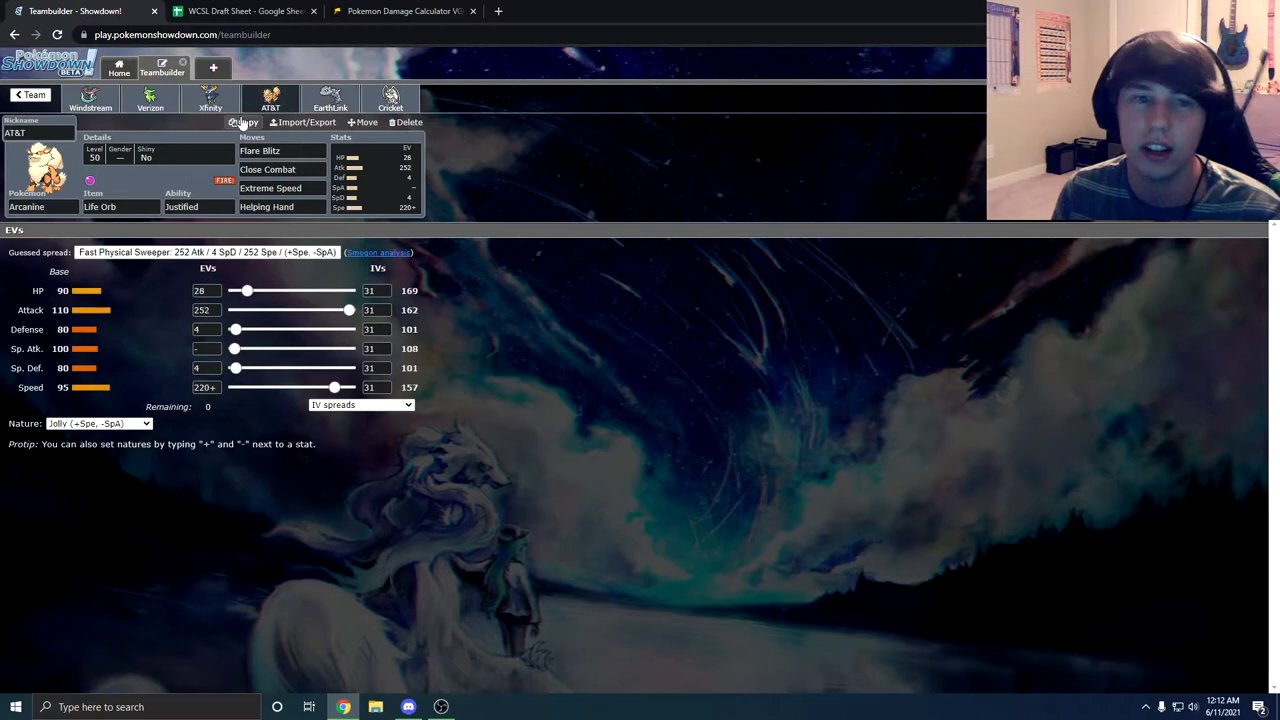
left_click(90, 98)
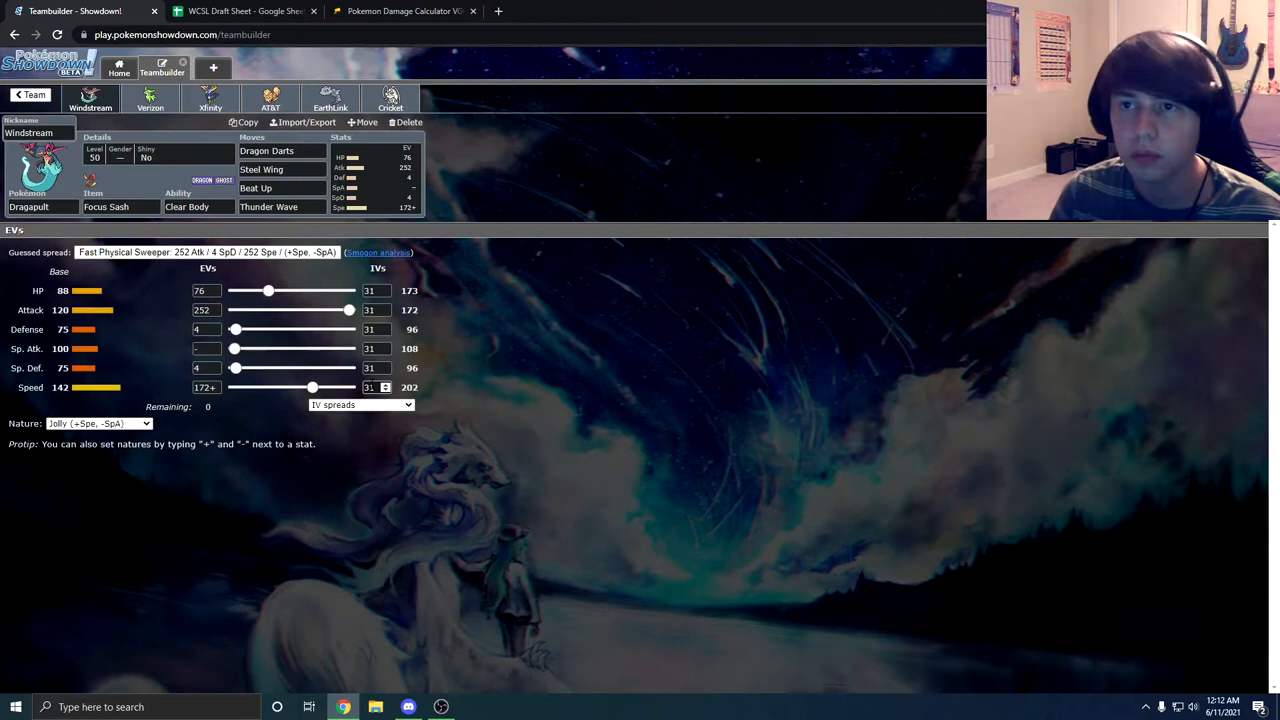
- Browse alternatives for Dragapult's Steel Wing and Beat Up, then return to the draft sheet
left_click(261, 169)
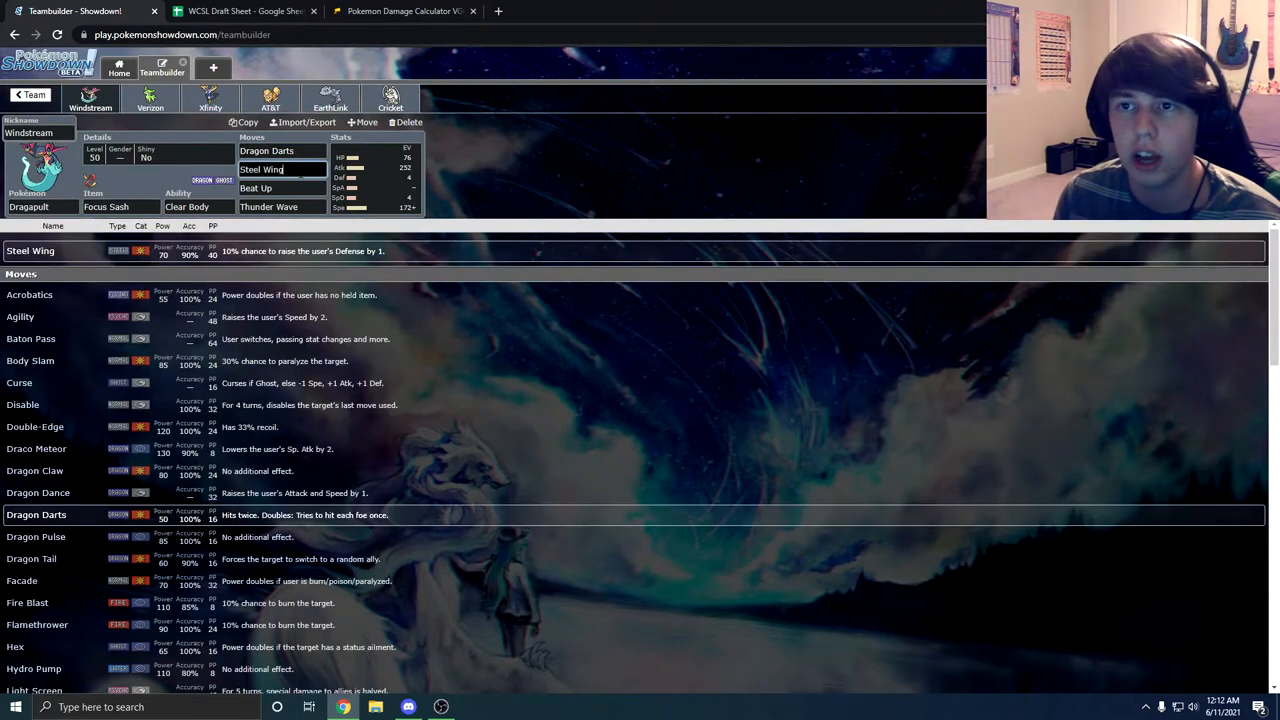
left_click(256, 188)
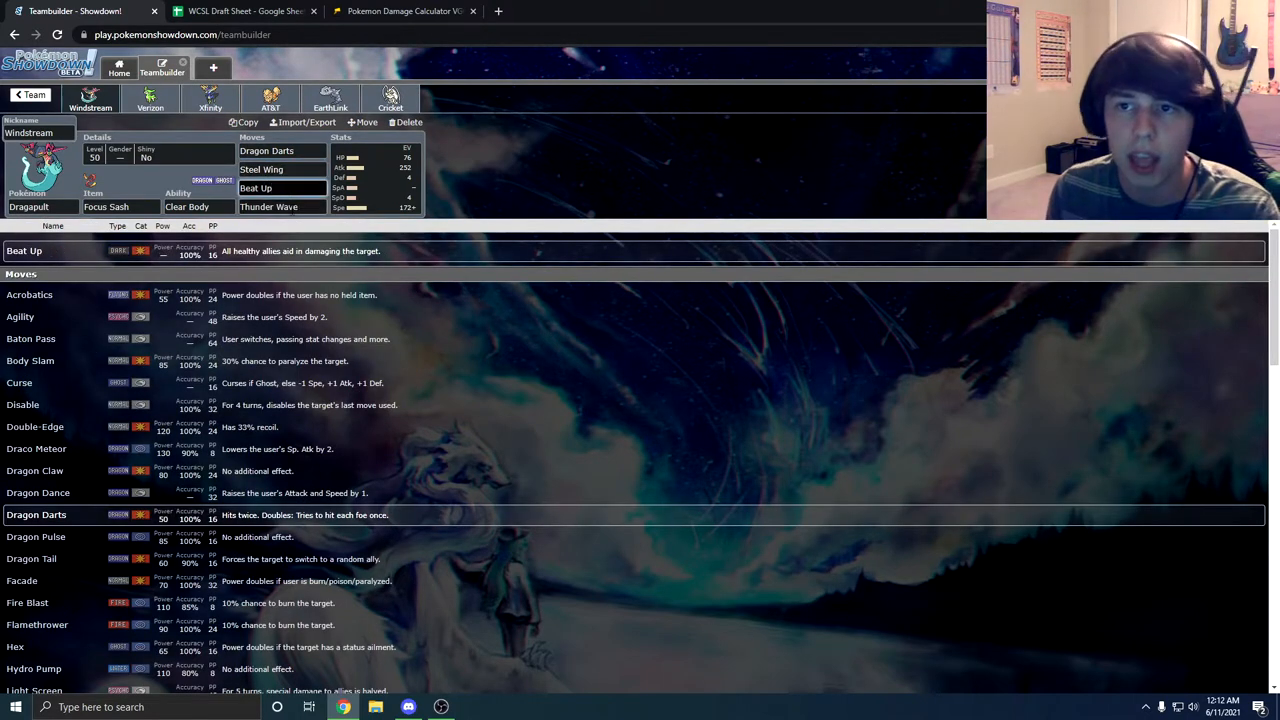
left_click(245, 11)
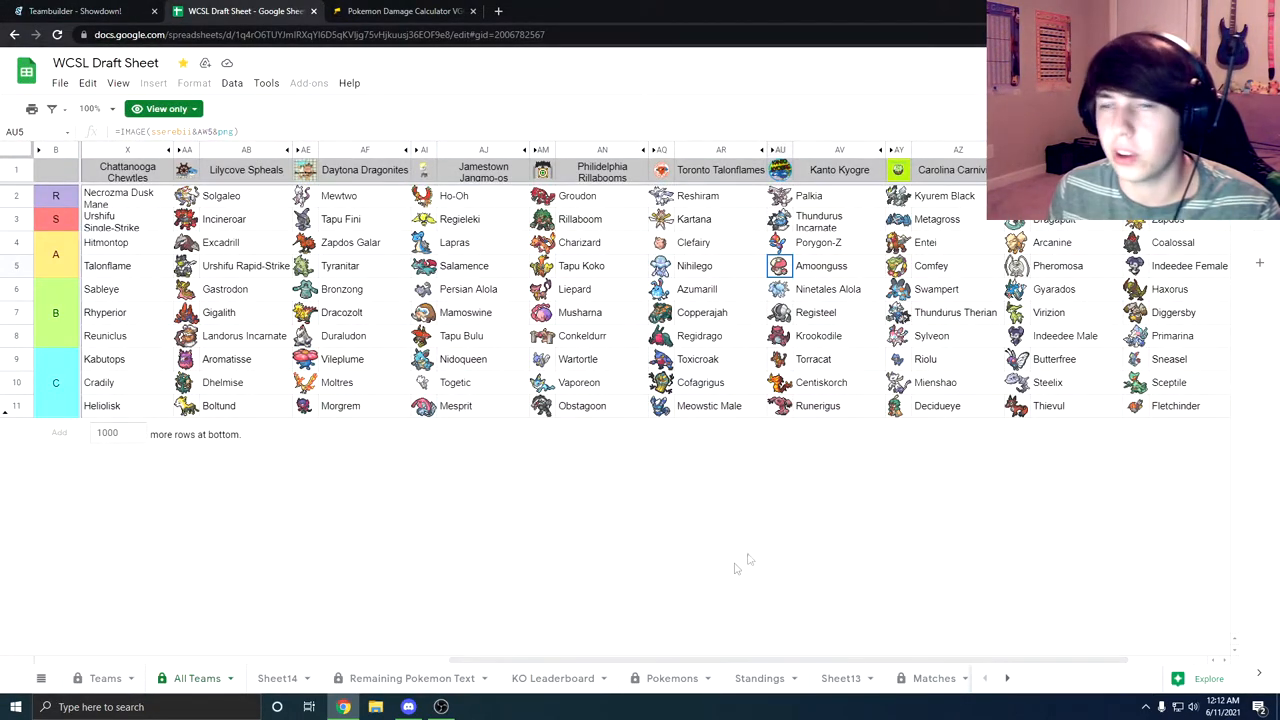
- Scroll back to the start of All Teams and check Weavile on the Michigan Walreins roster
scroll("left", 3)
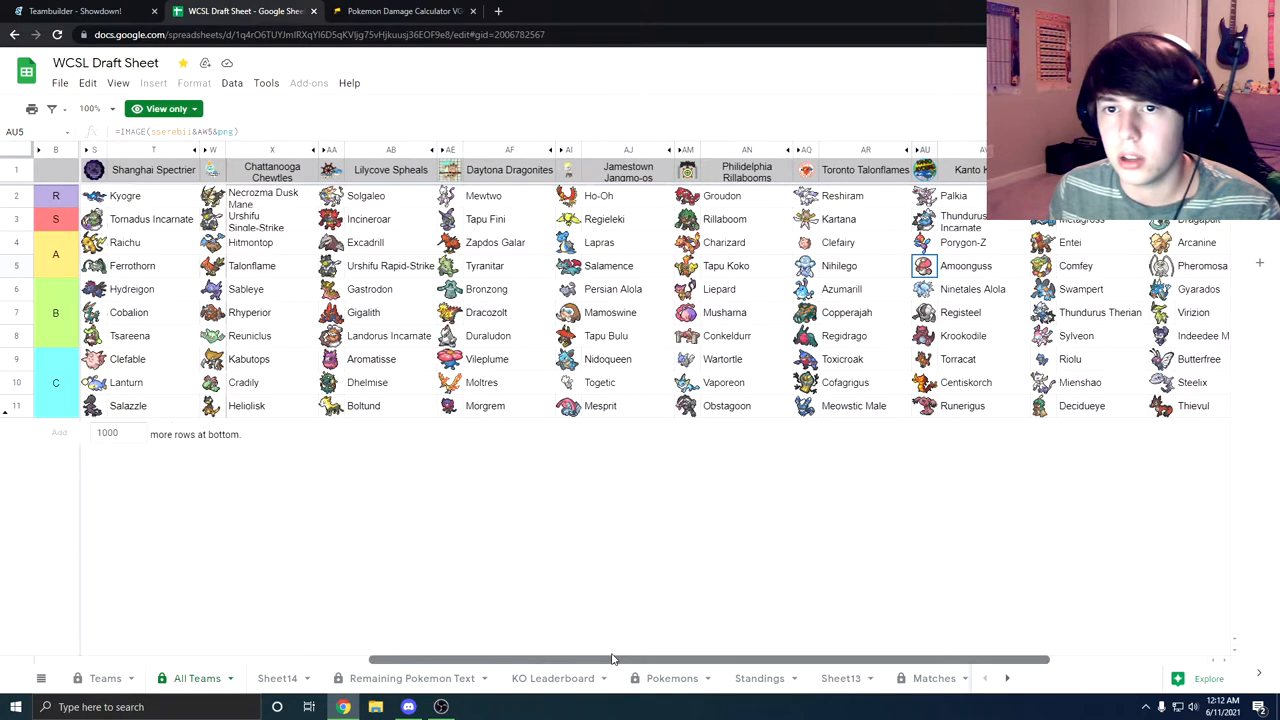
scroll("left", 3)
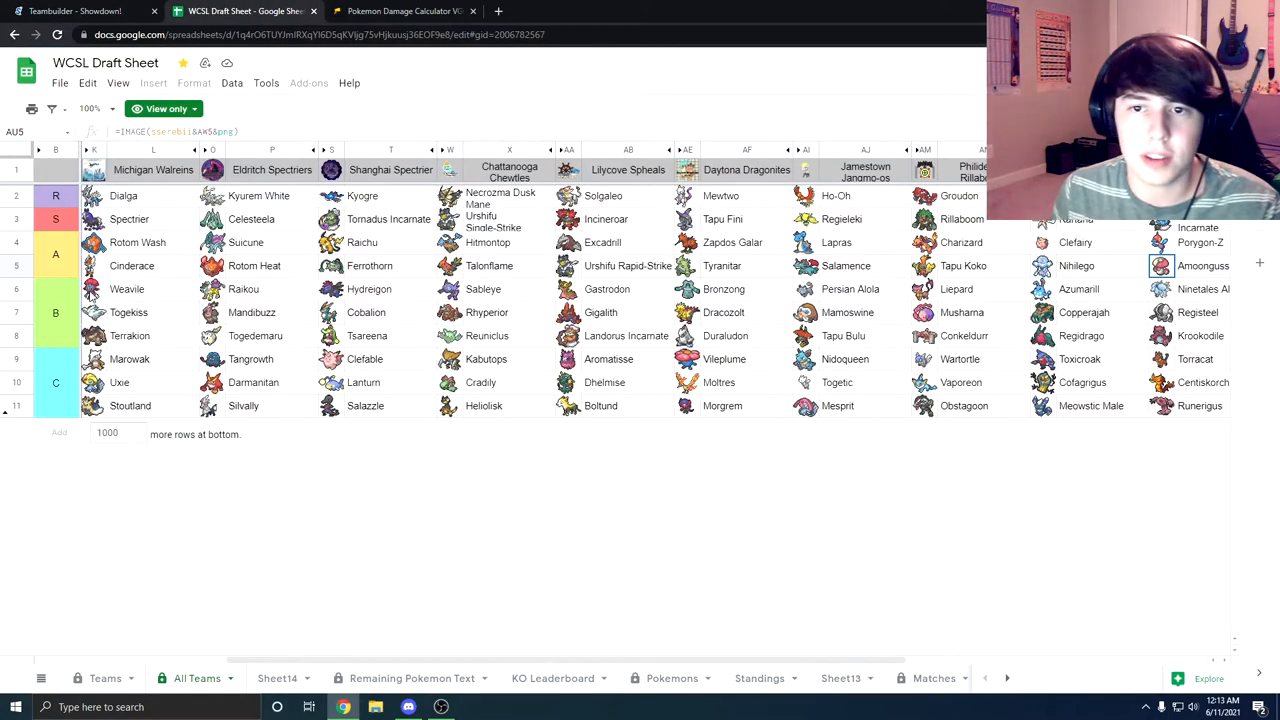
left_click(93, 289)
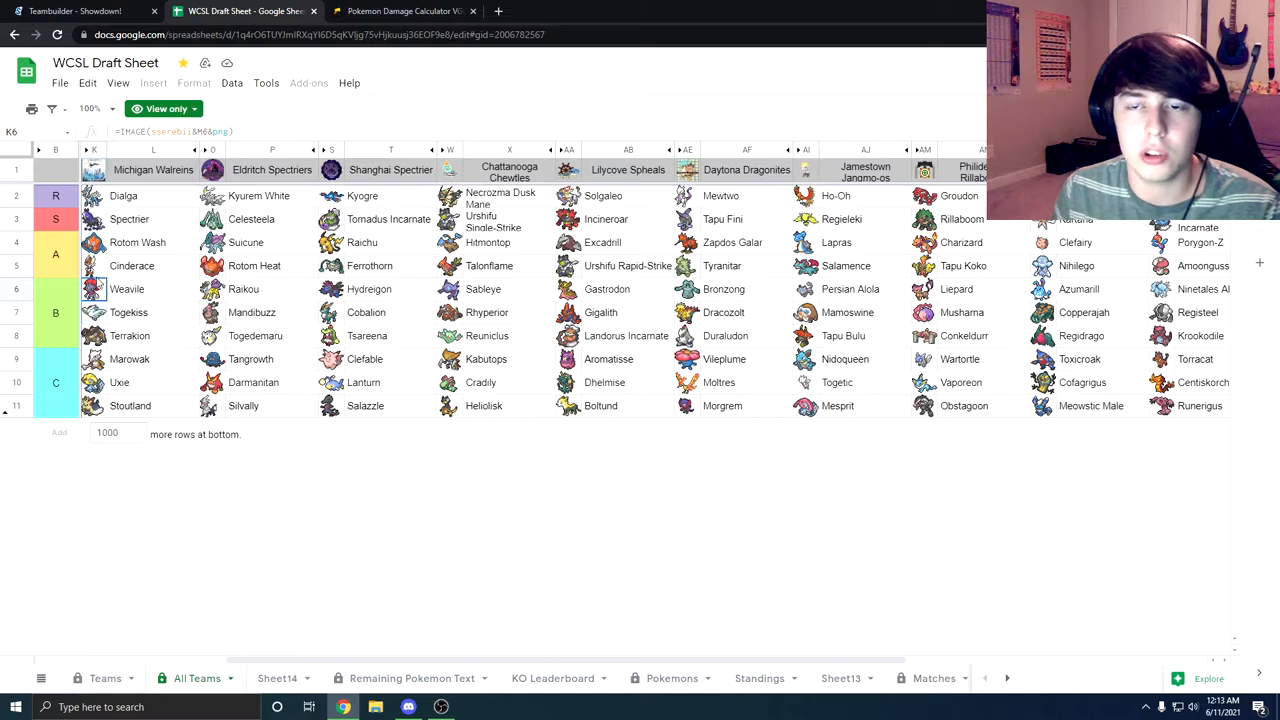
- Check Virizion's set in the Showdown teambuilder, then return to the draft sheet
left_click(75, 11)
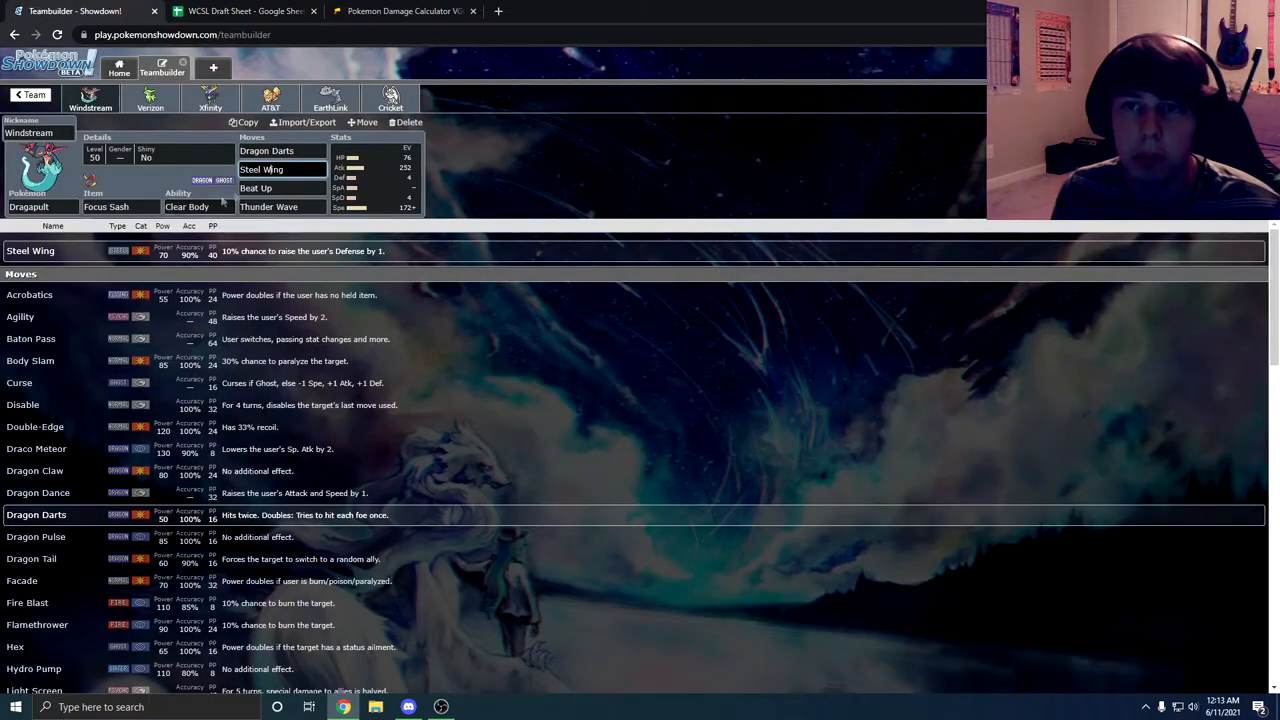
left_click(150, 98)
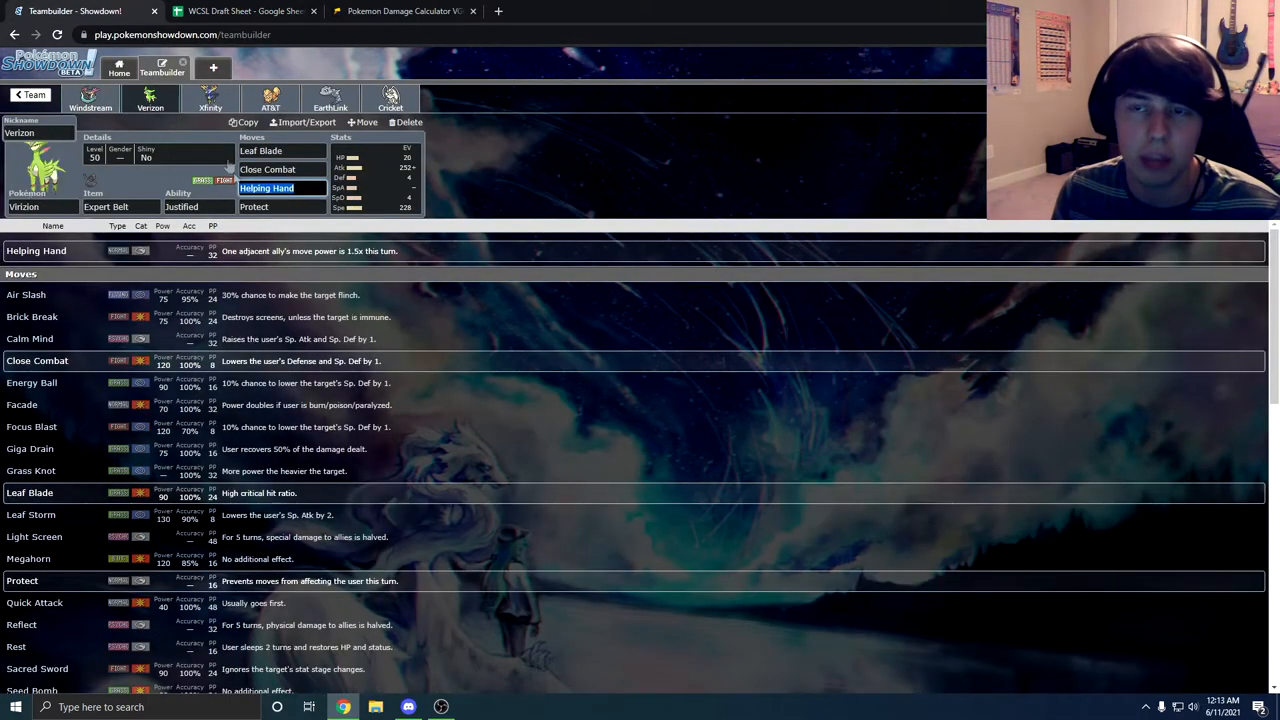
left_click(245, 11)
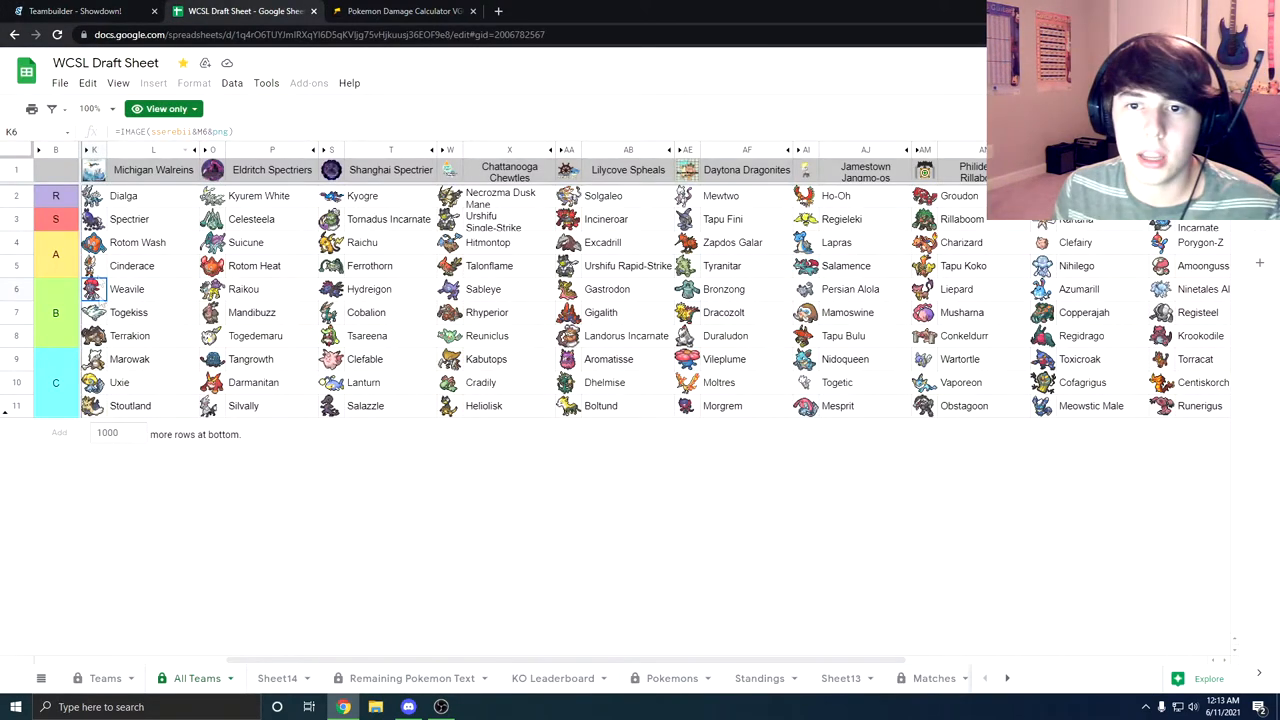
- Check Spectrier's sprite cell, then bring up the Pikalytics calc of Abomasnow versus Dragapult
left_click(93, 218)
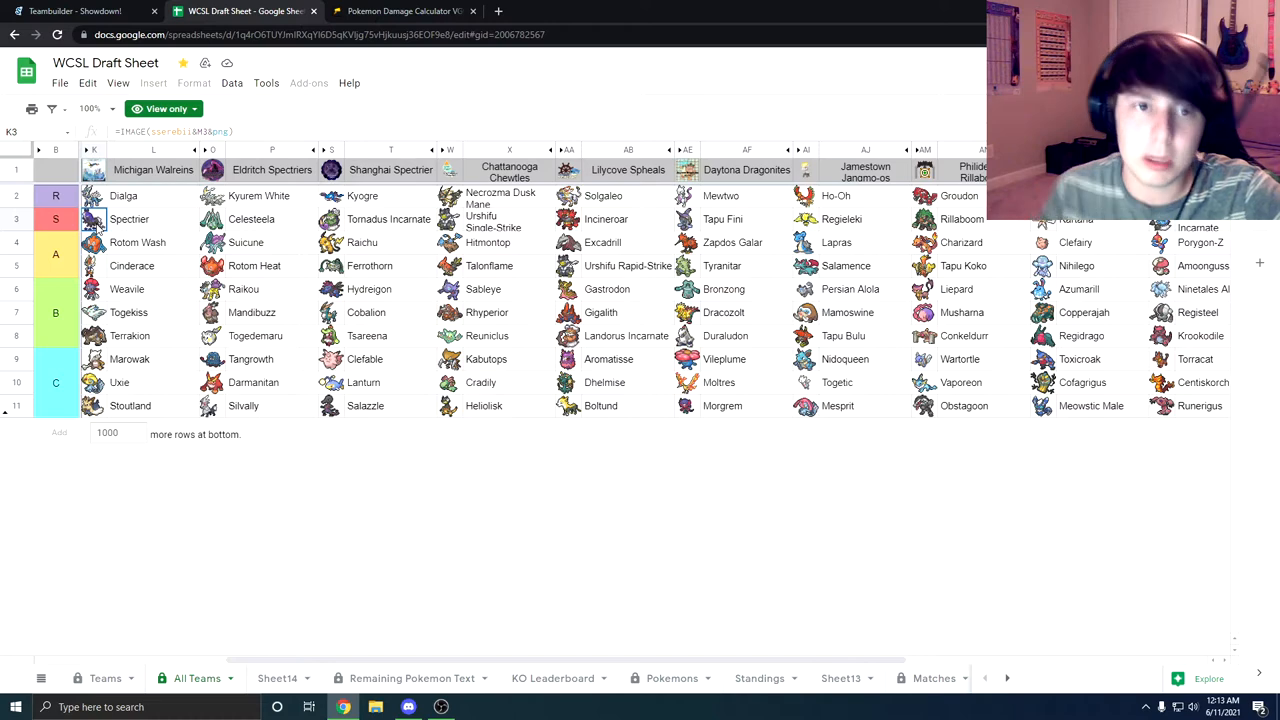
left_click(404, 11)
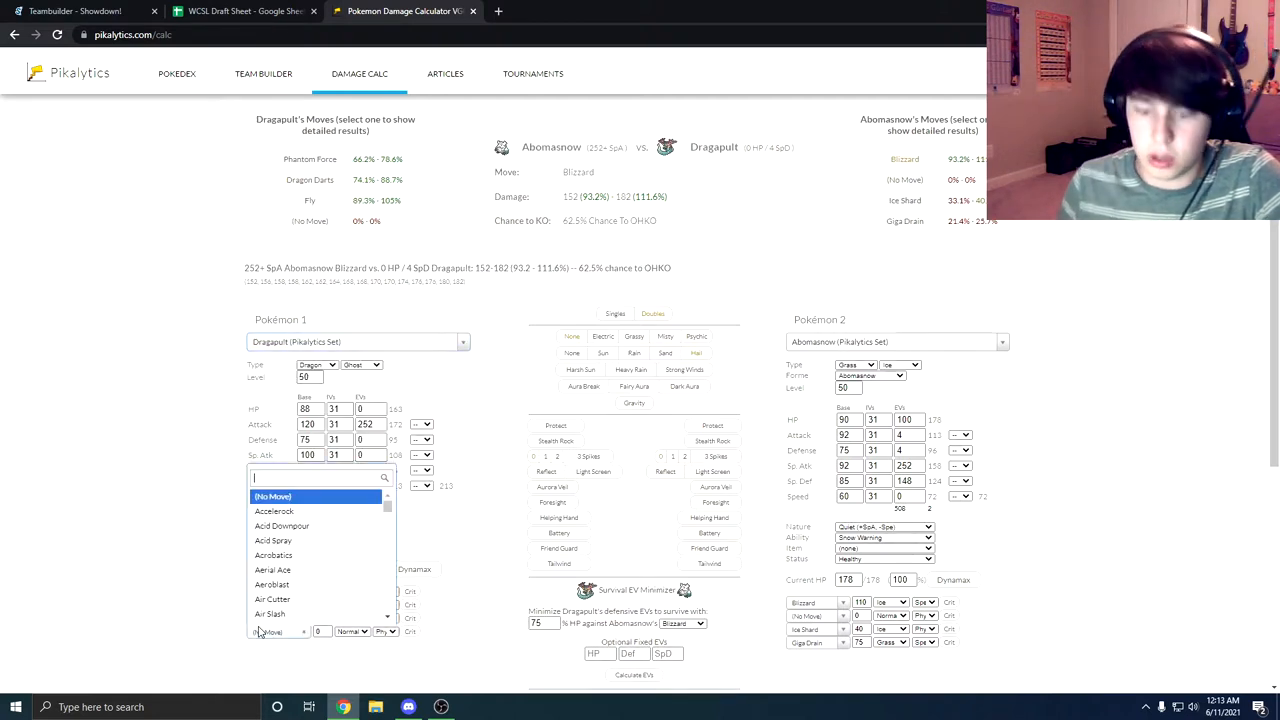
- Set Bite as Dragapult's fourth move (10.6–12.9% to Abomasnow), then return to Showdown
left_click(270, 631)
type("Bite")
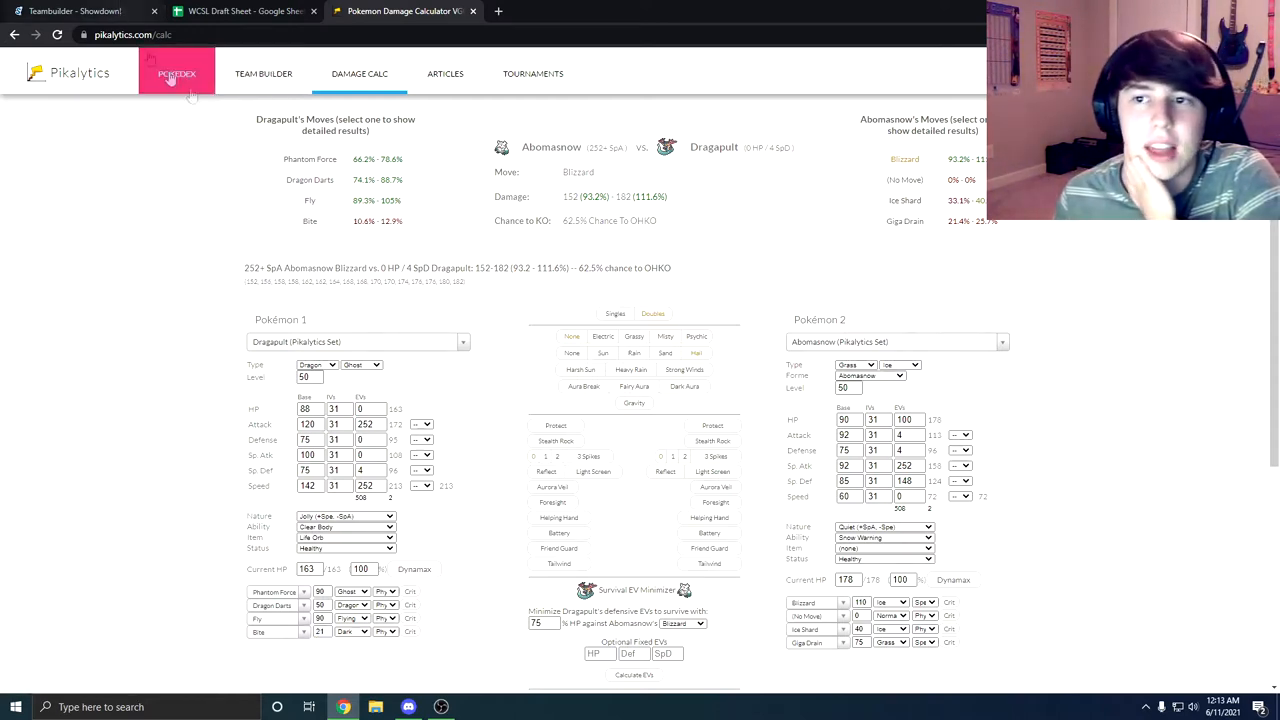
left_click(75, 11)
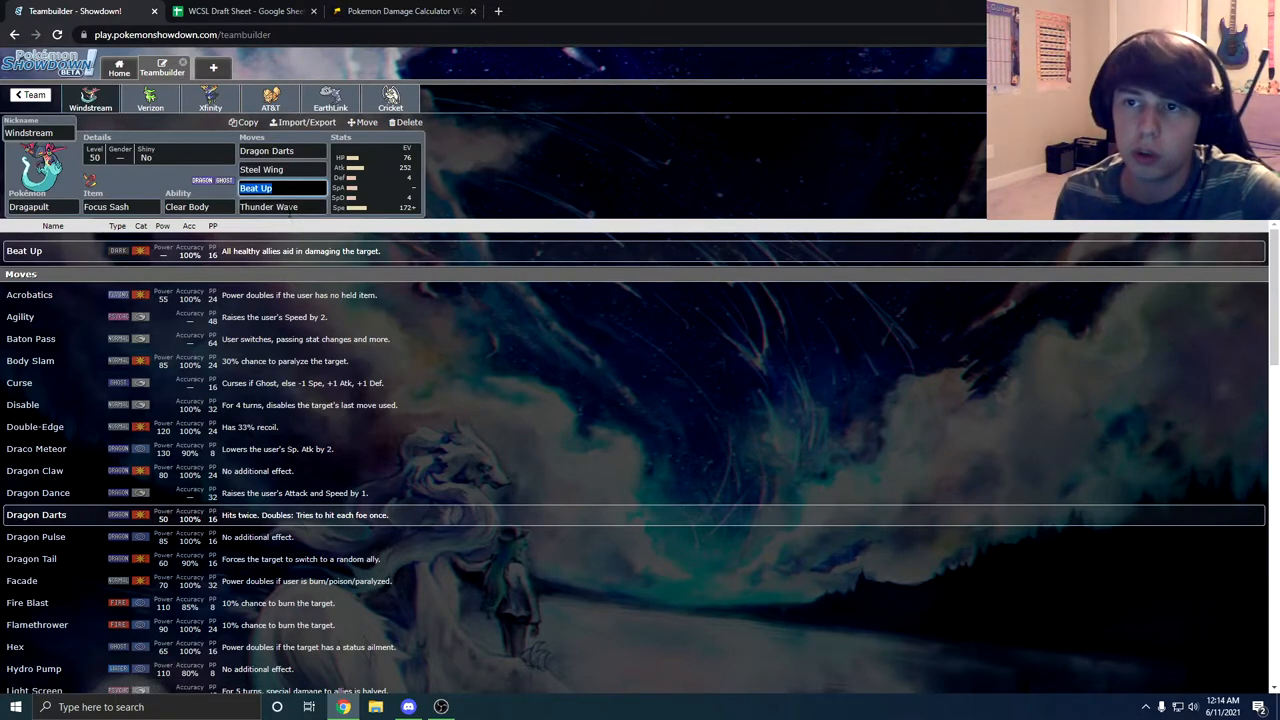
- Check two more Michigan Walreins sprite cells in the draft sheet, then return to the team in Showdown
left_click(245, 11)
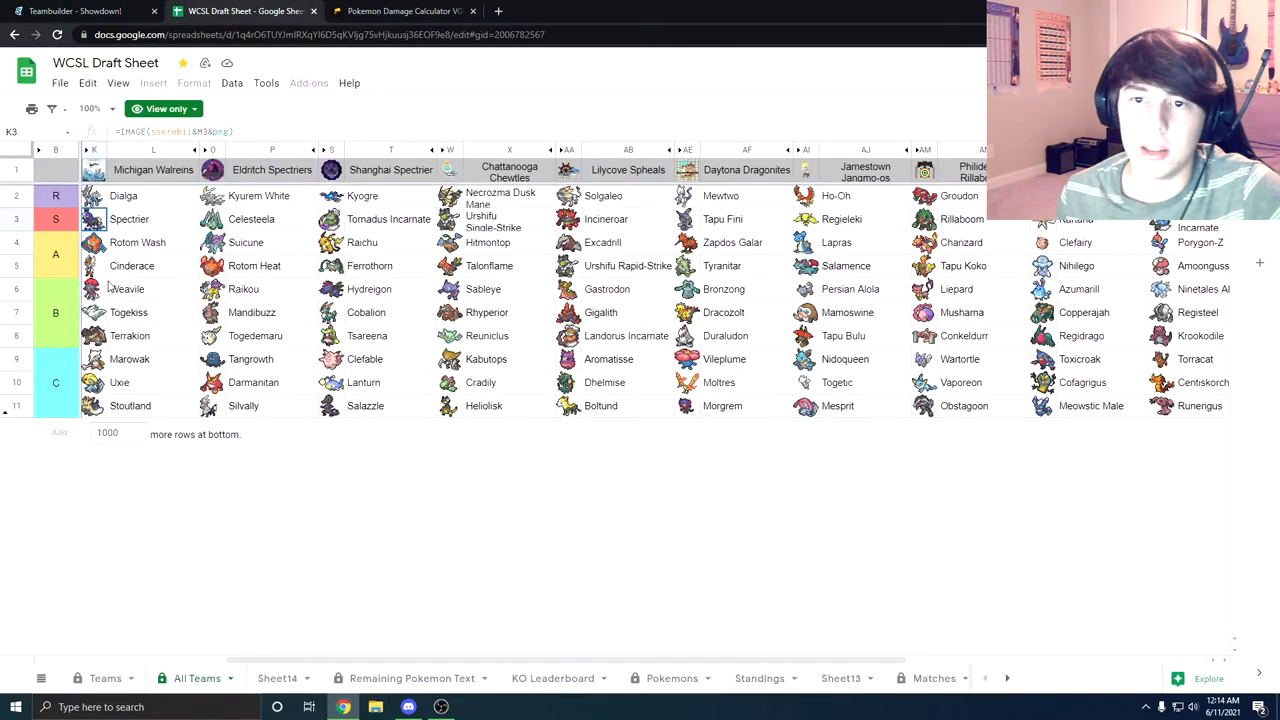
left_click(127, 289)
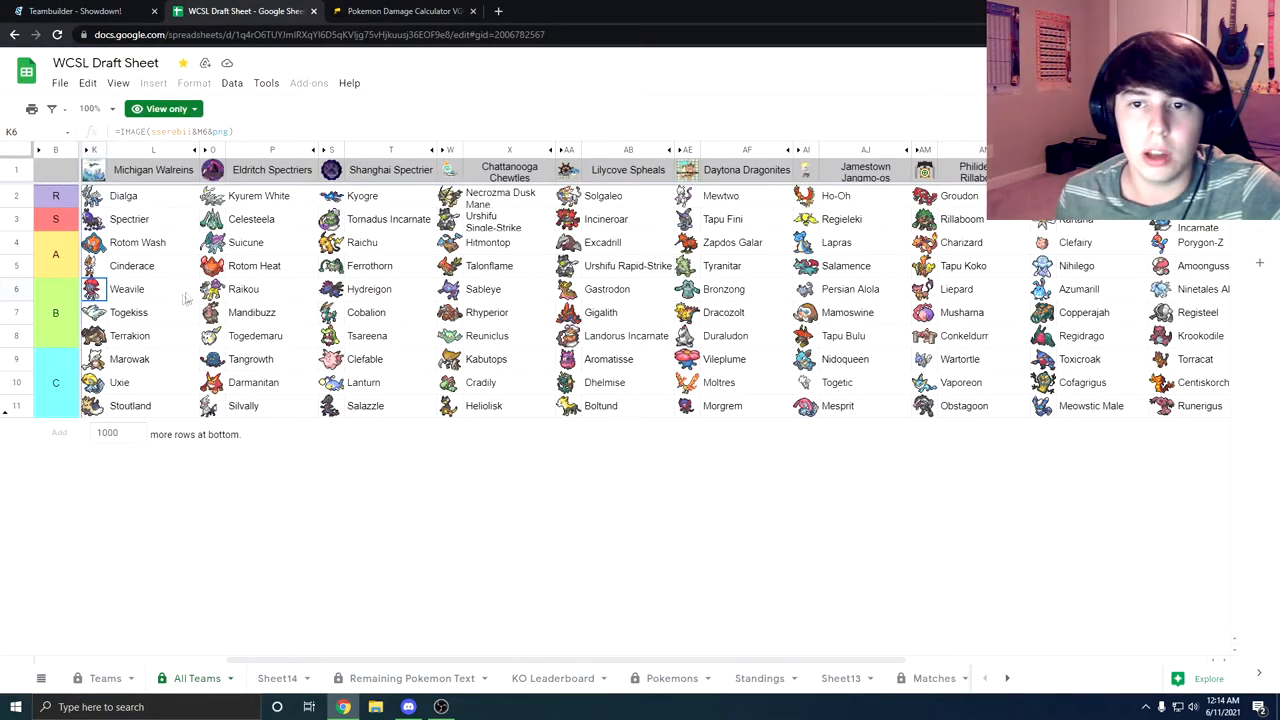
left_click(93, 335)
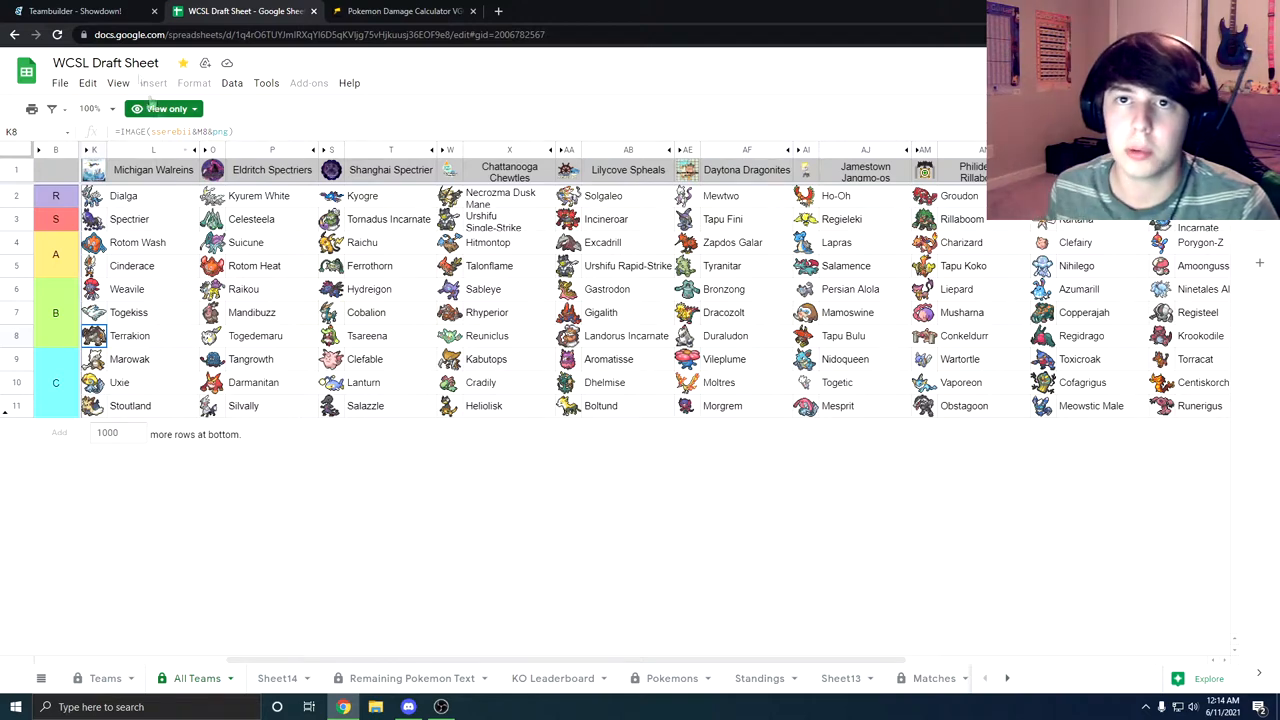
left_click(75, 11)
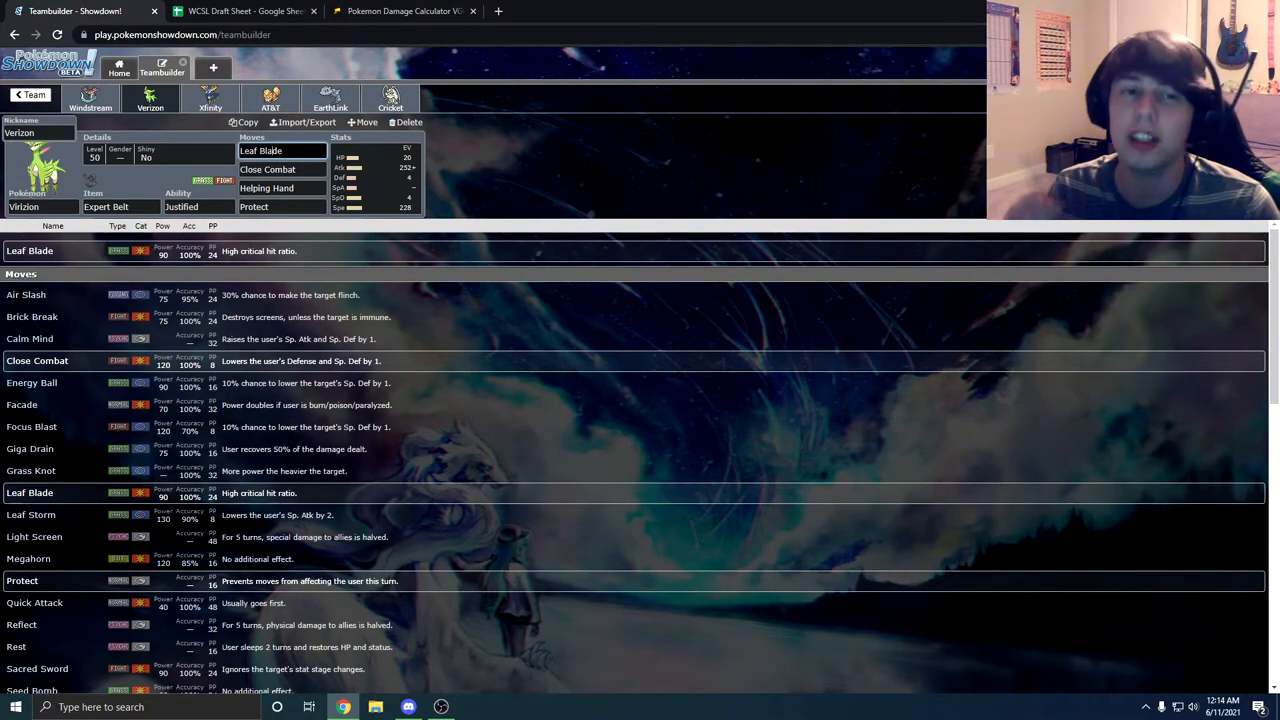
- Glance at the opponent's roster, review Virizion's Helping Hand slot, then bring up Xerneas's set
left_click(245, 11)
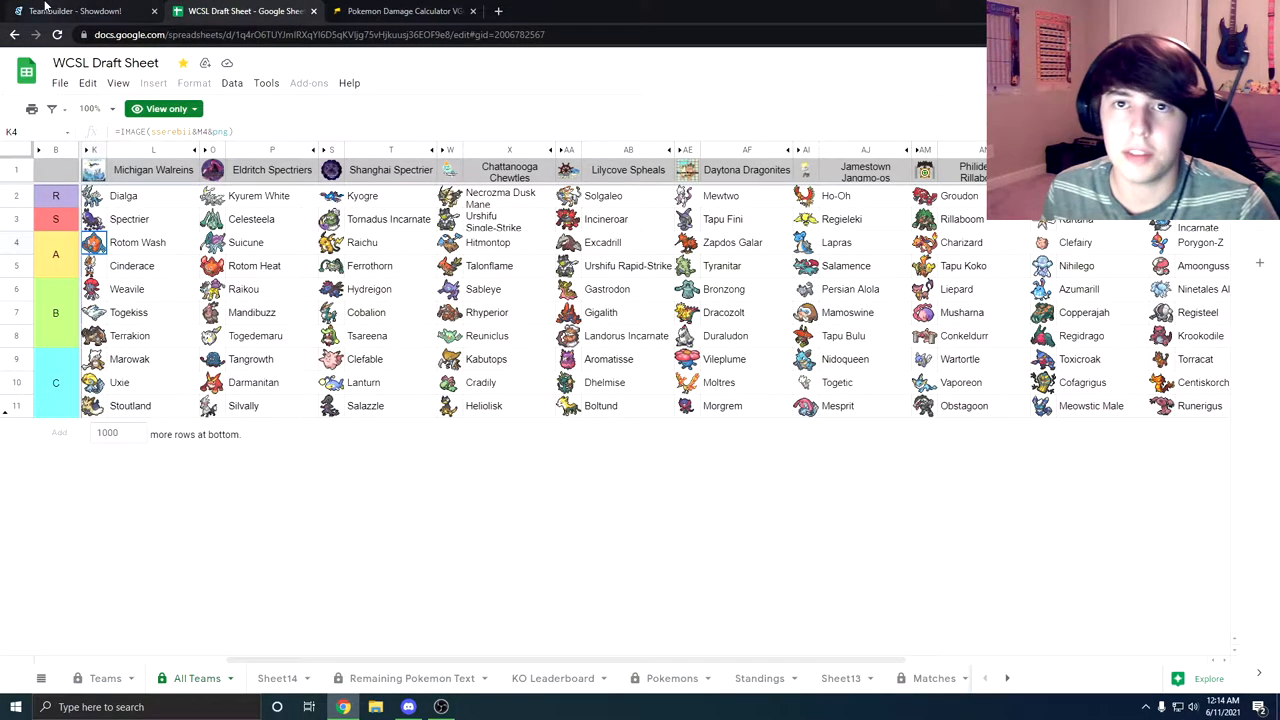
left_click(75, 11)
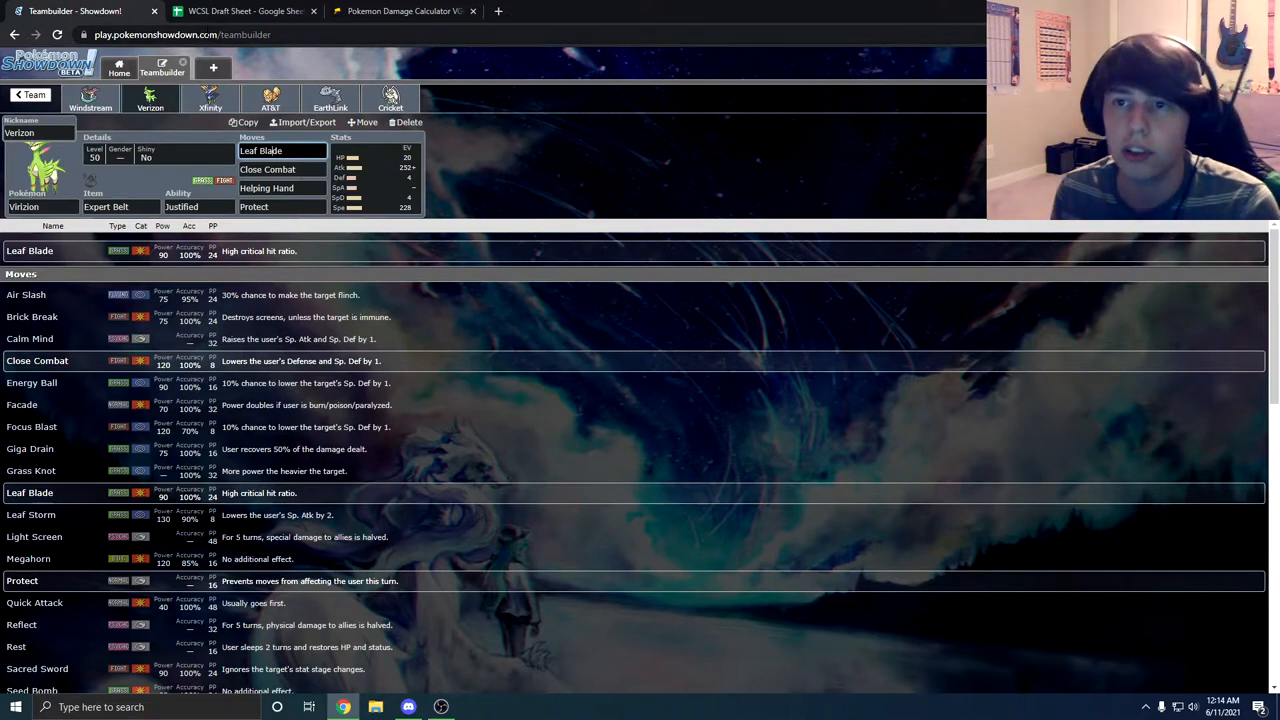
left_click(267, 169)
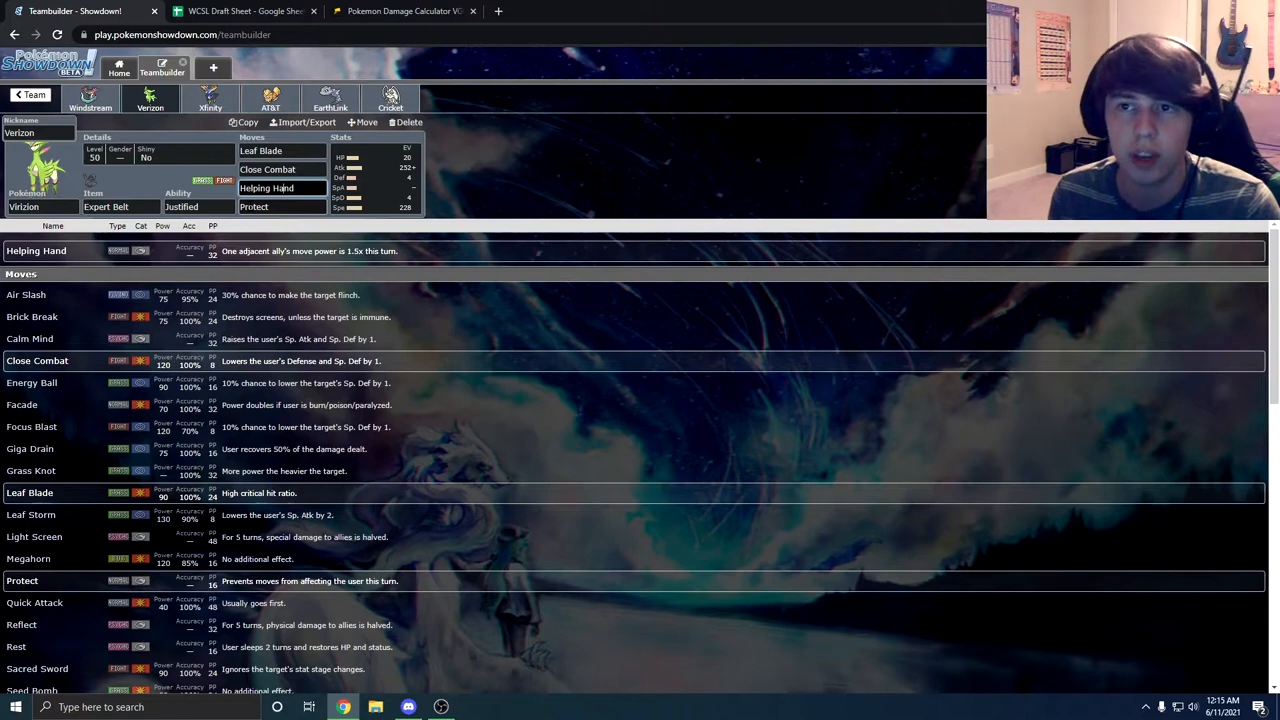
left_click(210, 98)
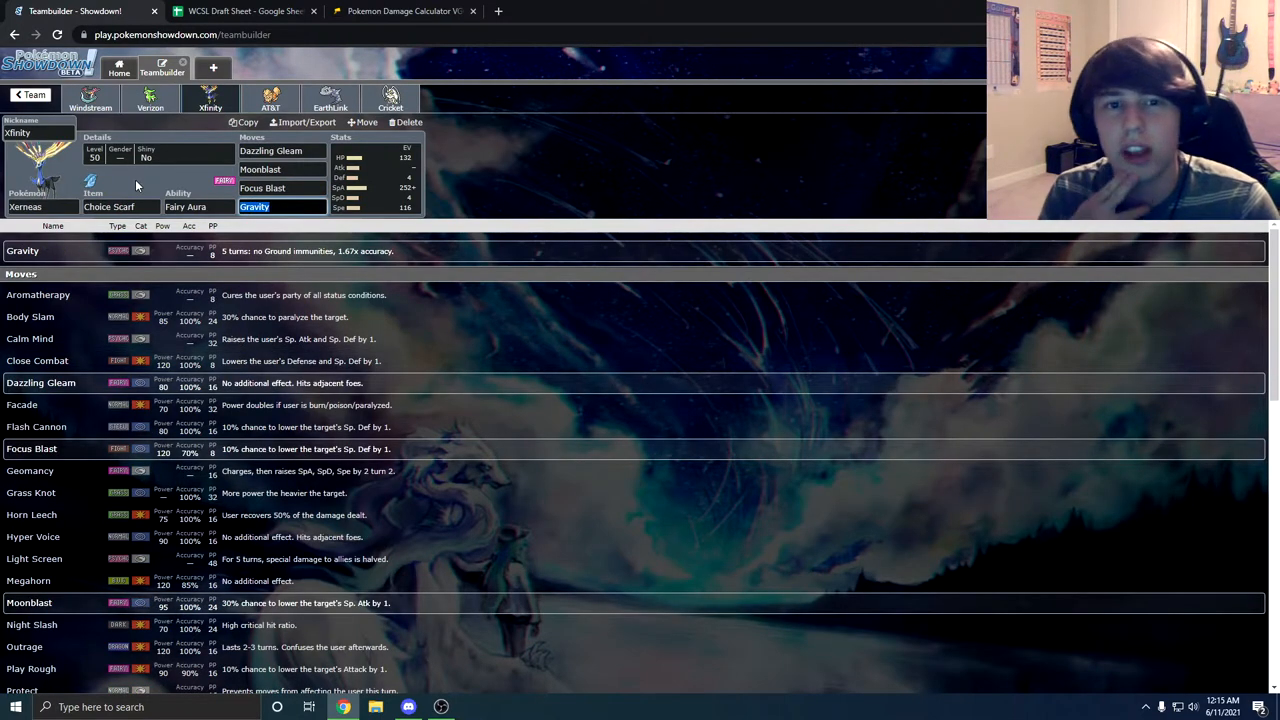
- Replace Xerneas's Focus Blast with Aromatherapy, review Steelix and Arcanine, then go to Pikalytics
left_click(281, 188)
type("Aromatherapy")
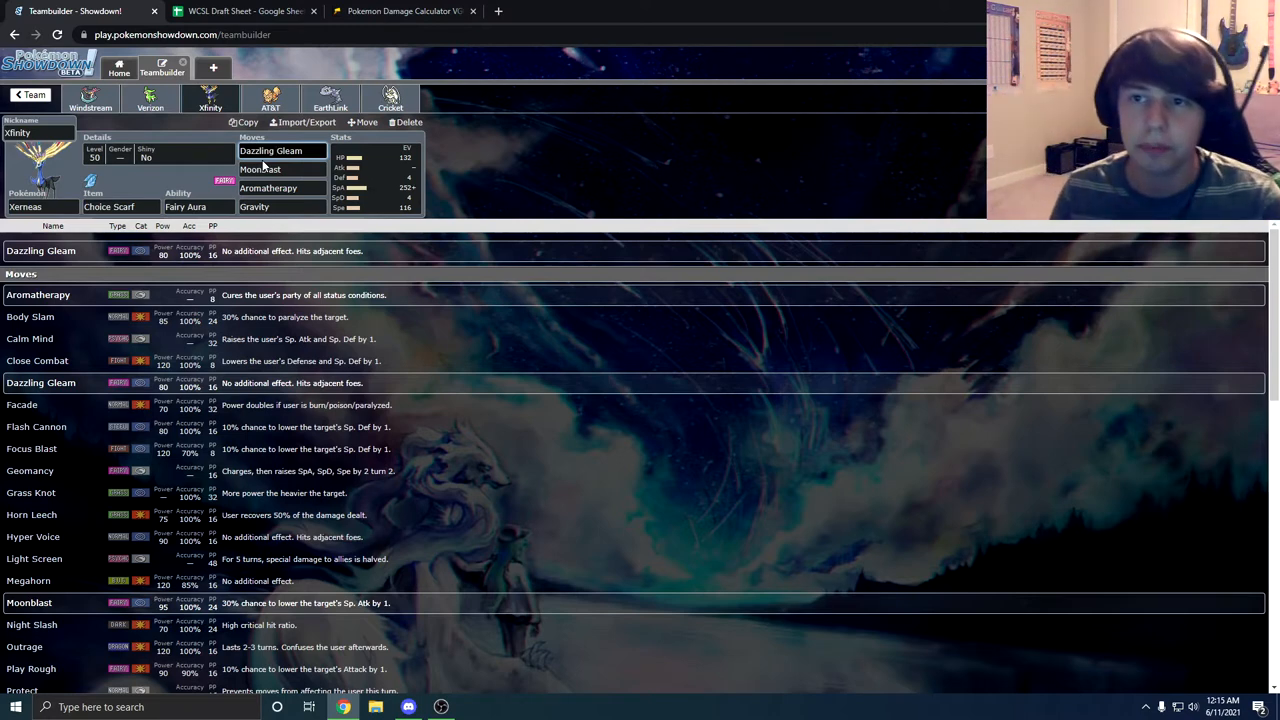
left_click(281, 207)
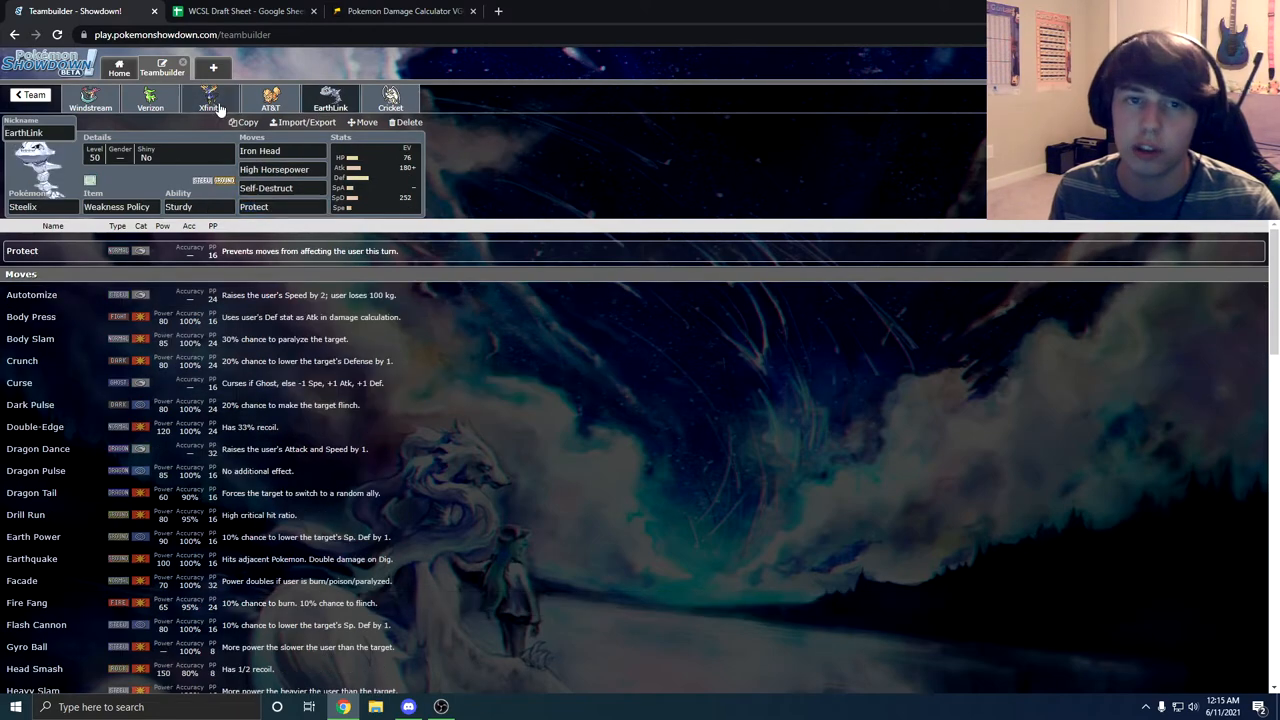
left_click(209, 100)
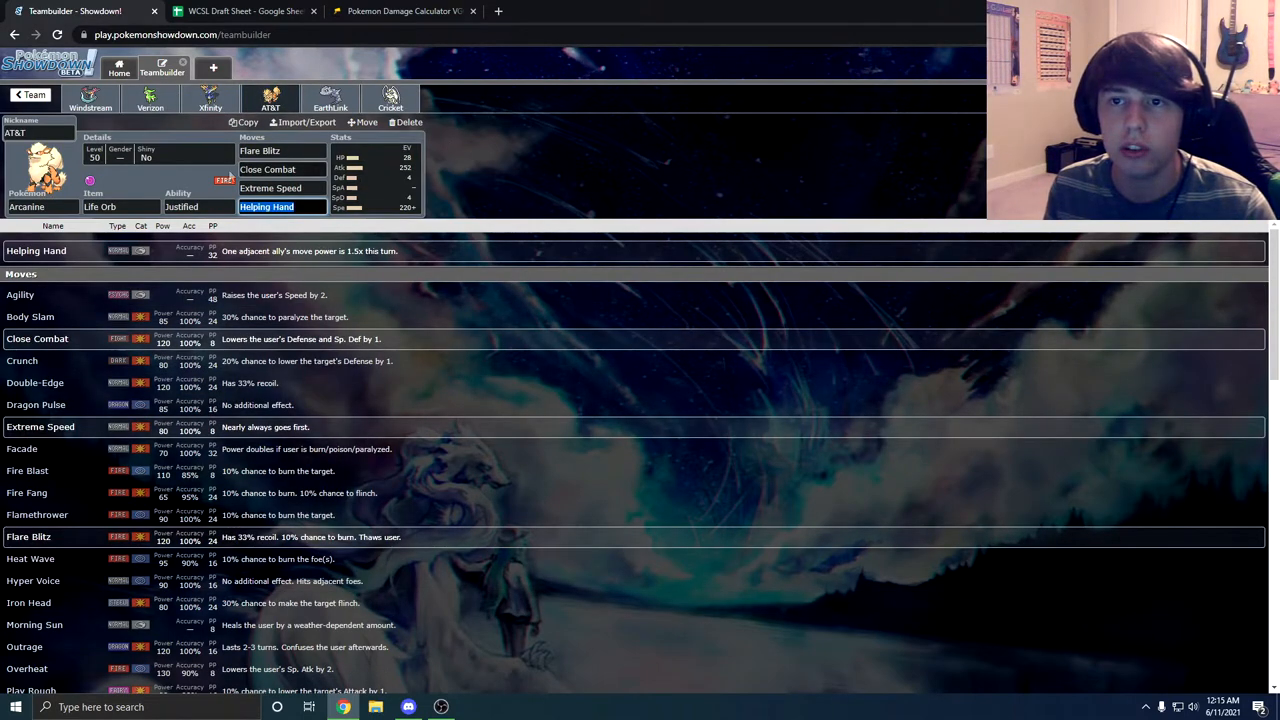
left_click(403, 11)
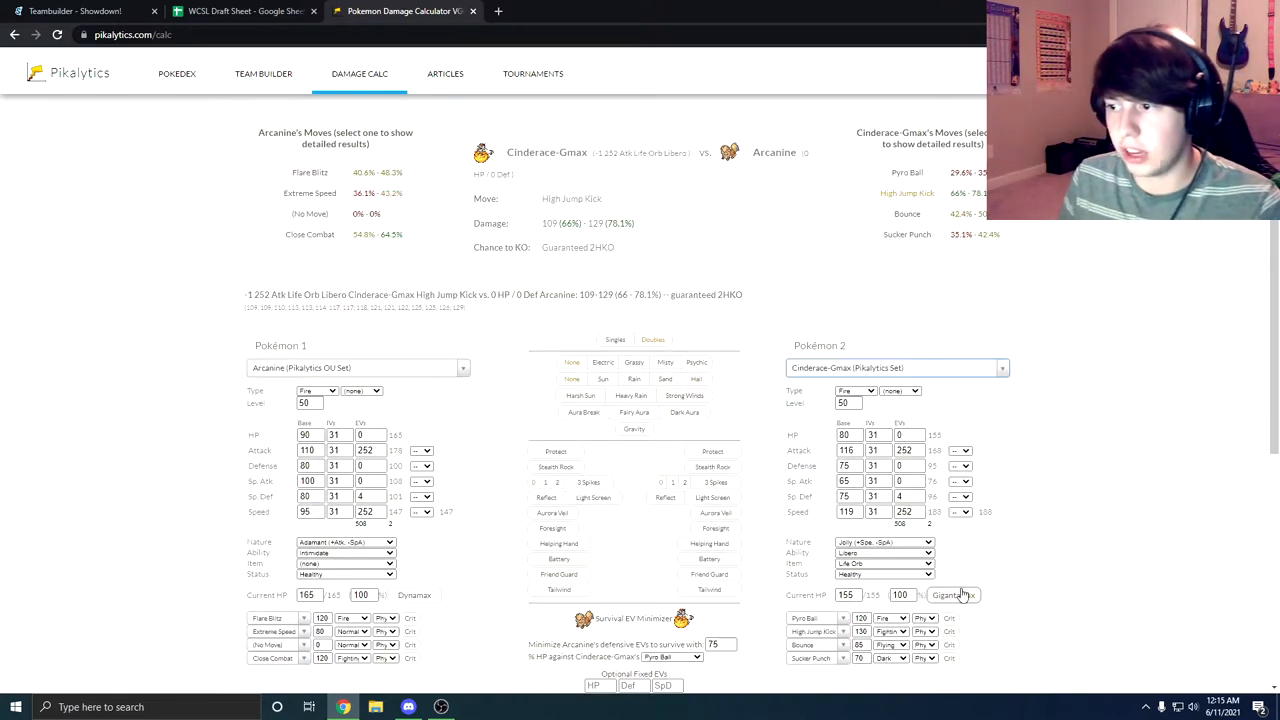
- Calc +4 Arcanine's Close Combat into Dynamax Cinderace-Gmax with Life Orb, then with no item
left_click(949, 595)
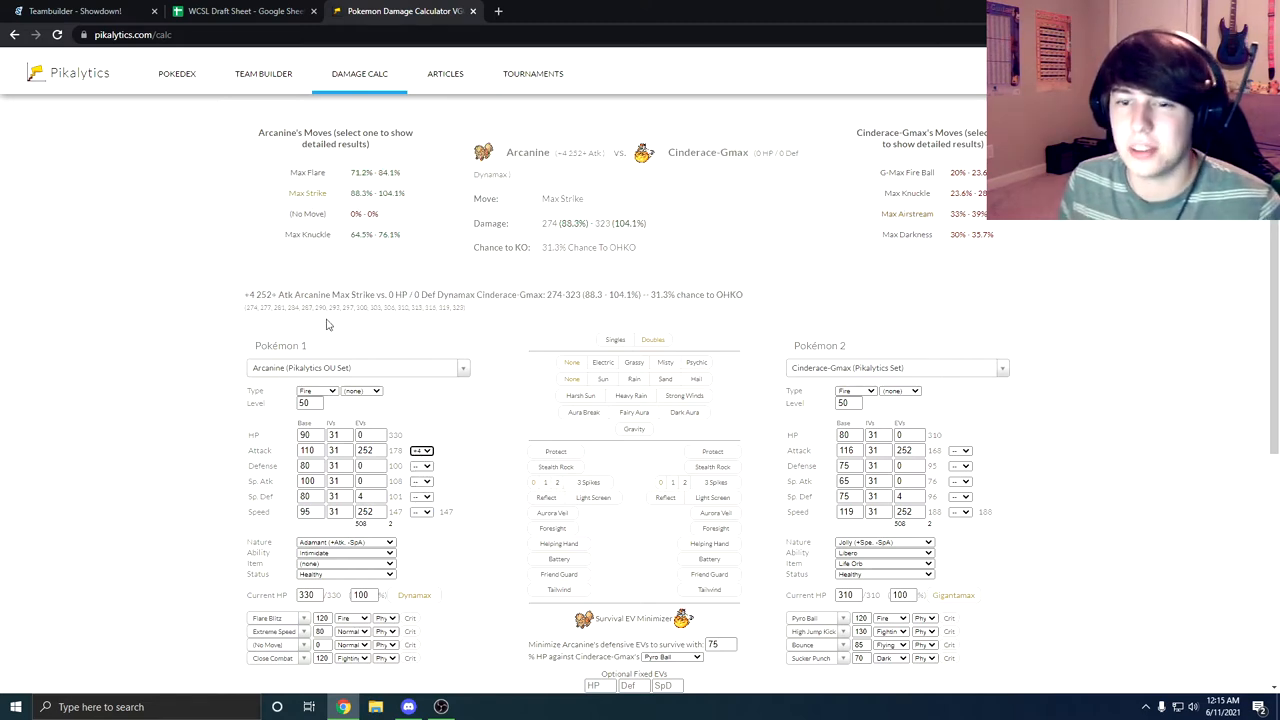
left_click(345, 563)
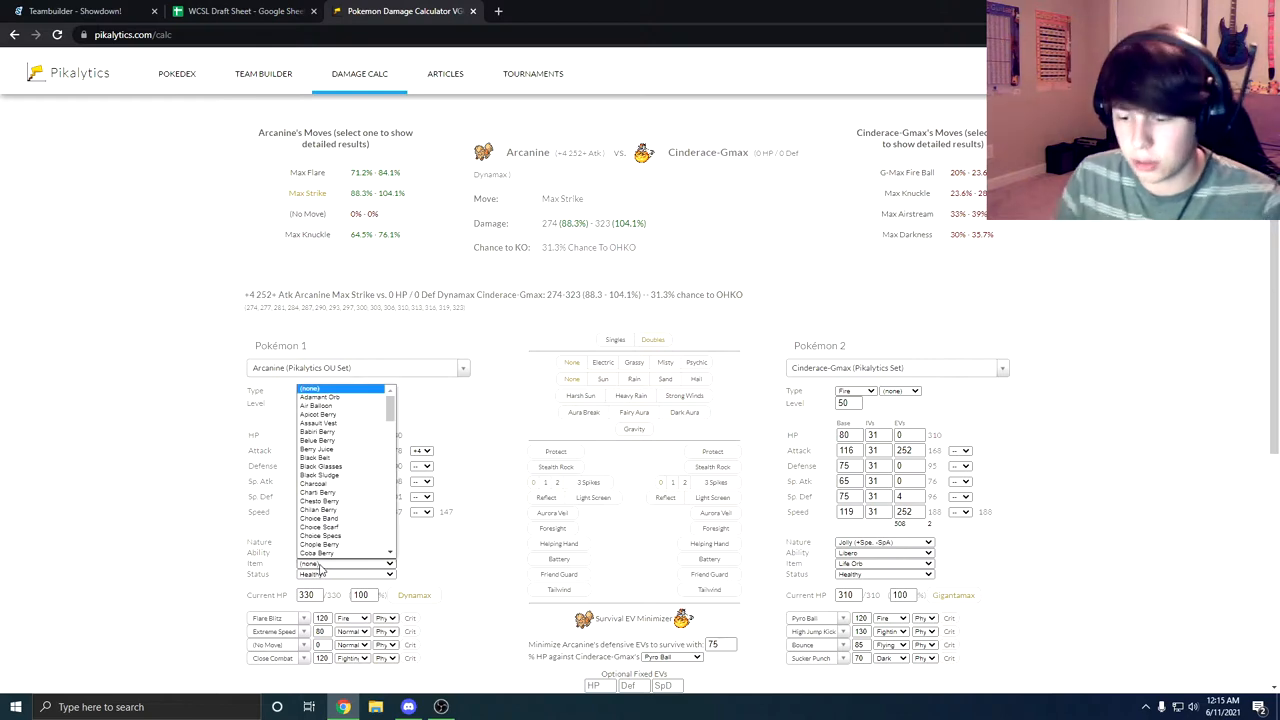
left_click(318, 553)
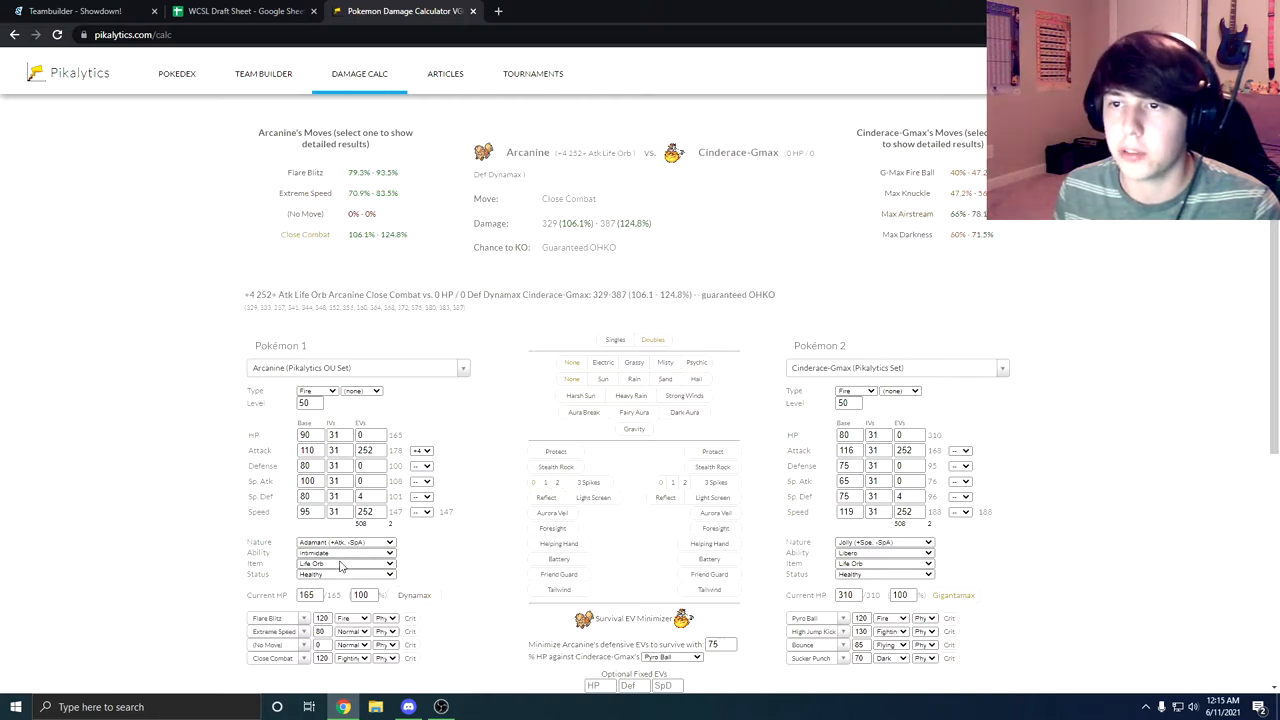
left_click(345, 563)
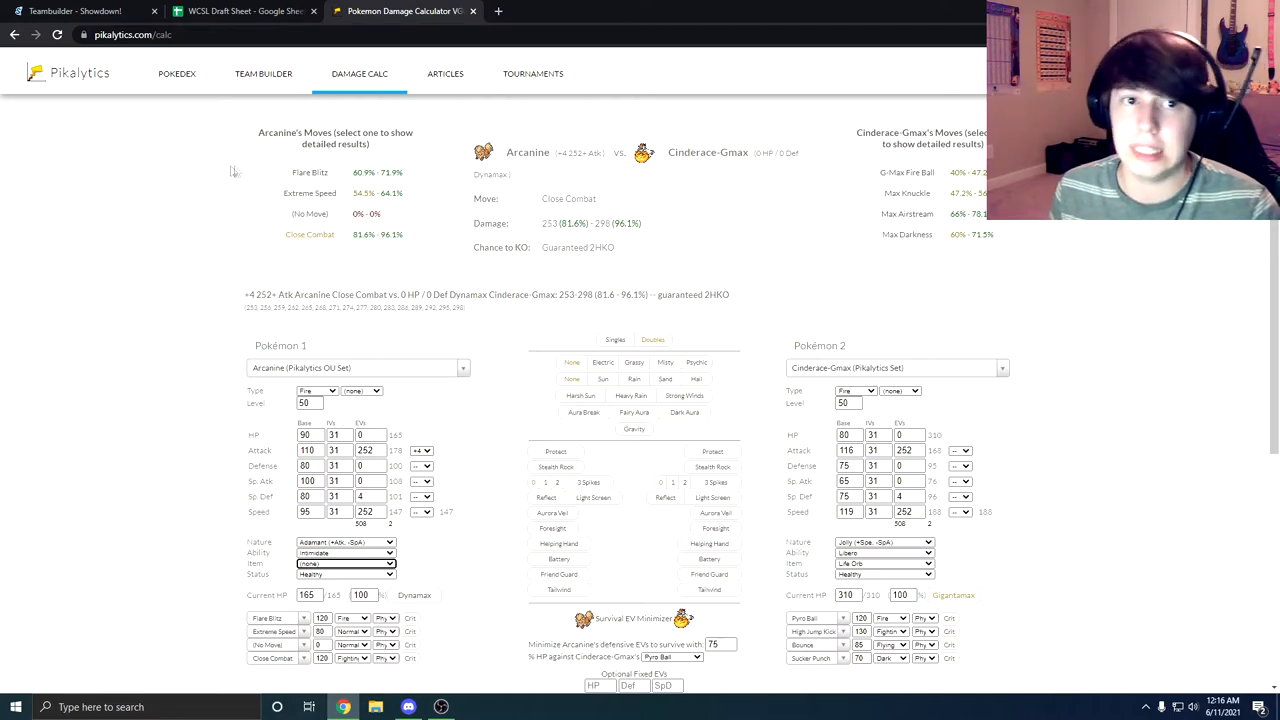
left_click(75, 11)
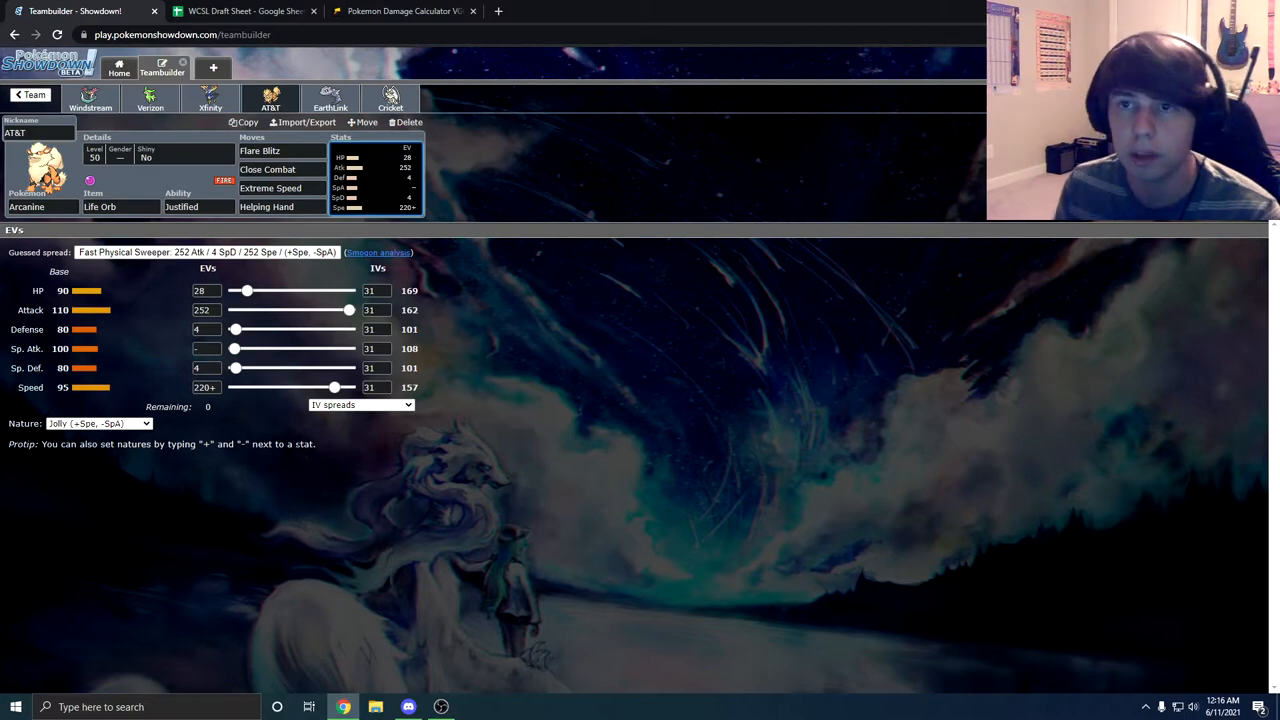
left_click(266, 206)
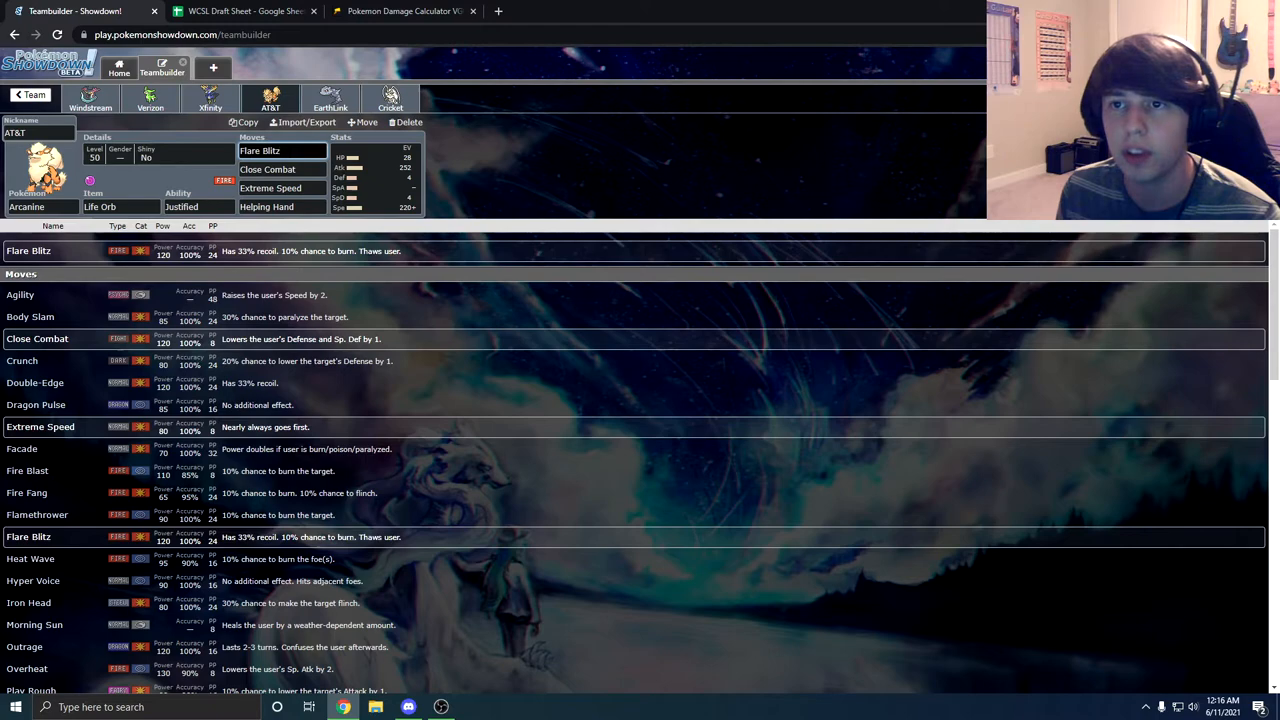
left_click(245, 11)
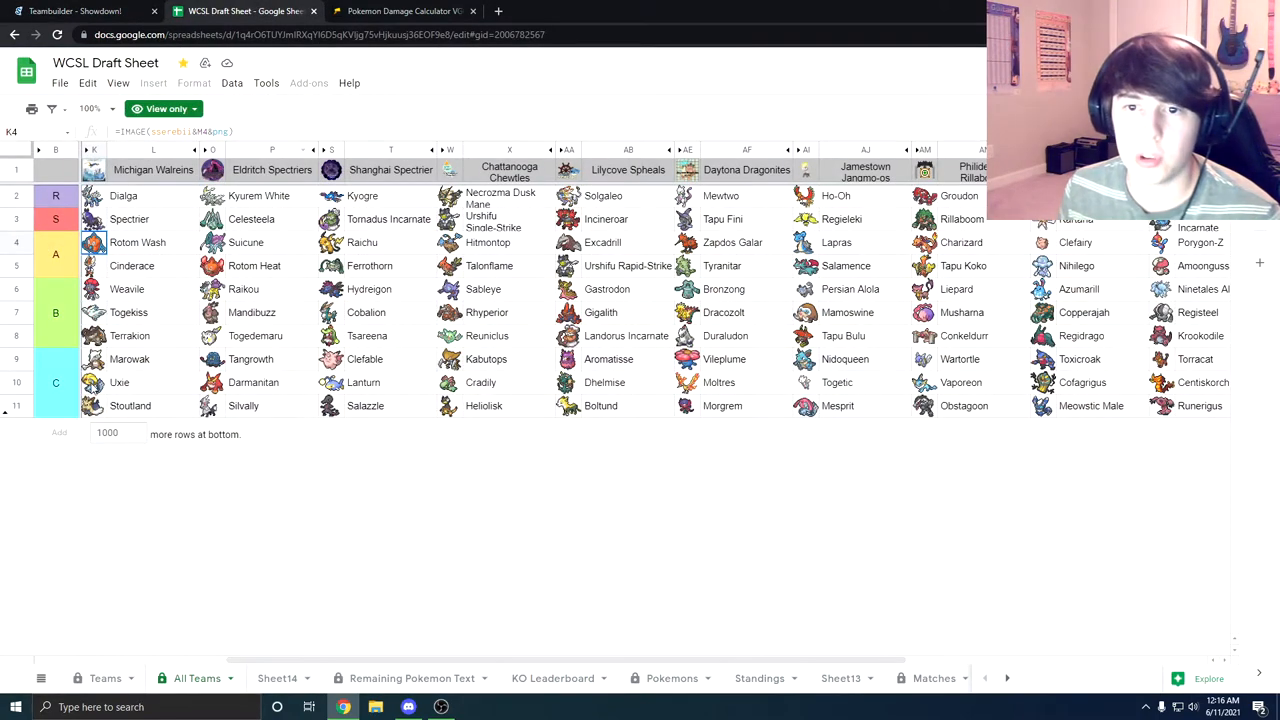
left_click(75, 11)
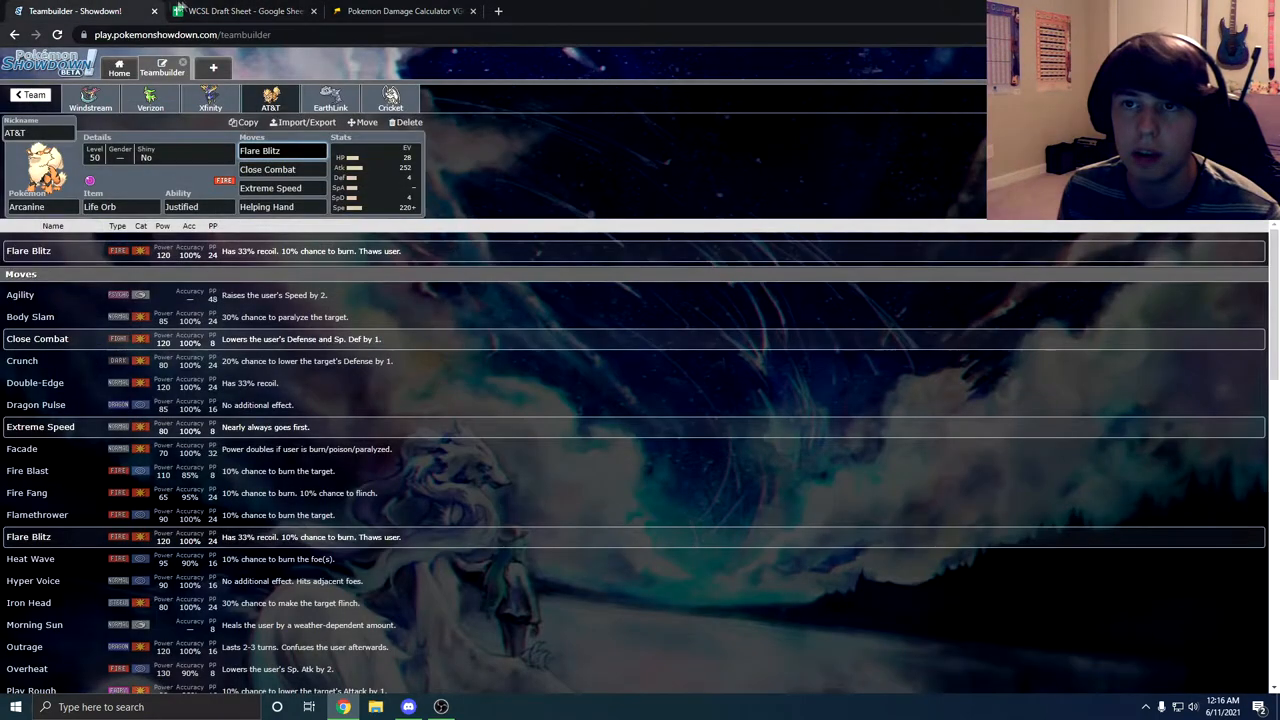
left_click(245, 11)
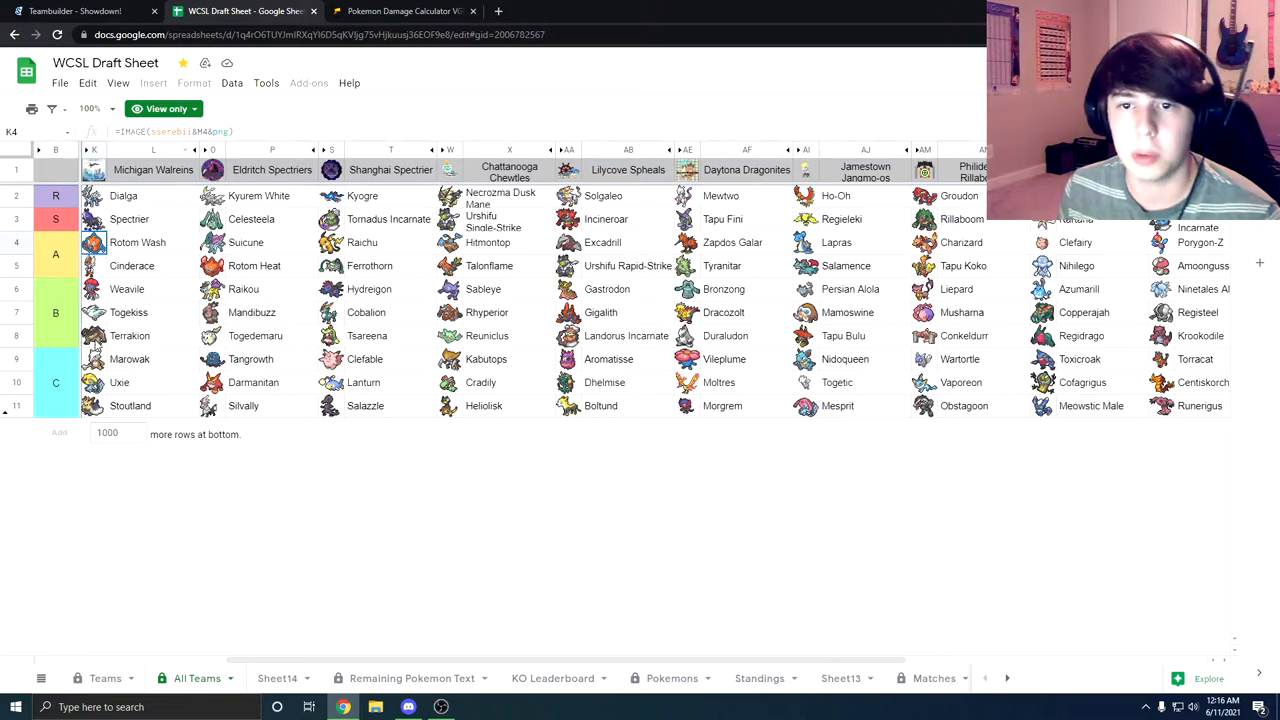
left_click(75, 11)
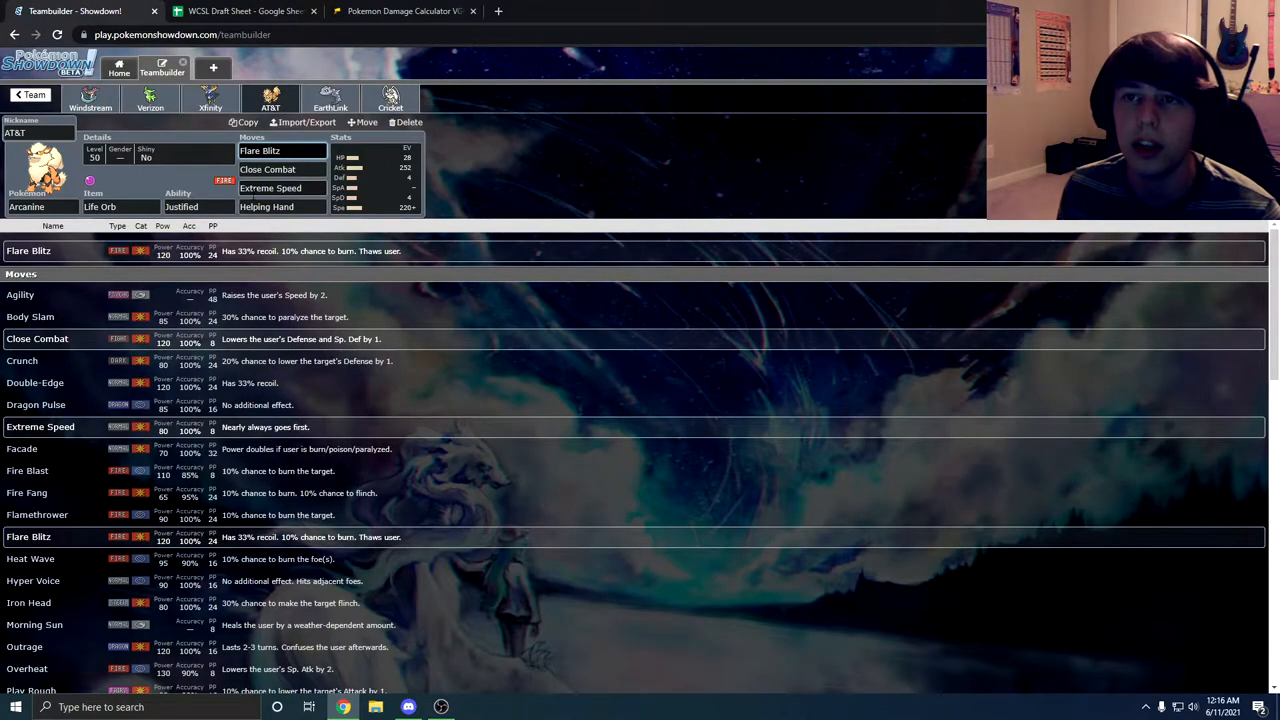
left_click(400, 11)
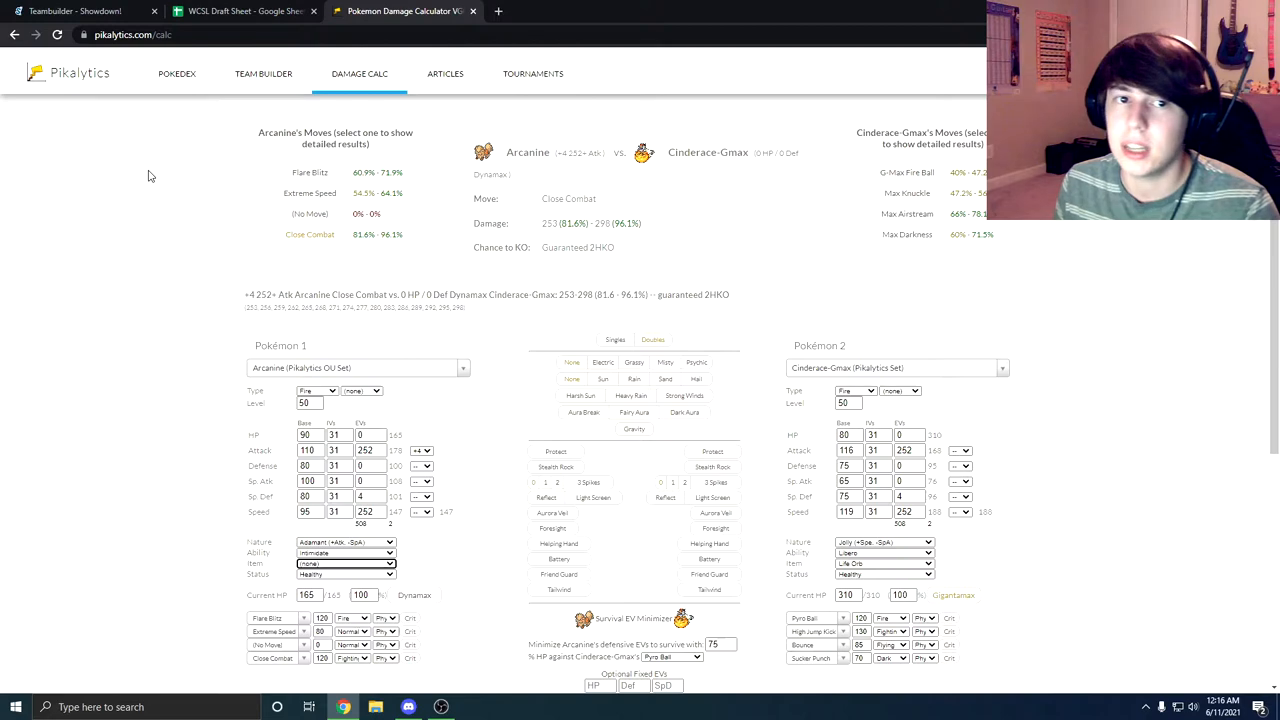
left_click(75, 11)
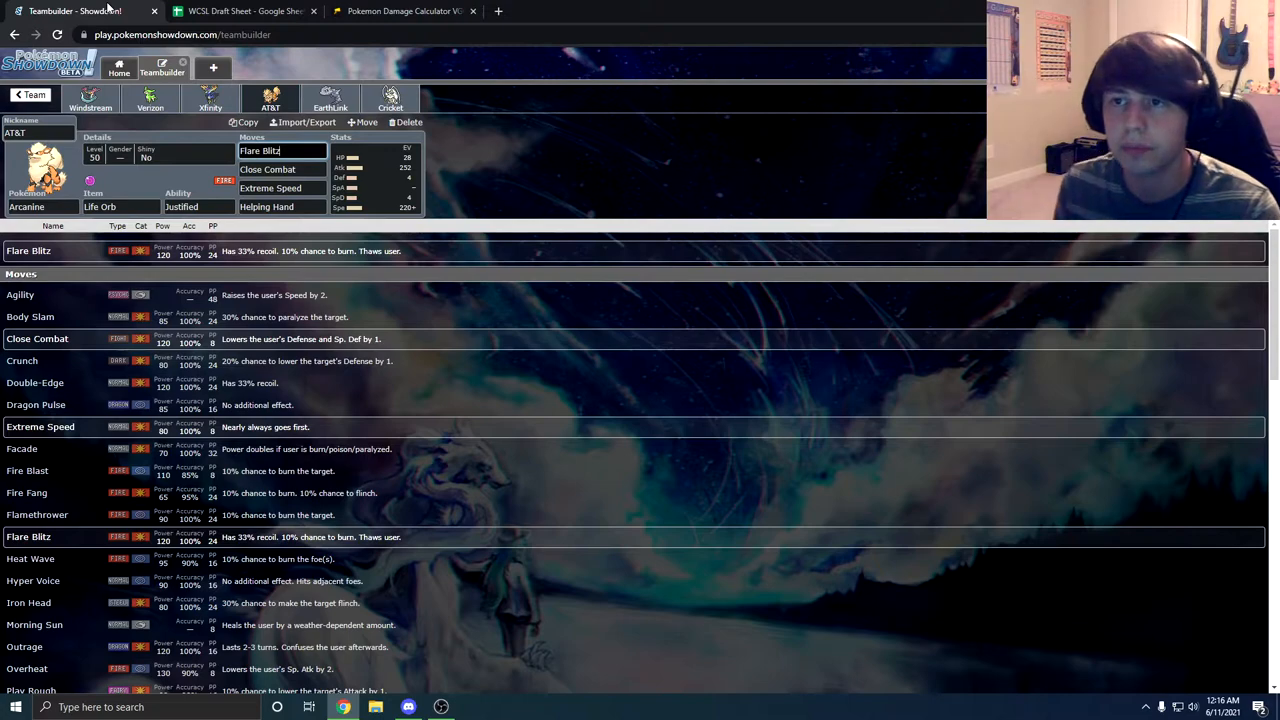
- View Steelix's EV spread in the teambuilder: 76 HP, 180 Attack, 252 Sp. Def
left_click(330, 100)
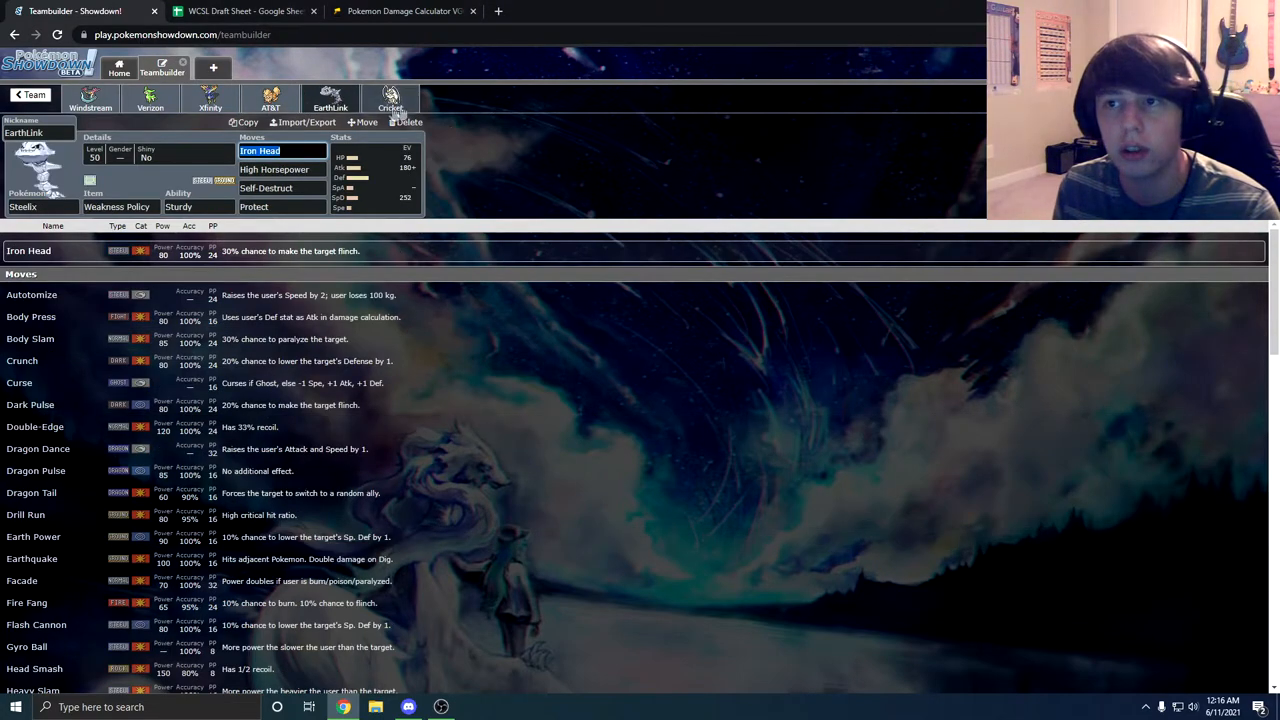
left_click(340, 137)
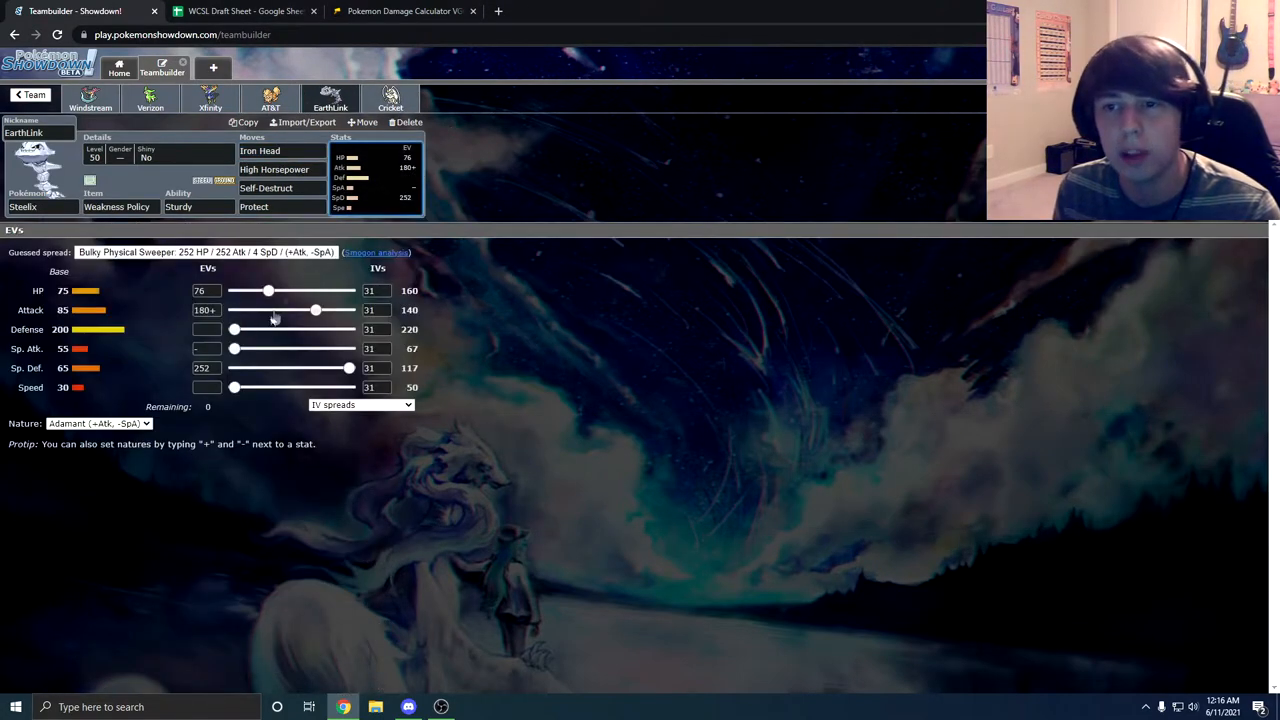
- Load Steelix's Pikalytics Set as Pokémon 1 in the calculator
left_click(403, 11)
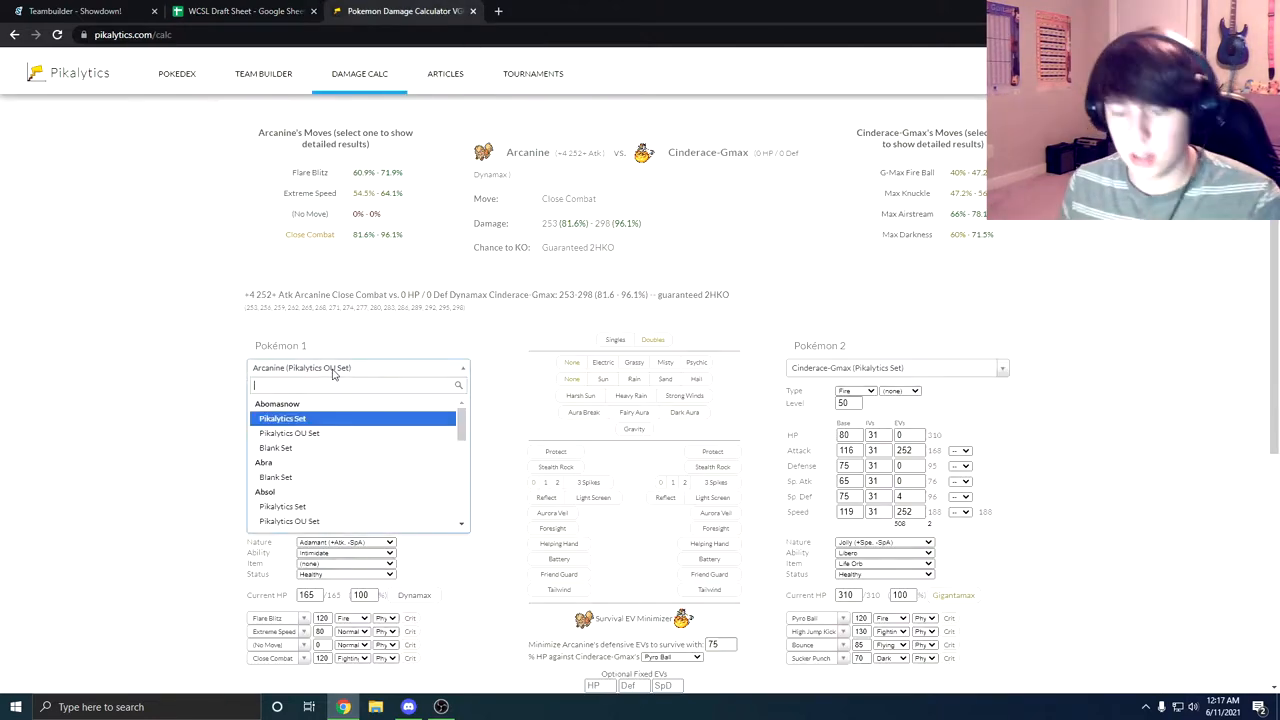
type("steelix")
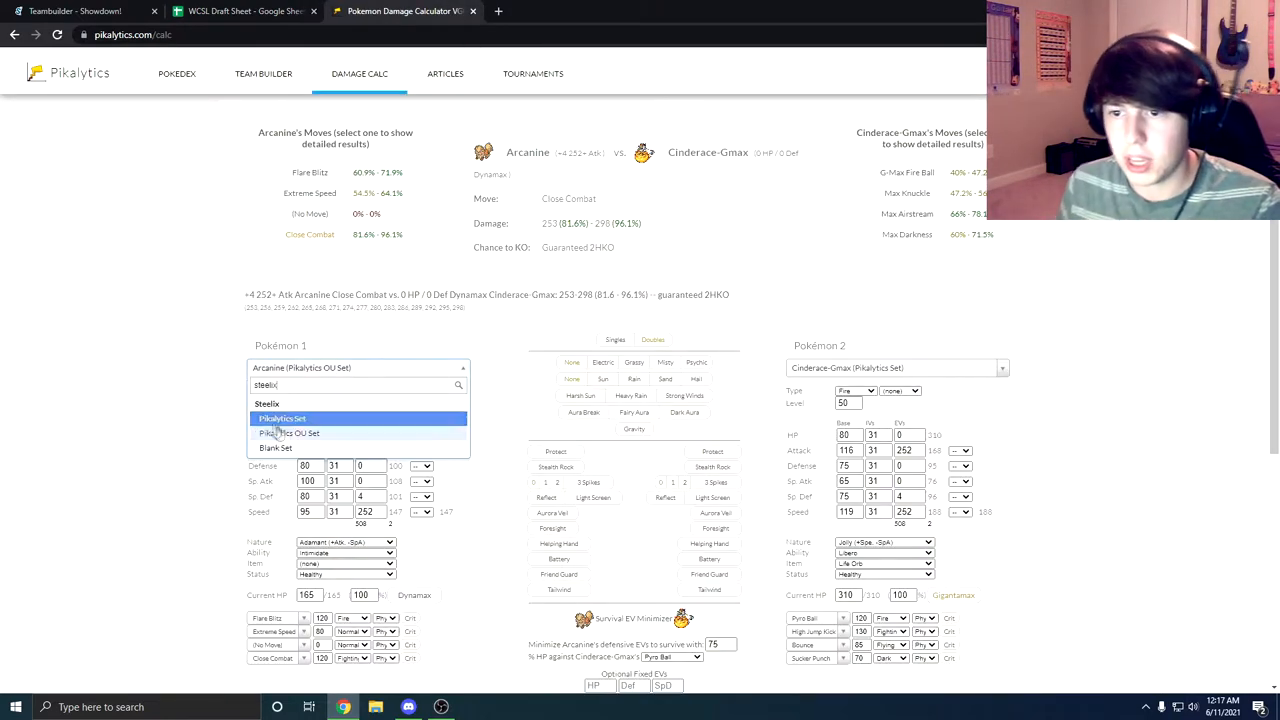
left_click(282, 418)
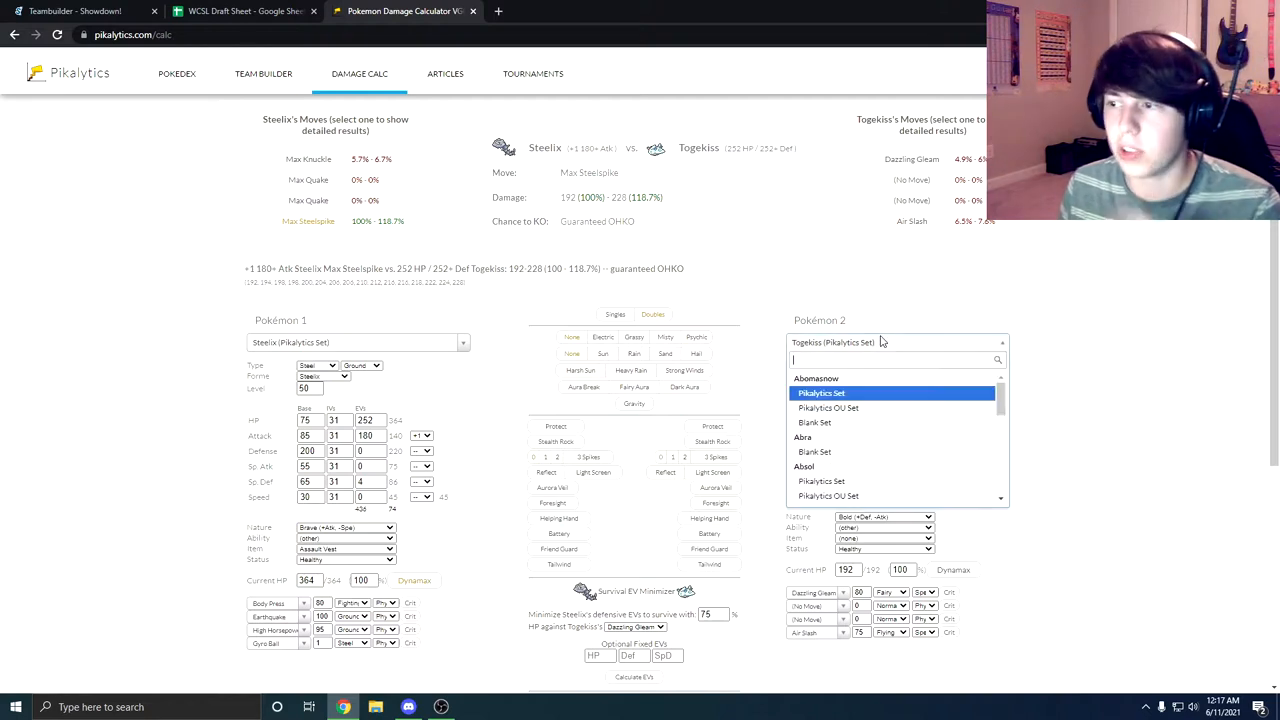
- Set Dialga as the opponent with 68 HP EVs and Steelix at +3 Attack
type("dialga")
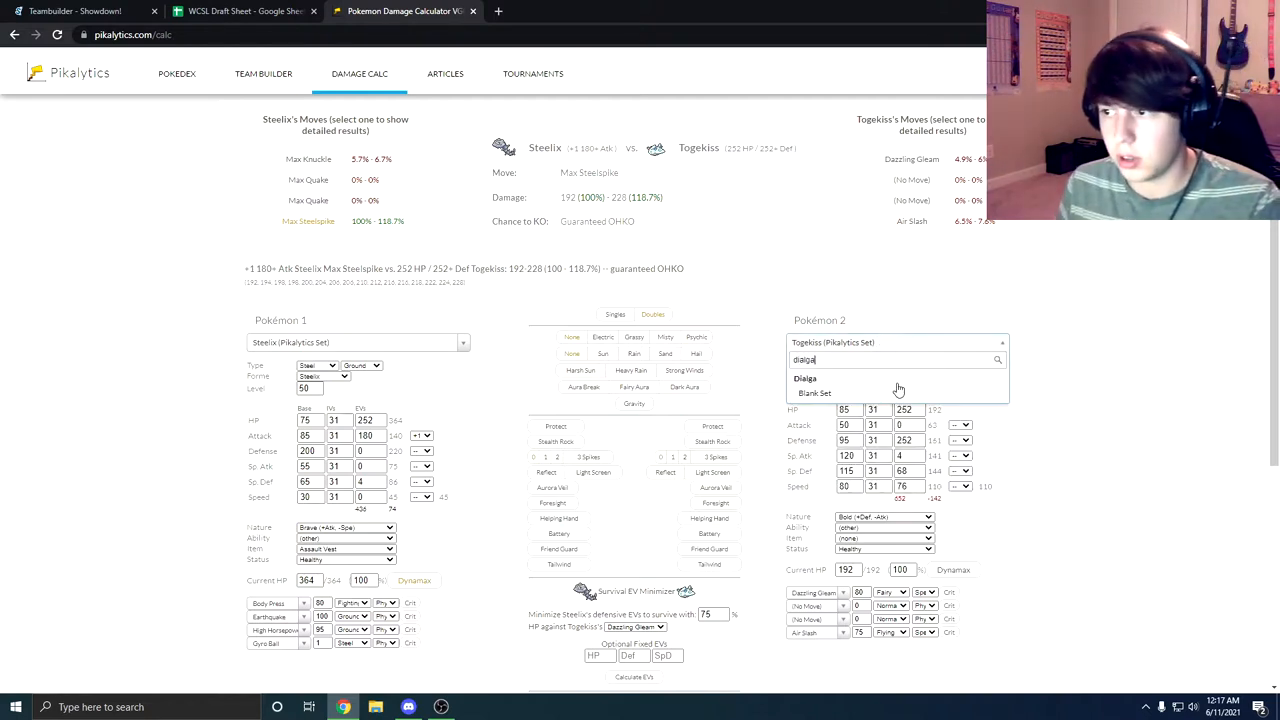
left_click(805, 378)
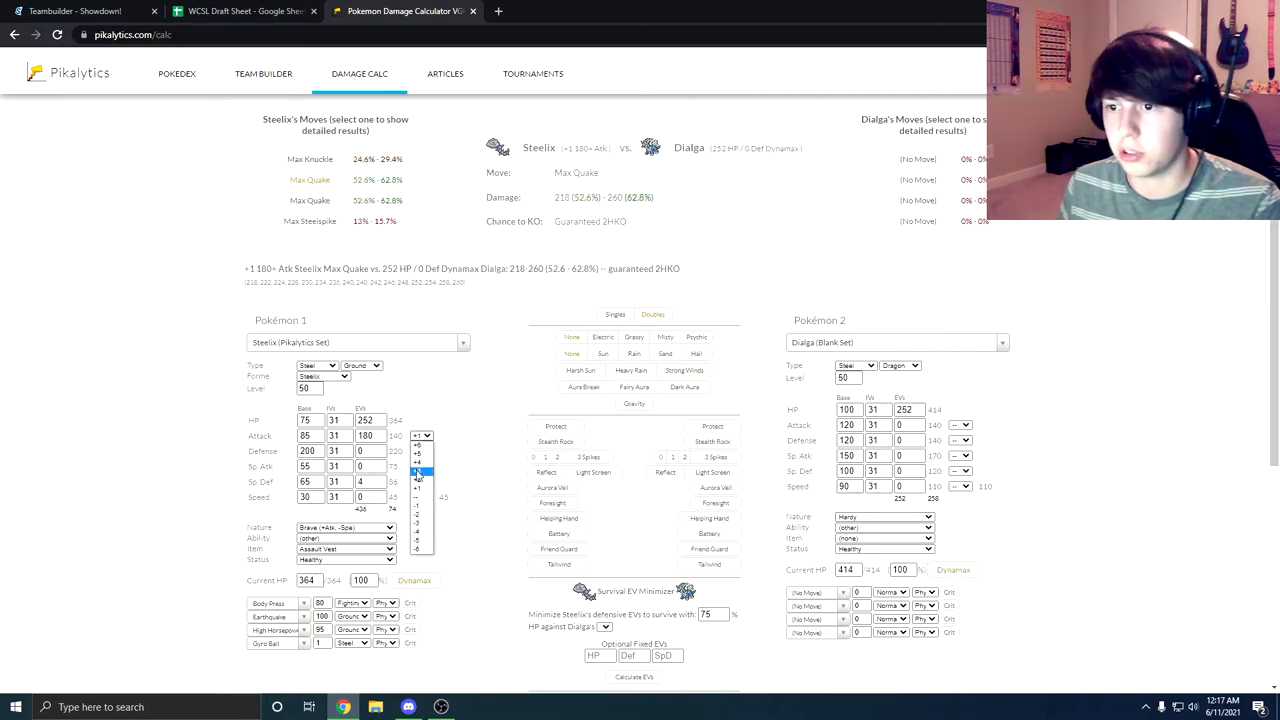
left_click(418, 473)
type("0")
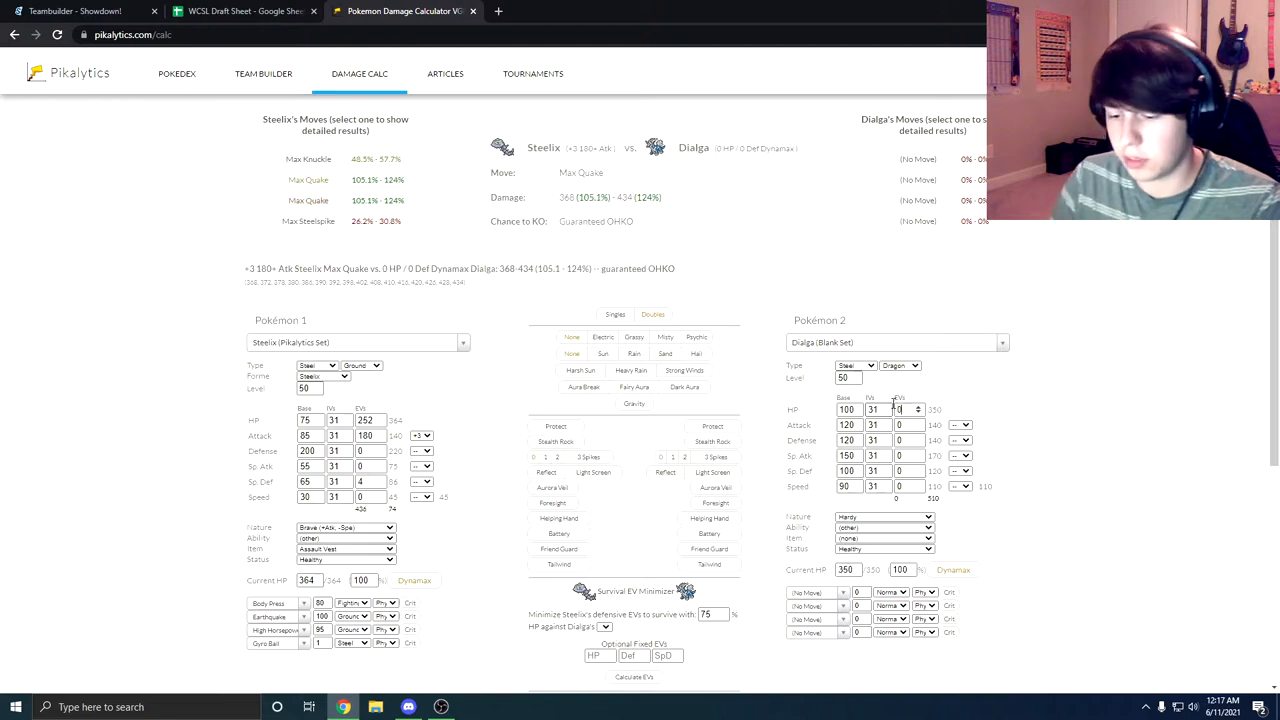
type("68")
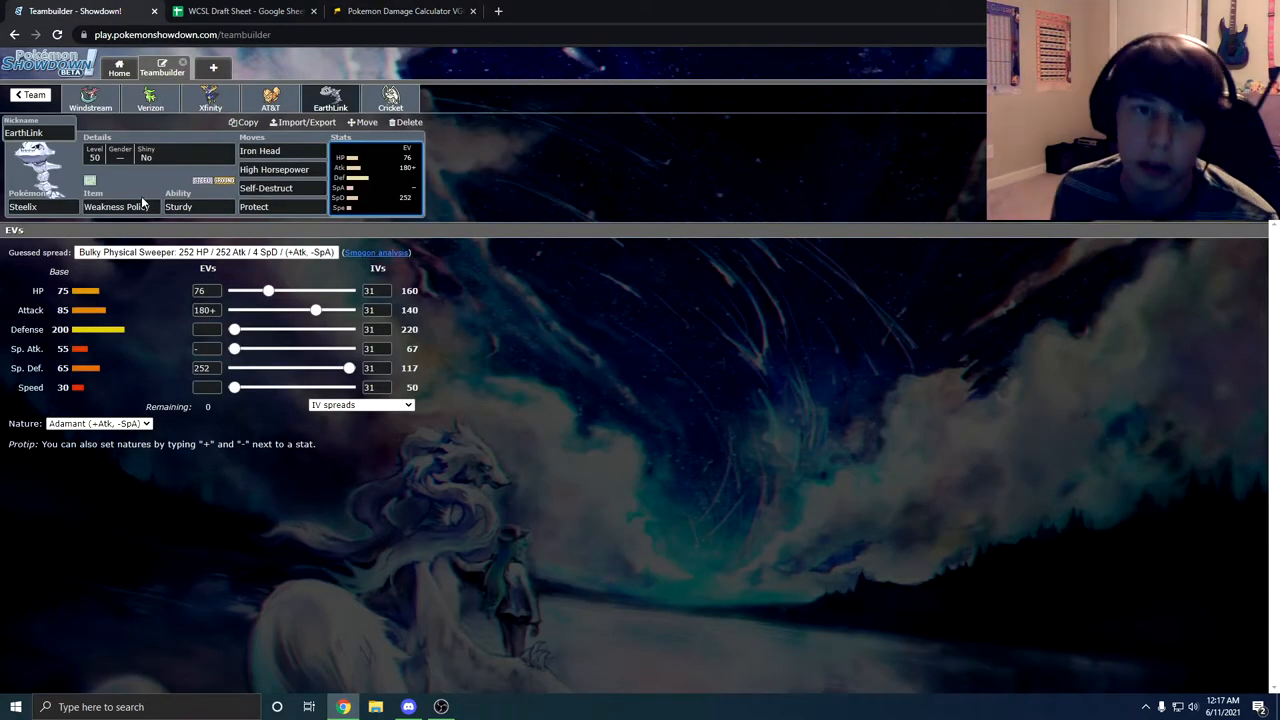
- Browse Steelix's abilities and items and retype Self-Destruct in move slot 3, changing nothing
left_click(198, 206)
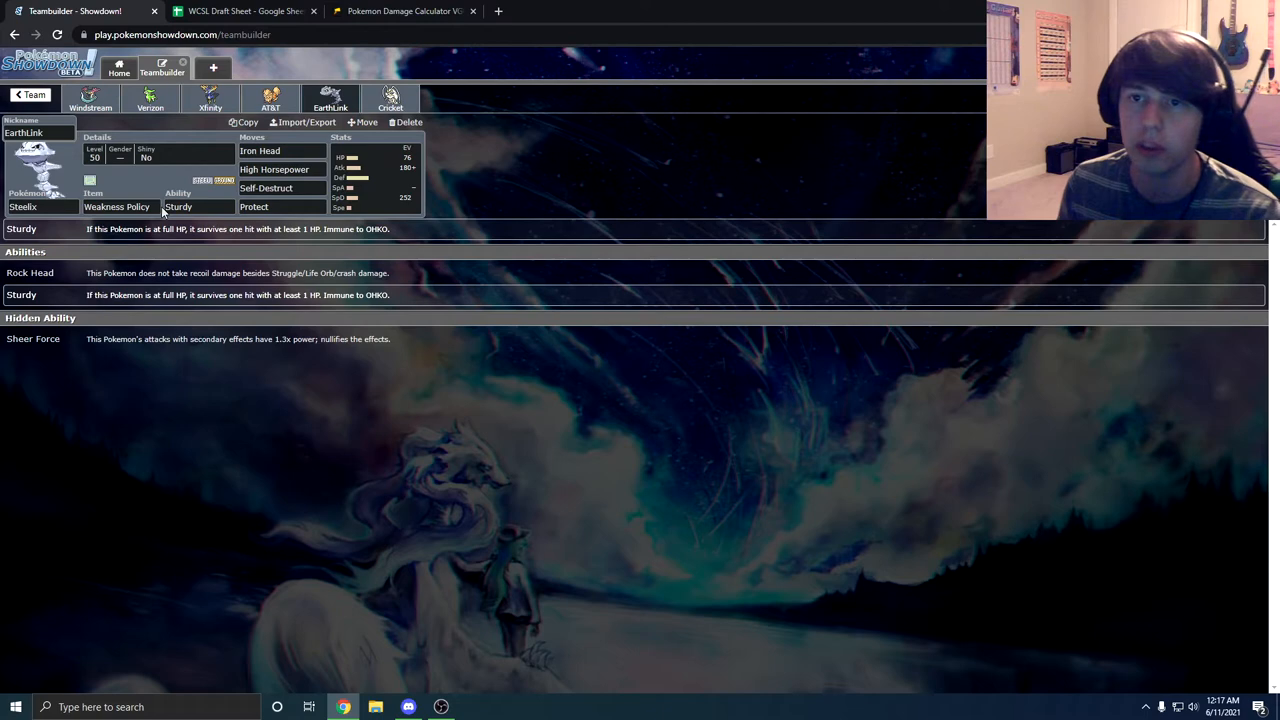
left_click(116, 207)
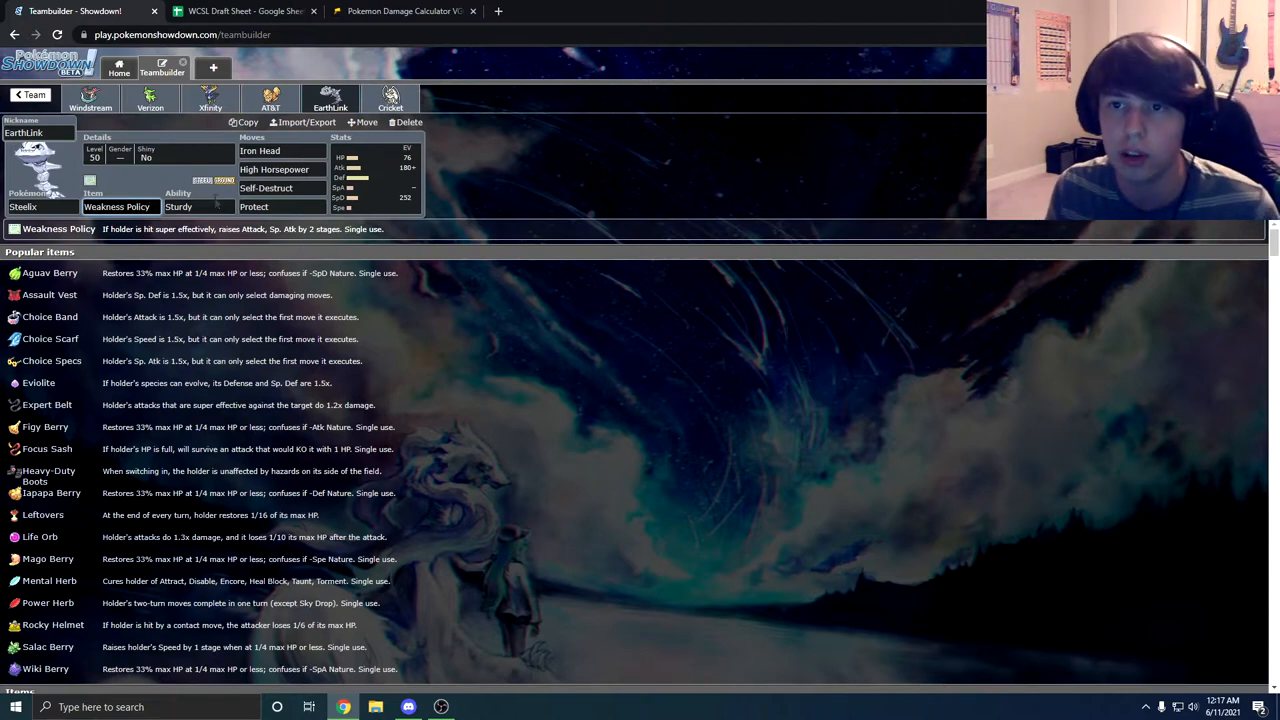
left_click(197, 206)
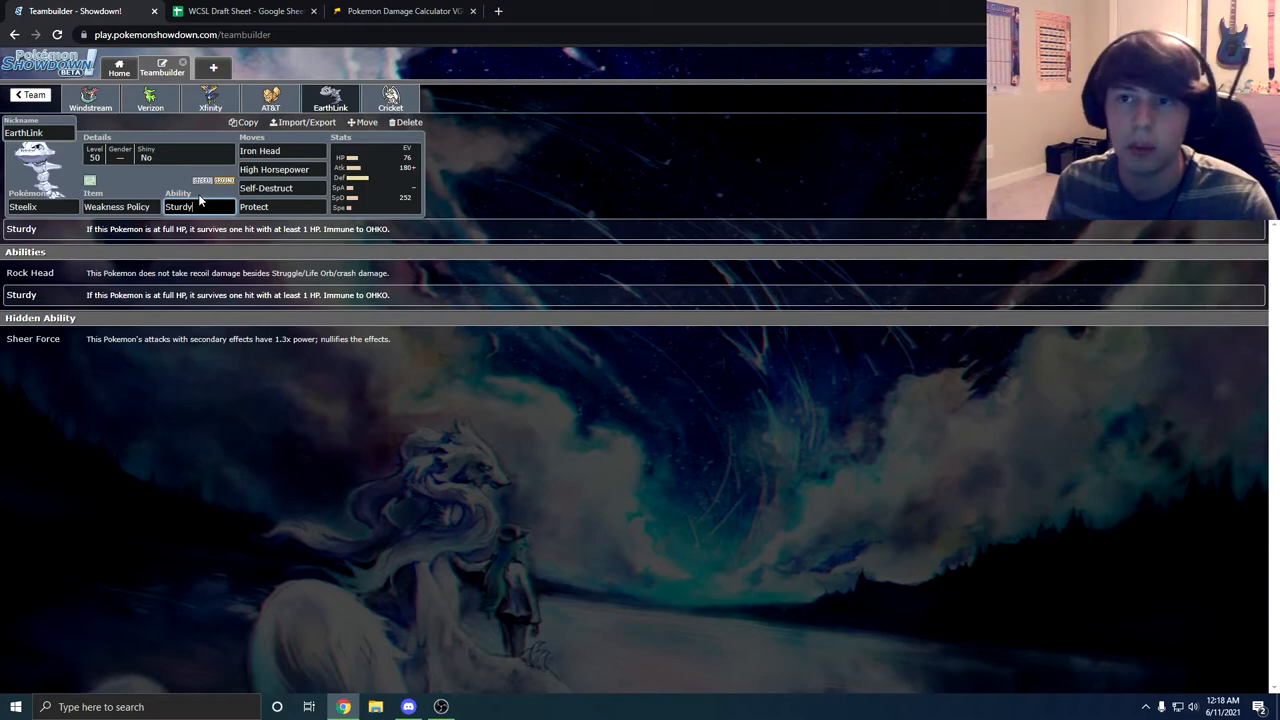
left_click(281, 188)
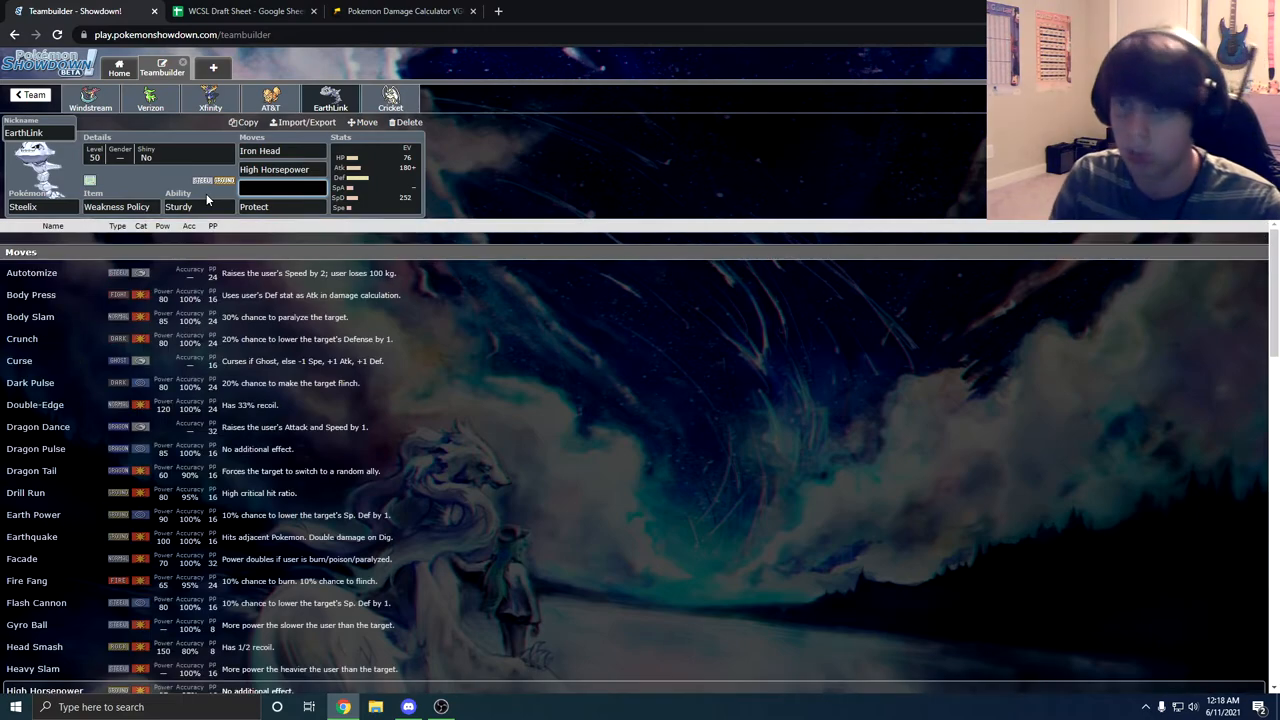
type("sel")
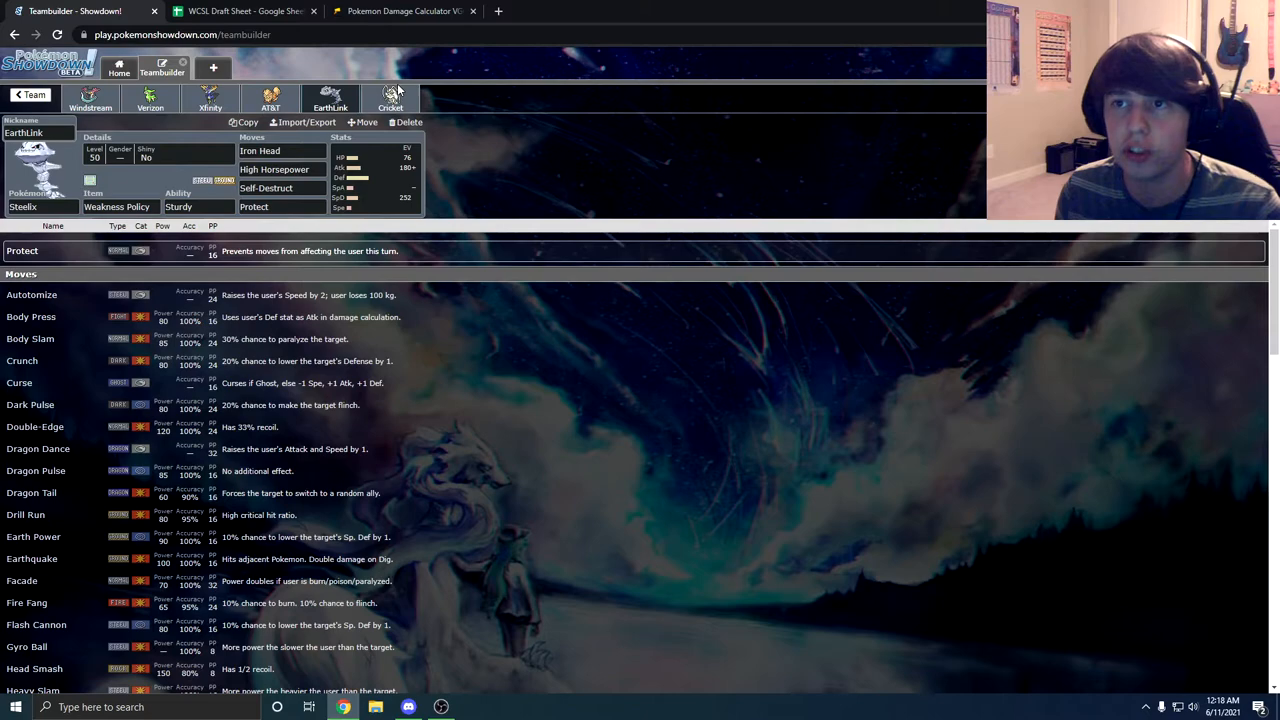
- View Pheromosa's set, then return to the WCSL Draft Sheet
left_click(390, 97)
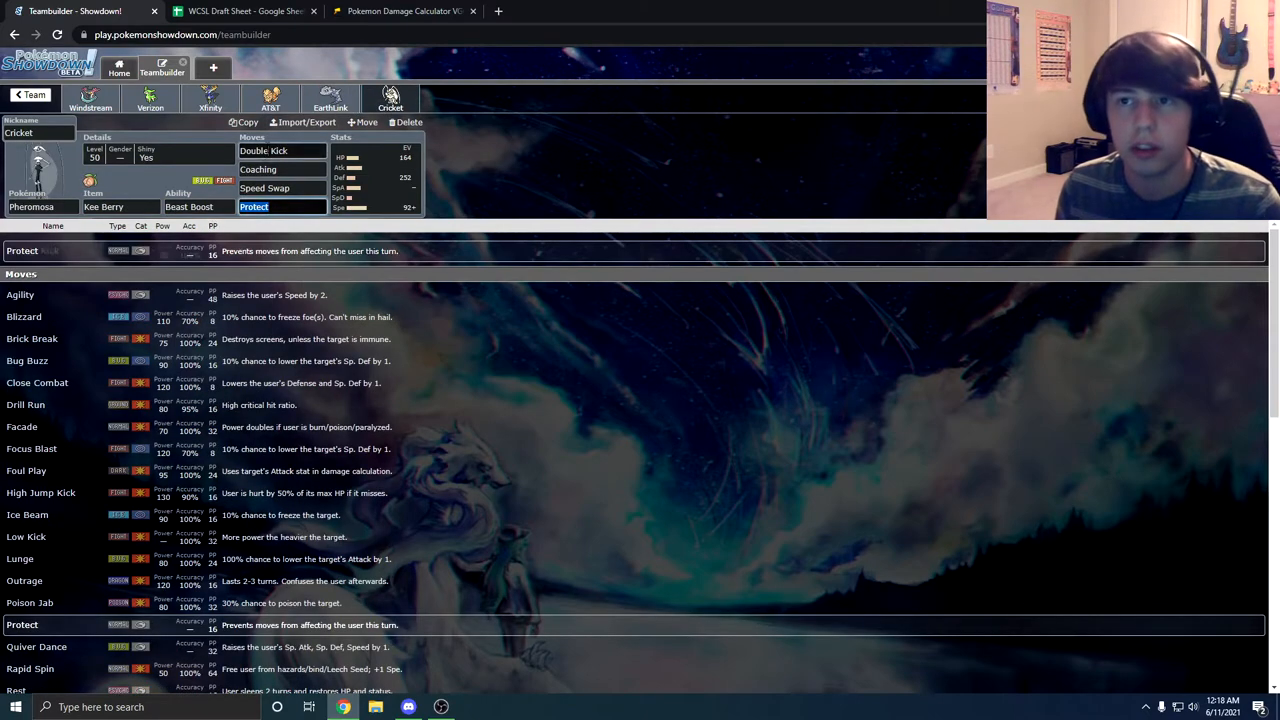
left_click(245, 11)
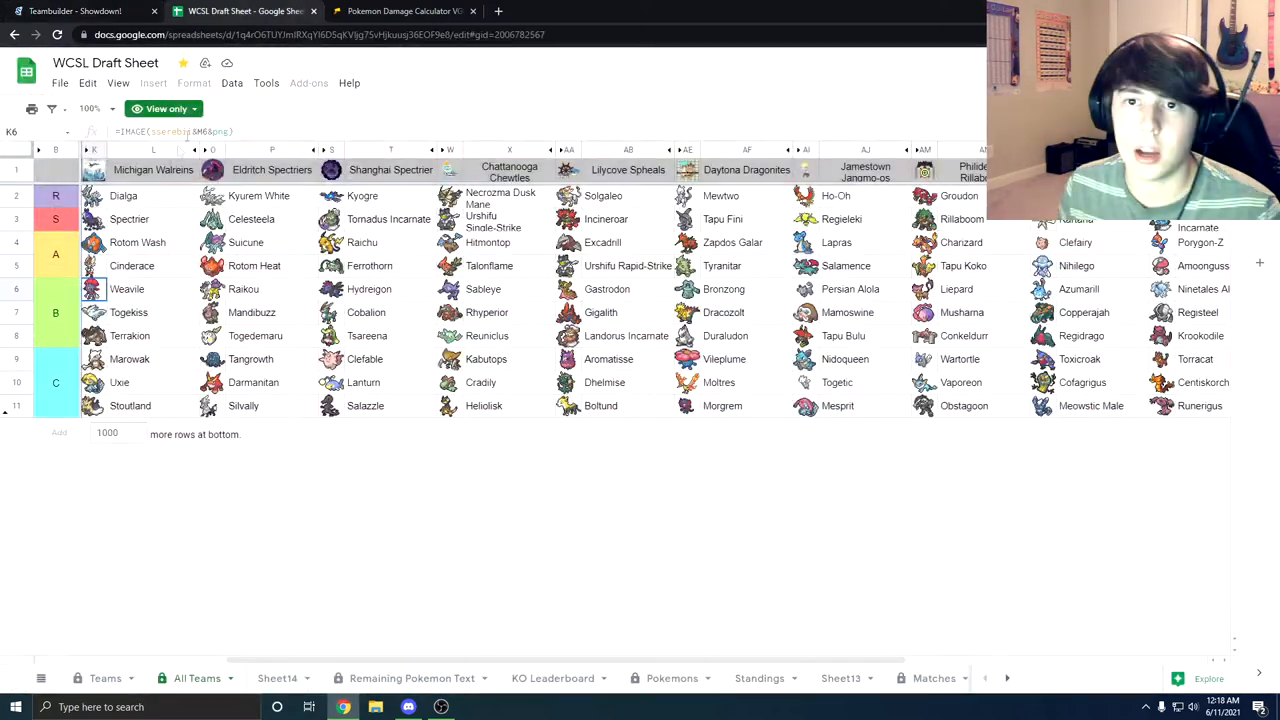
mouse_move(75, 11)
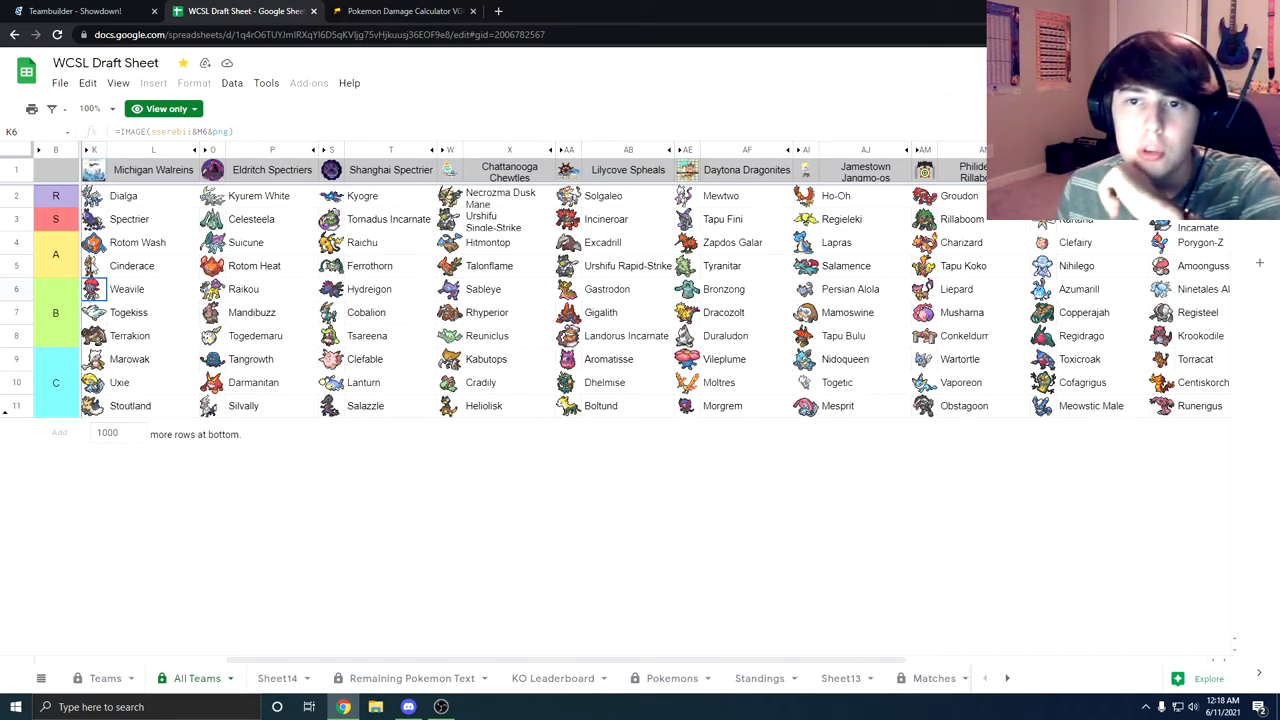
left_click(94, 219)
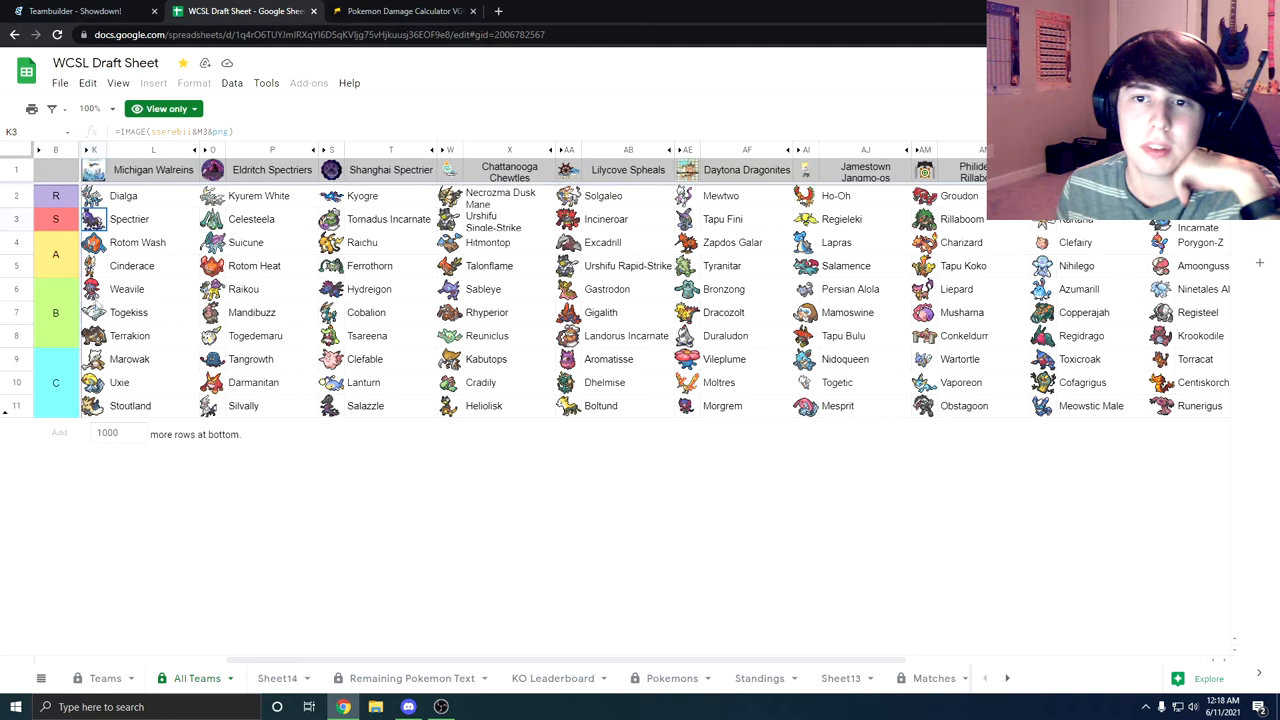
left_click(127, 289)
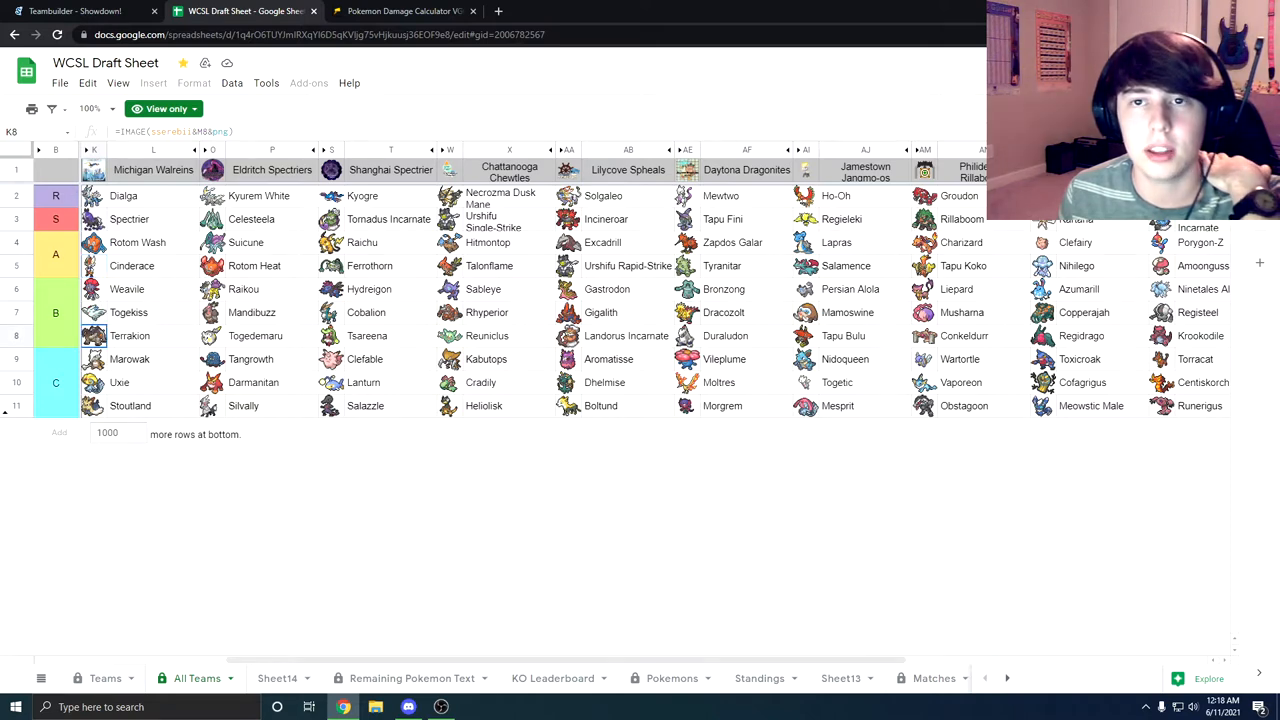
left_click(75, 11)
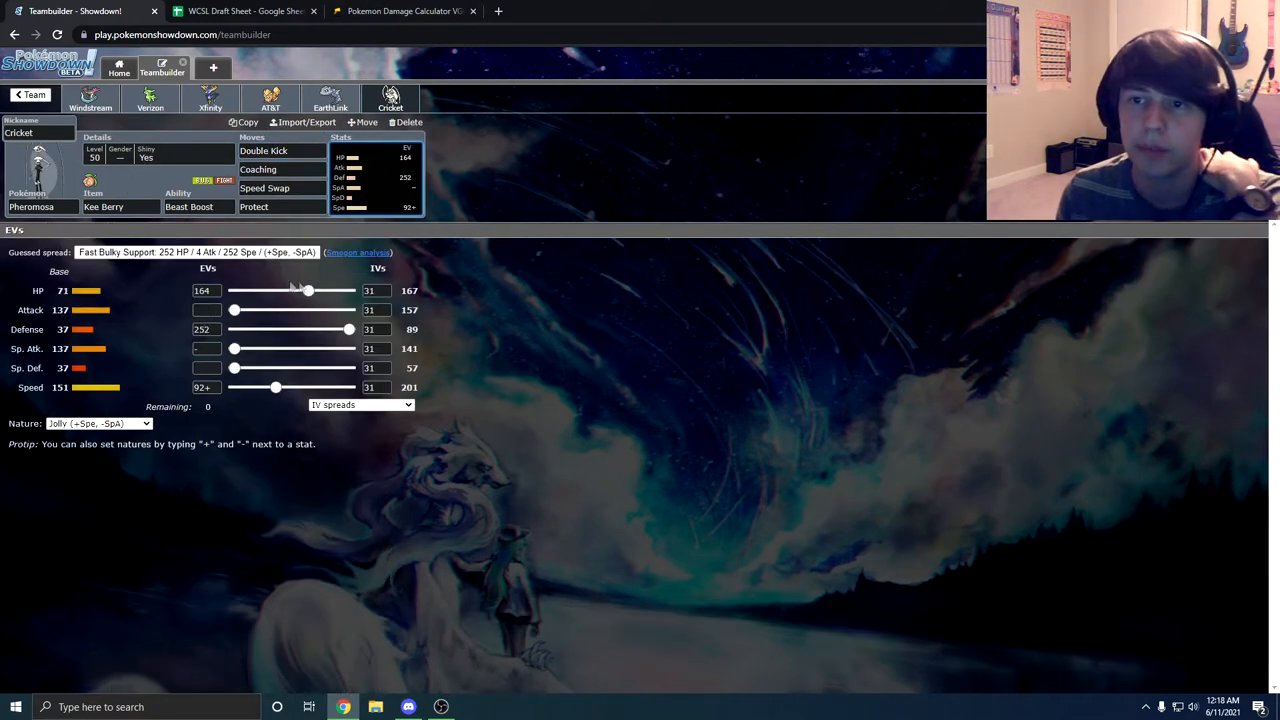
left_click(120, 207)
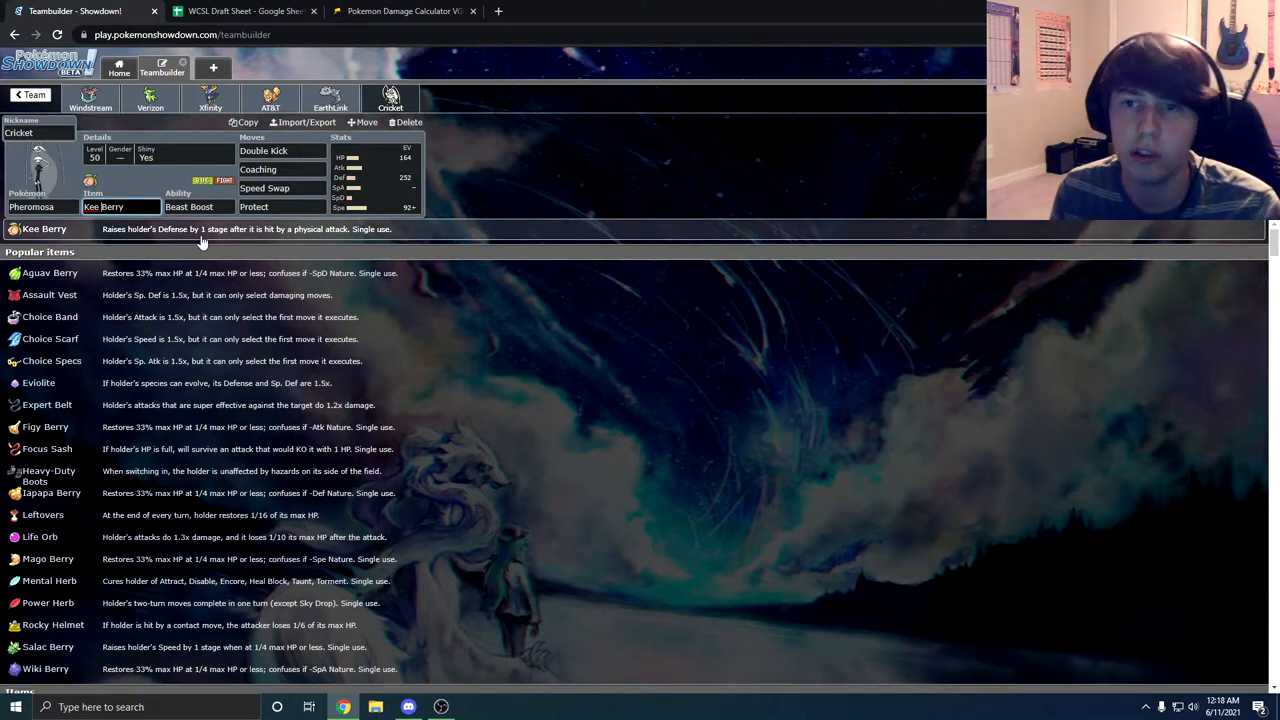
left_click(400, 11)
type("phero")
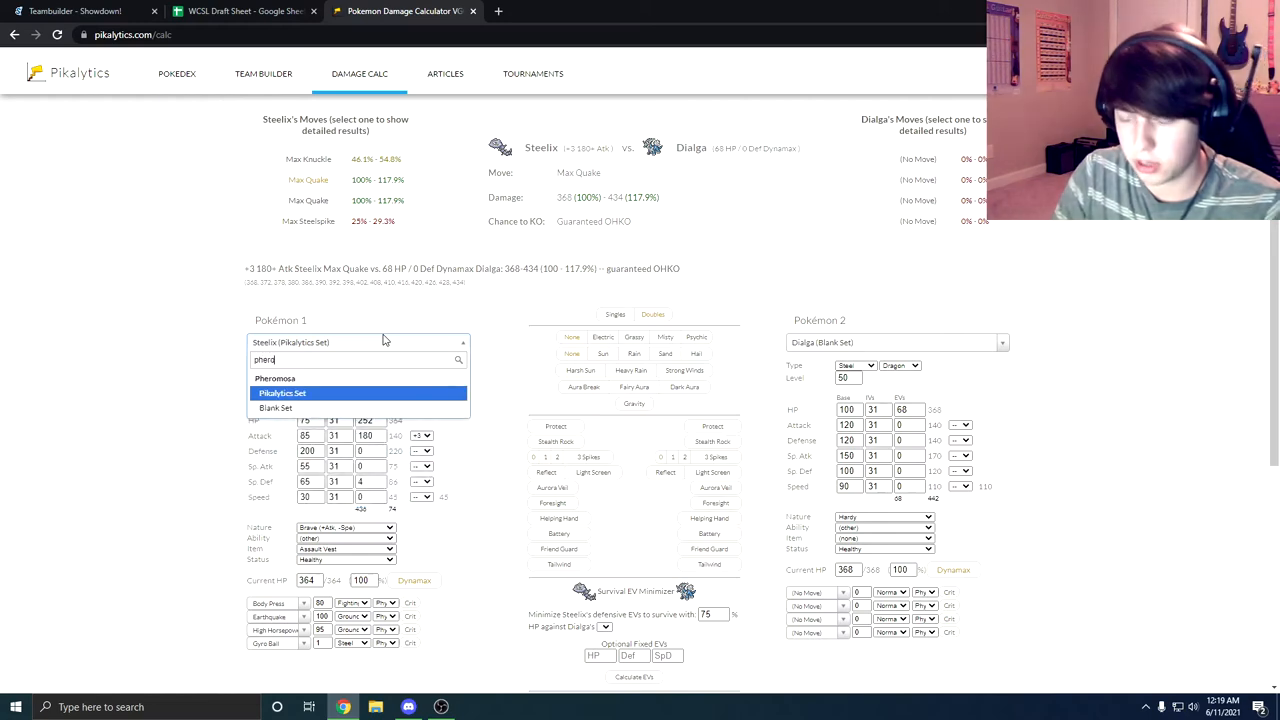
- Pit Pheromosa's standard set against Weavile's Pikalytics Set
left_click(275, 378)
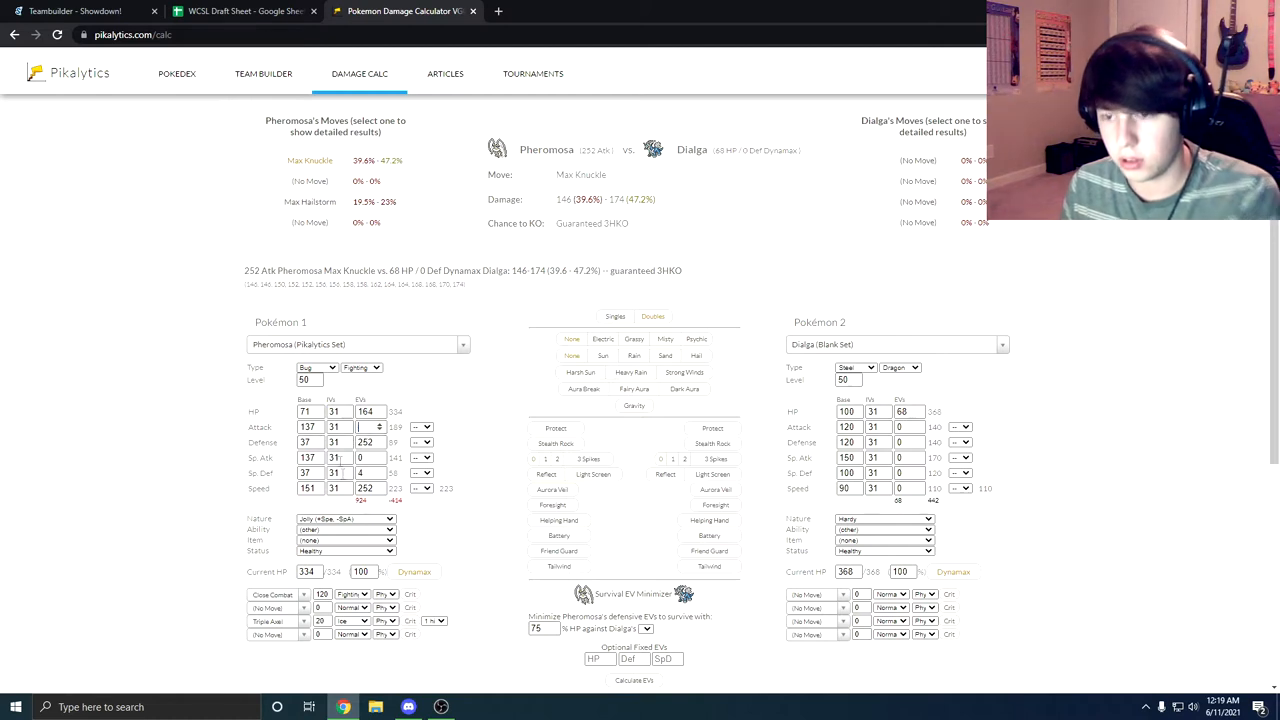
left_click(895, 344)
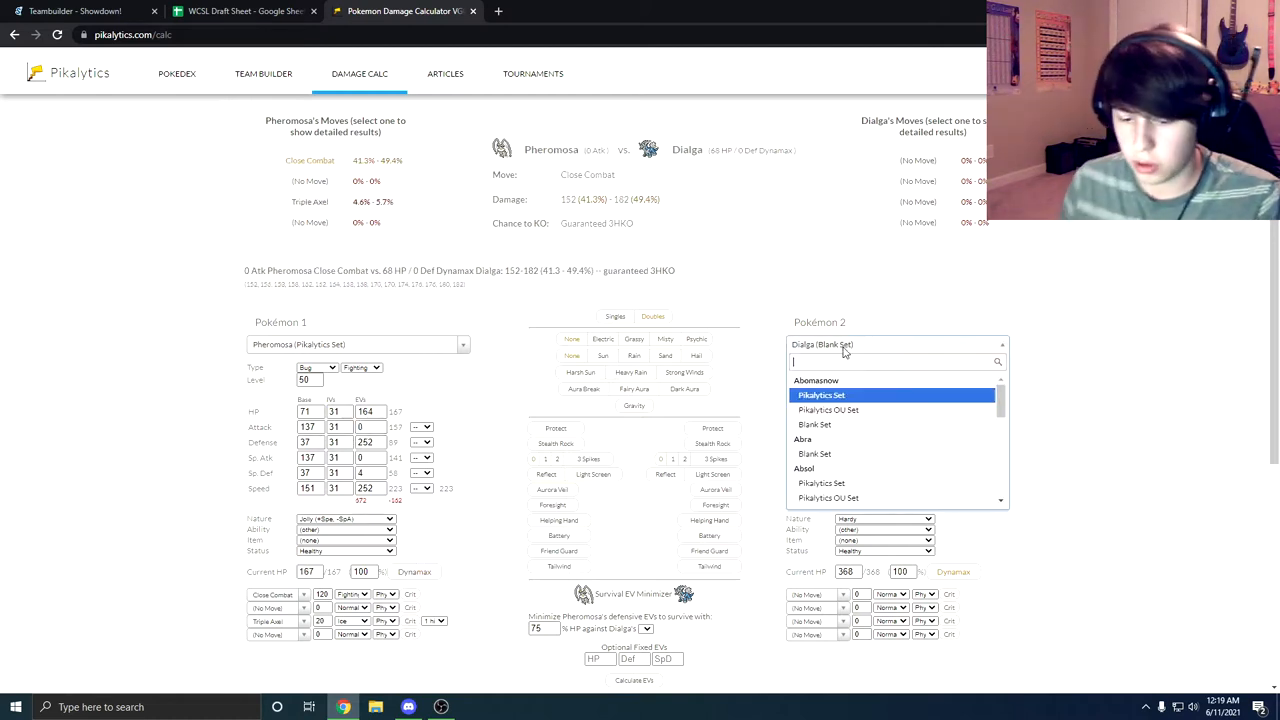
type("weavile")
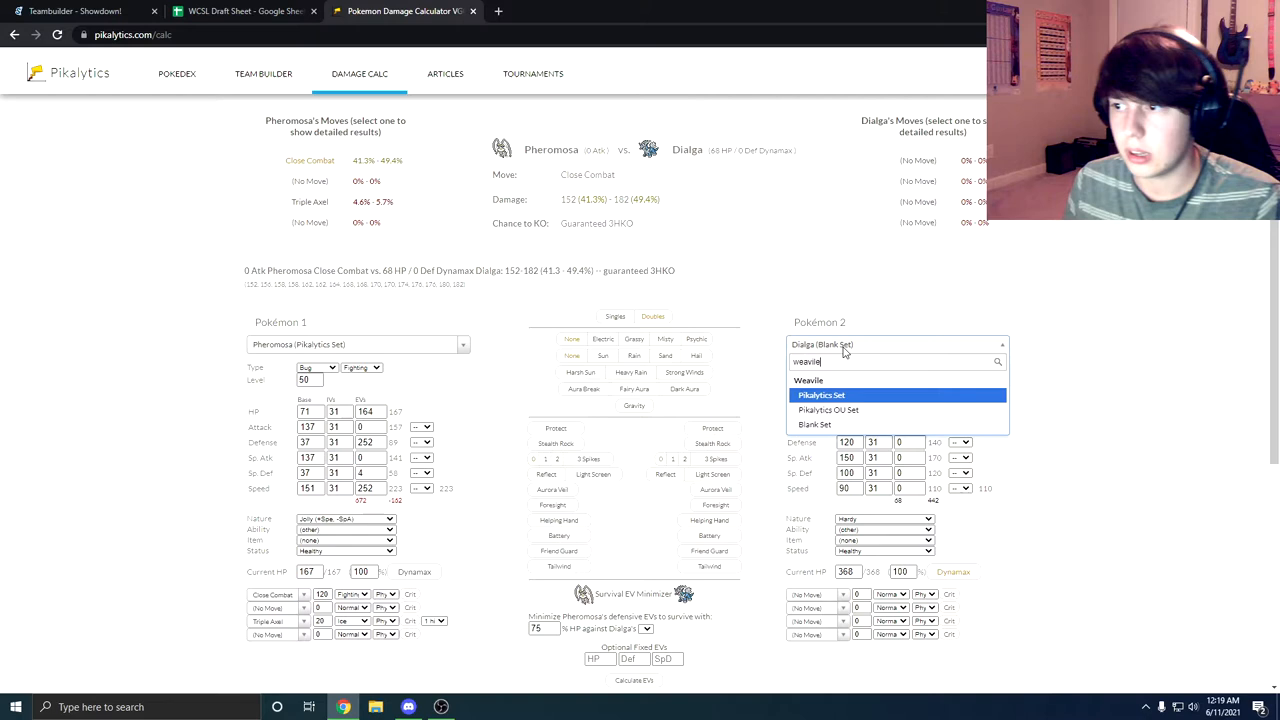
left_click(821, 394)
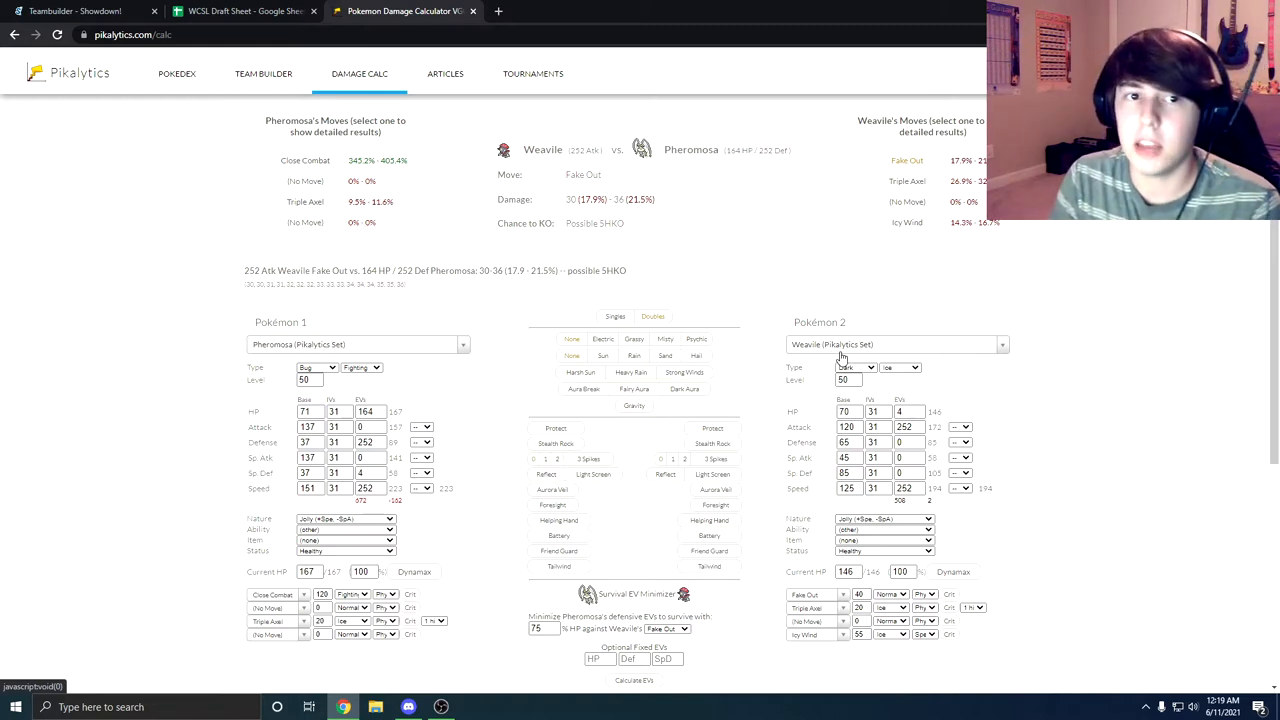
- Swap the opponent to Terrakion's Pikalytics Set; Close Combat is a guaranteed OHKO
left_click(895, 344)
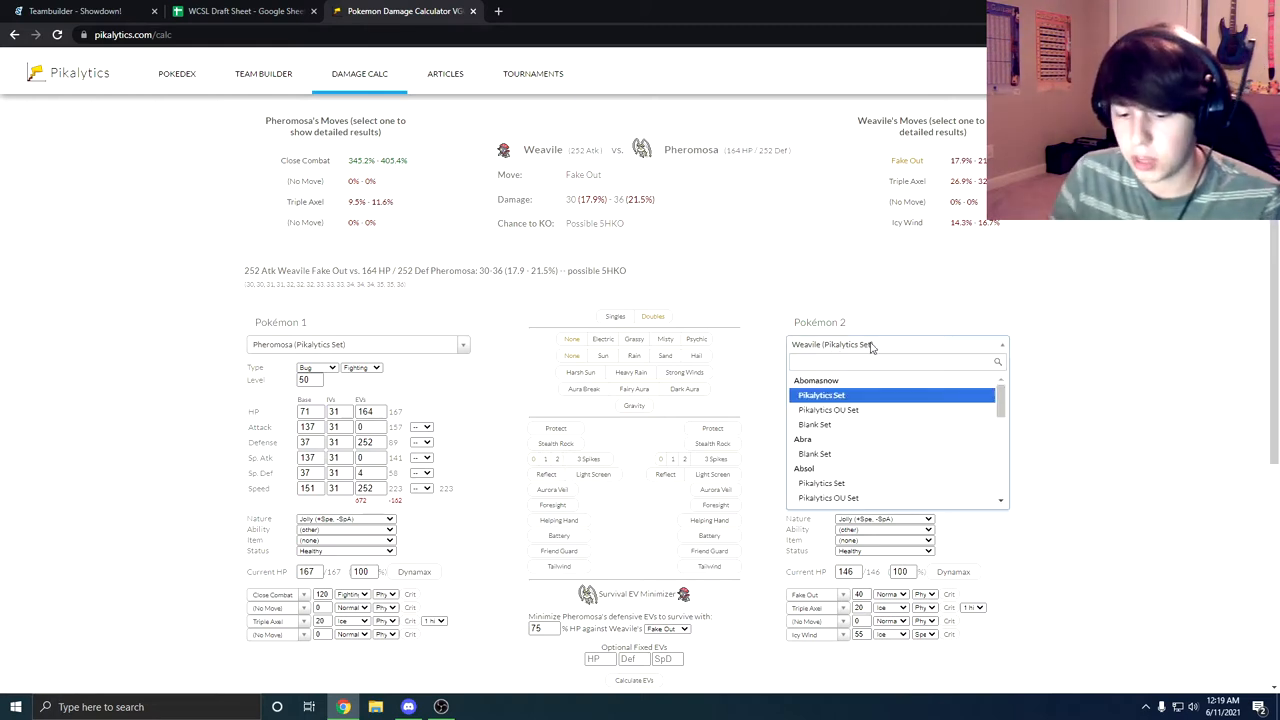
type("terrakio")
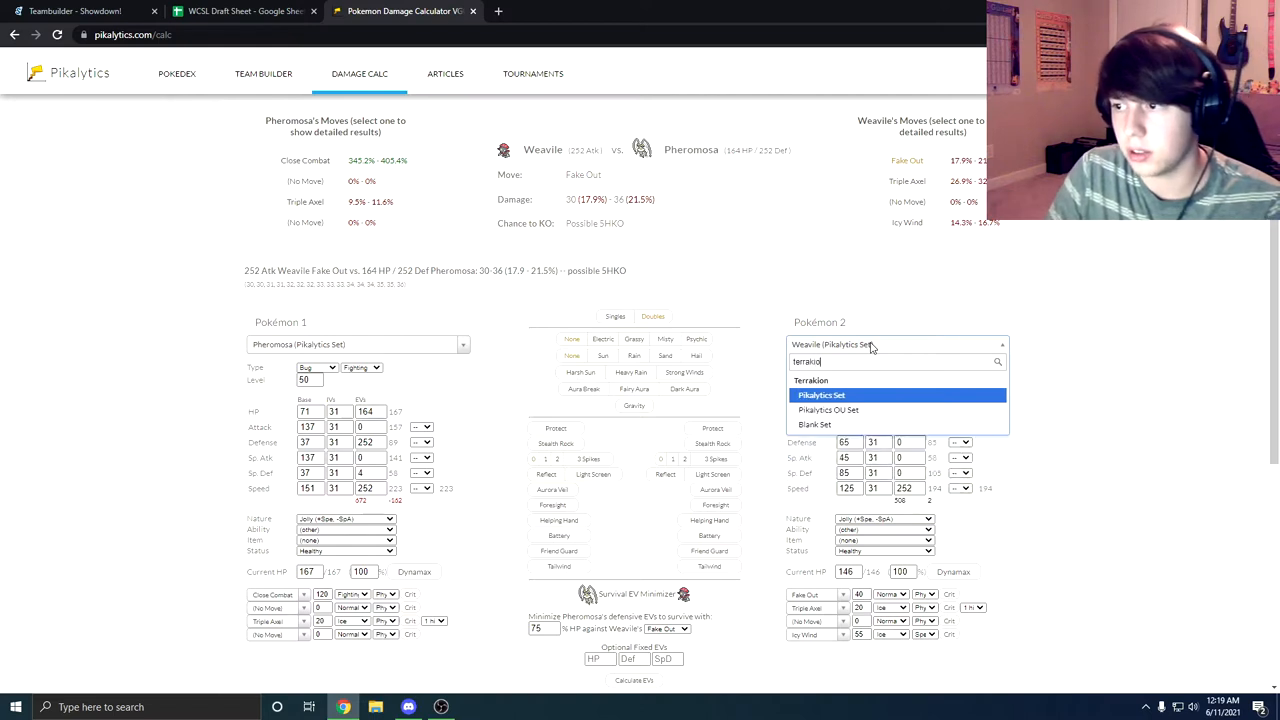
left_click(821, 394)
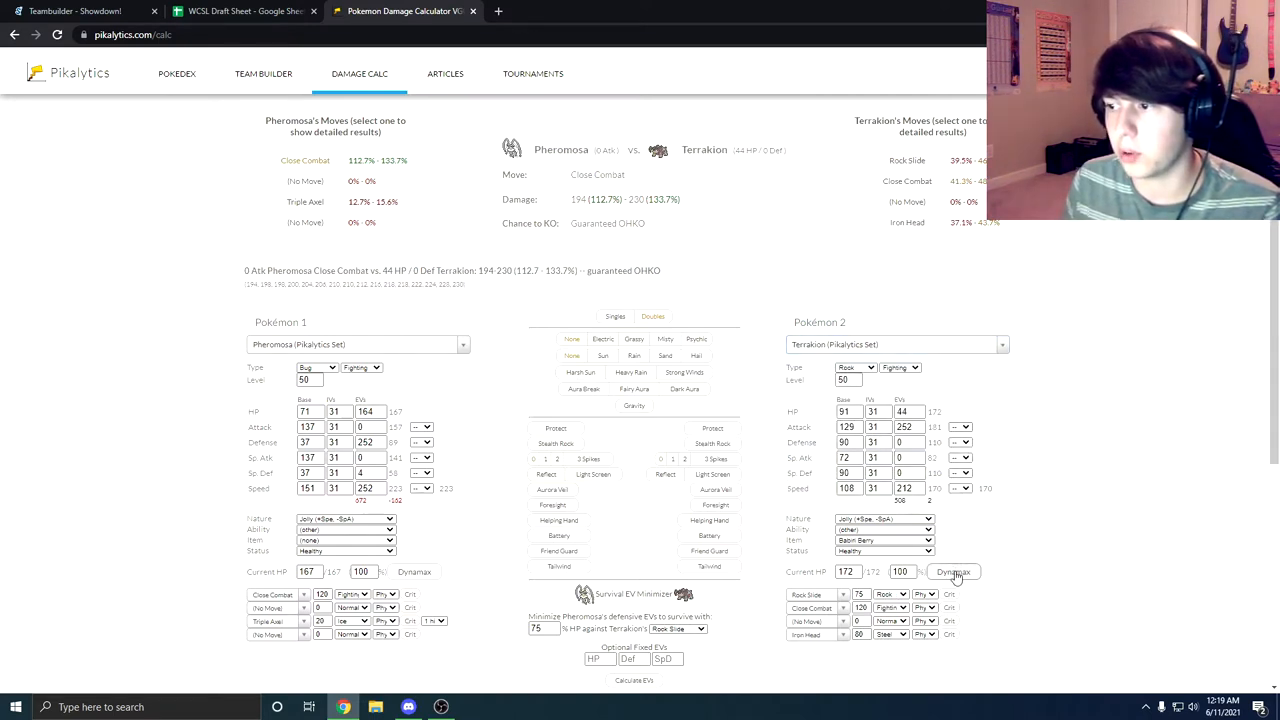
- Dynamax Terrakion and give Pheromosa +1 Defense
left_click(953, 572)
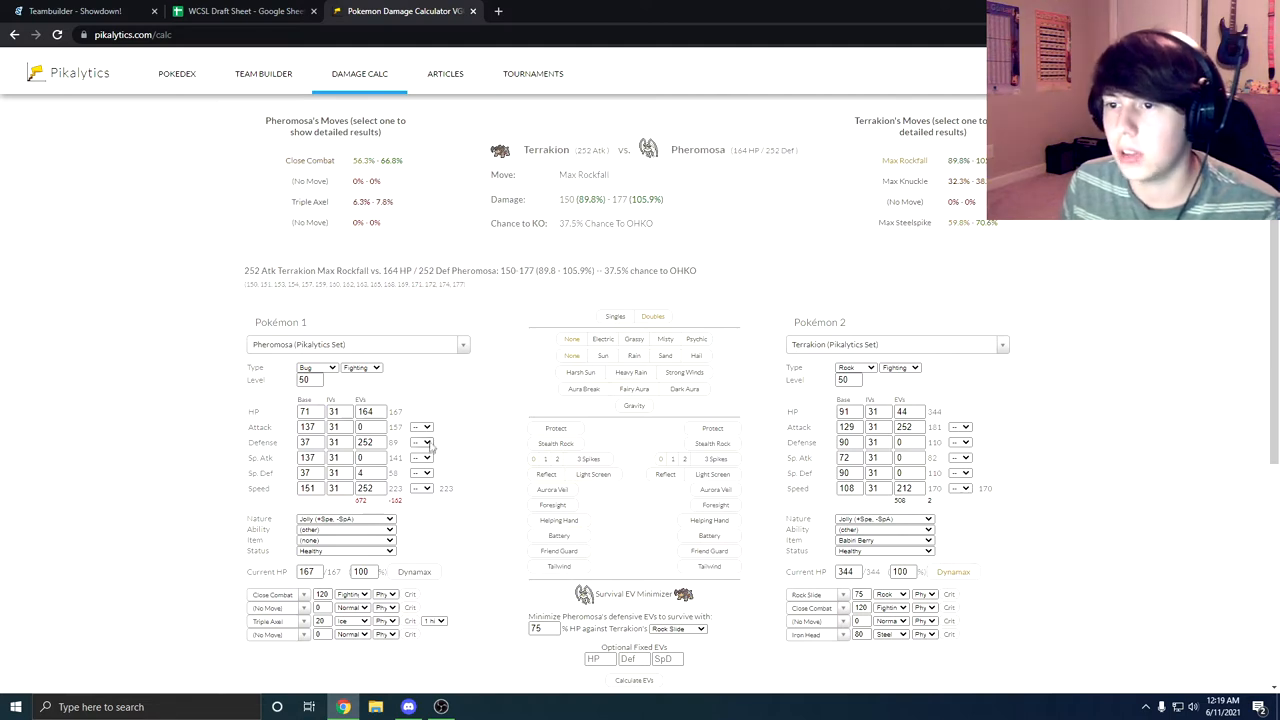
left_click(420, 442)
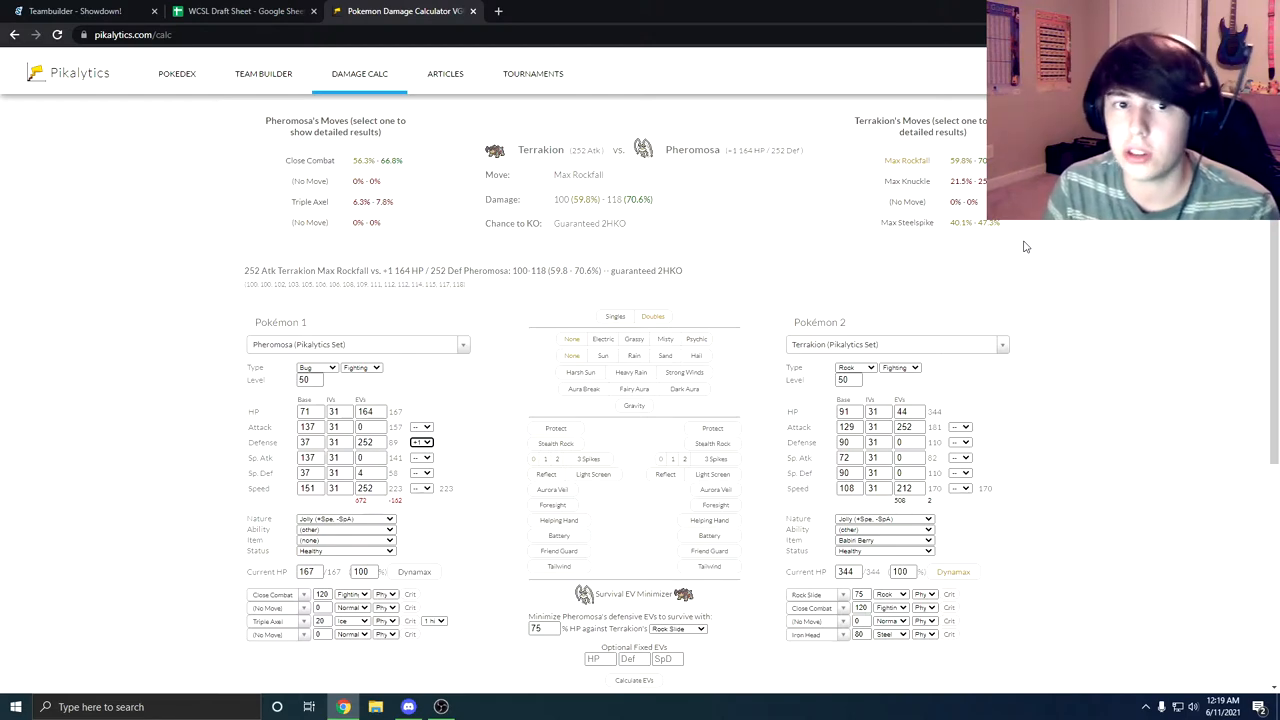
left_click(75, 11)
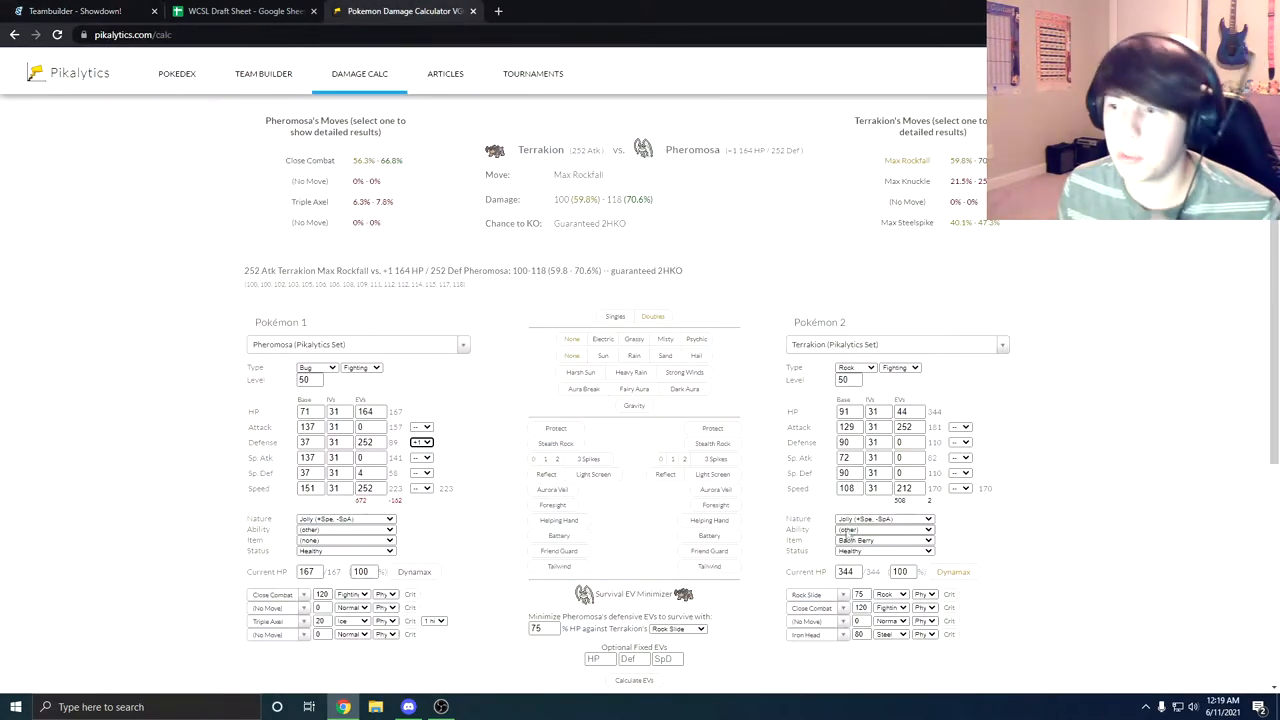
- Give Terrakion an Expert Belt, then a Life Orb; Max Rockfall does 77.8–91.6%
left_click(884, 540)
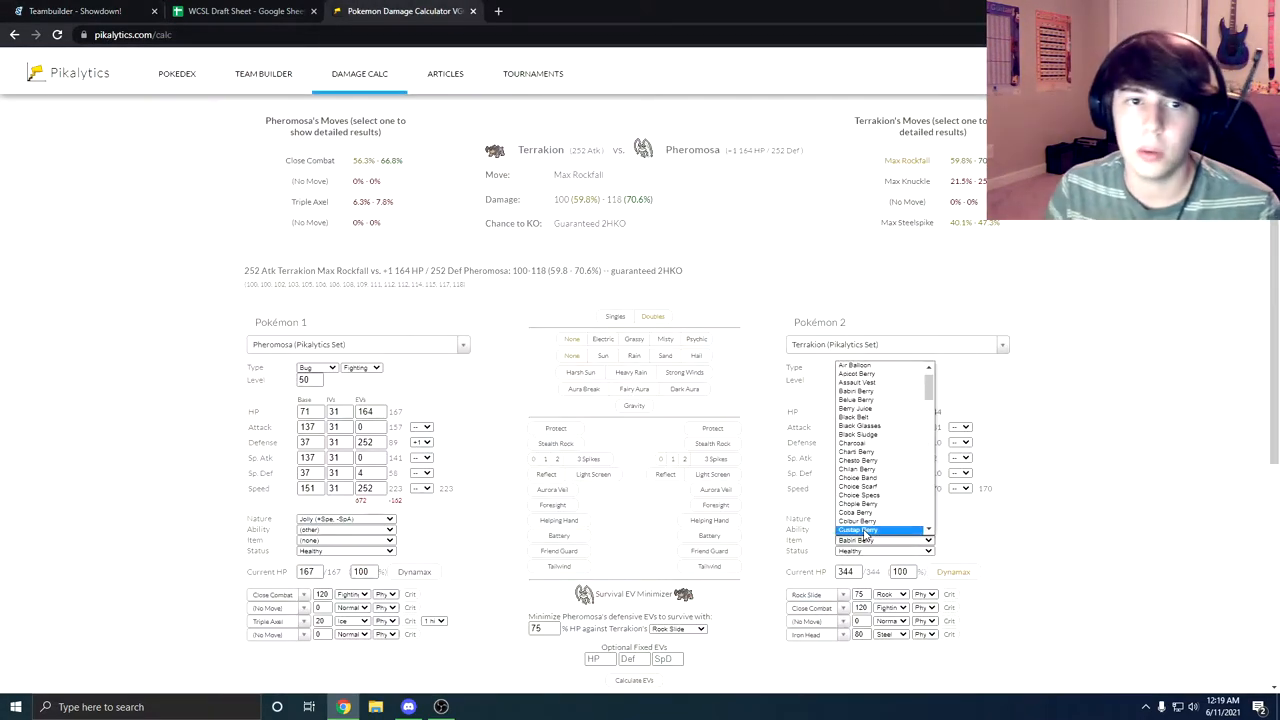
scroll("down", 3)
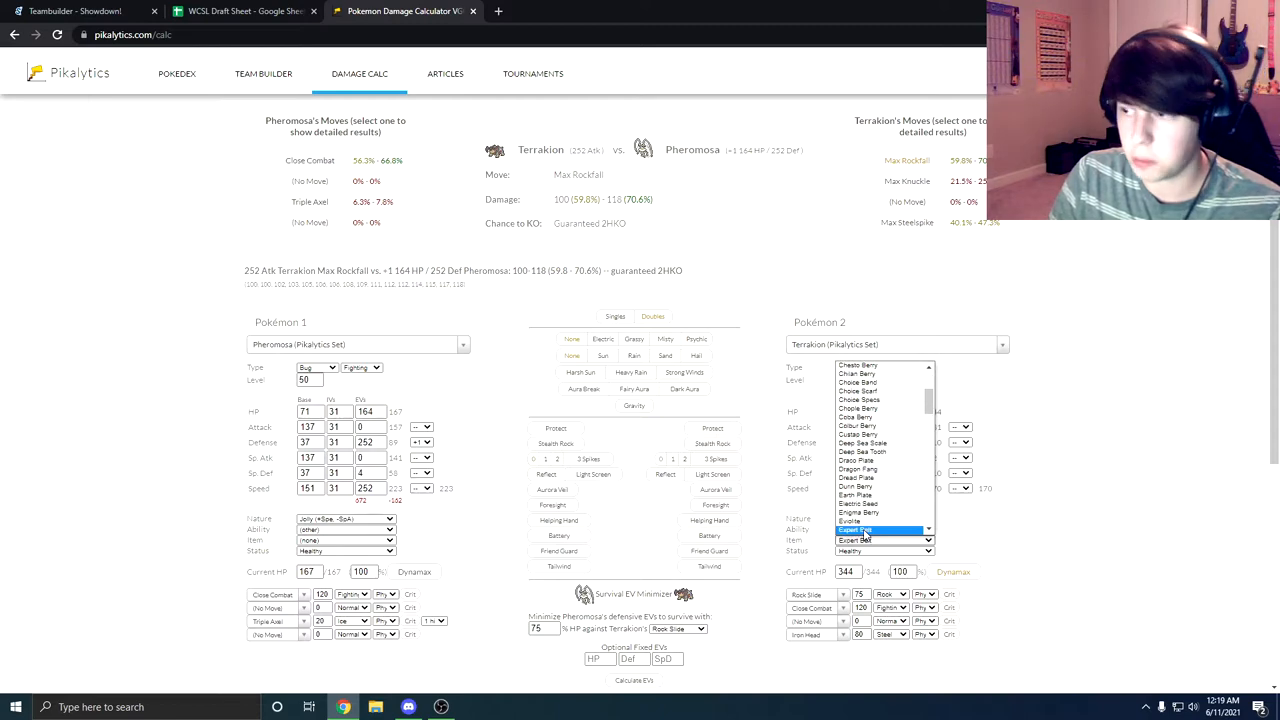
left_click(856, 529)
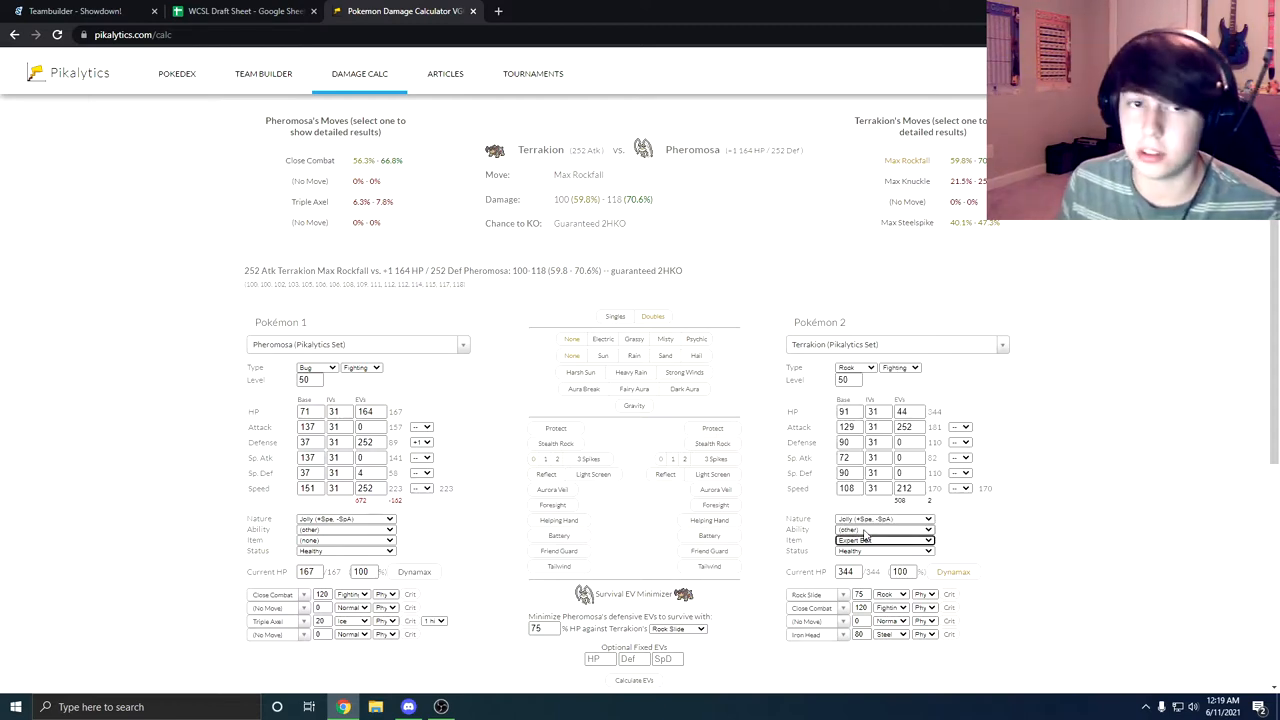
left_click(883, 540)
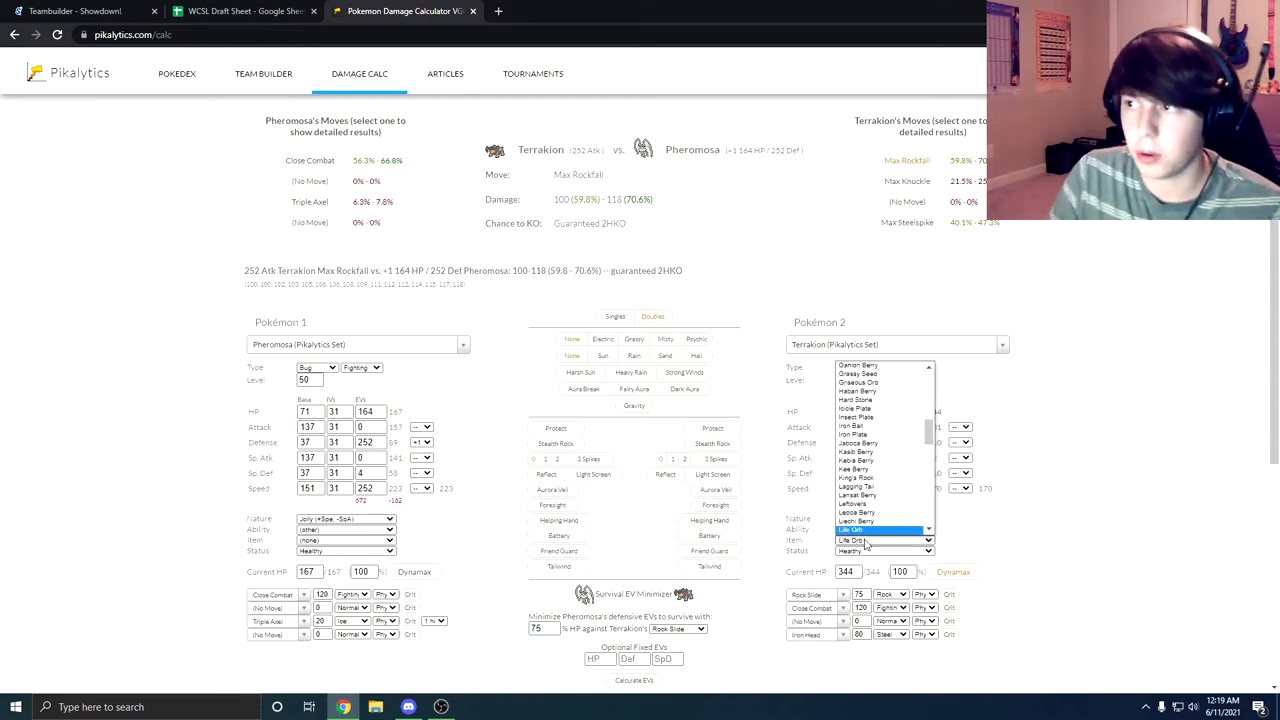
left_click(852, 529)
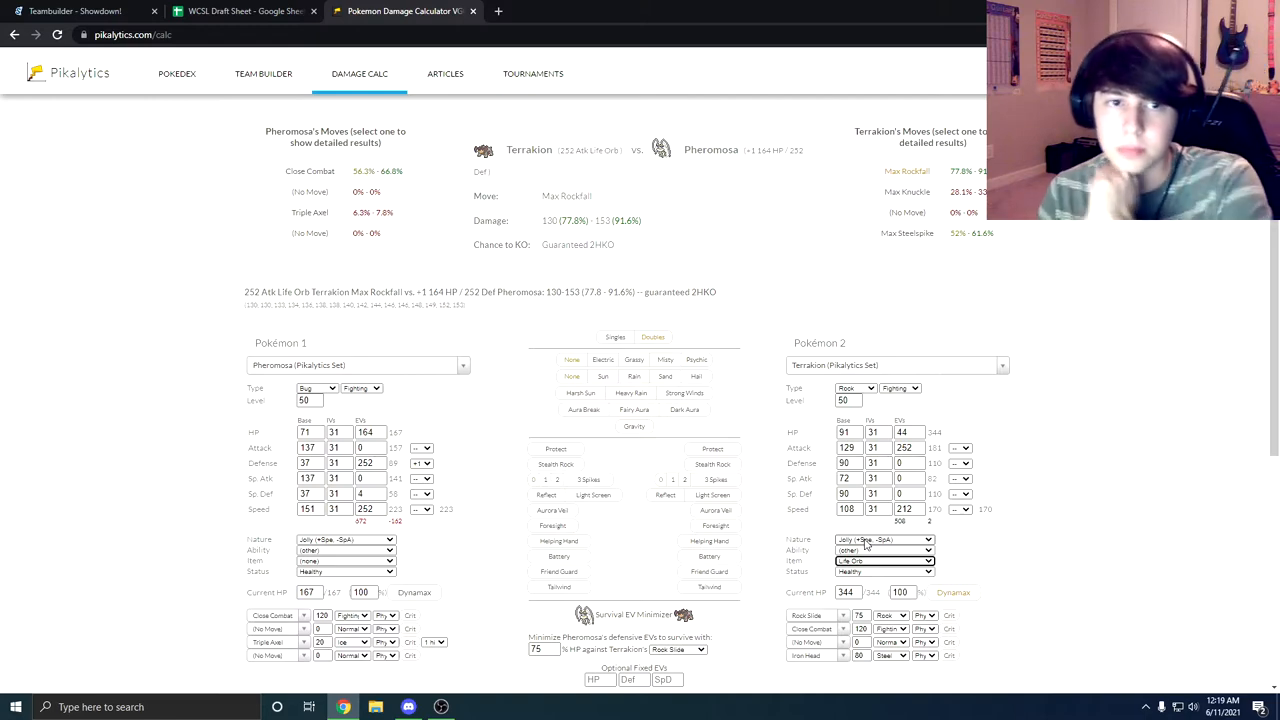
- Review Steelix's and Pheromosa's sets in the teambuilder, then return to the calculator
left_click(75, 11)
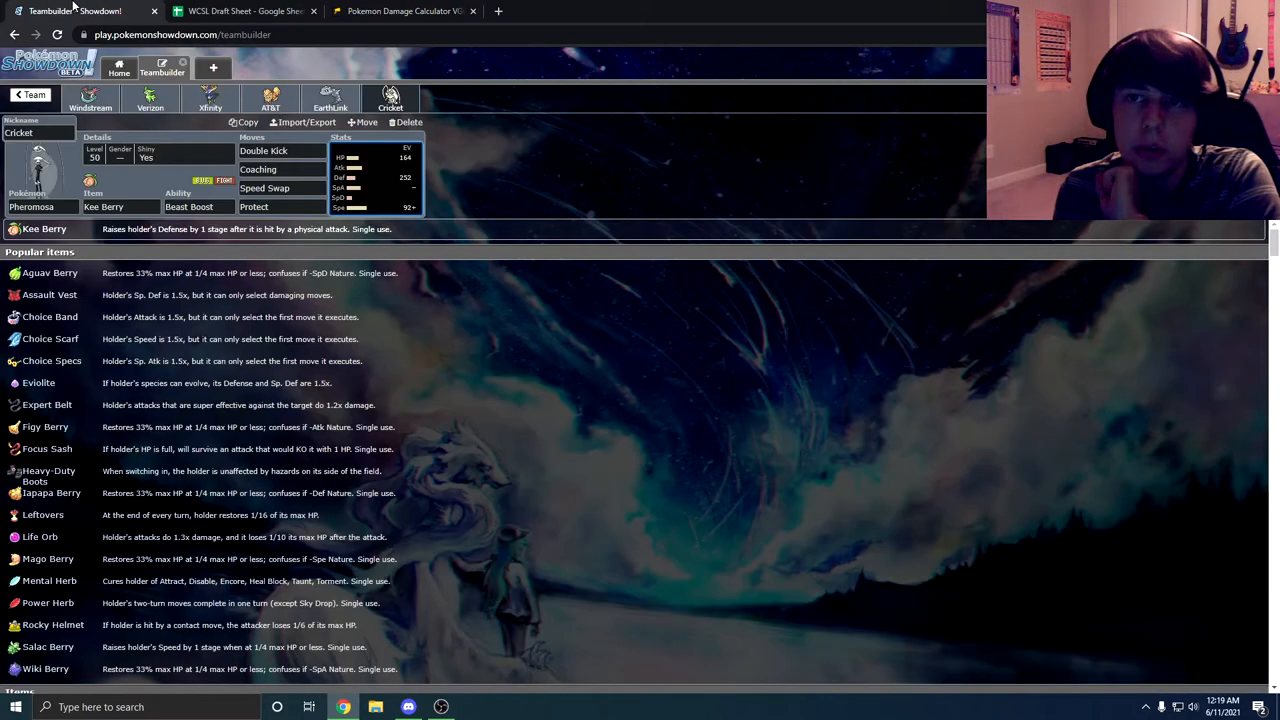
left_click(330, 98)
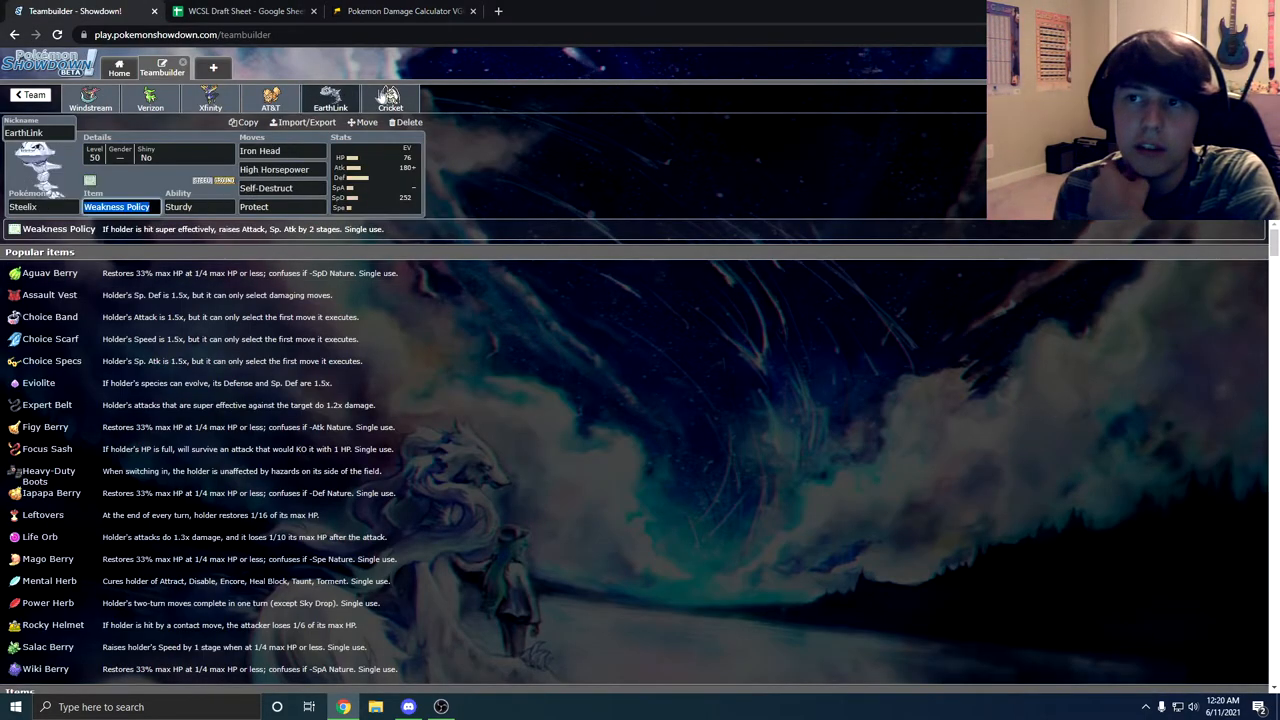
left_click(390, 100)
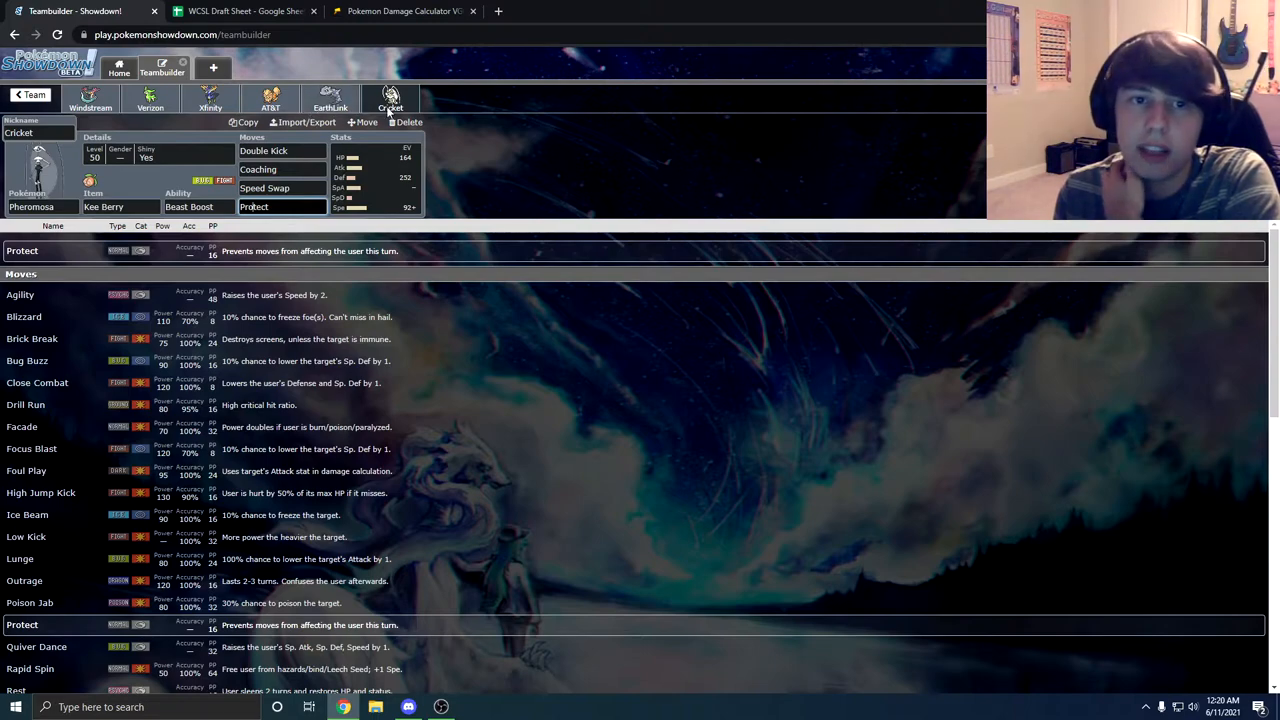
left_click(400, 11)
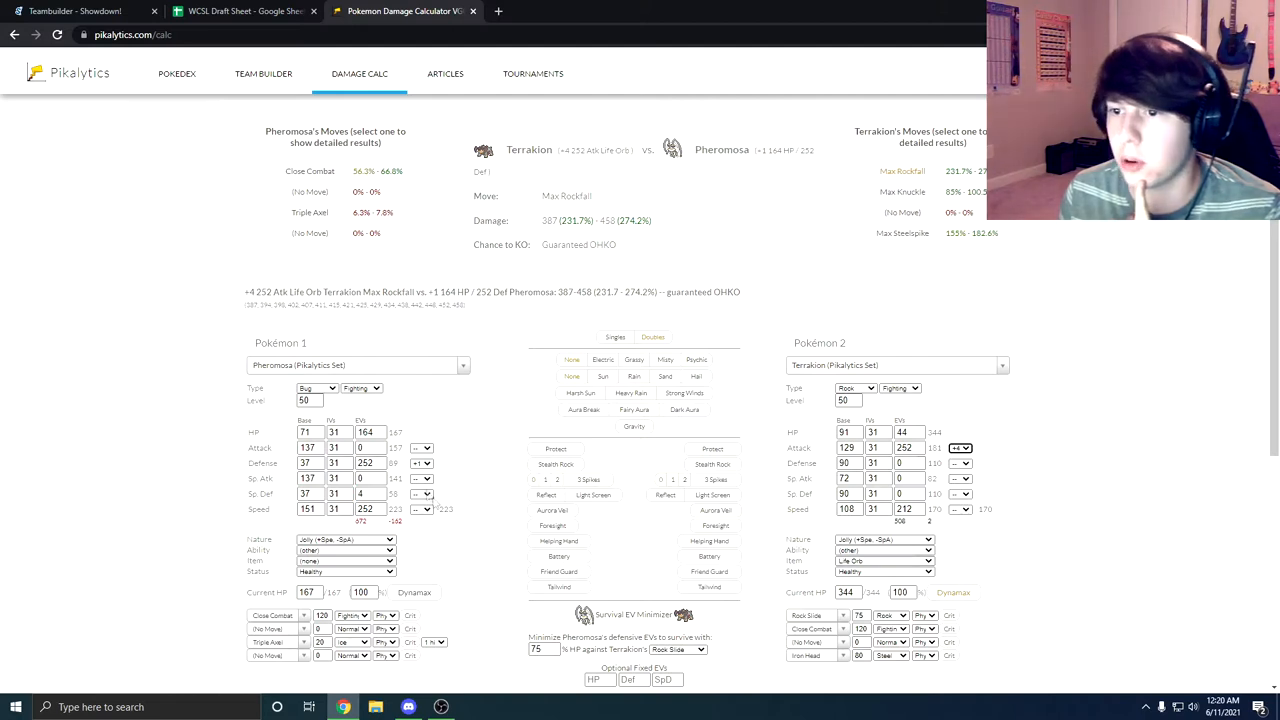
- Check +4 Life Orb Max Rockfall through Protect, then view Pheromosa's set in Showdown
left_click(421, 462)
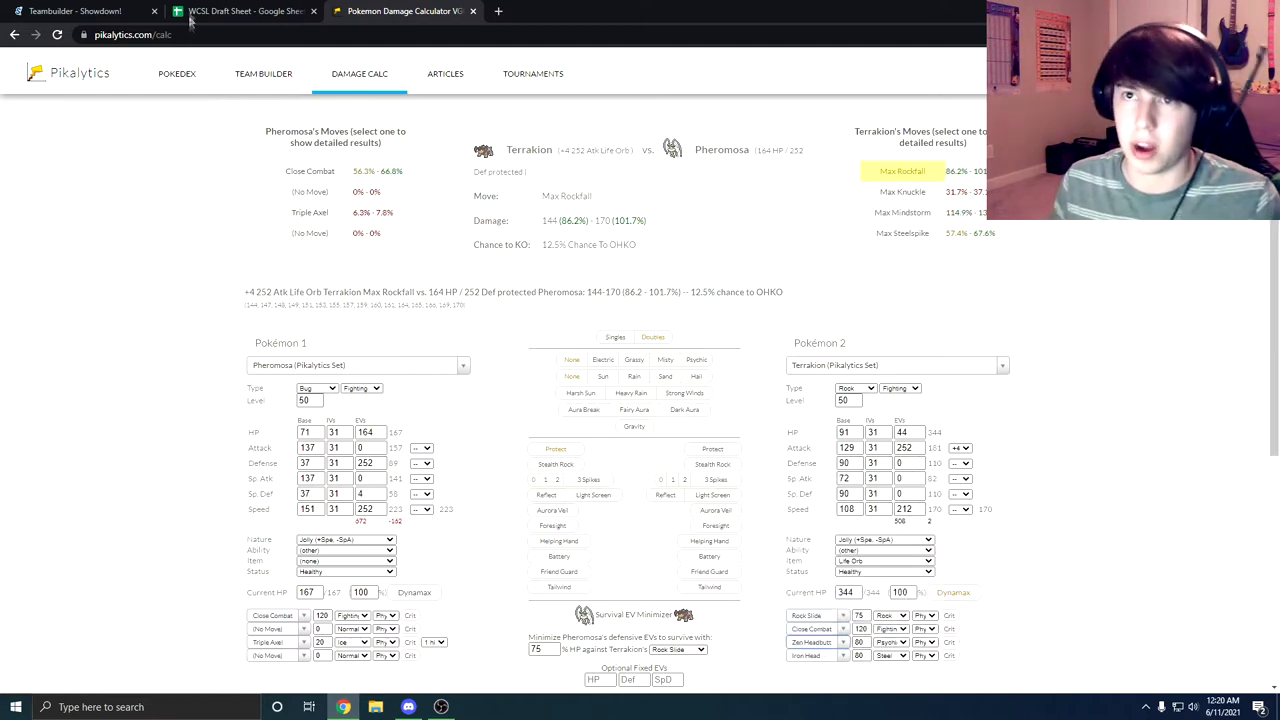
left_click(75, 11)
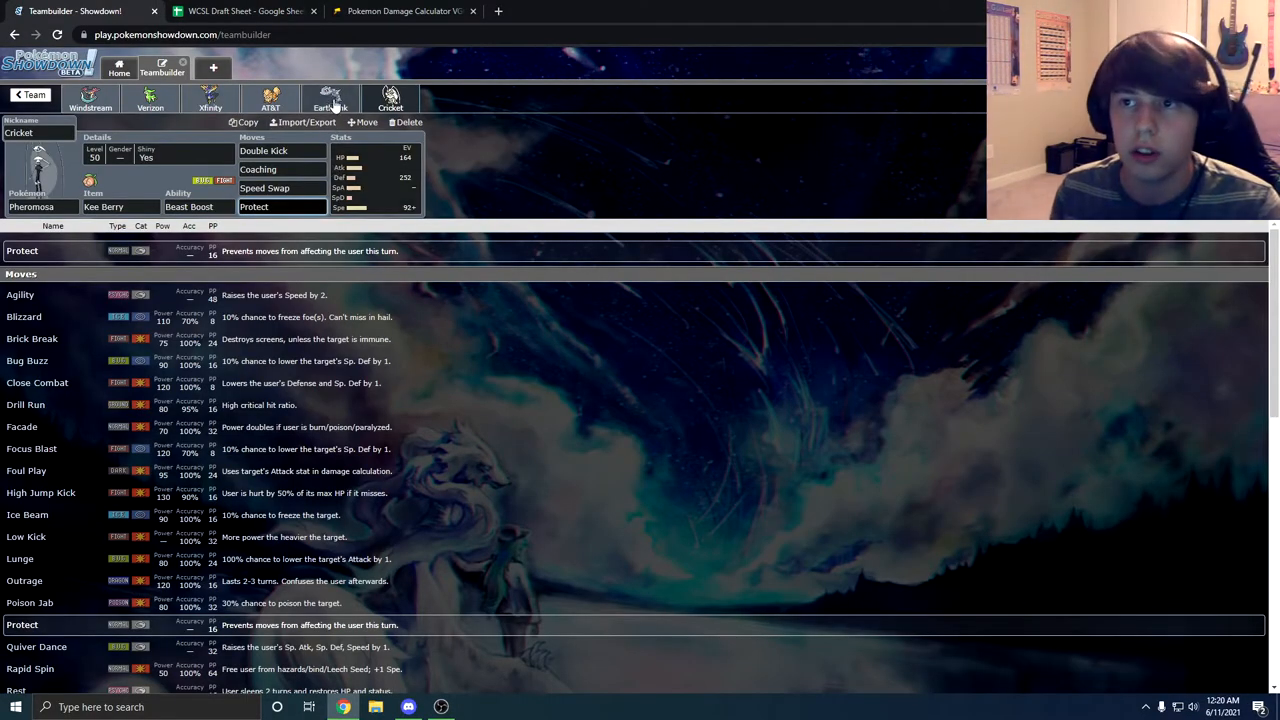
left_click(330, 97)
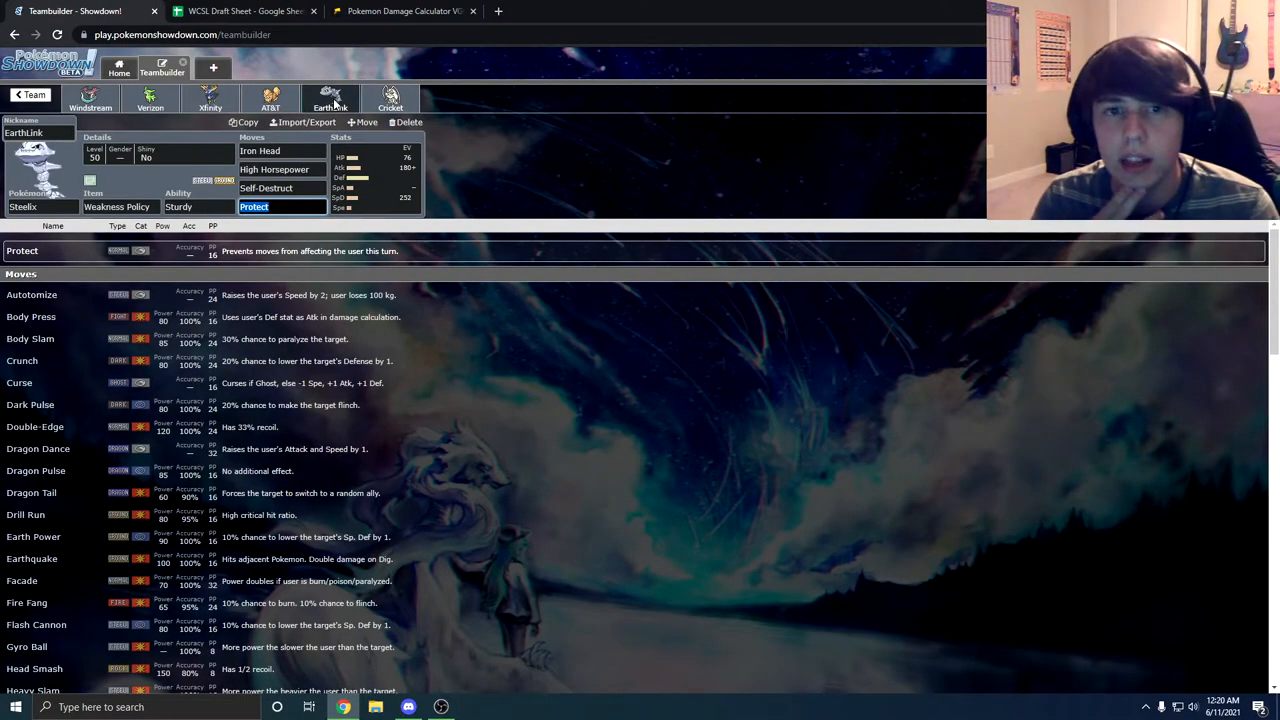
left_click(389, 98)
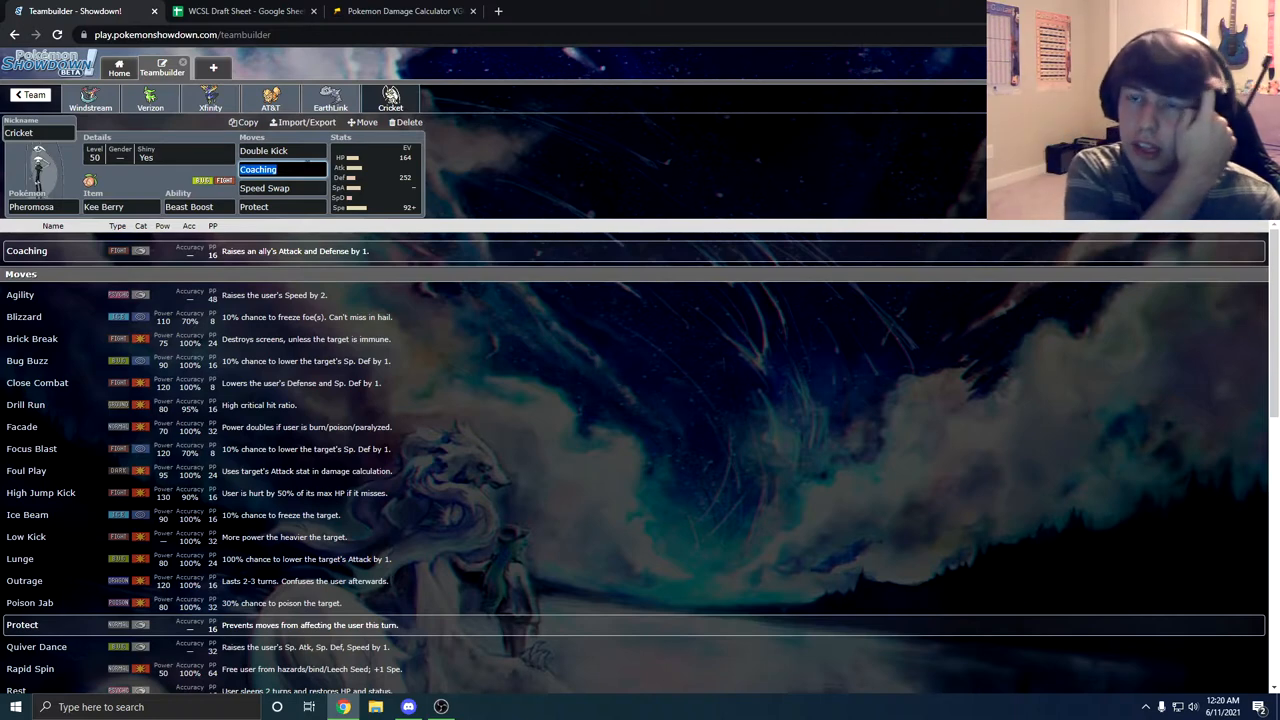
left_click(330, 97)
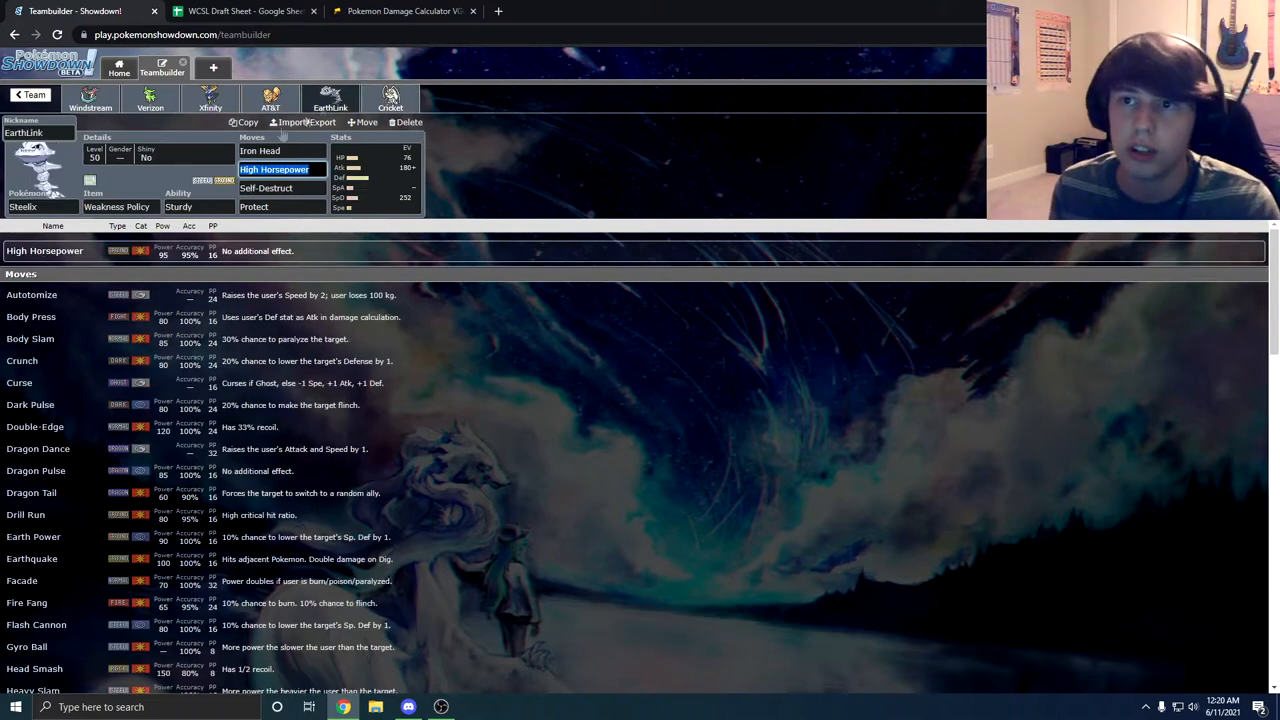
left_click(390, 97)
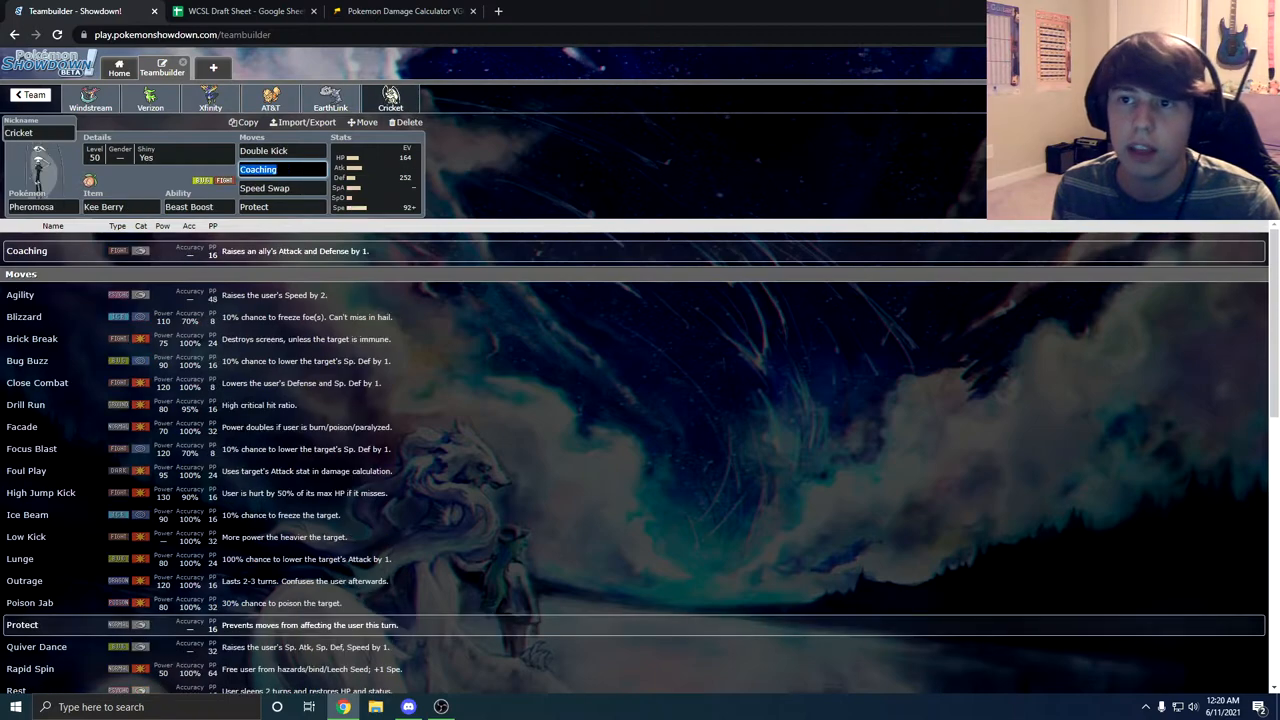
left_click(330, 100)
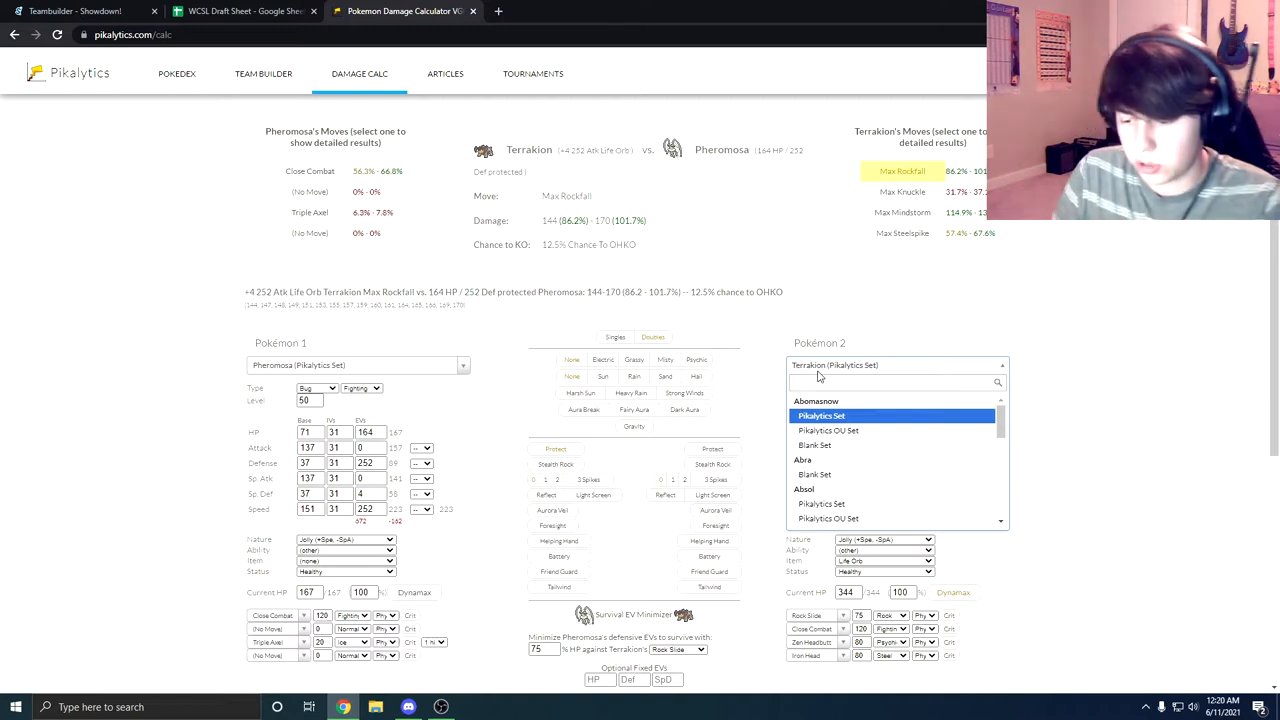
- Load itemless Spectrier as the opponent and check Pheromosa's EVs in the teambuilder
type("spectr")
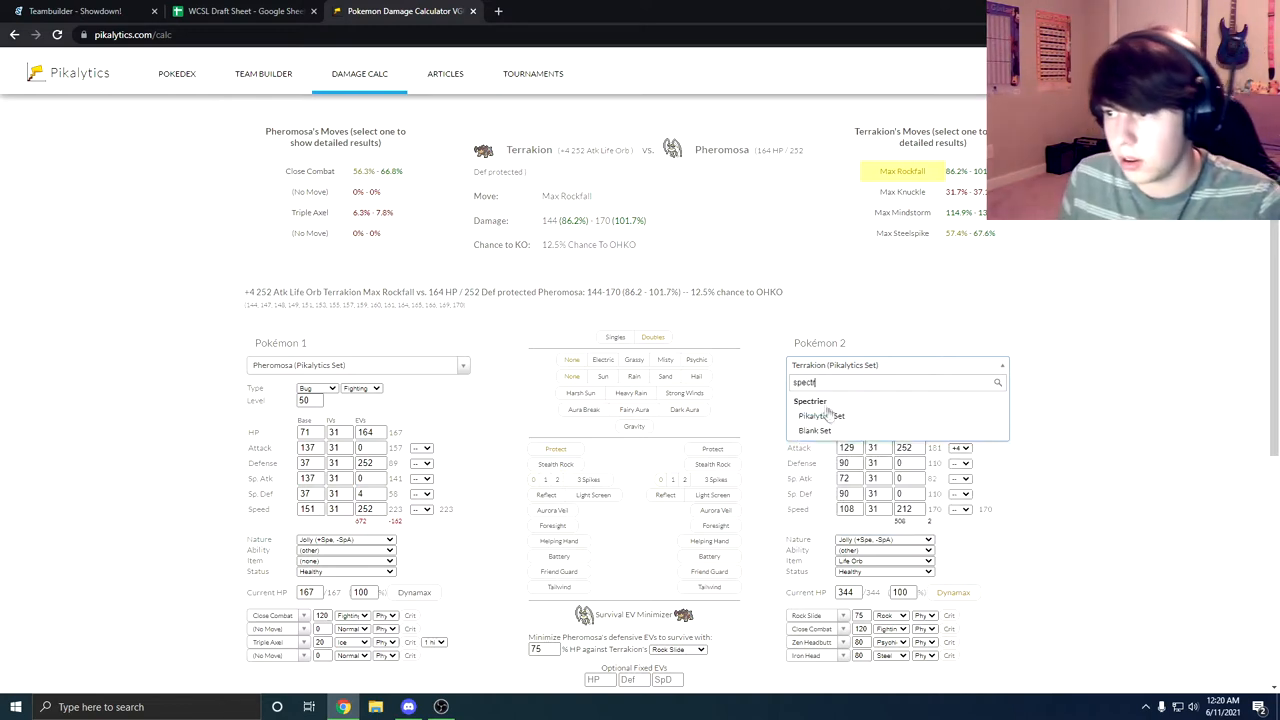
left_click(811, 401)
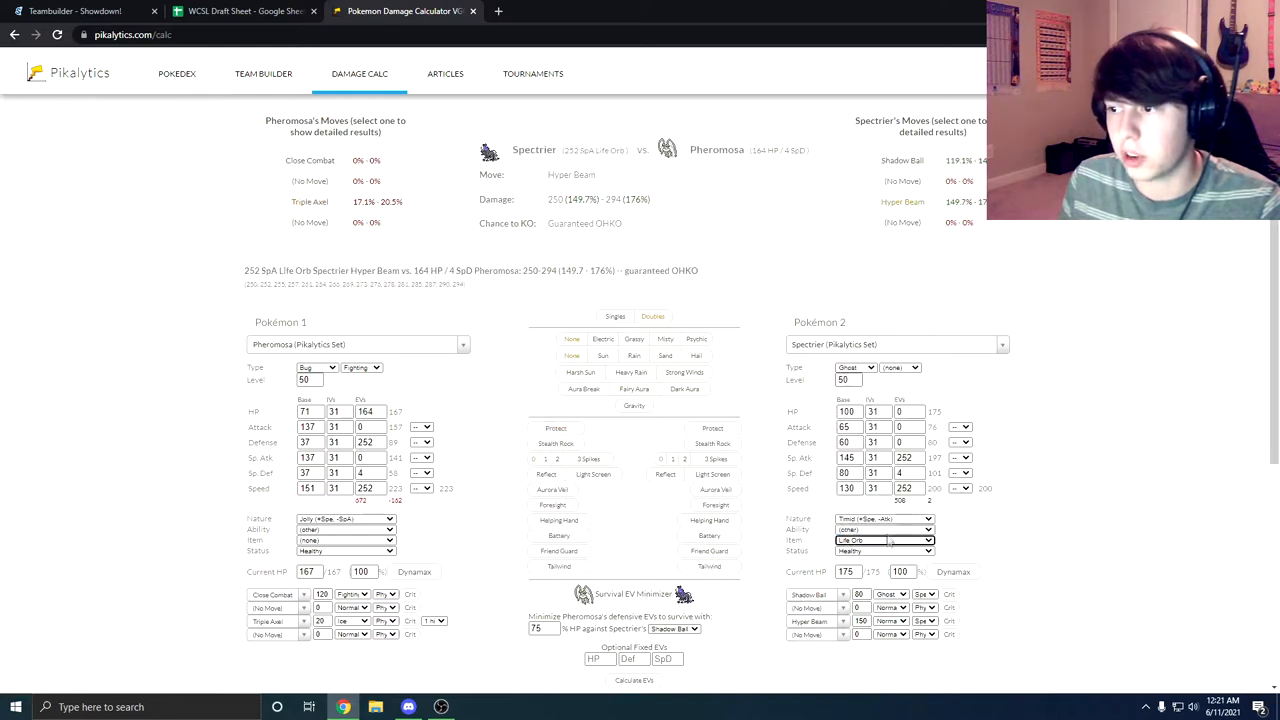
left_click(883, 540)
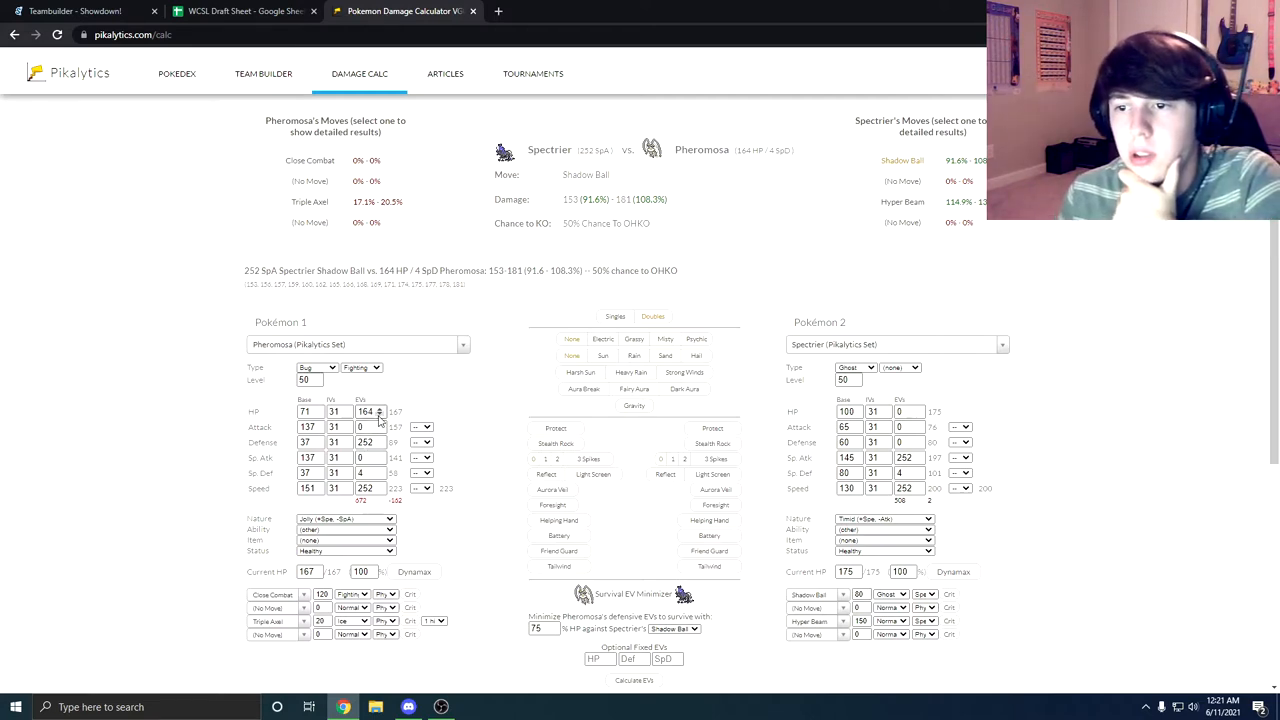
left_click(75, 11)
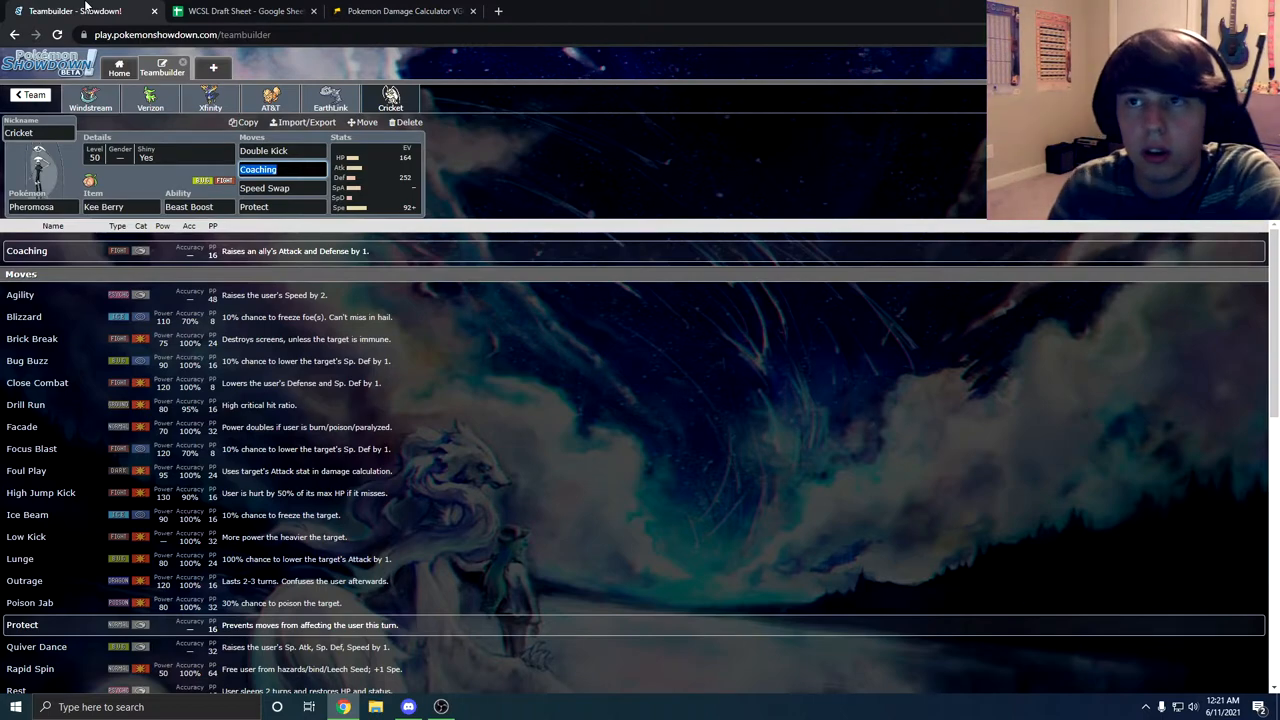
left_click(400, 11)
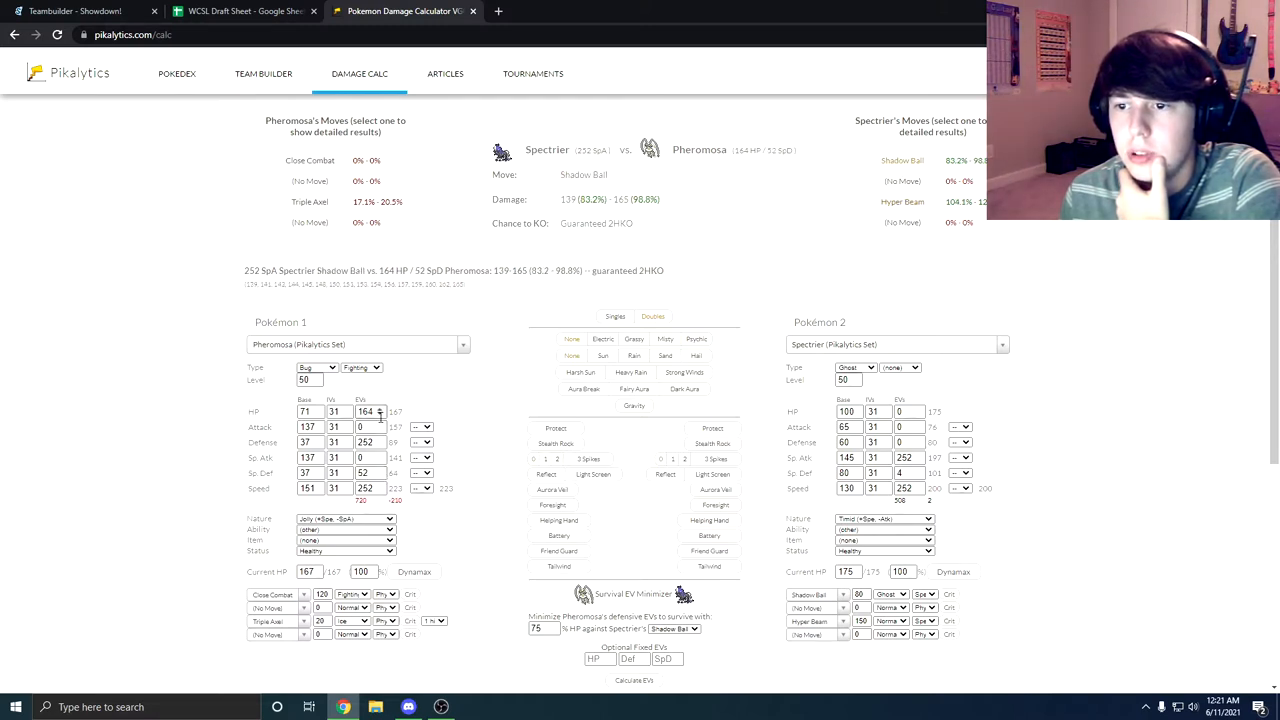
- Set Pheromosa's EVs to 108 HP and 92 Speed; Hyper Beam stays a guaranteed OHKO
left_click(380, 414)
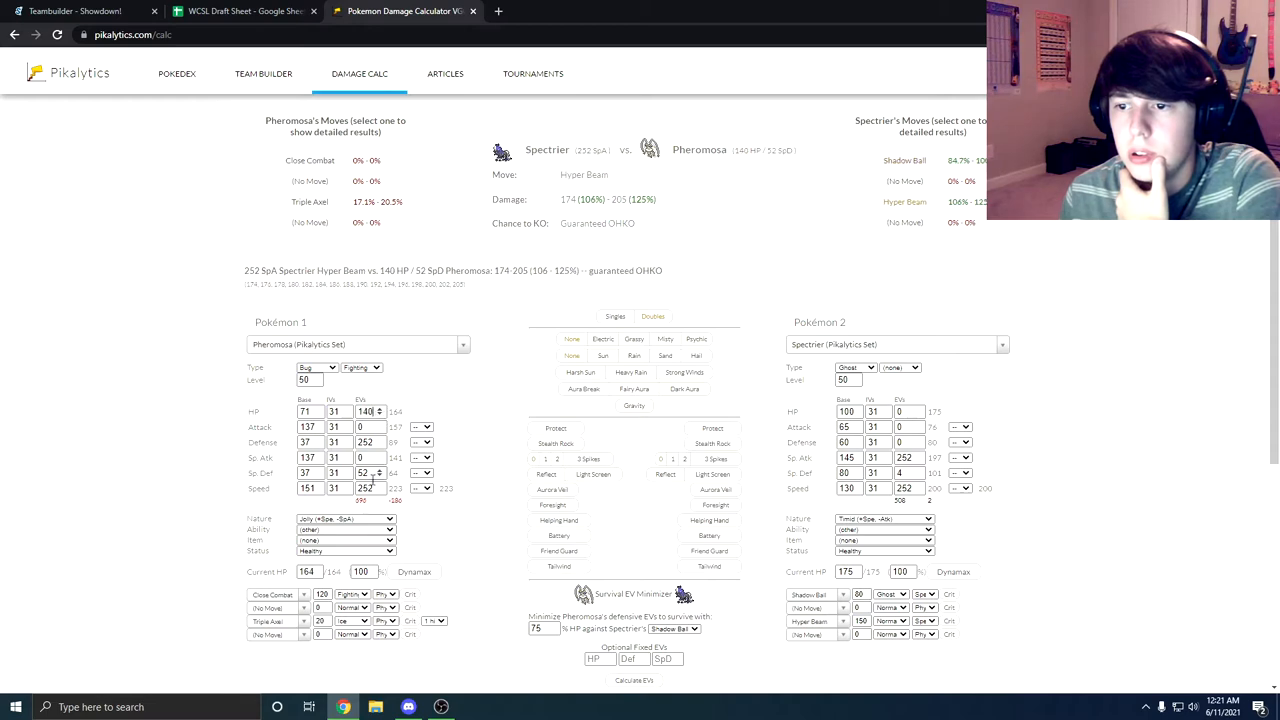
left_click(365, 488)
type("92")
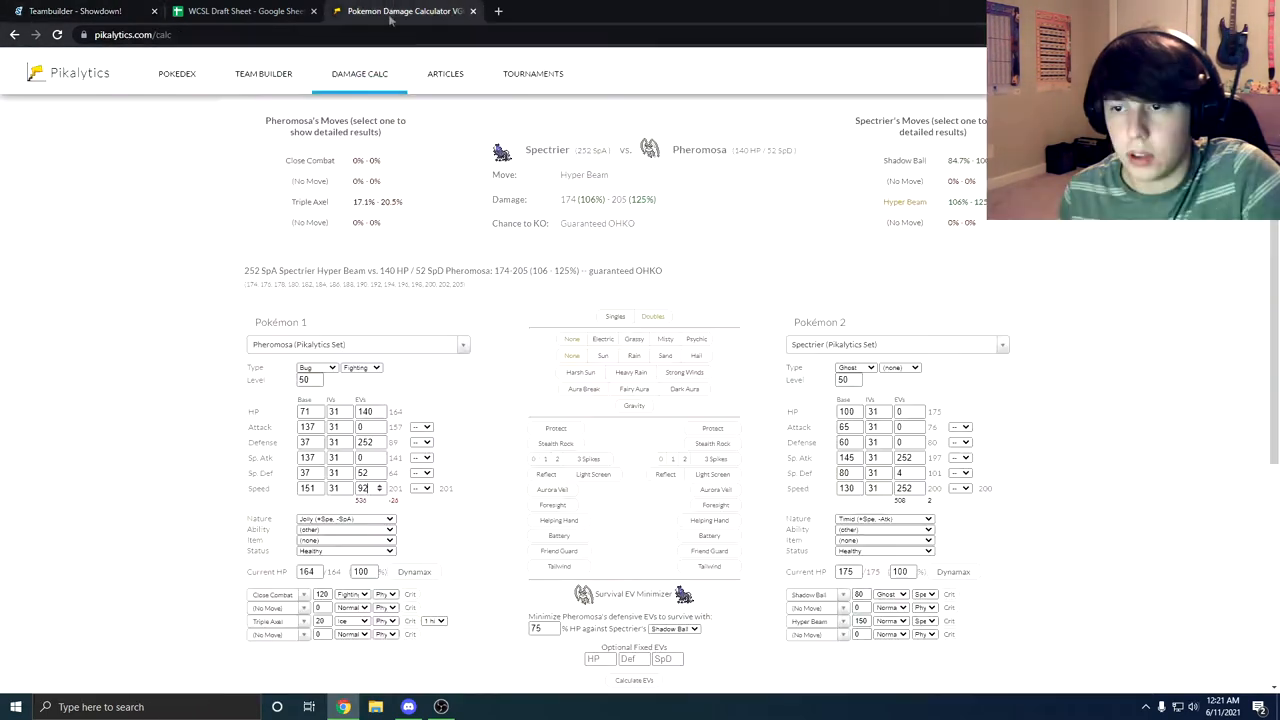
left_click(380, 413)
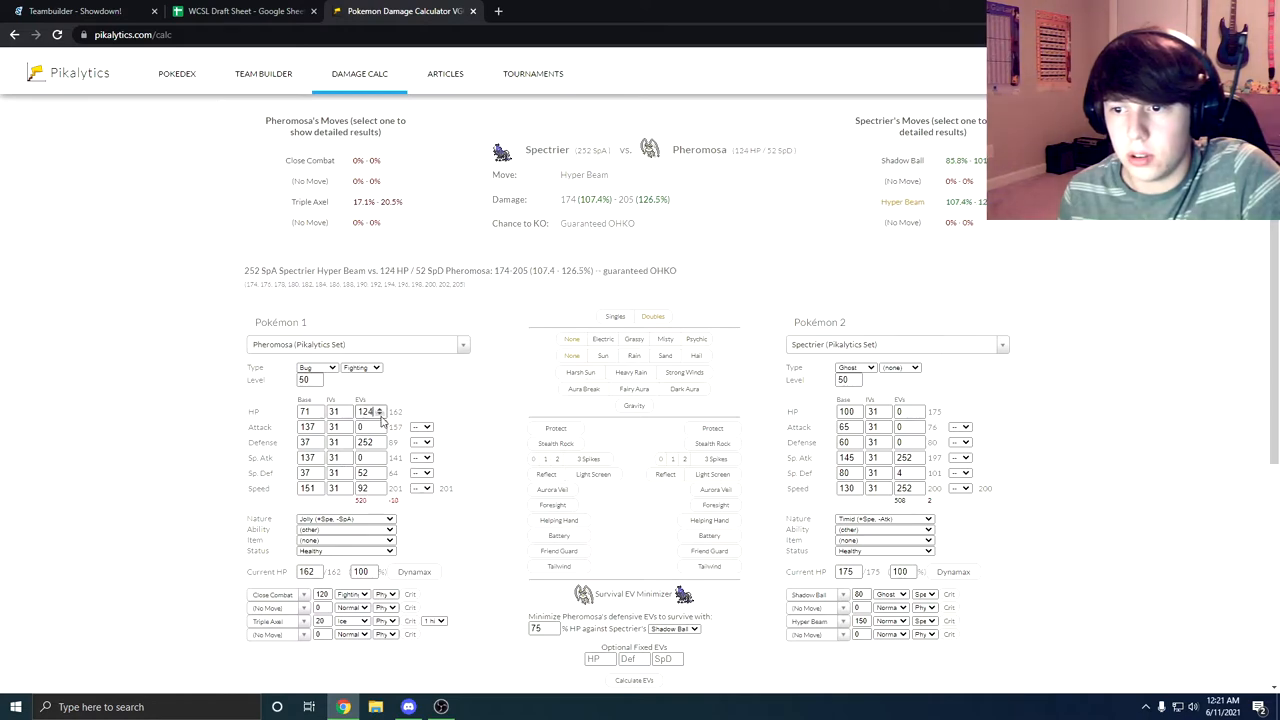
left_click(380, 414)
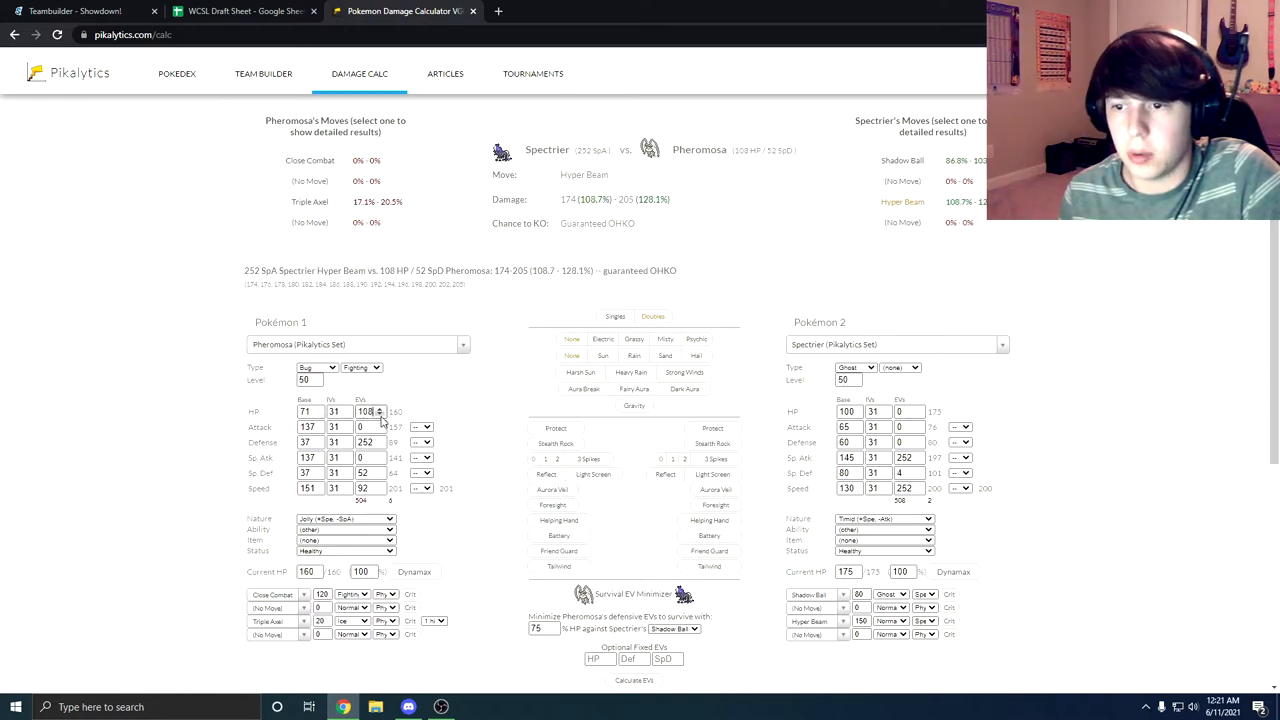
left_click(75, 11)
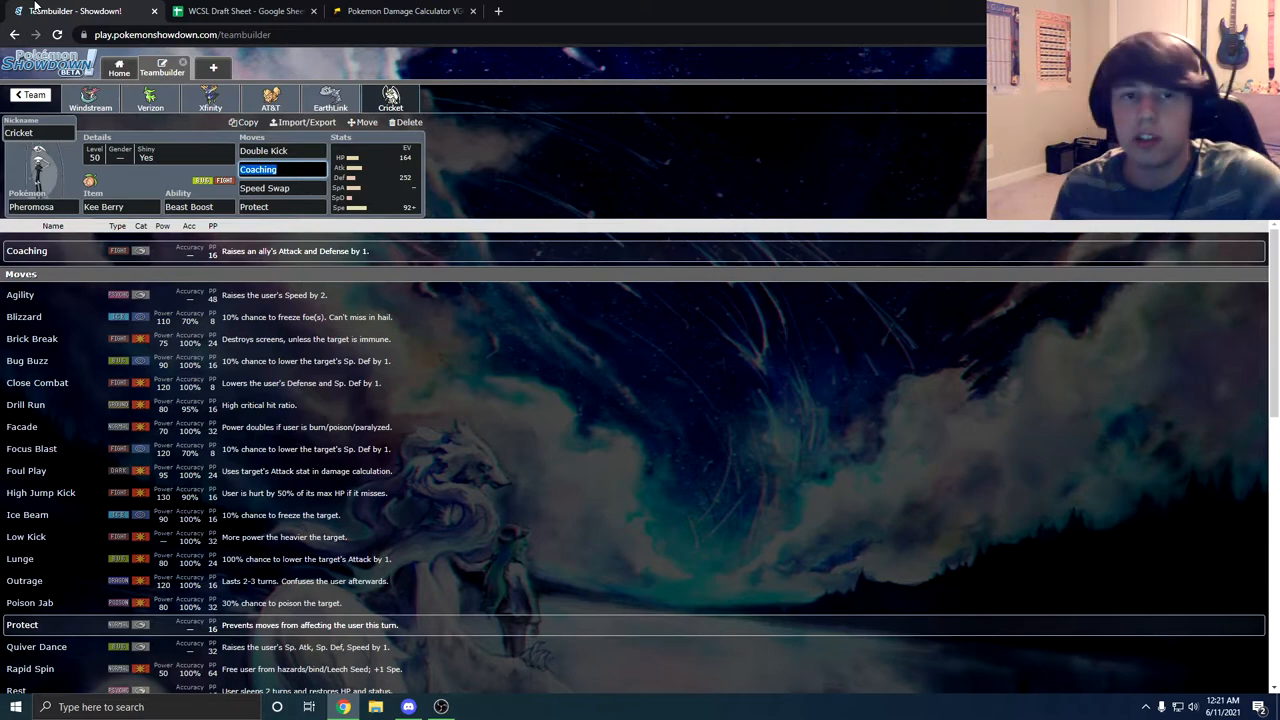
- Review the Dragapult, Steelix, Pheromosa and Choice Scarf Xerneas sets in the teambuilder
left_click(90, 98)
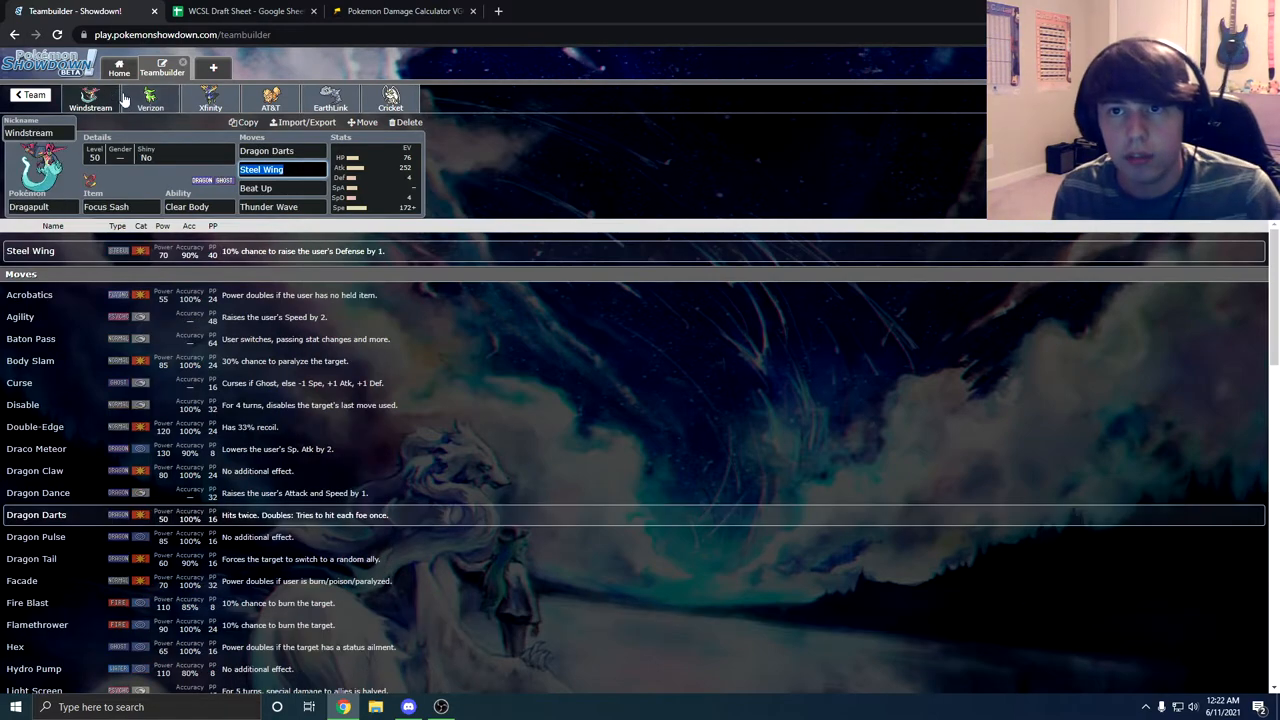
left_click(330, 98)
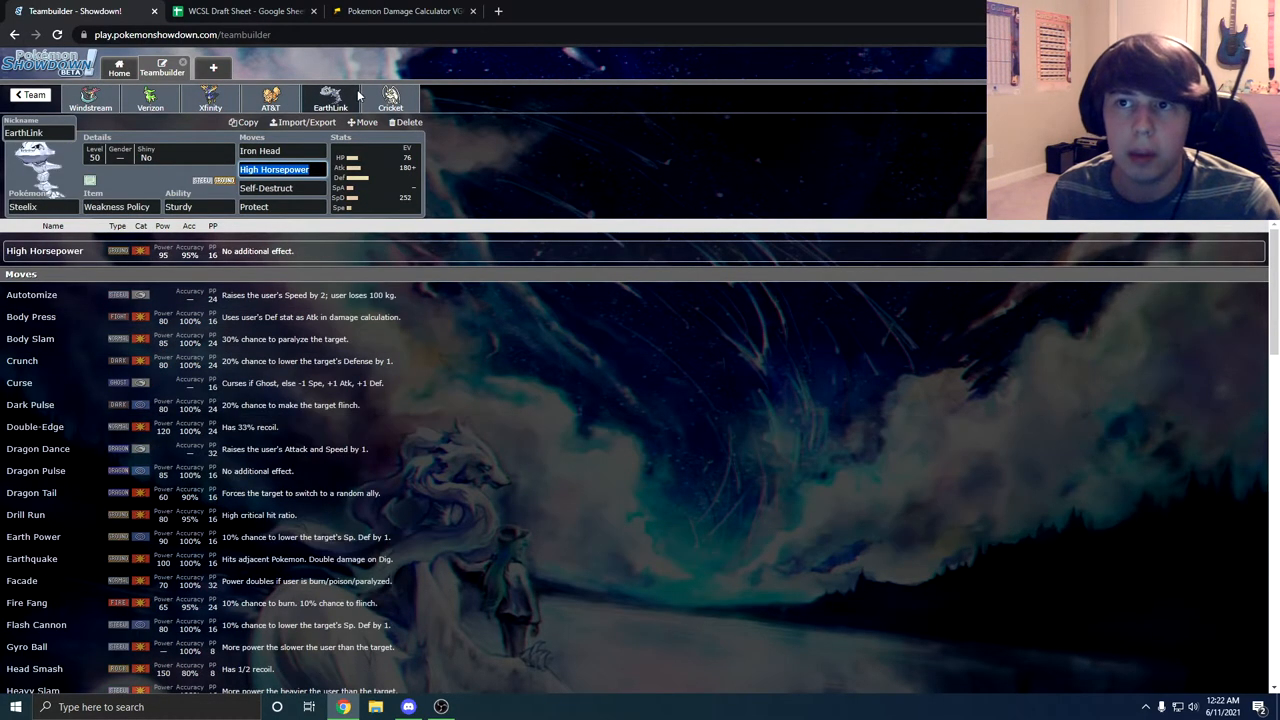
left_click(390, 98)
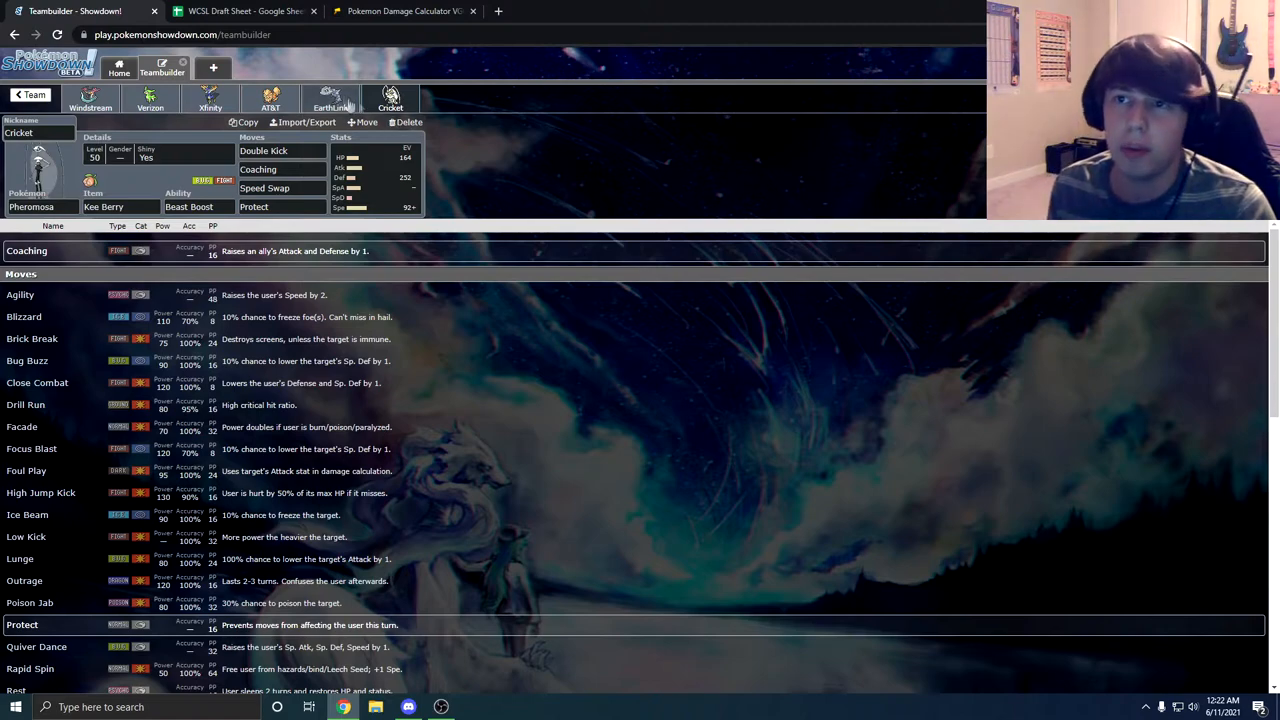
left_click(150, 97)
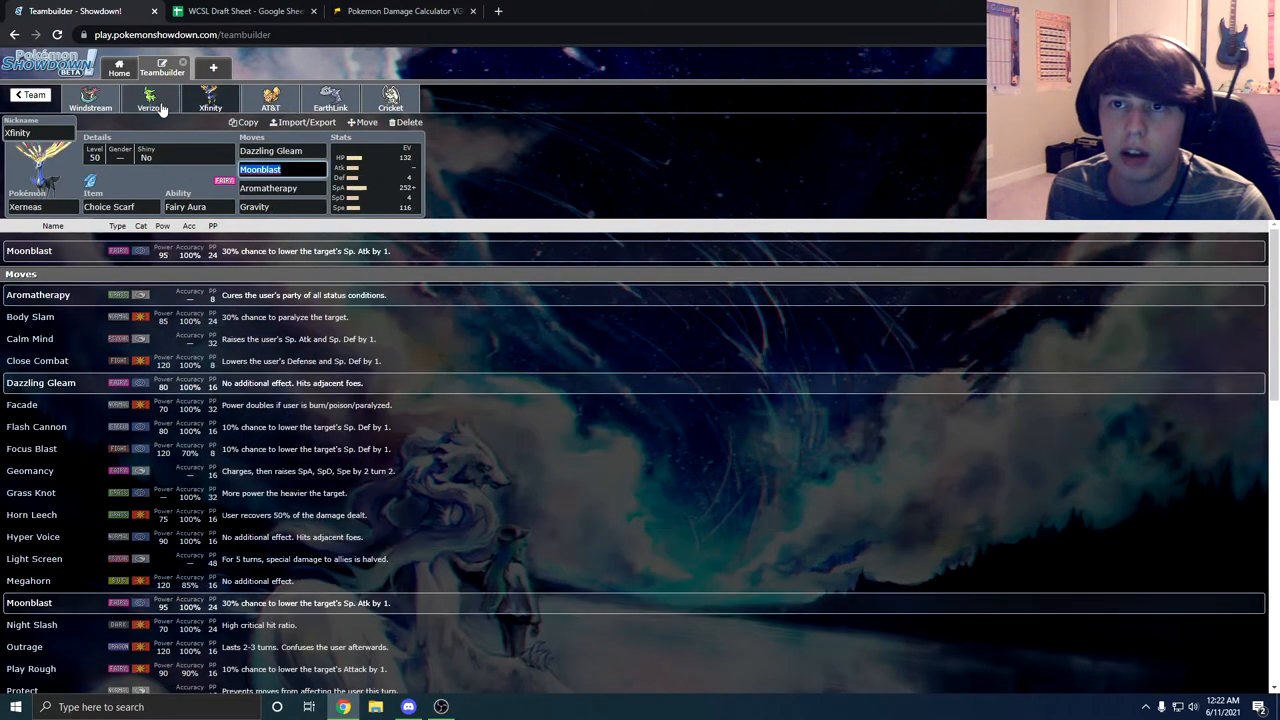
left_click(90, 100)
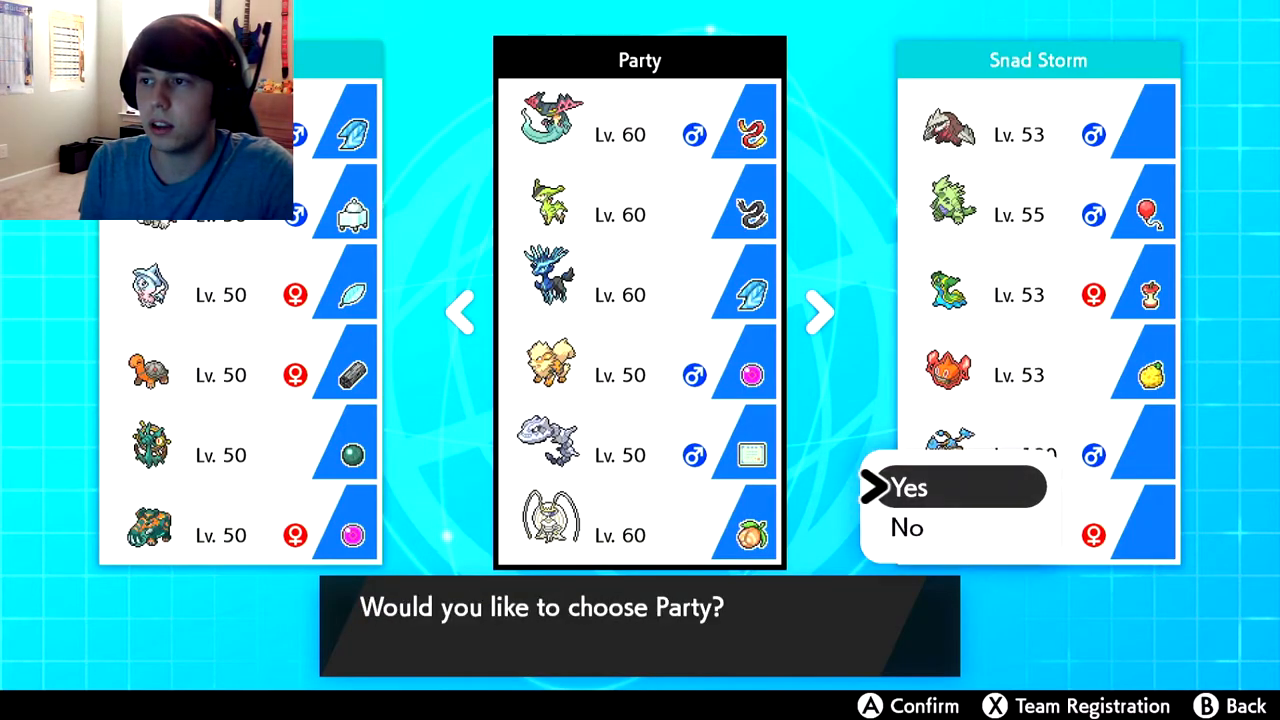
- Choose Party as the team, set Battle BGM to Random and begin the link battle
left_click(907, 487)
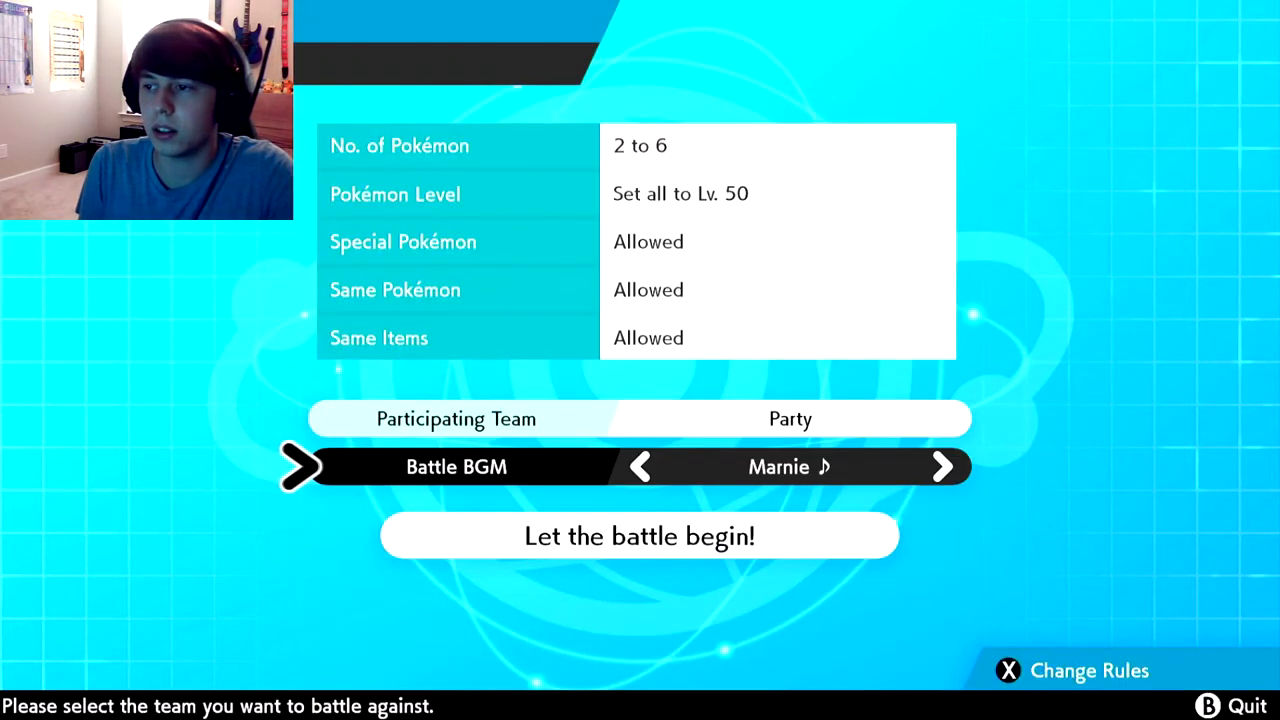
left_click(640, 466)
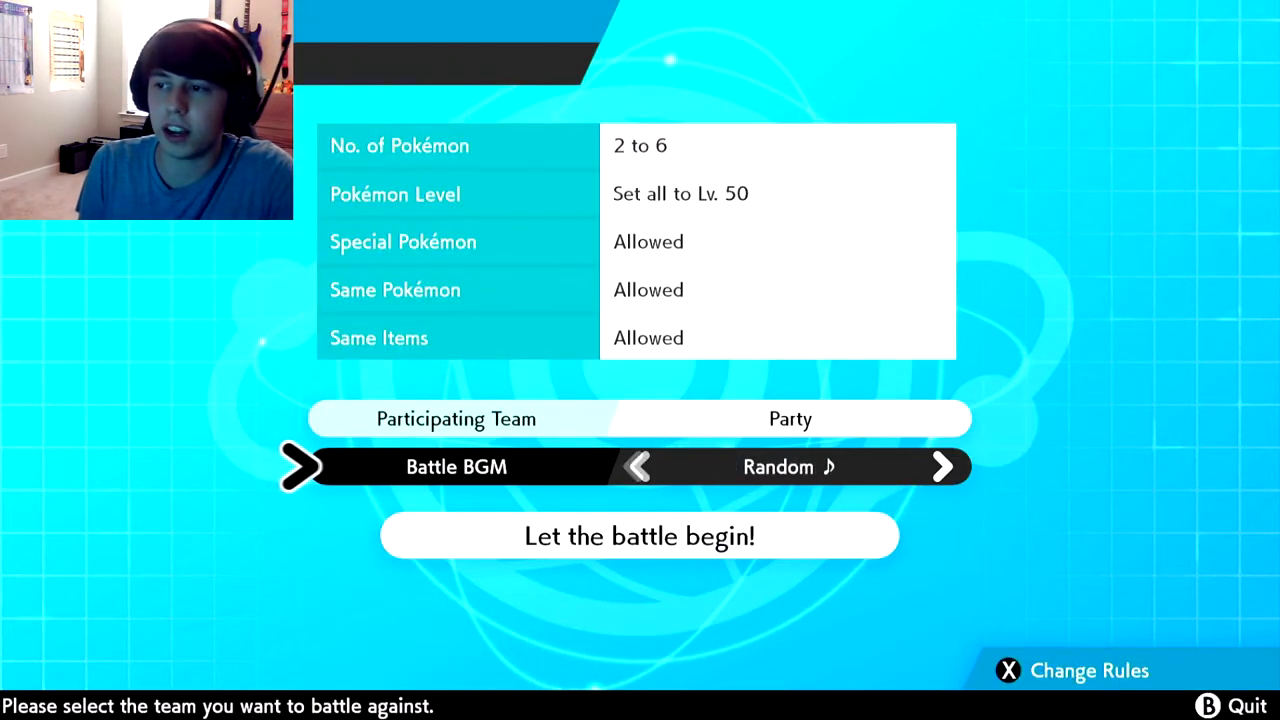
left_click(942, 466)
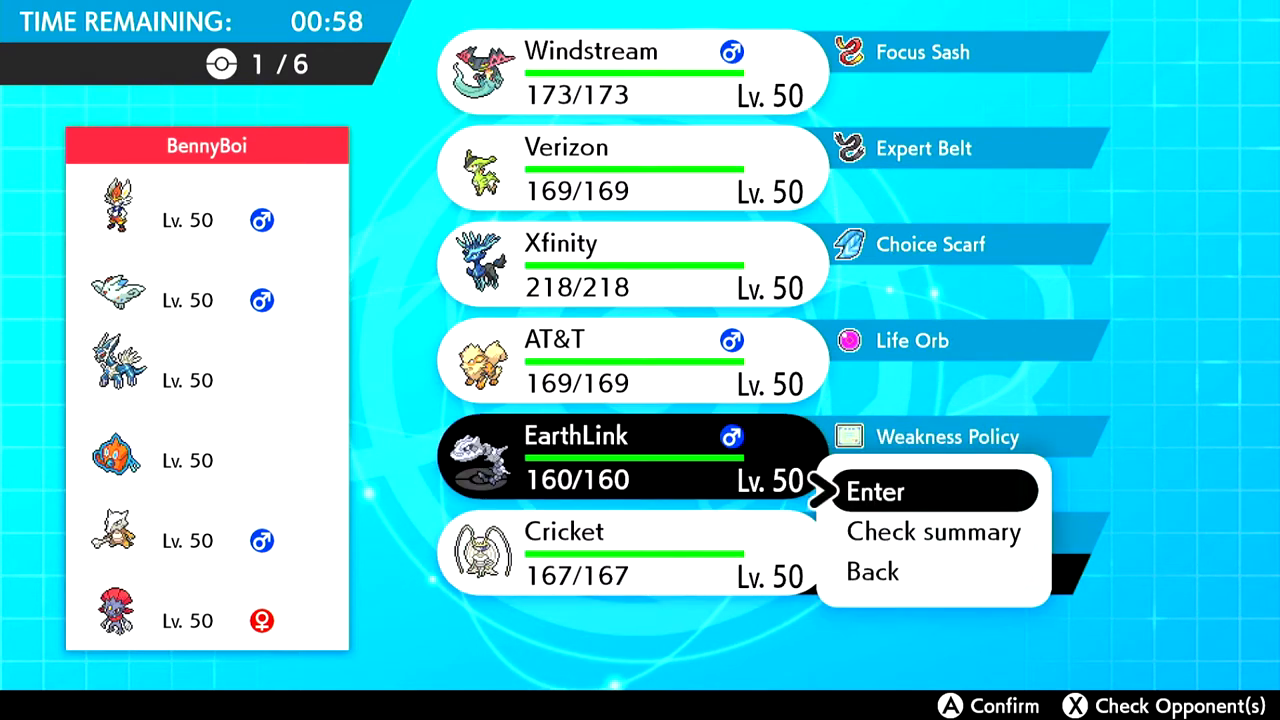
- Add EarthLink as second pick and AT&T as fourth, then move down toward Done
left_click(875, 491)
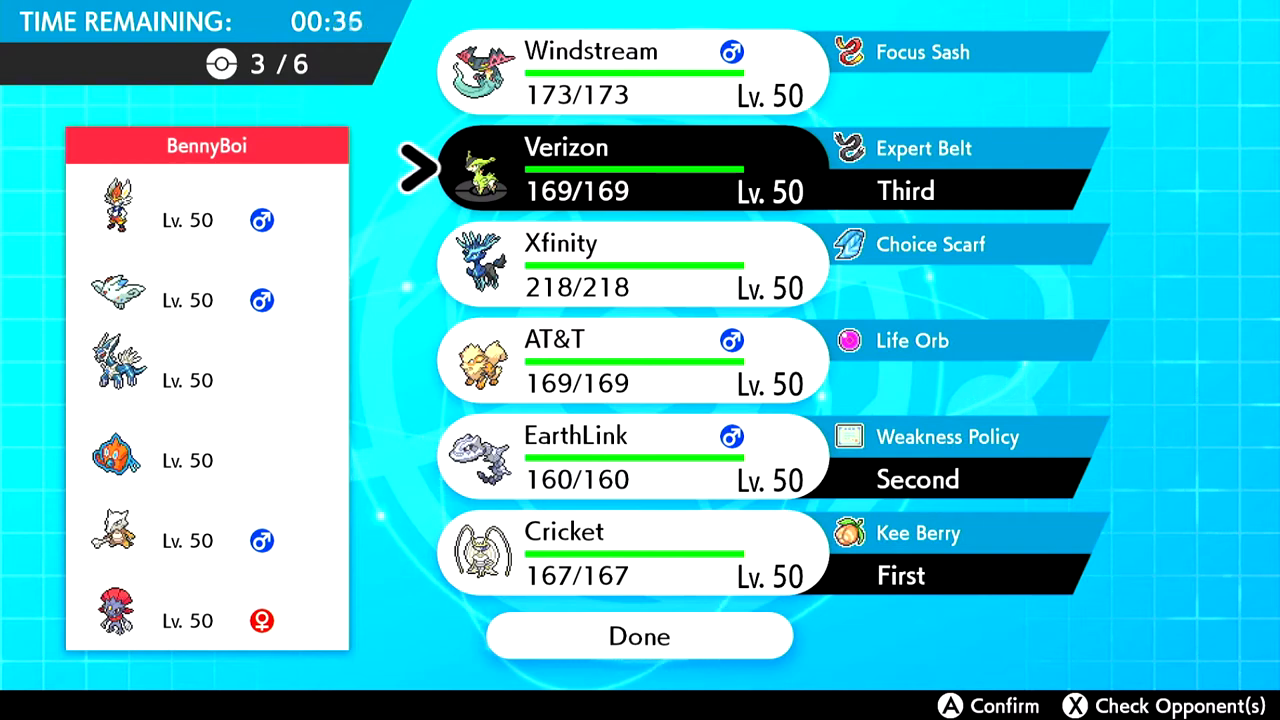
left_click(633, 361)
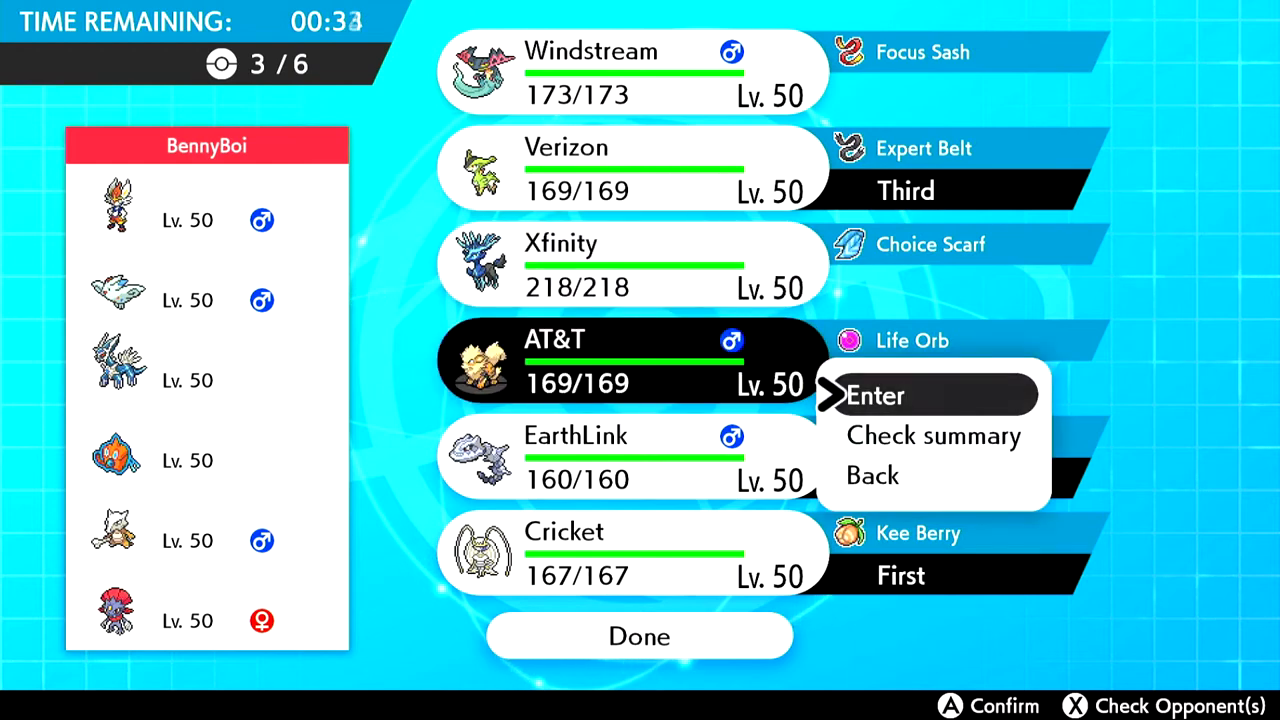
left_click(876, 395)
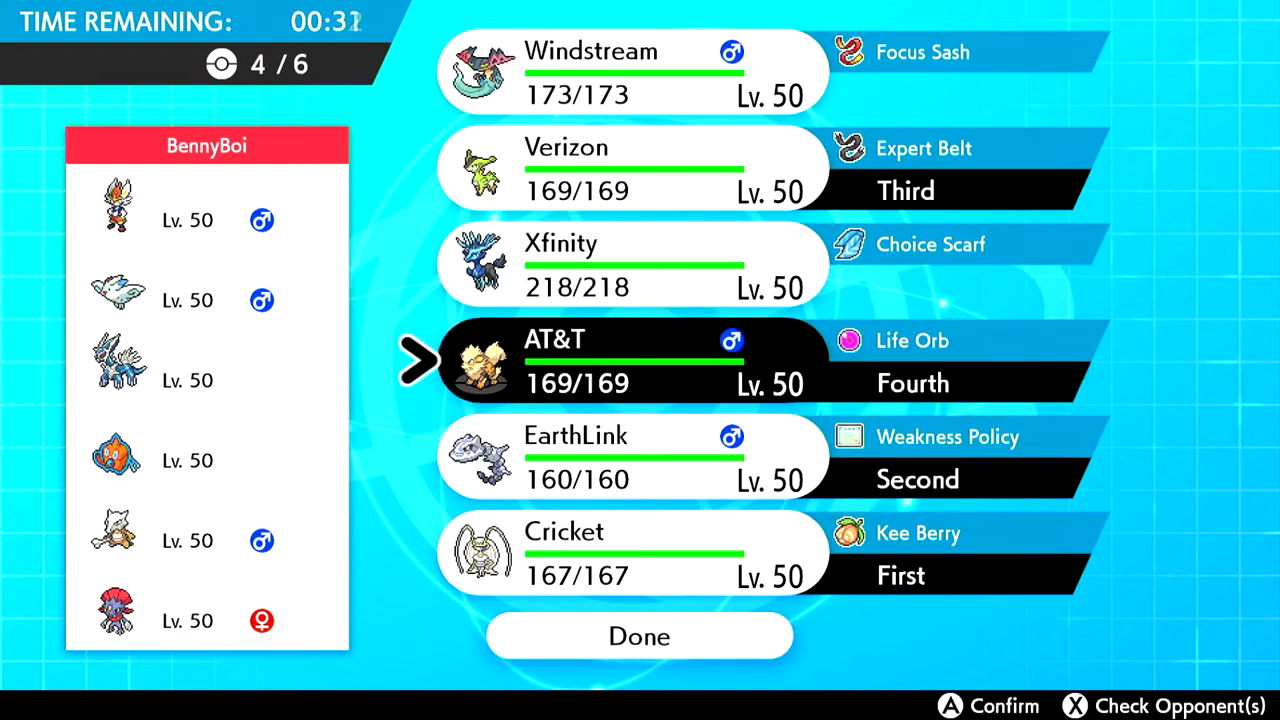
key("down")
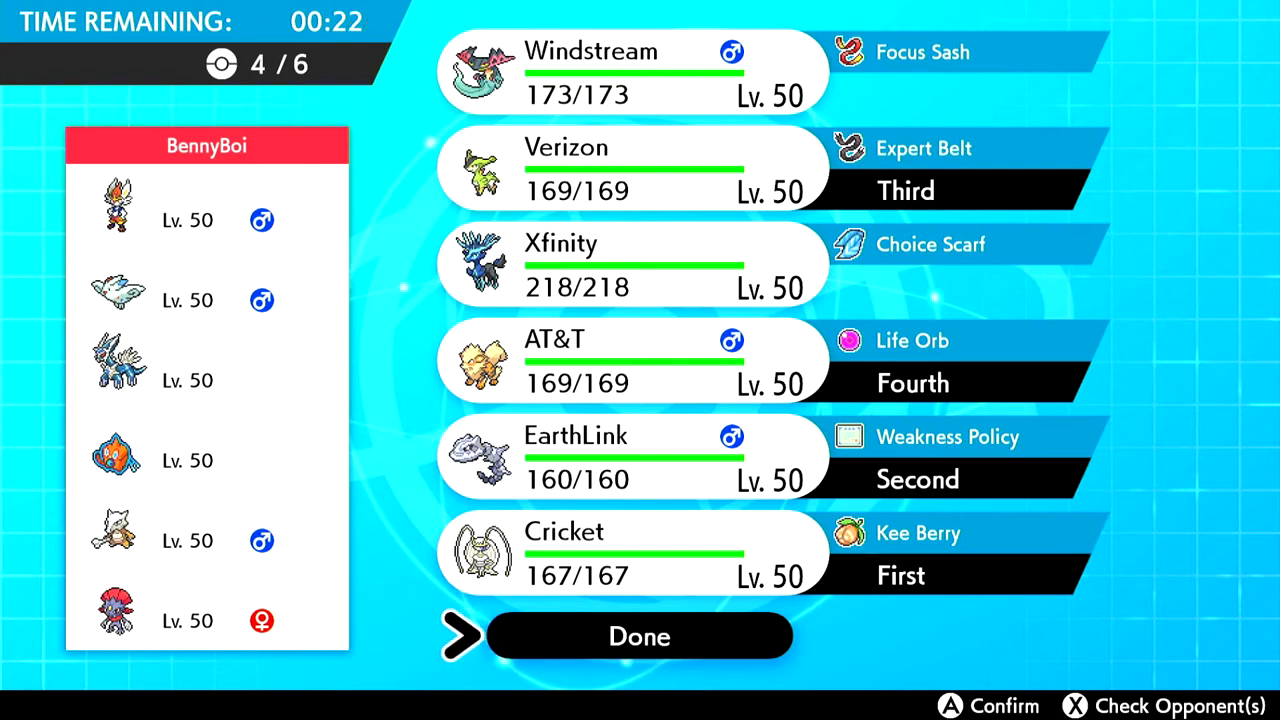
- Lock in the four chosen Pokémon with Done so the battle starts
left_click(639, 636)
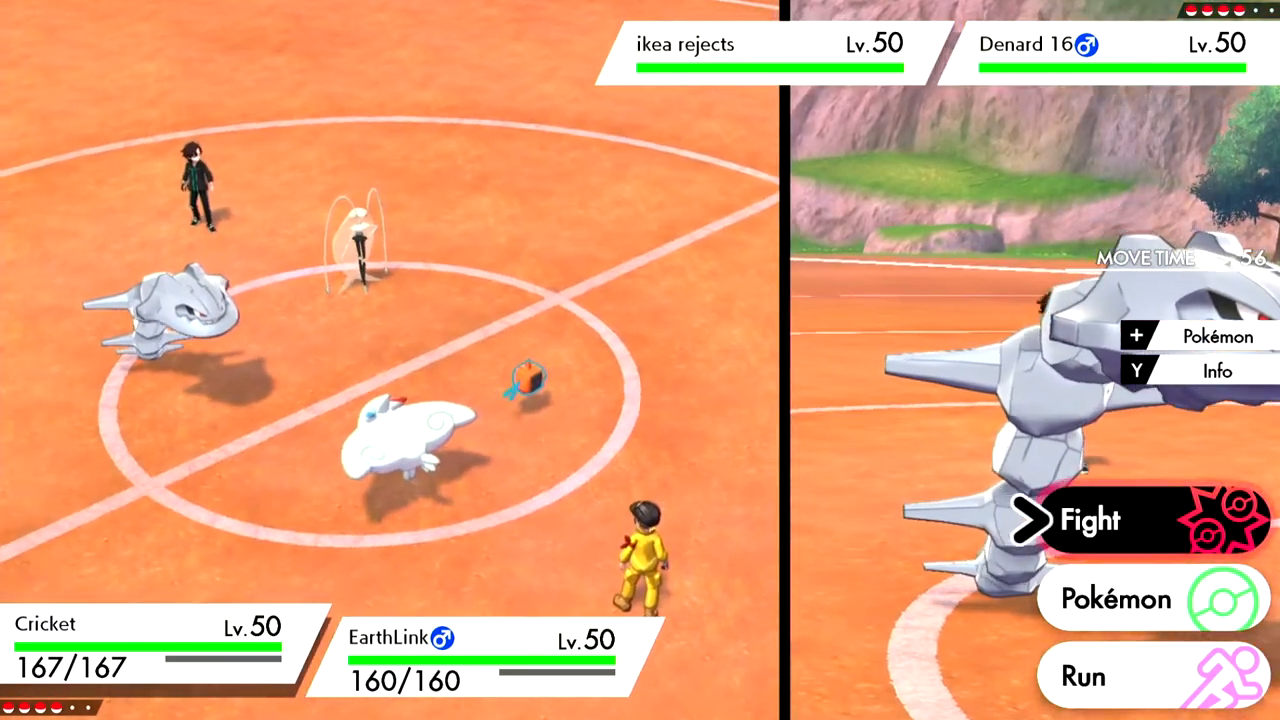
- Choose Cricket's attack, then pick EarthLink's attack from its move list for turn one
left_click(1090, 519)
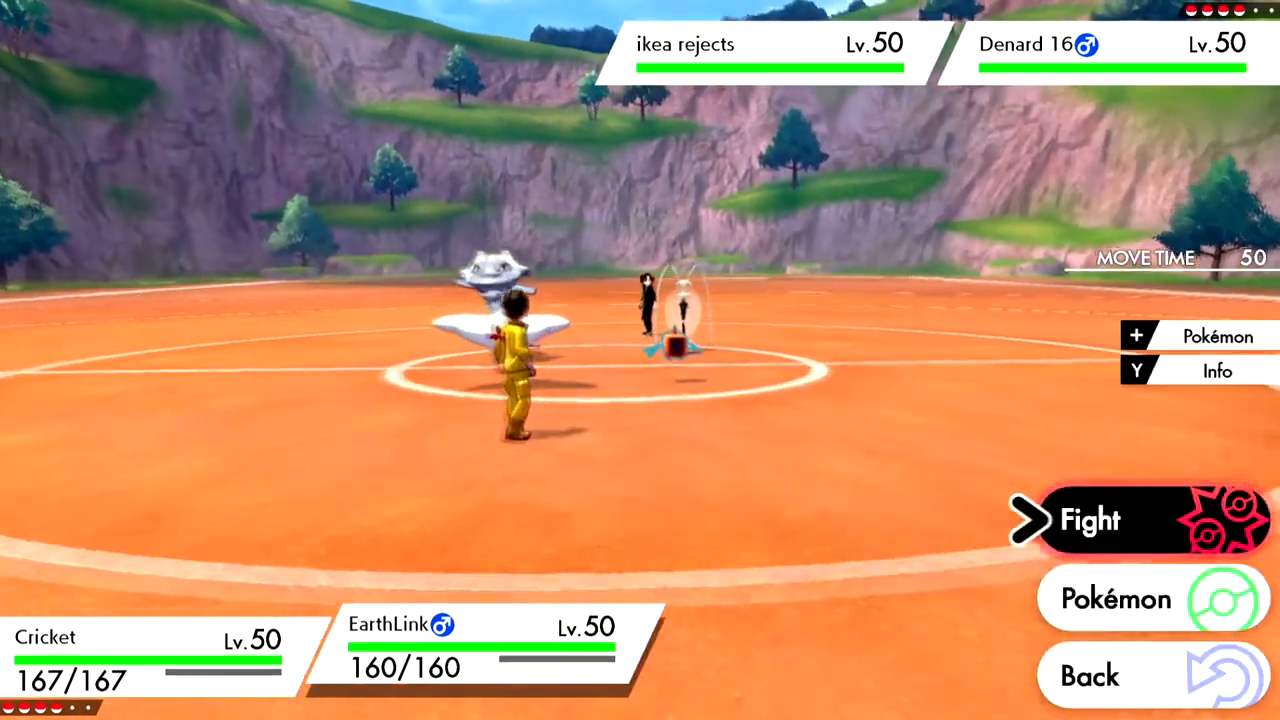
left_click(1090, 519)
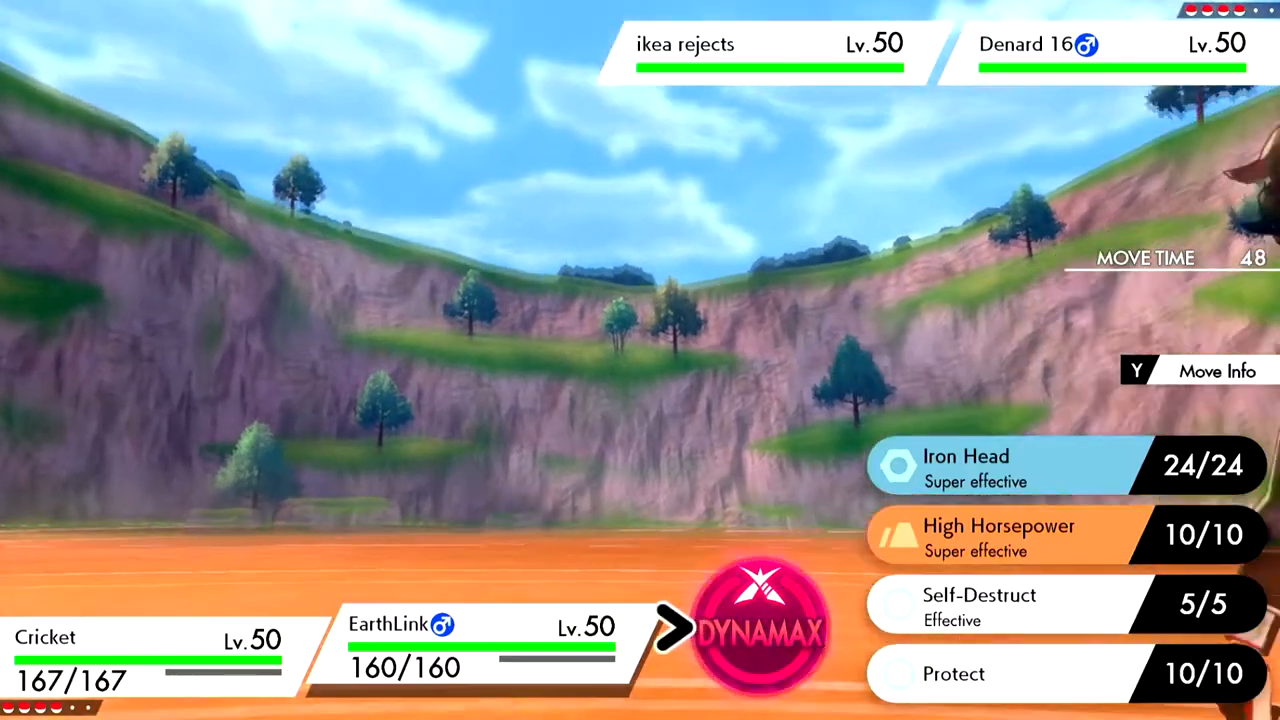
left_click(760, 625)
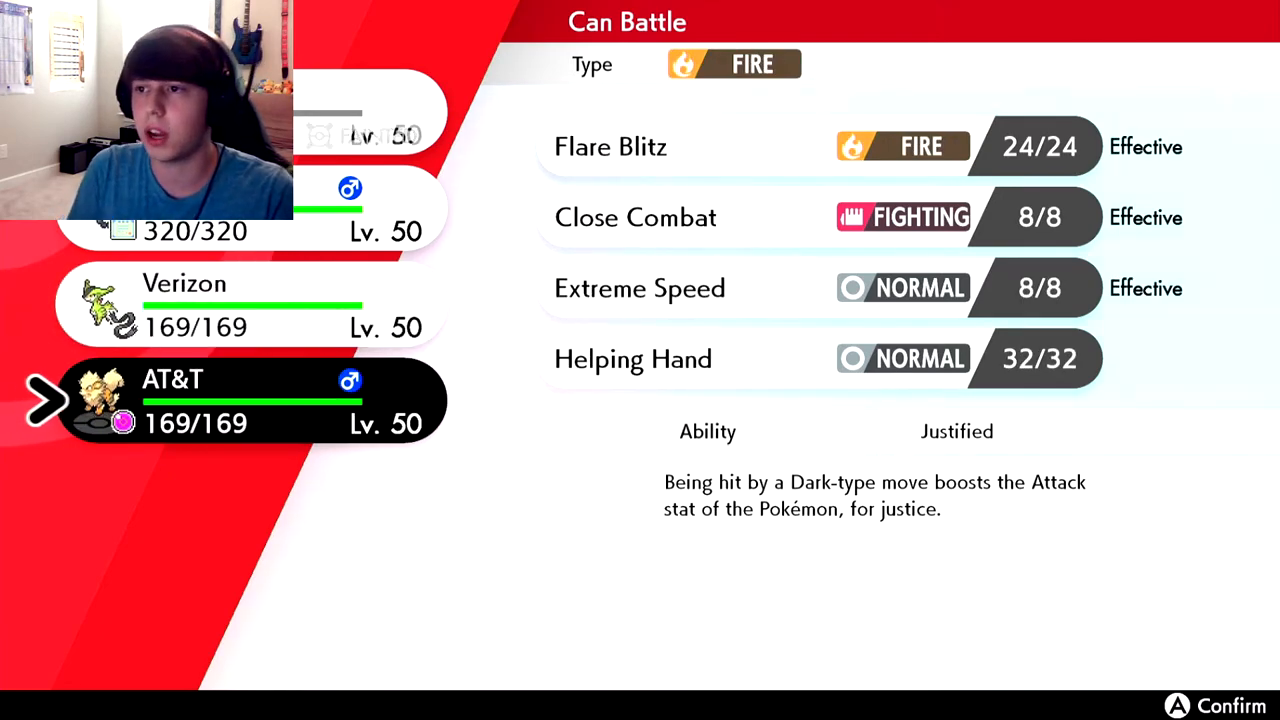
- Confirm the team summary and let the battle load to the command menu
left_click(250, 400)
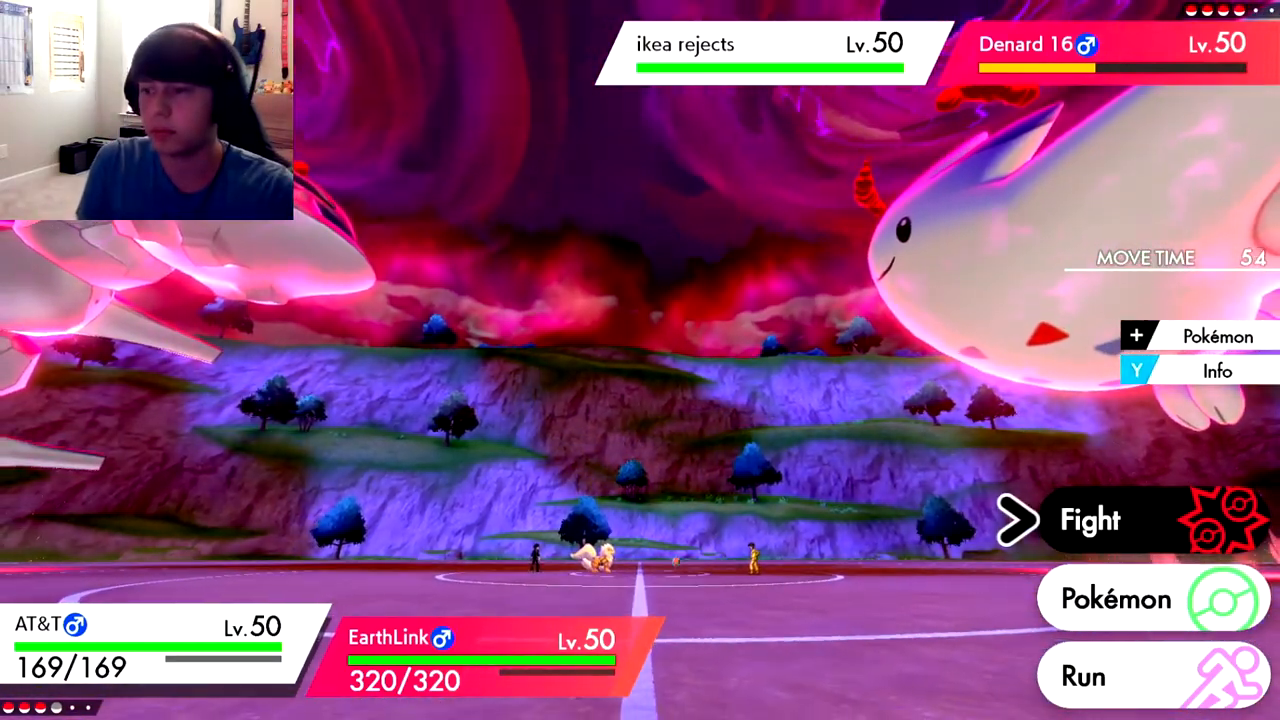
- Choose Fight moves for both Pokémon and let the turn resolve until Dialga enters
left_click(1090, 519)
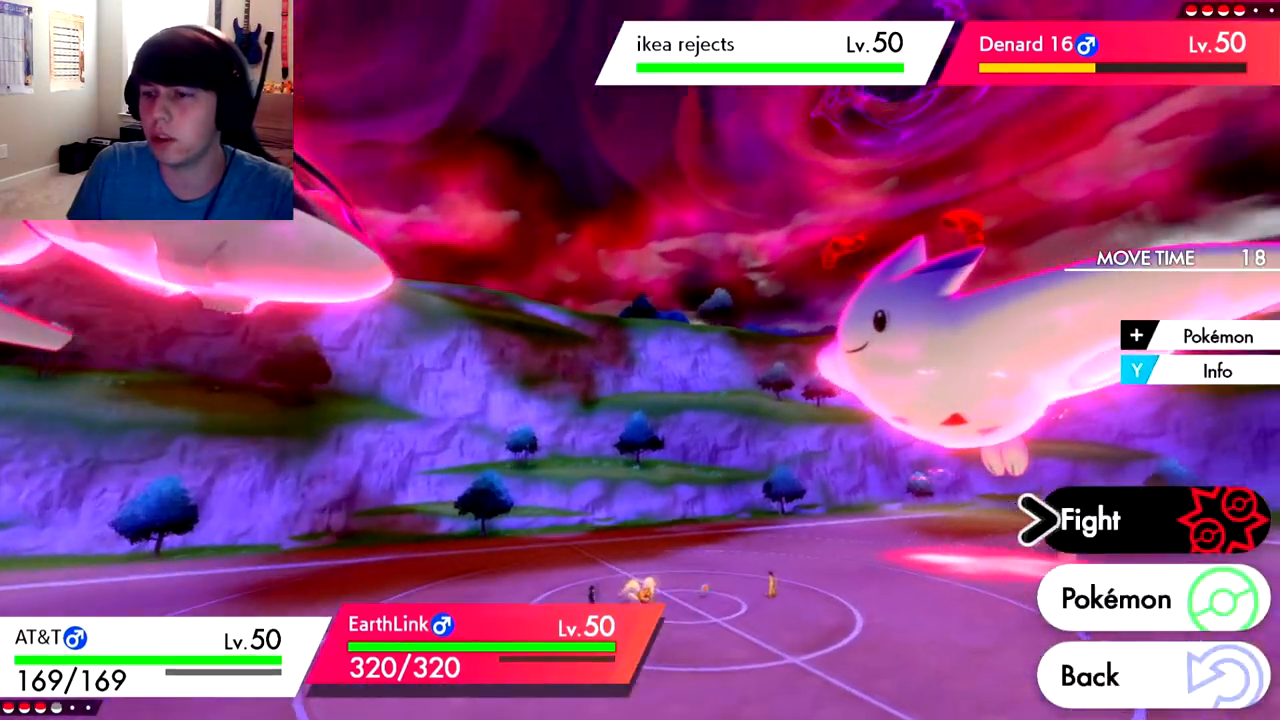
left_click(1090, 520)
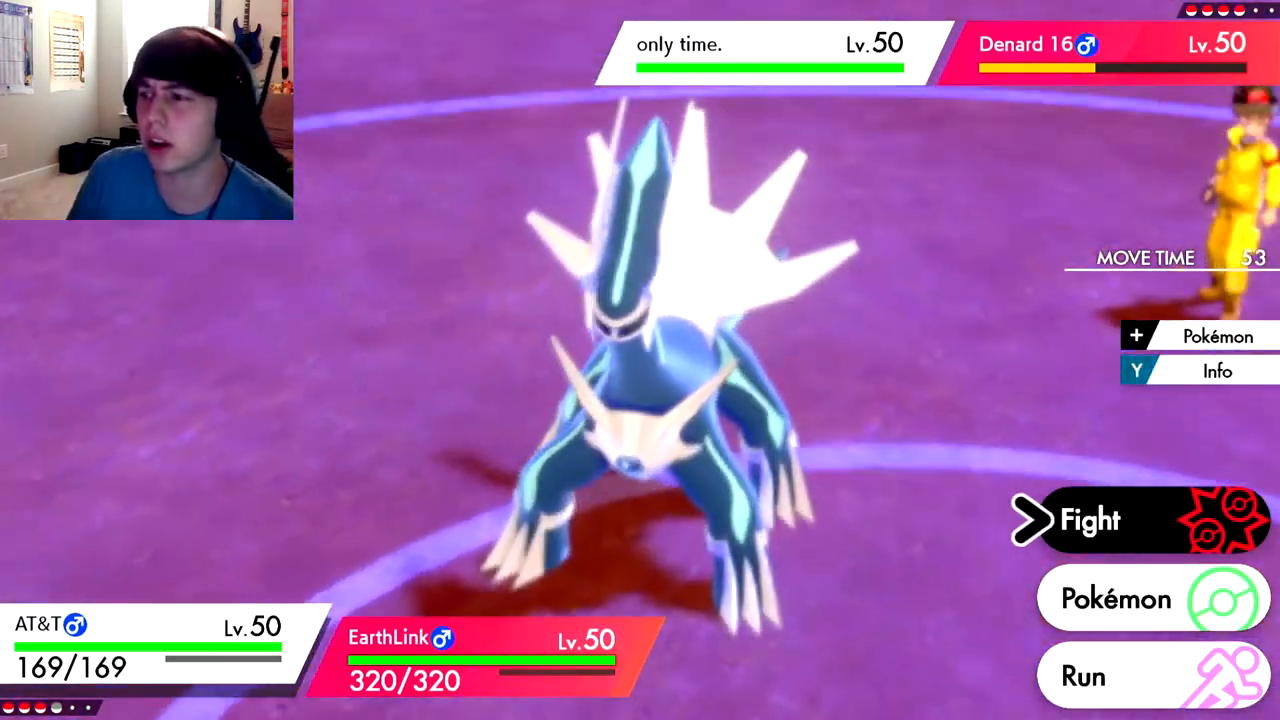
- Bring up the fainted Arcanine's summary showing Flare Blitz, Close Combat and Justified
left_click(1089, 520)
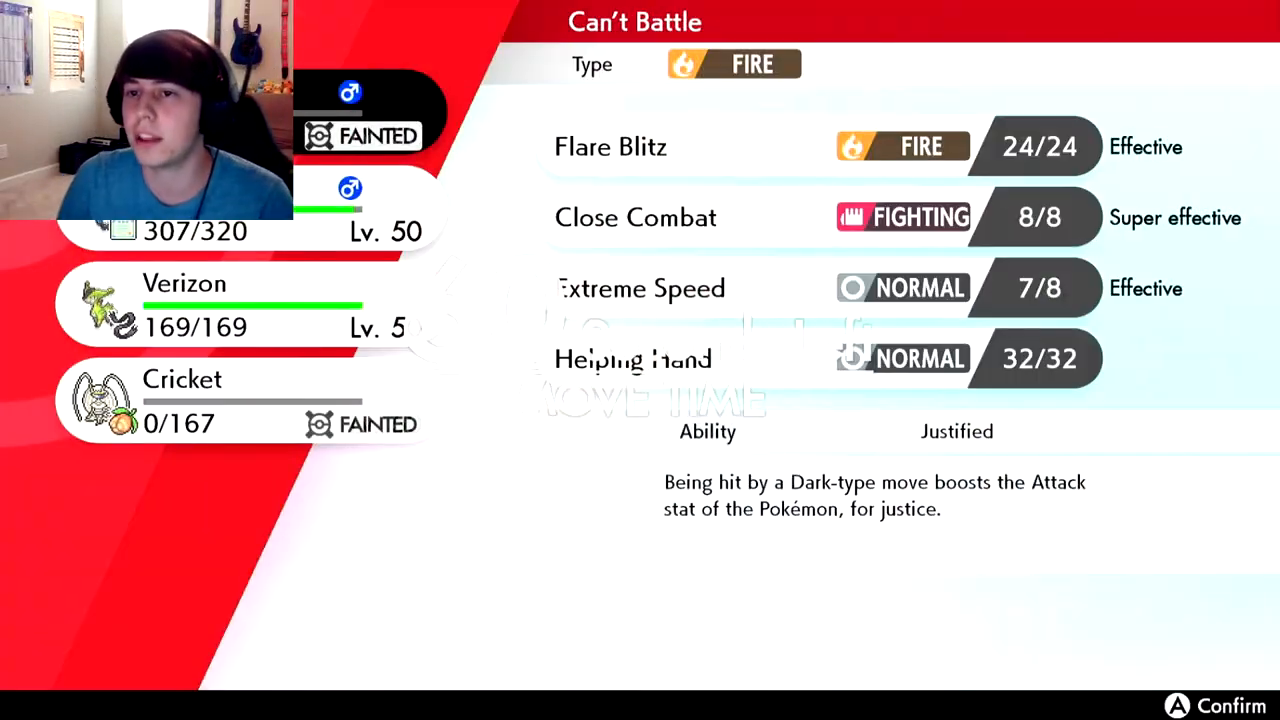
- Close the fainted Pokémon's summary to return to the Fight/Pokémon/Run menu
left_click(1230, 706)
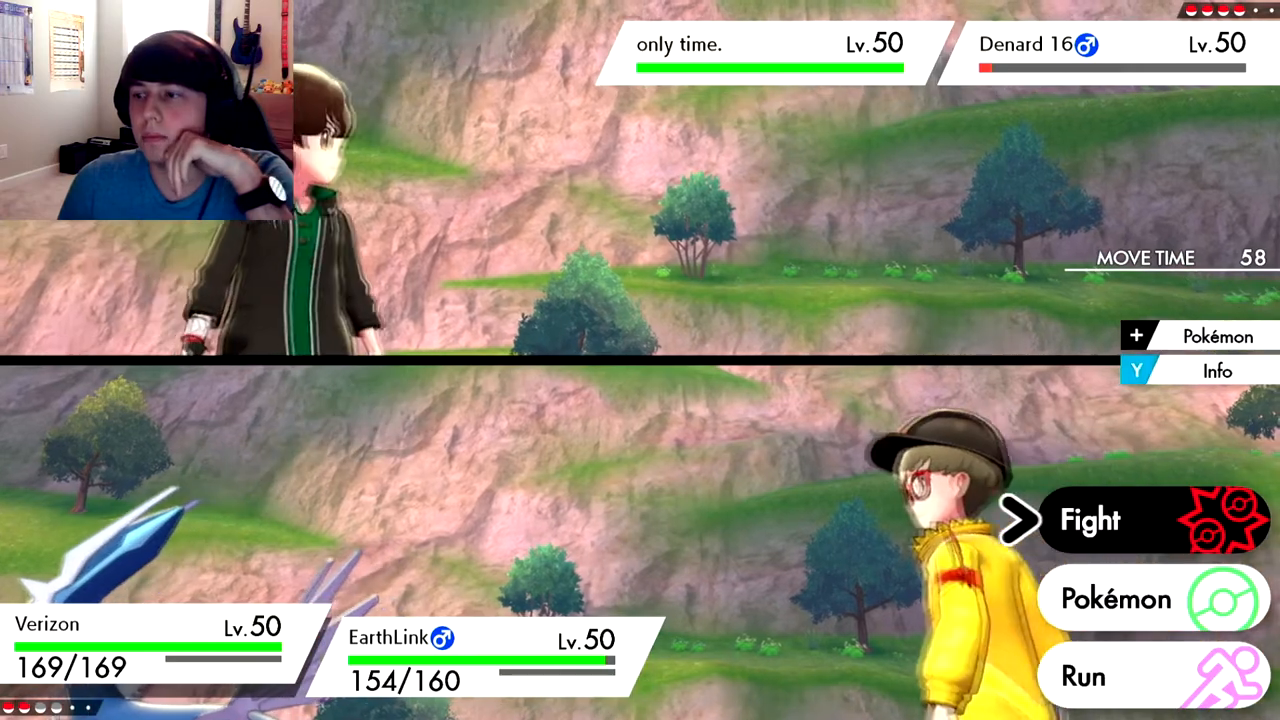
- Select Fight for Verizon, then Fight for EarthLink to show its move list
left_click(1090, 519)
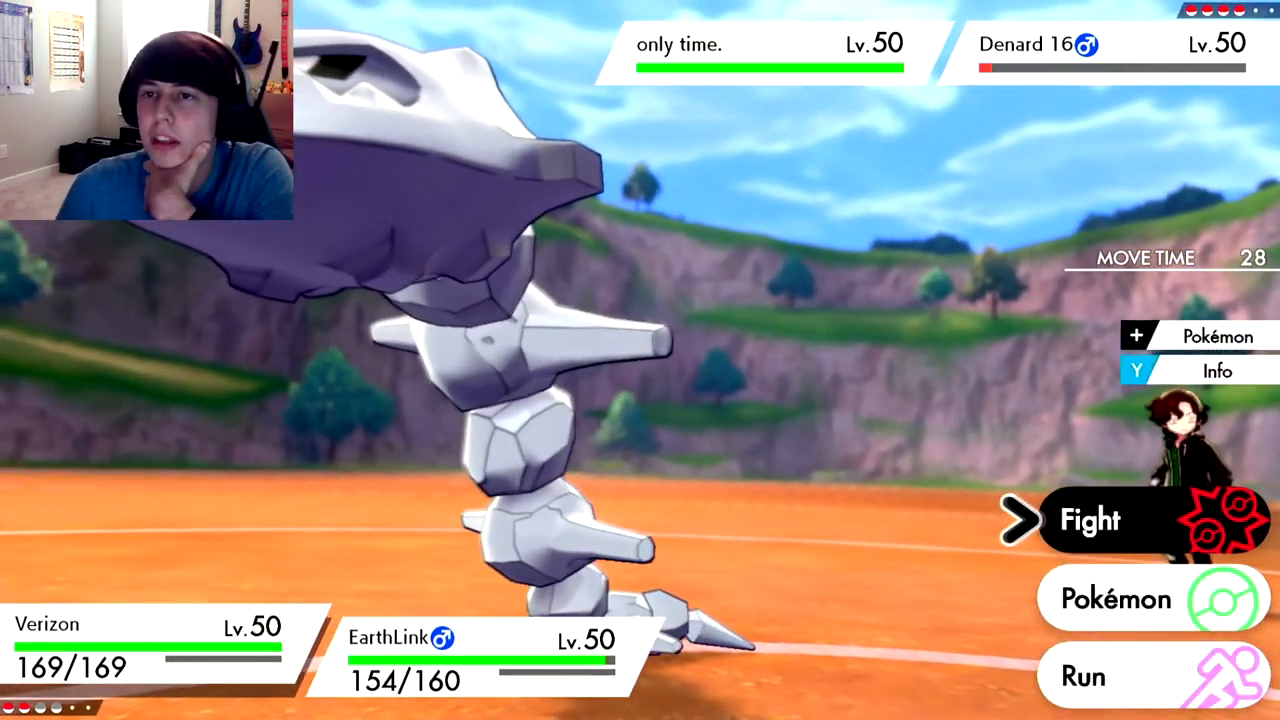
left_click(1090, 519)
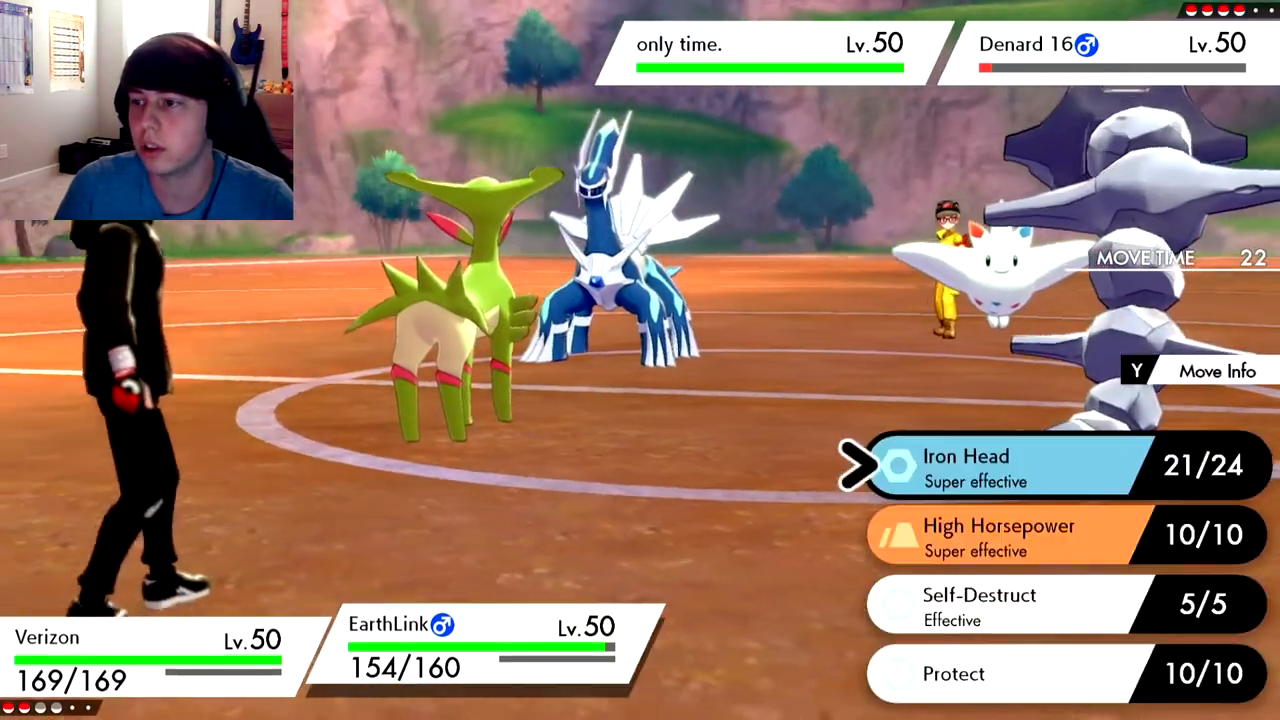
- Have EarthLink use High Horsepower and let the turn play out
left_click(1000, 465)
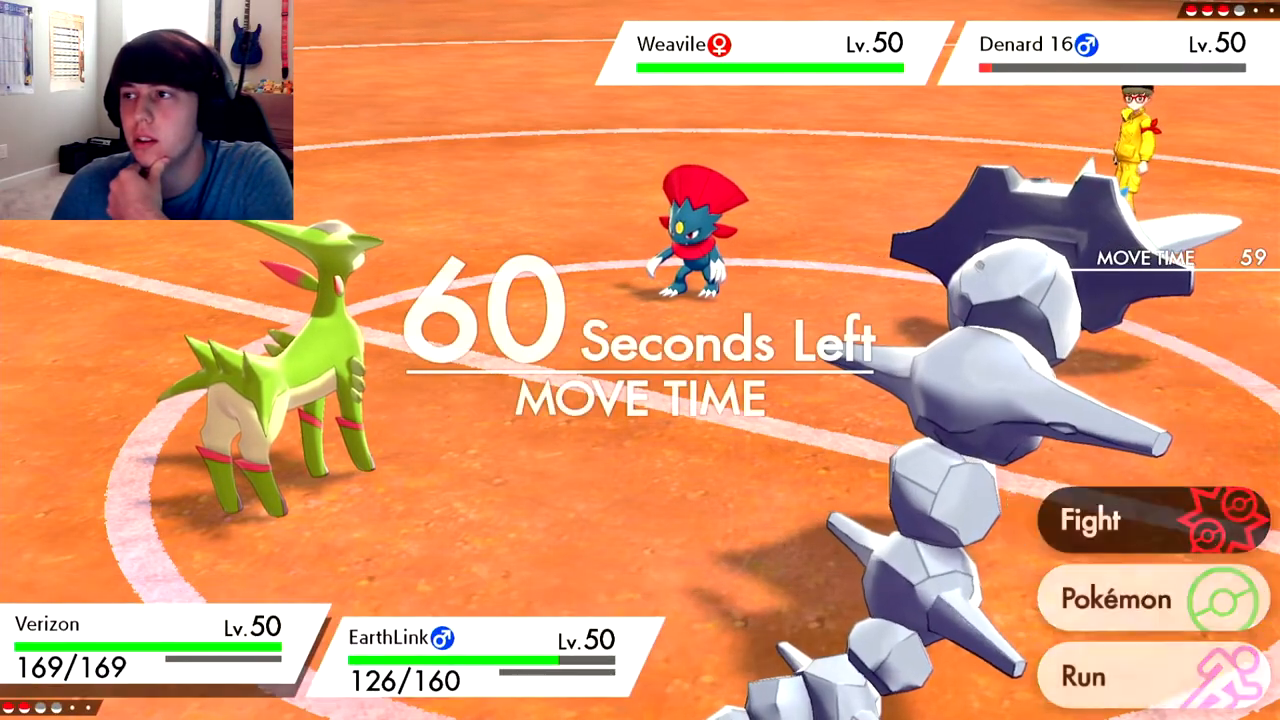
- Choose this turn's moves, having EarthLink shield itself with Protect
left_click(1090, 519)
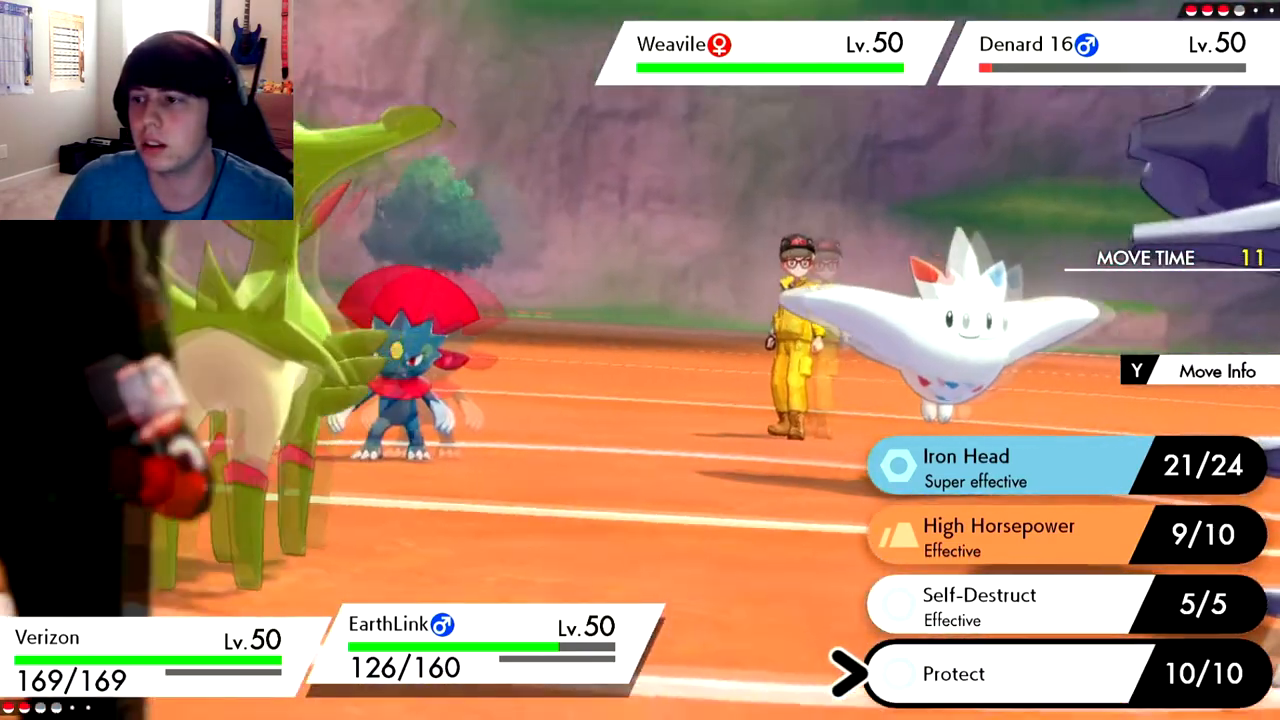
left_click(1000, 465)
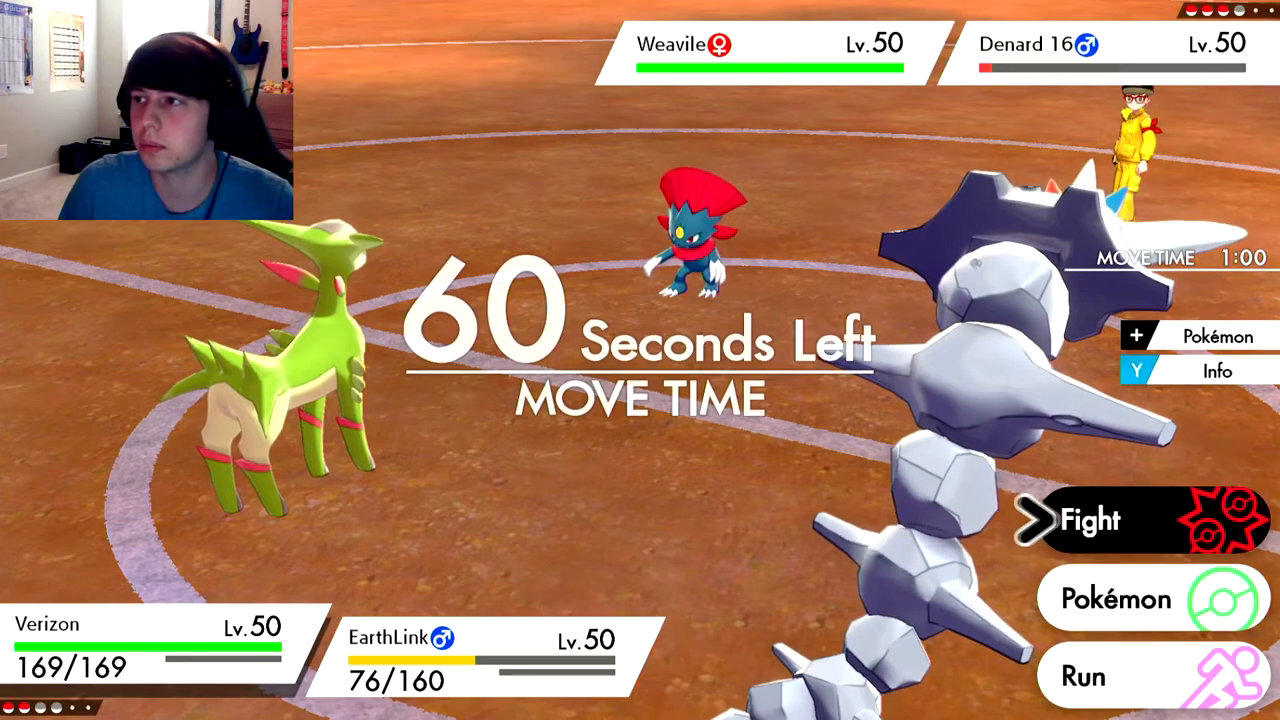
- Choose Fight to play out the final turn until the keep-playing prompt appears
left_click(1090, 519)
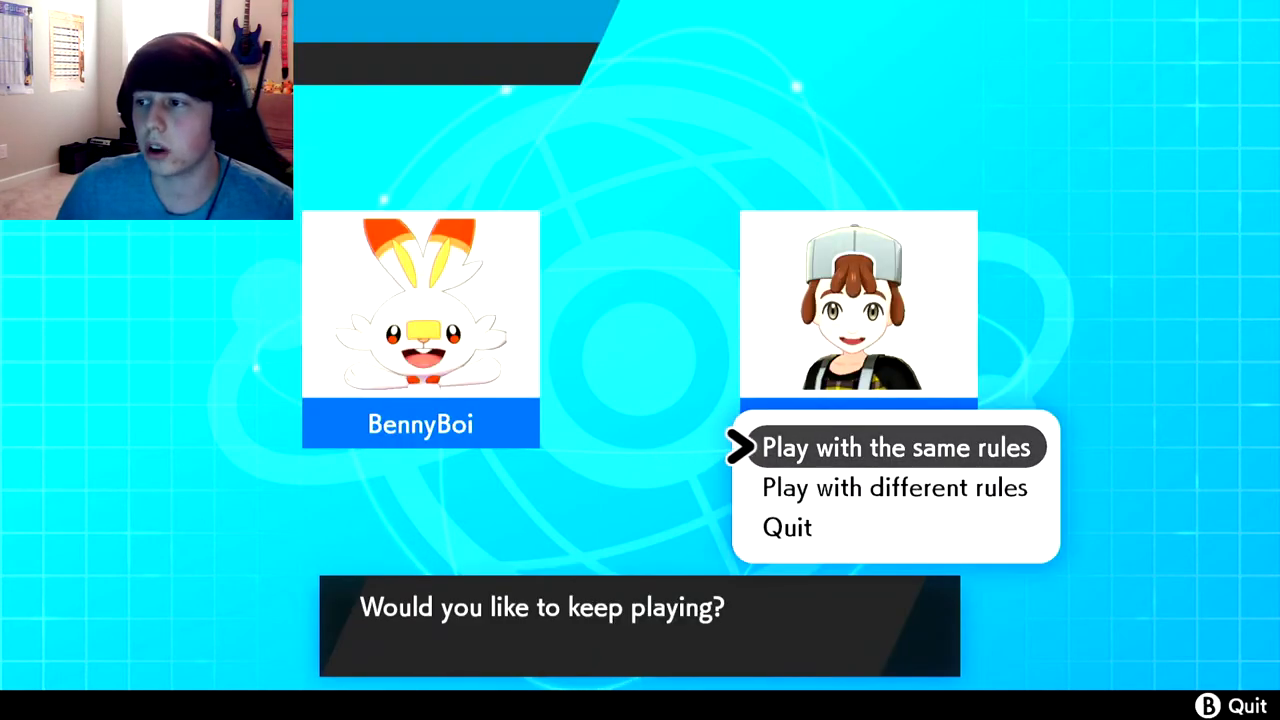
- Start a rematch with the same rules and the current party
left_click(896, 447)
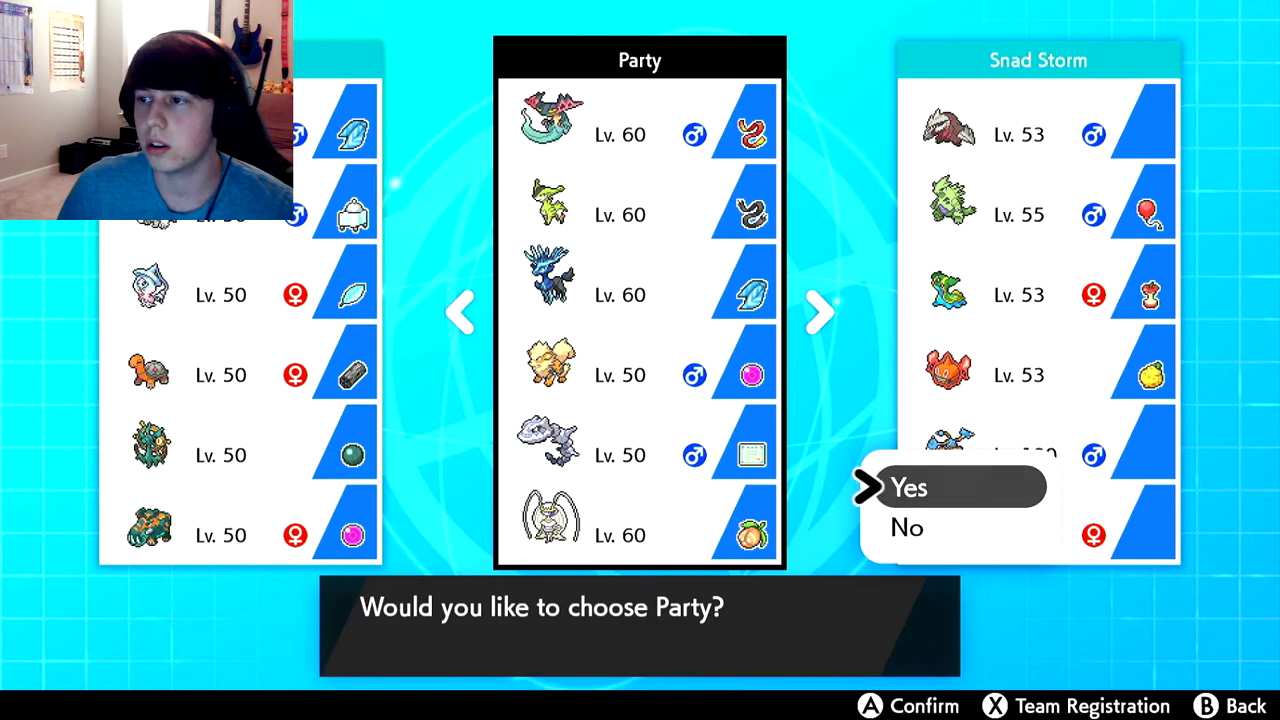
left_click(910, 487)
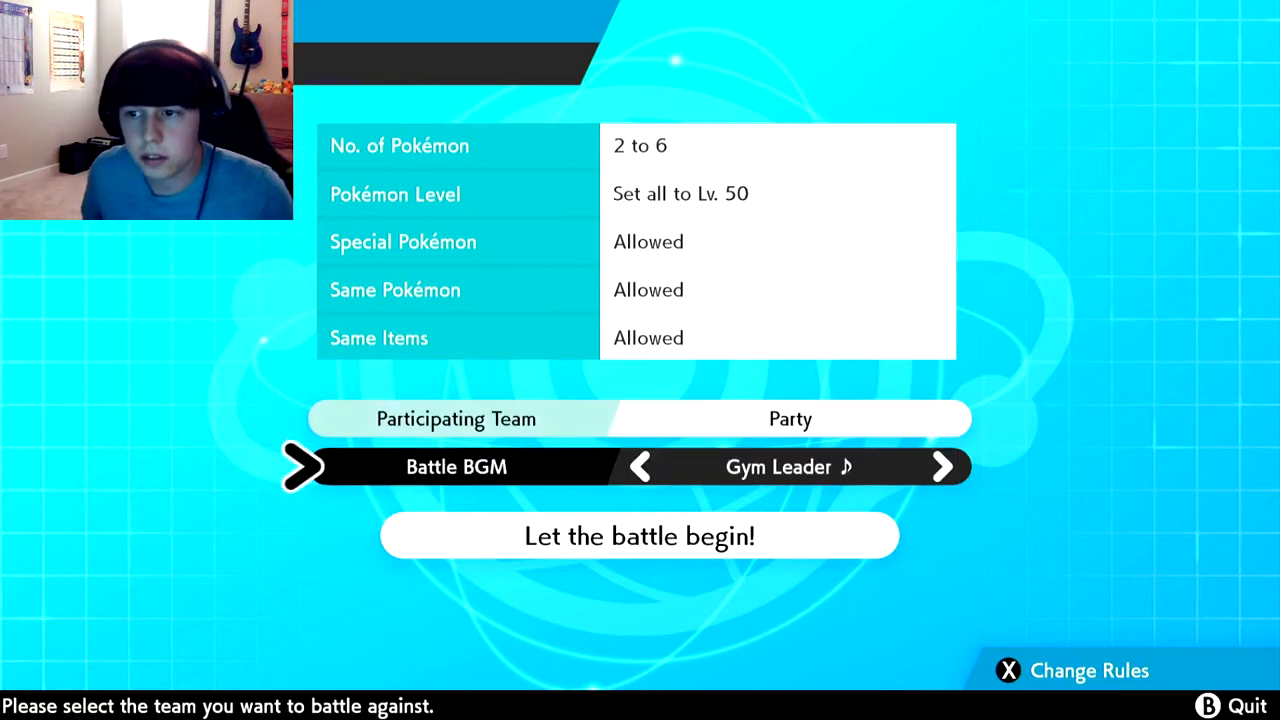
left_click(639, 535)
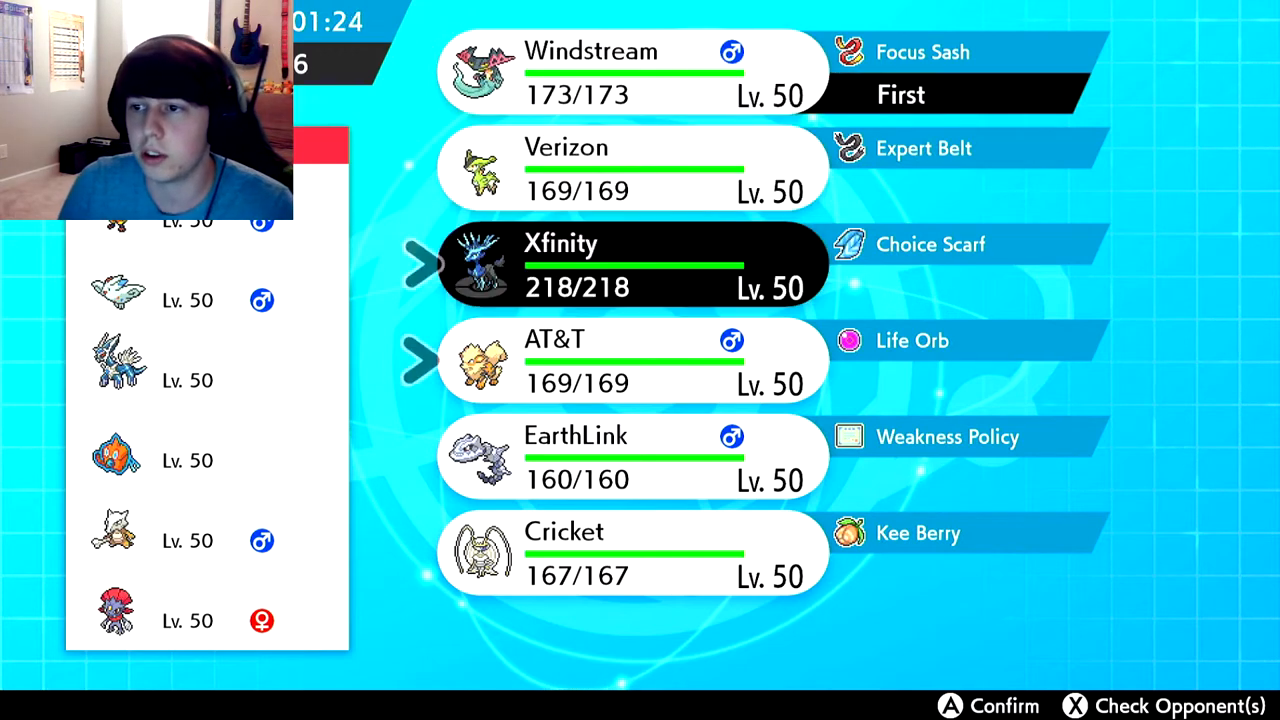
- Enter AT&T and EarthLink into the lineup, completing the four-member order with Windstream and Verizon
left_click(635, 360)
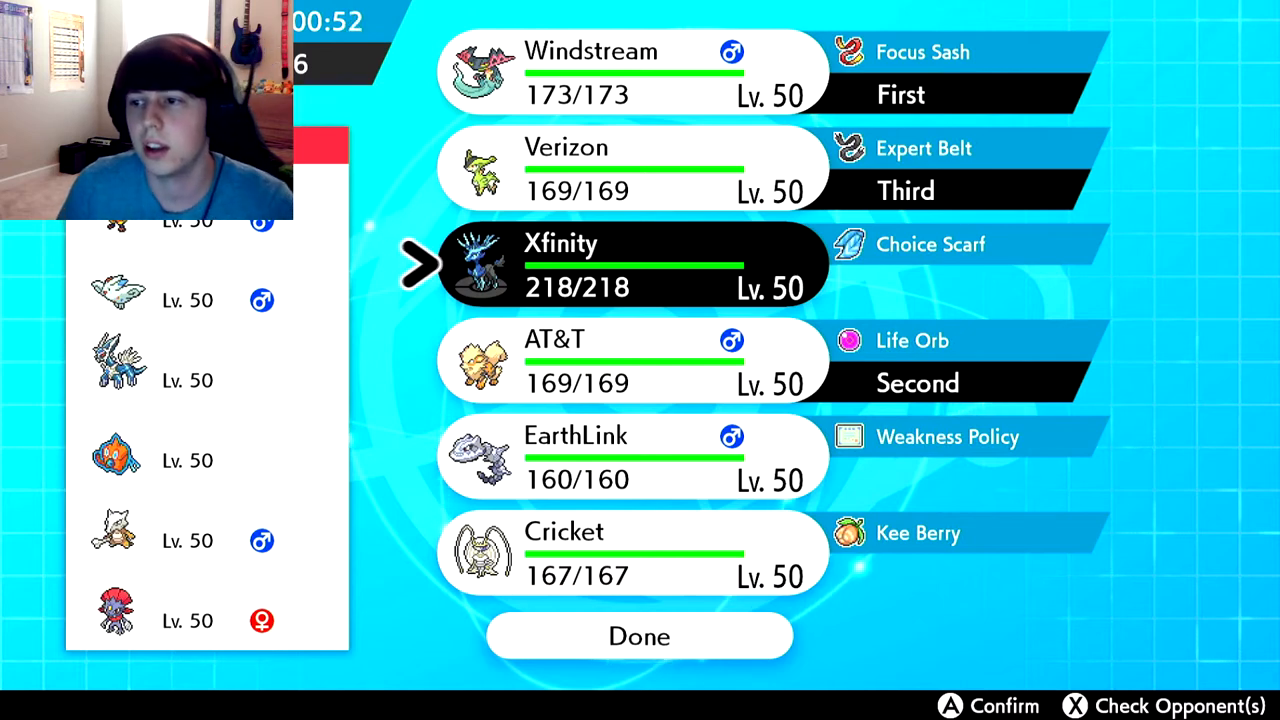
key("down")
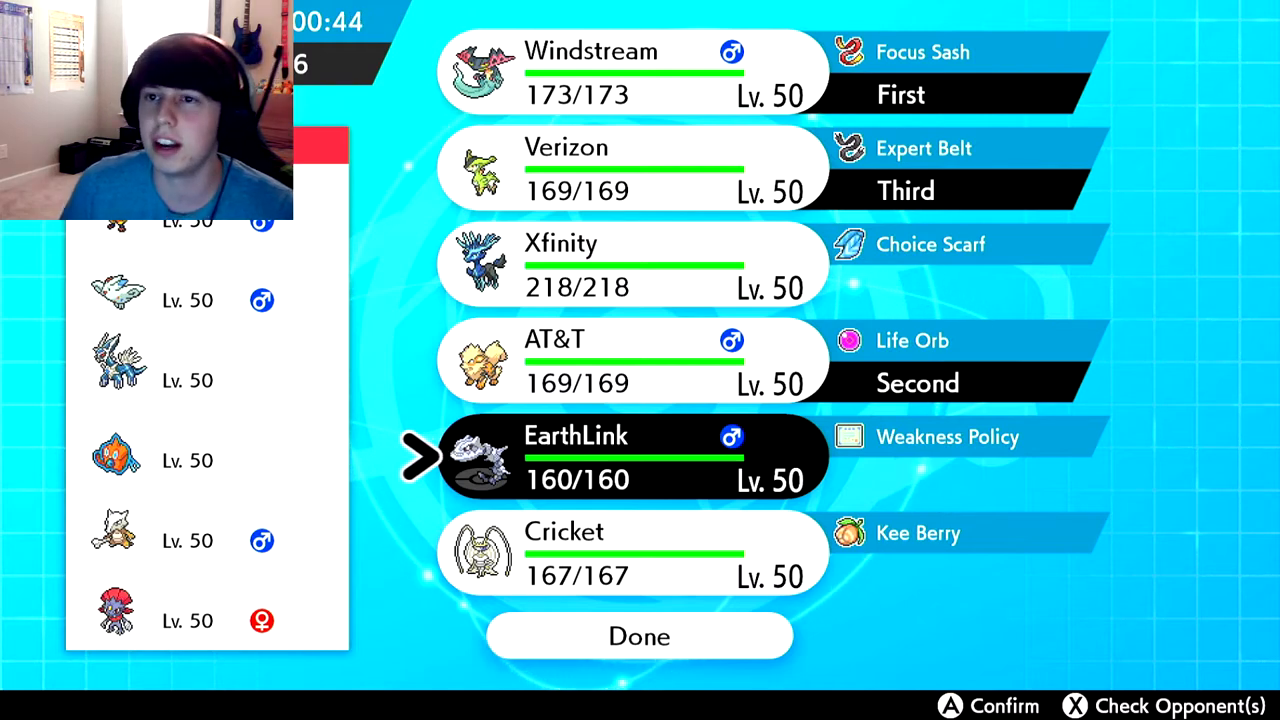
left_click(630, 457)
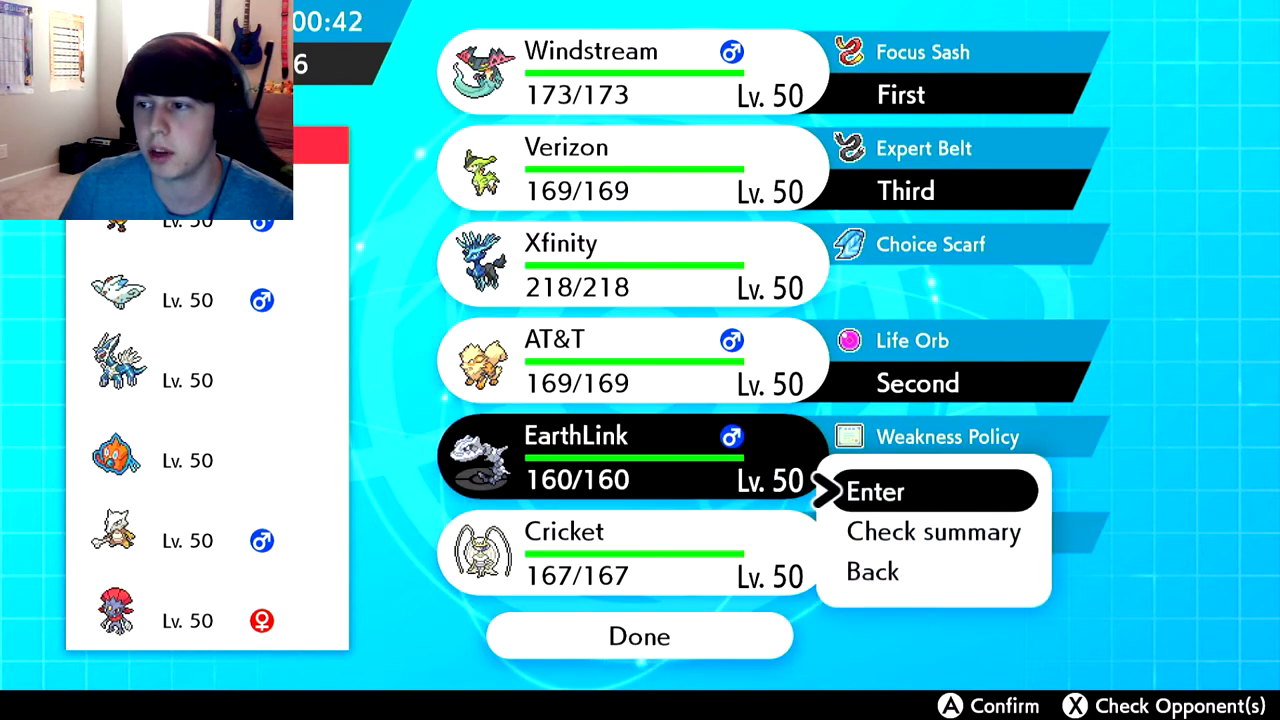
left_click(875, 491)
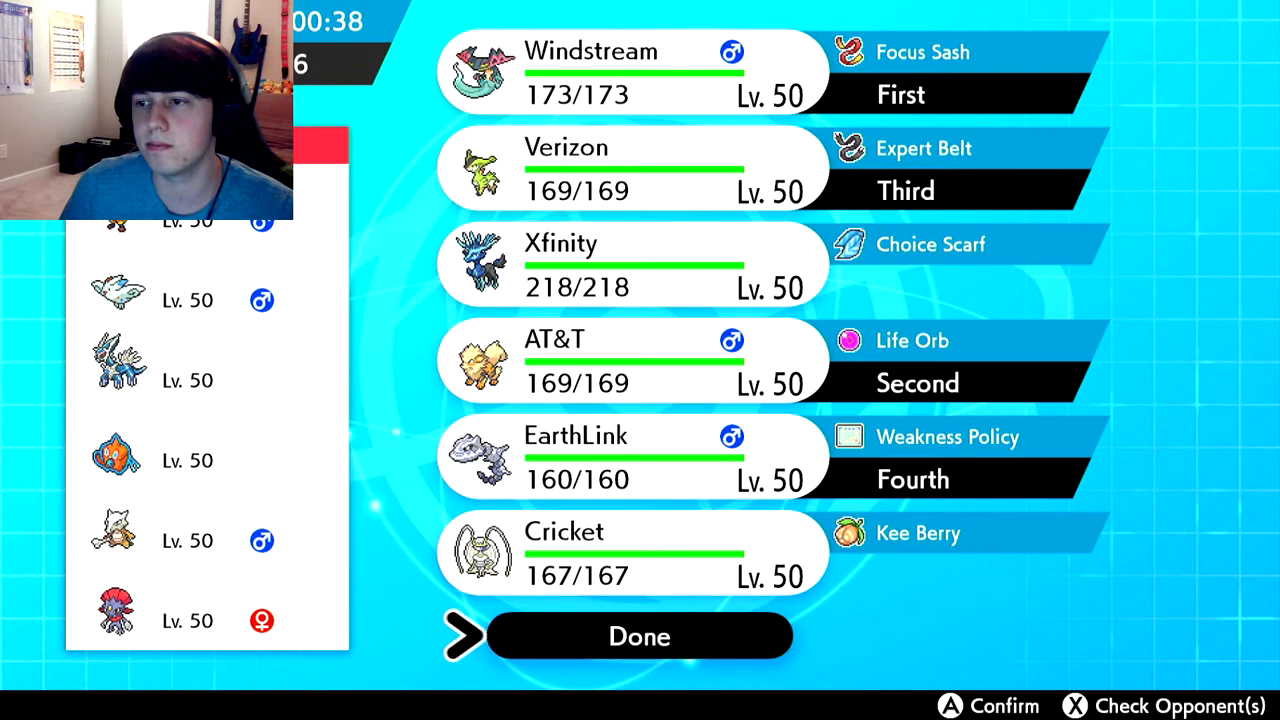
- Confirm Done on the team preview so the rematch battle begins
left_click(639, 636)
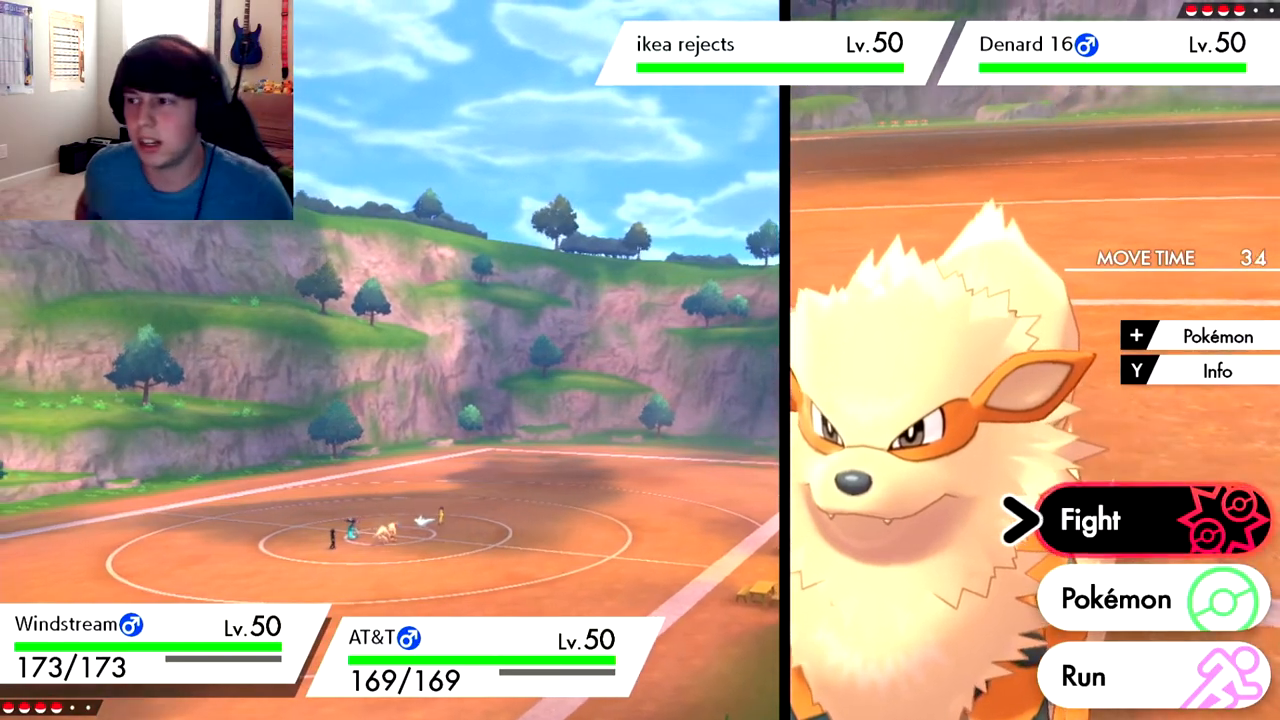
- Choose Fight and pick Dragapult's attack from Dragon Darts, Steel Wing, Beat Up and Thunder Wave
left_click(1090, 519)
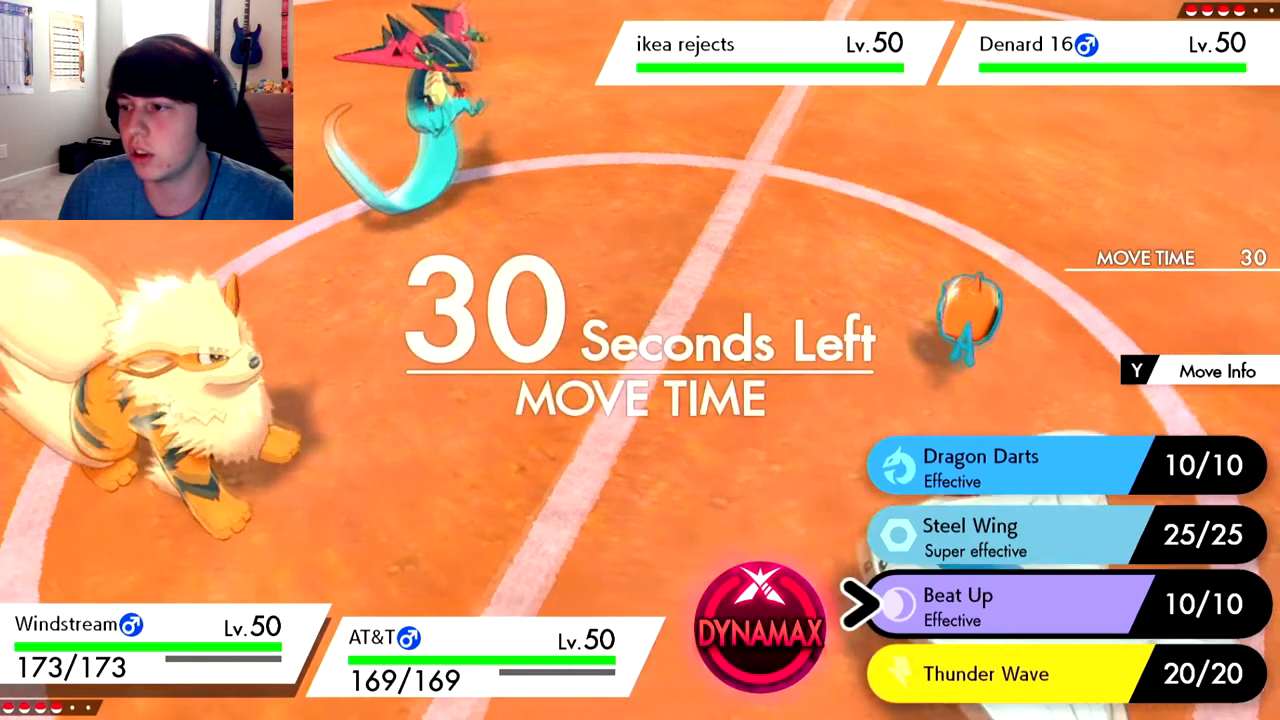
left_click(1000, 603)
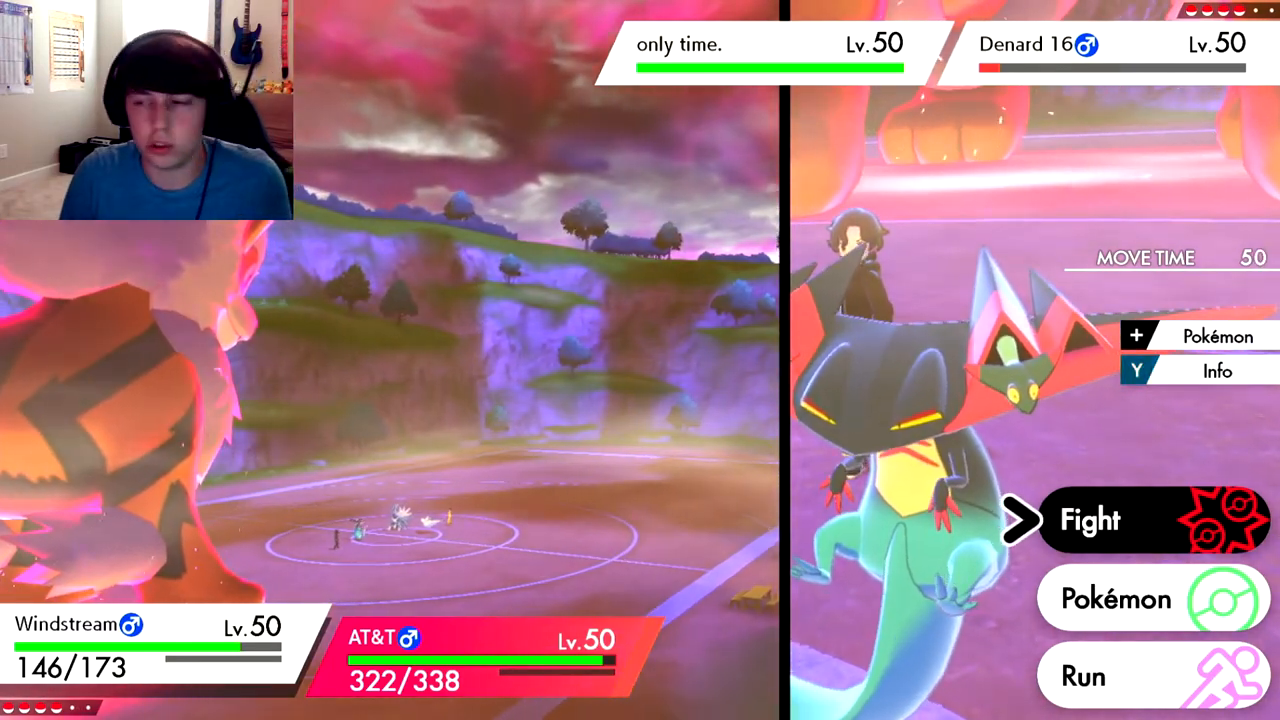
left_click(1090, 519)
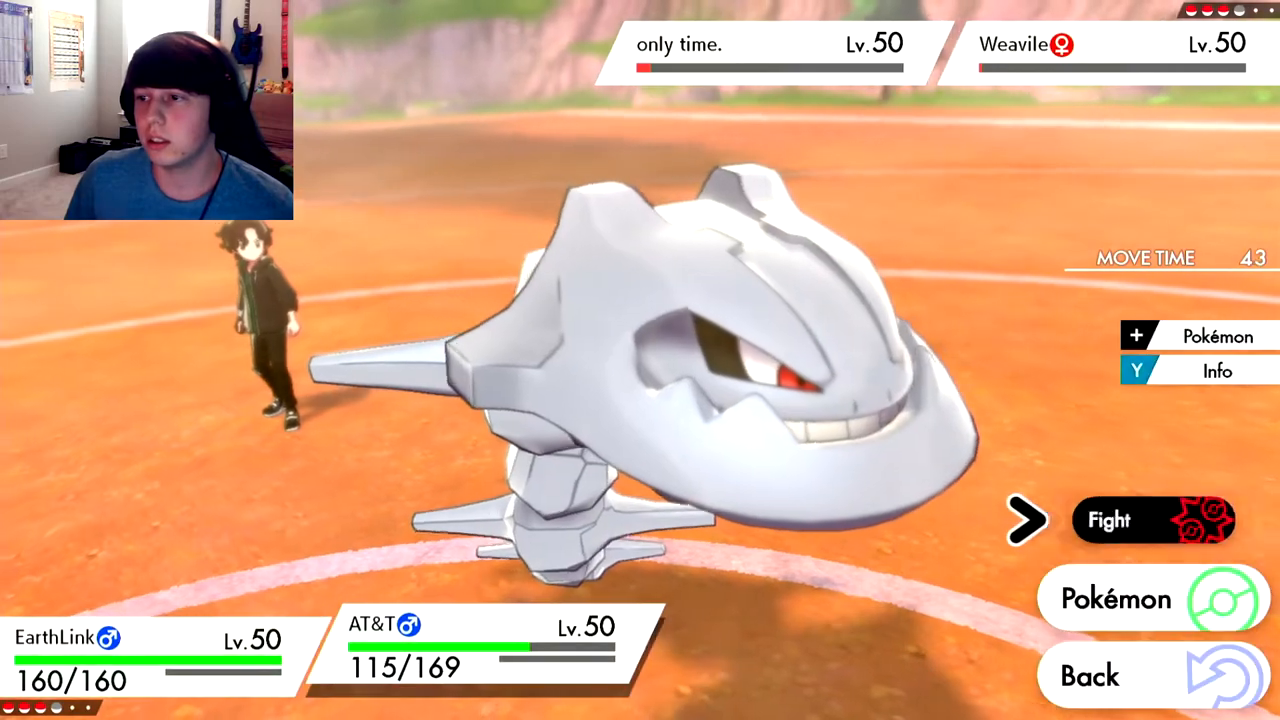
- Choose Fight for AT&T against the weakened foe and Weavile
left_click(1154, 519)
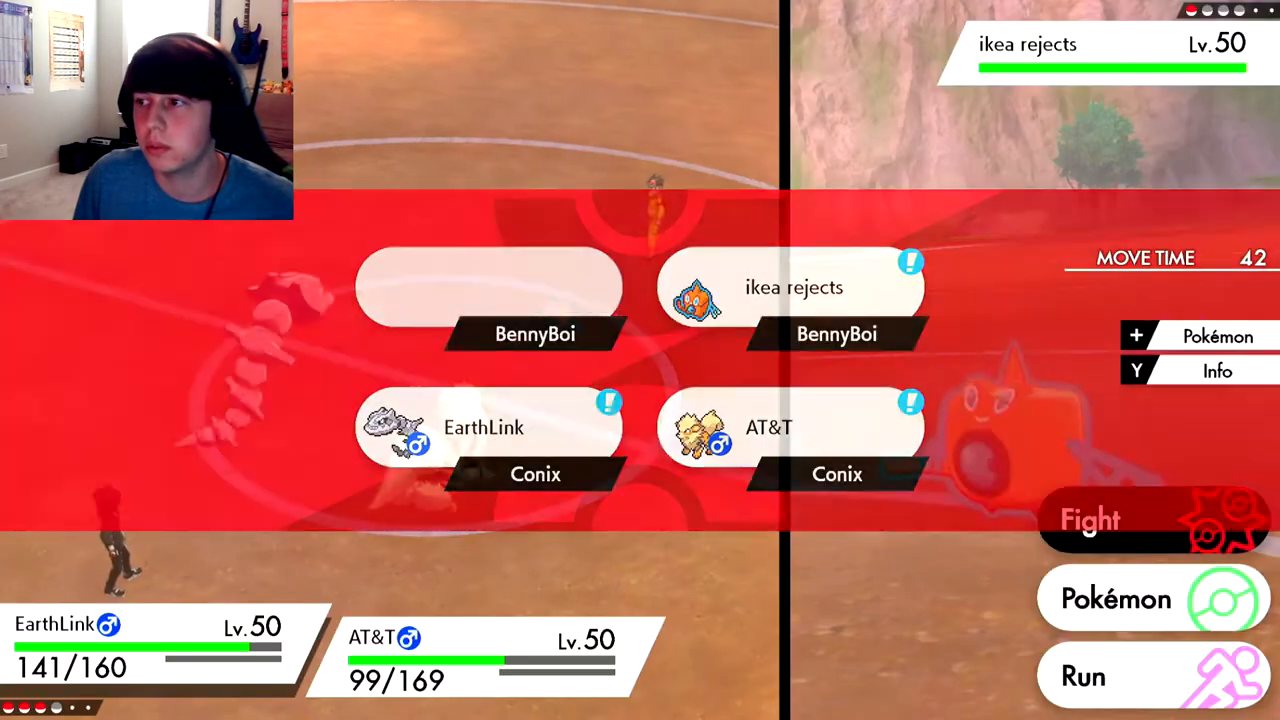
- Aim the attack at ikea rejects on the targeting screen
left_click(1090, 519)
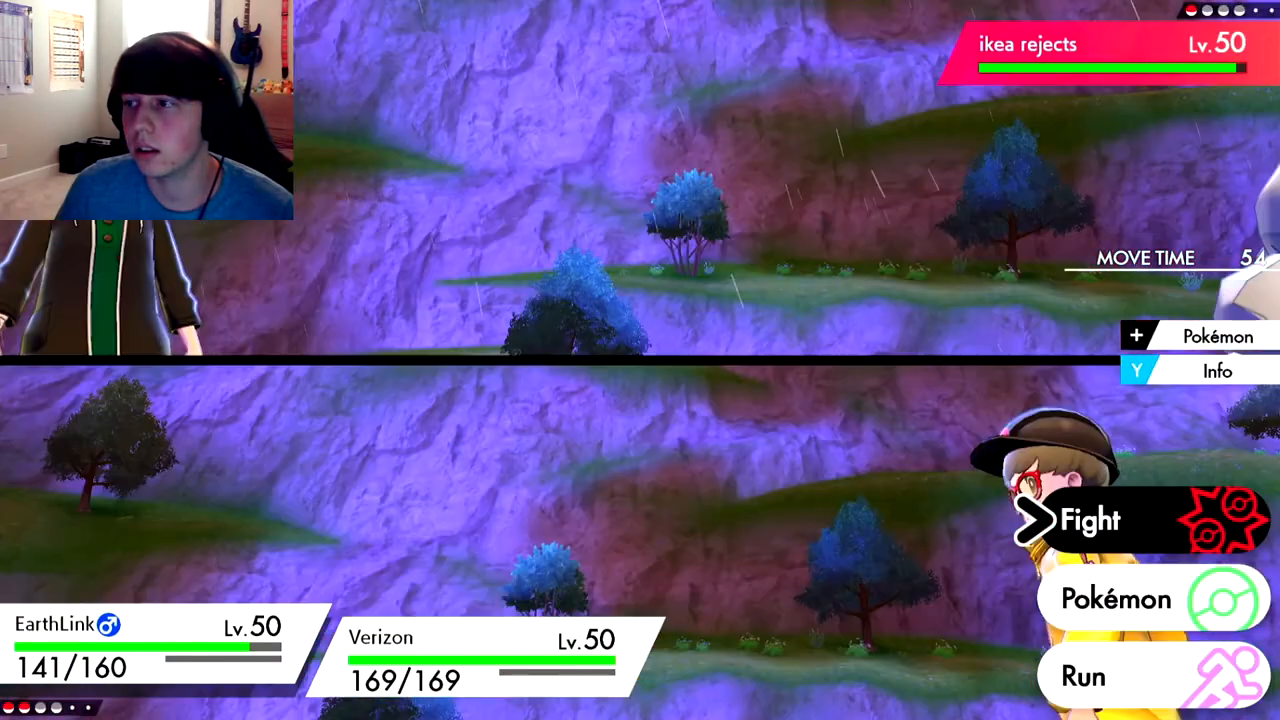
- Choose Fight for newly sent-in Verizon beside EarthLink
left_click(1090, 519)
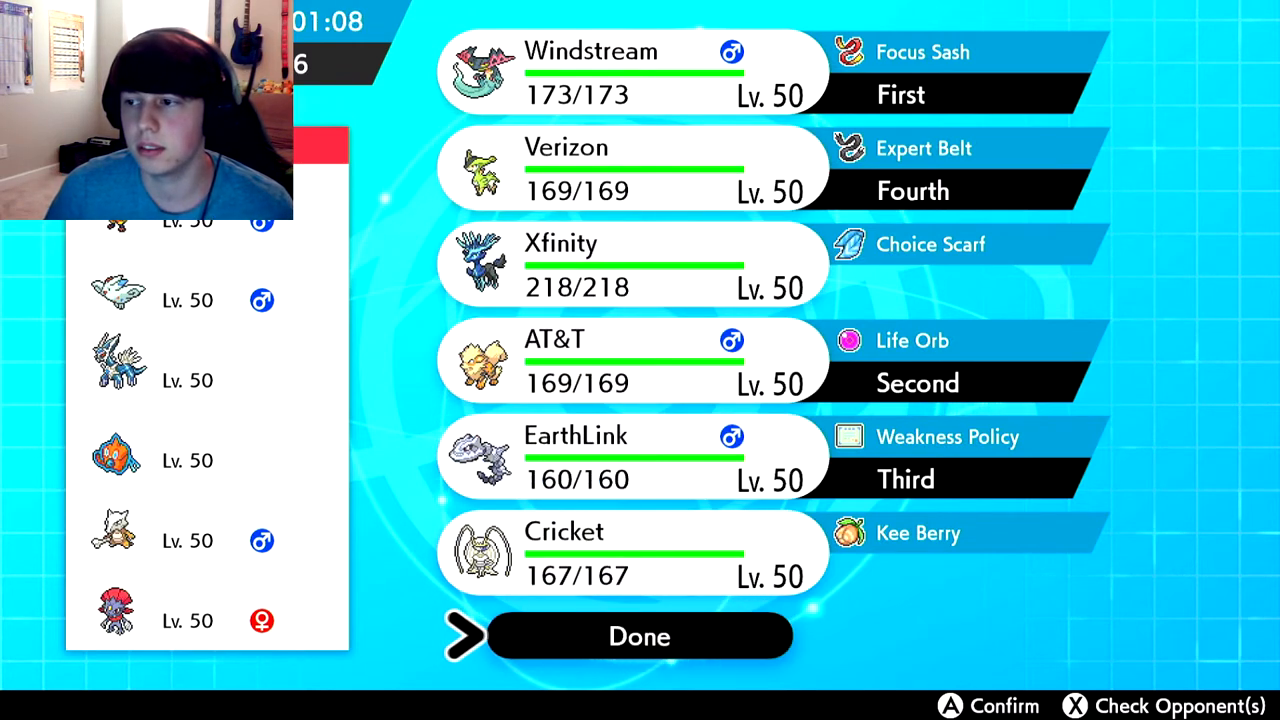
left_click(639, 636)
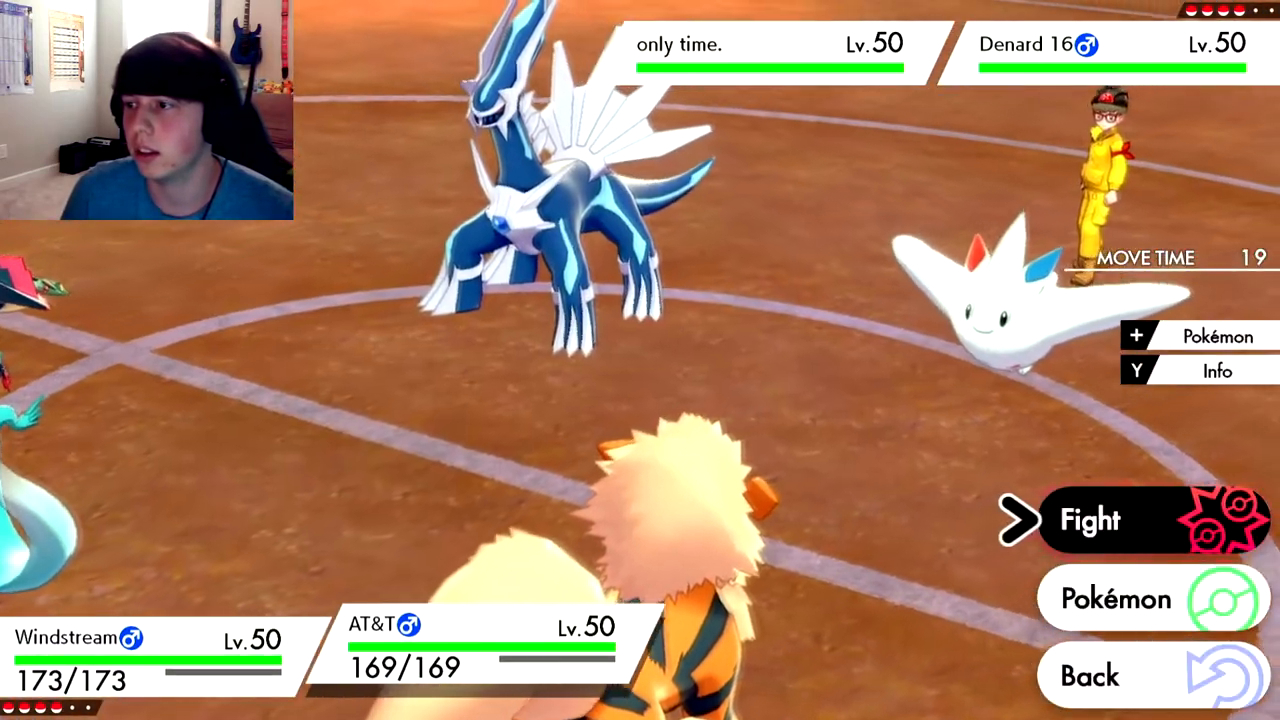
left_click(1090, 520)
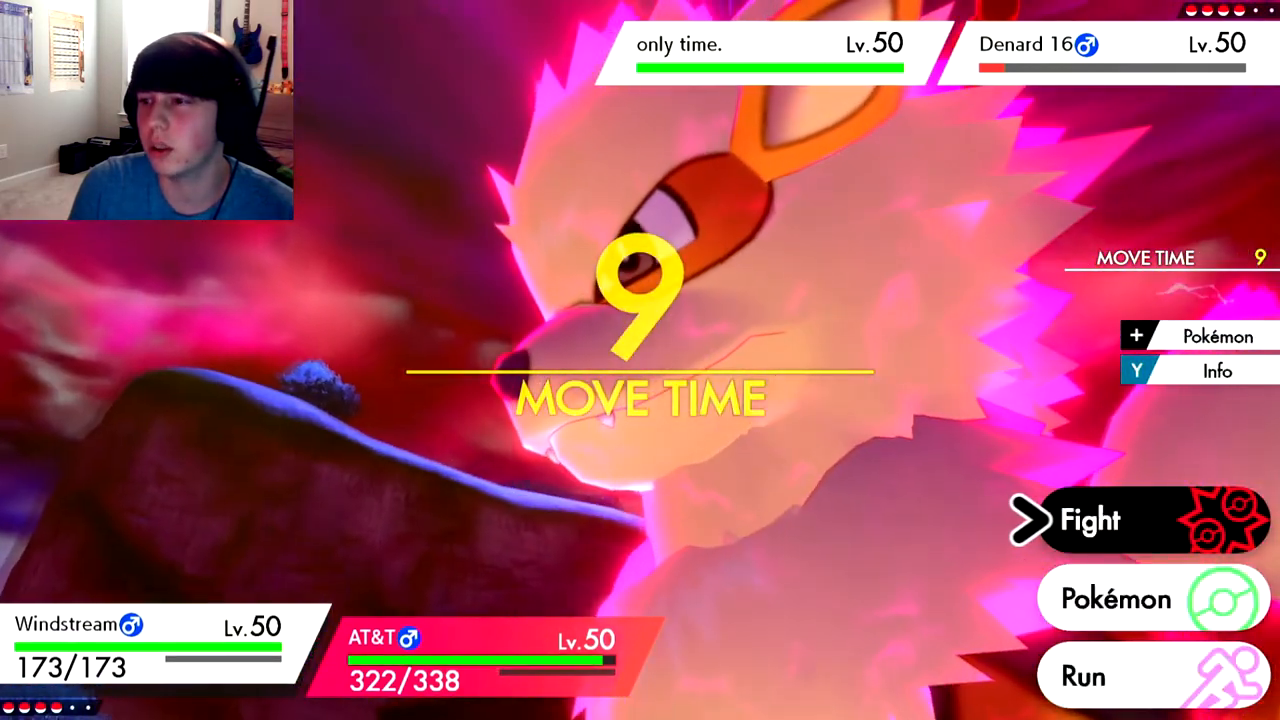
- Choose Fight for Dynamaxed Arcanine and let the turn resolve
left_click(1090, 519)
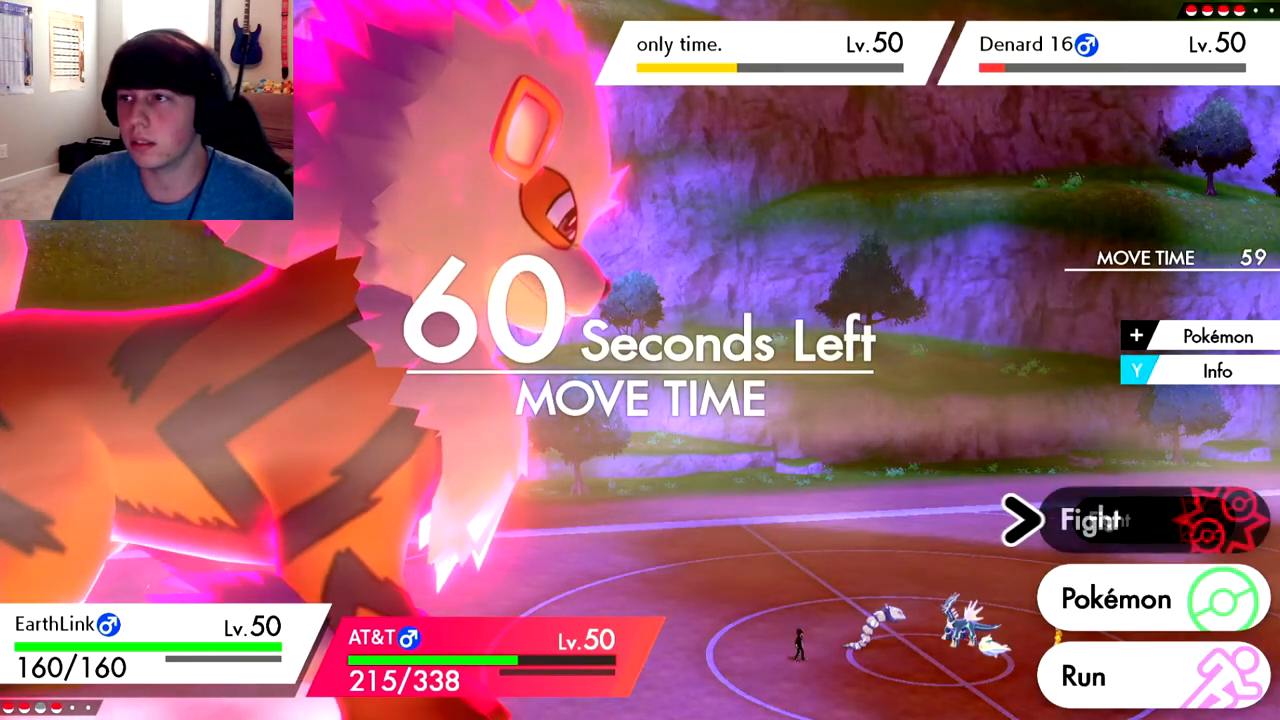
left_click(1090, 519)
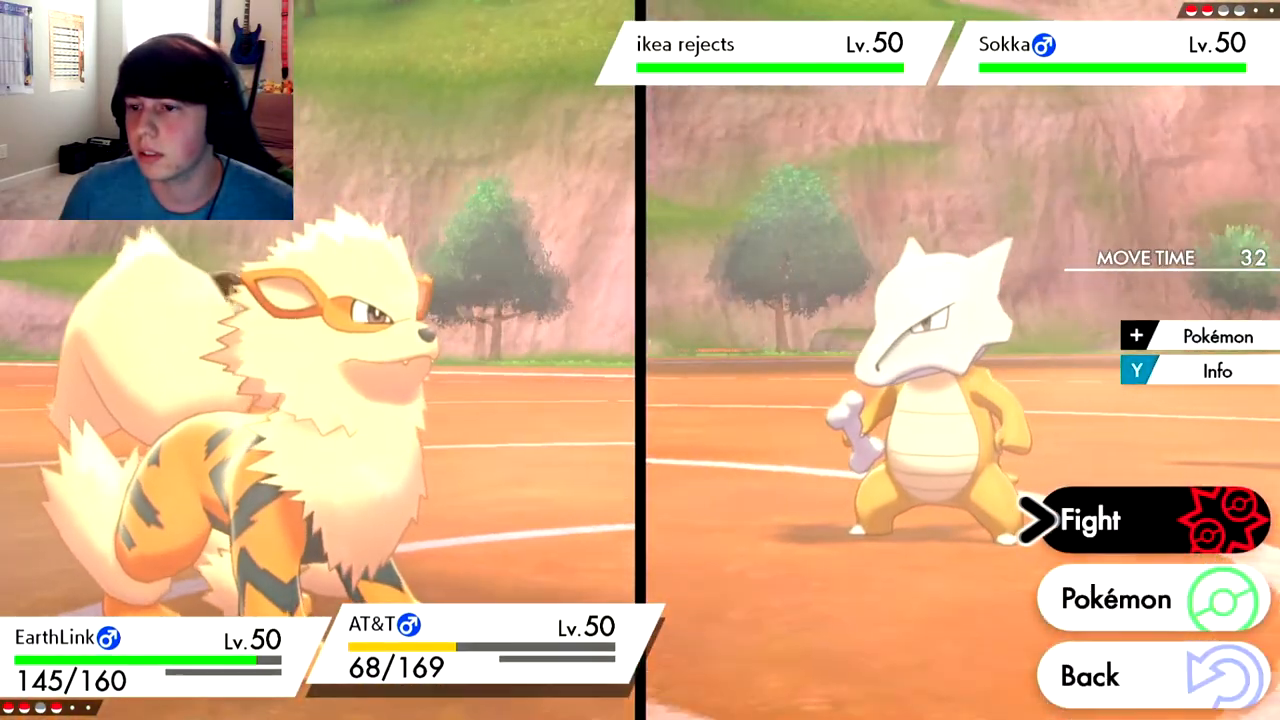
- Advance the turn against the full-HP Marowak until the next command menu appears
left_click(1090, 520)
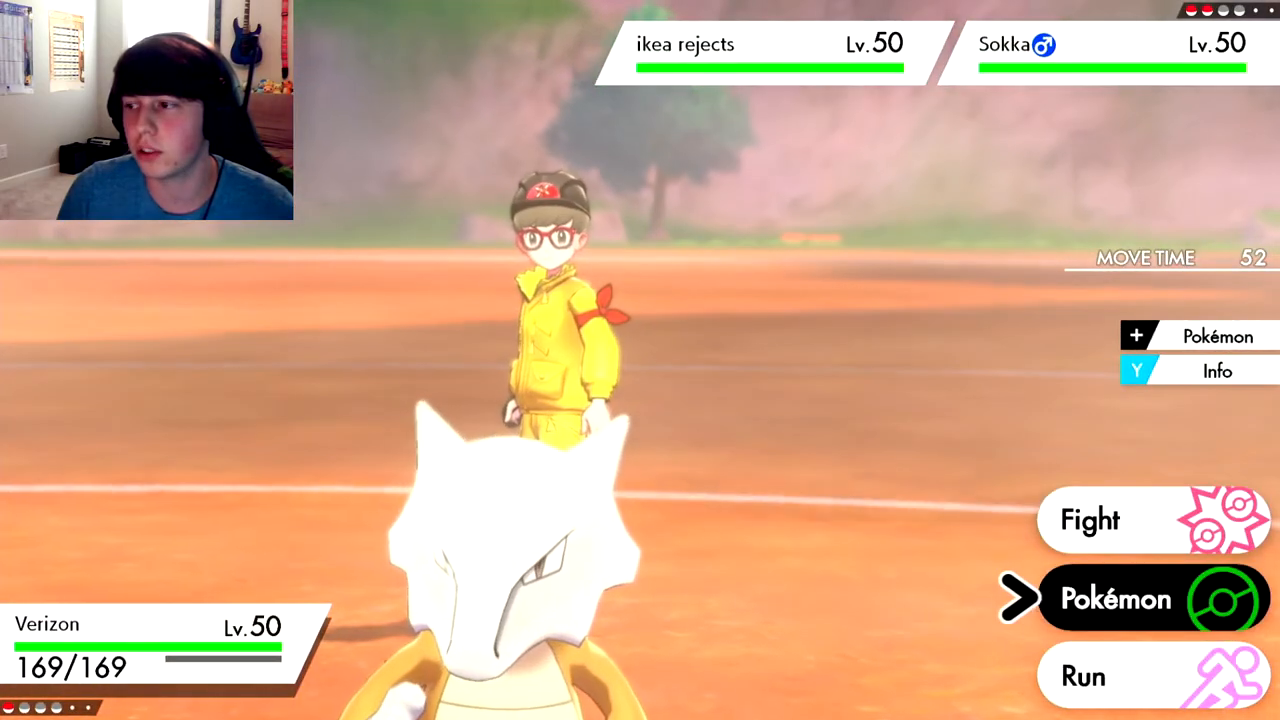
- Let the turn resolve, then choose Fight to list moves with Leaf Blade super effective
left_click(1089, 519)
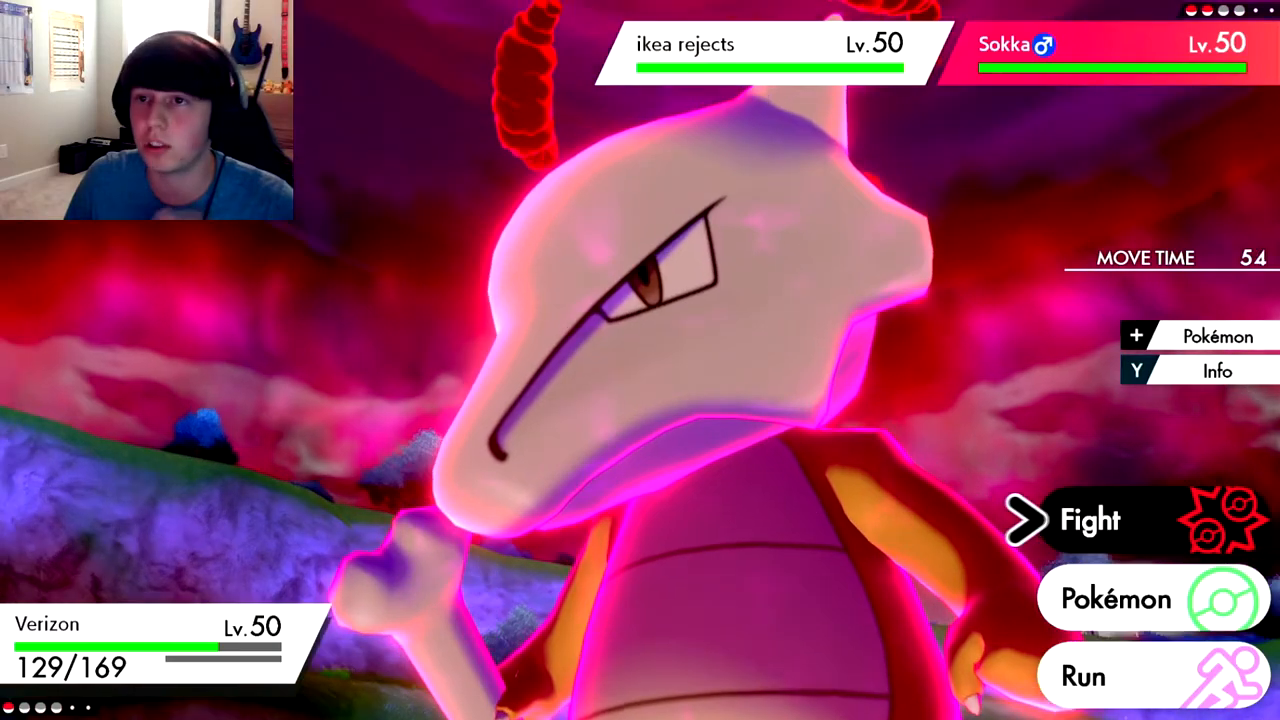
left_click(1090, 519)
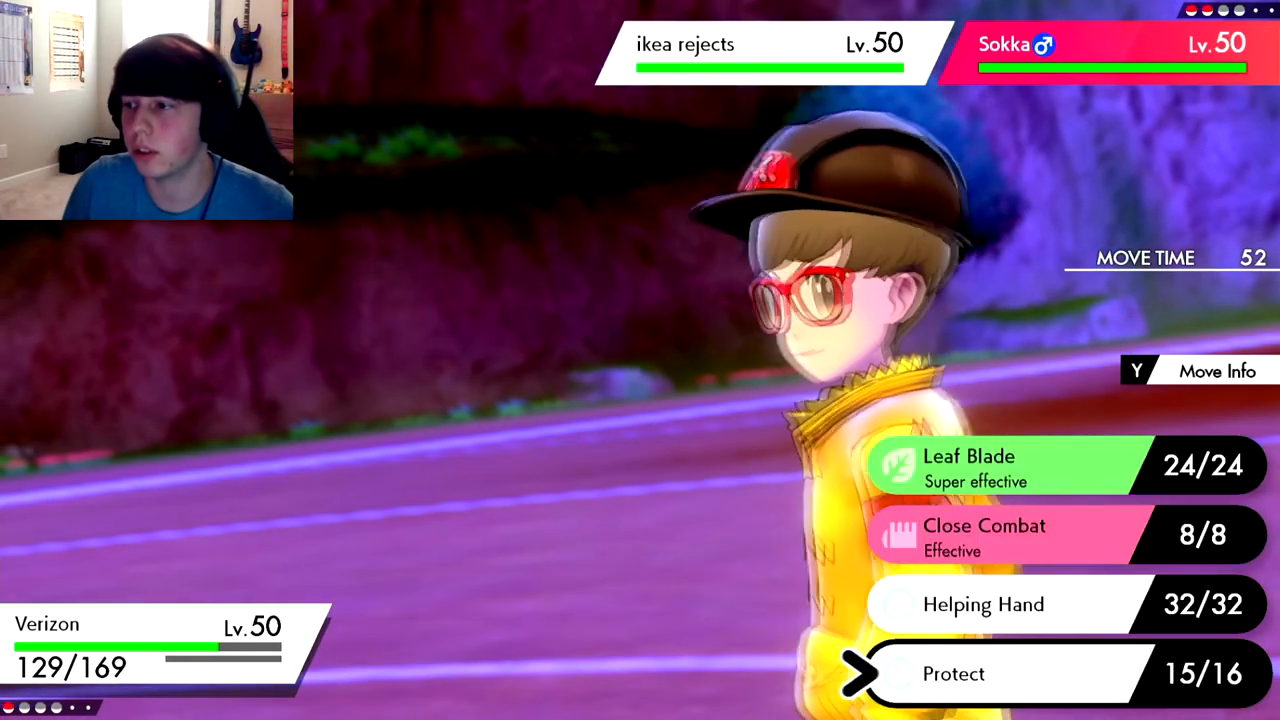